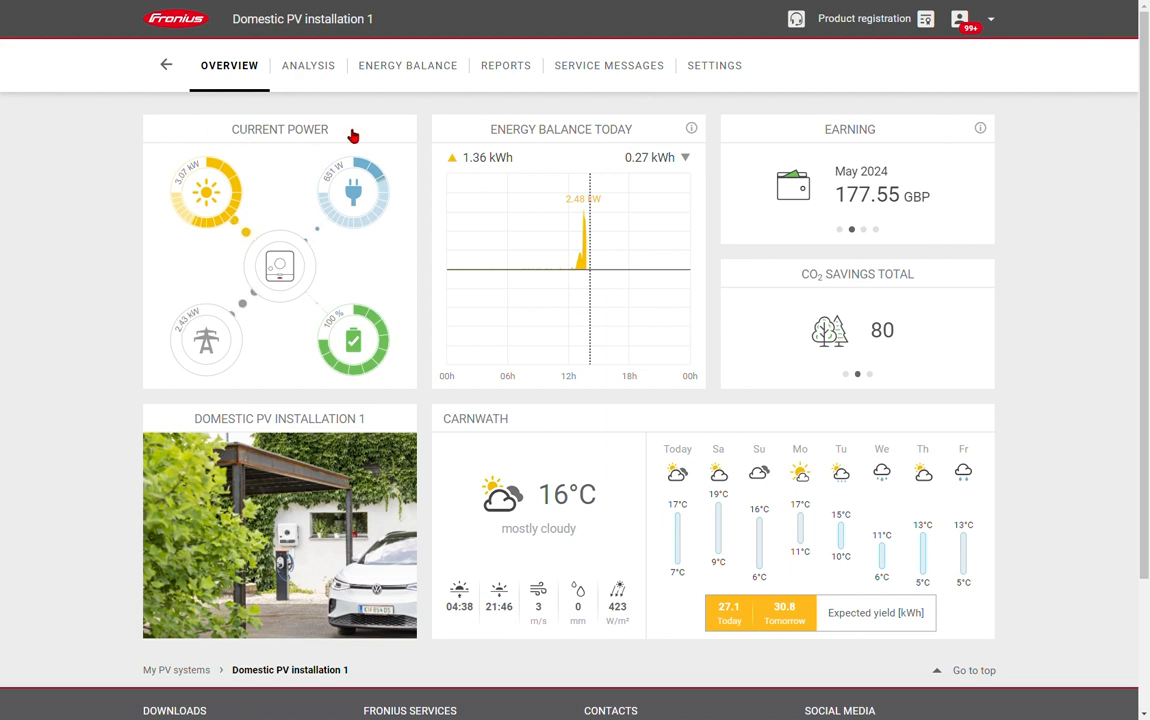
mouse_move(293, 258)
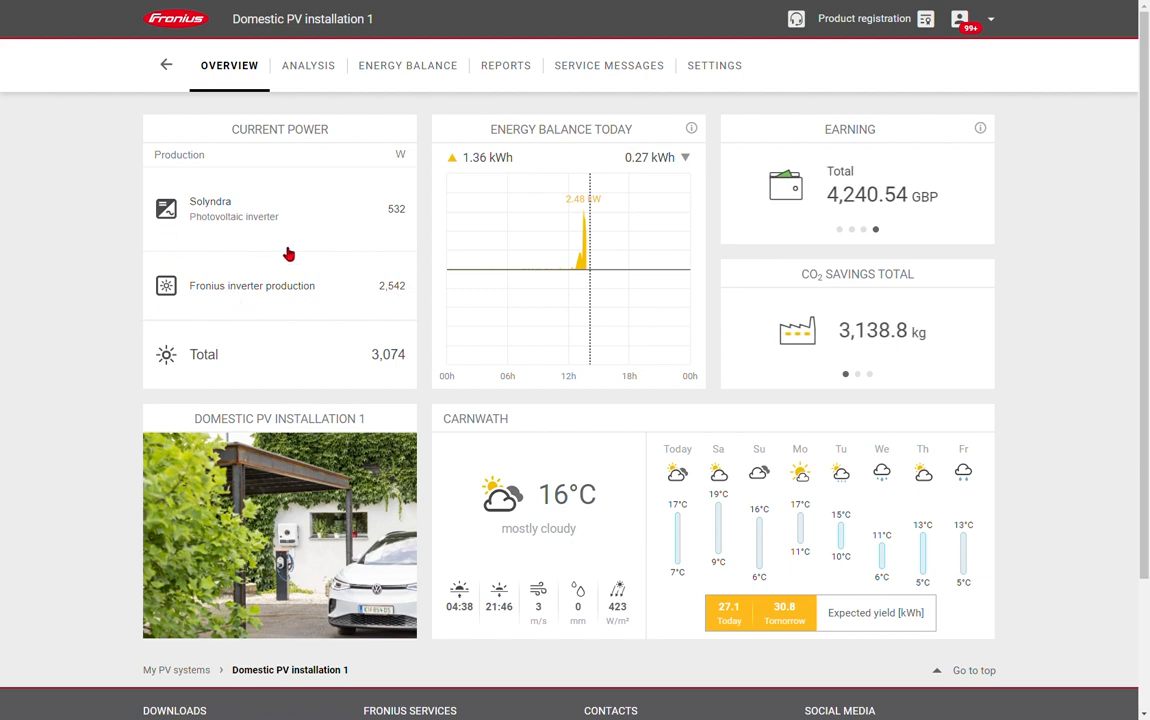
mouse_move(420, 193)
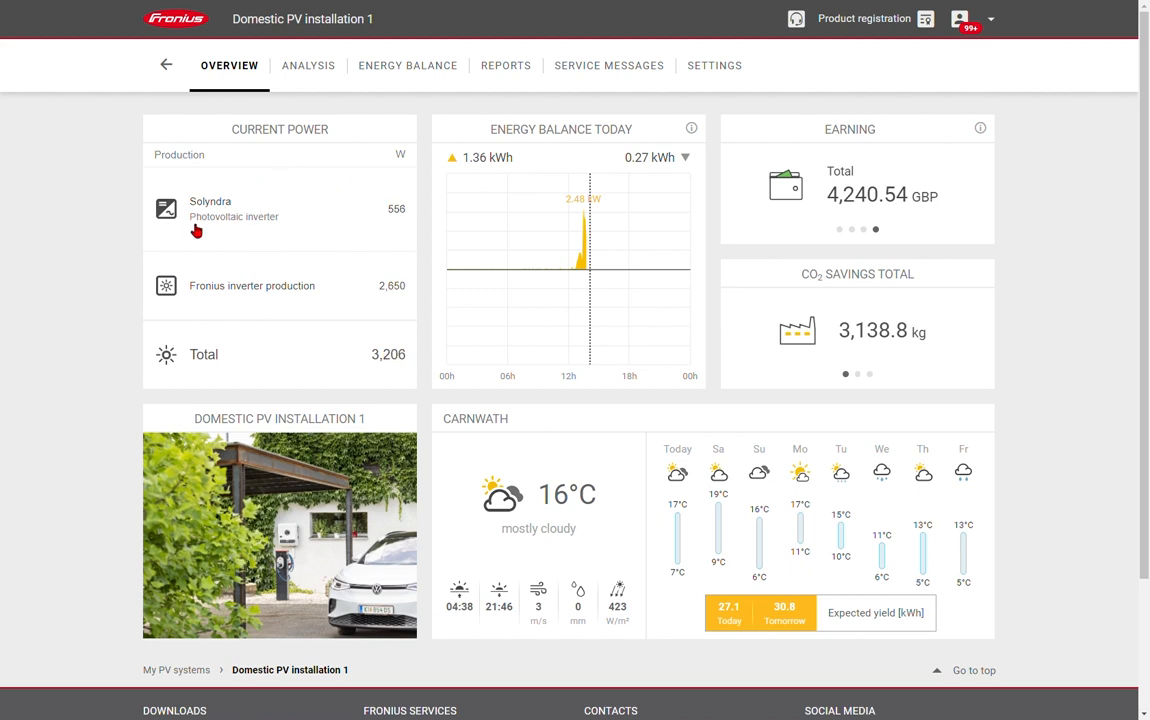
mouse_move(382, 315)
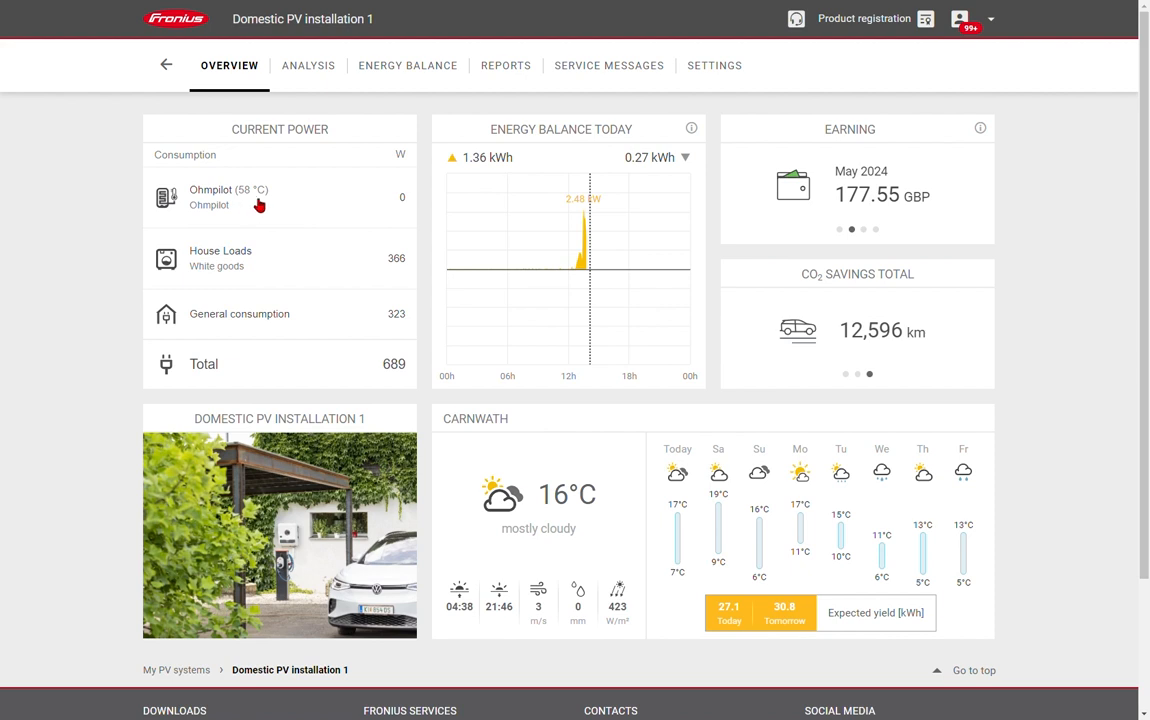
mouse_move(408, 208)
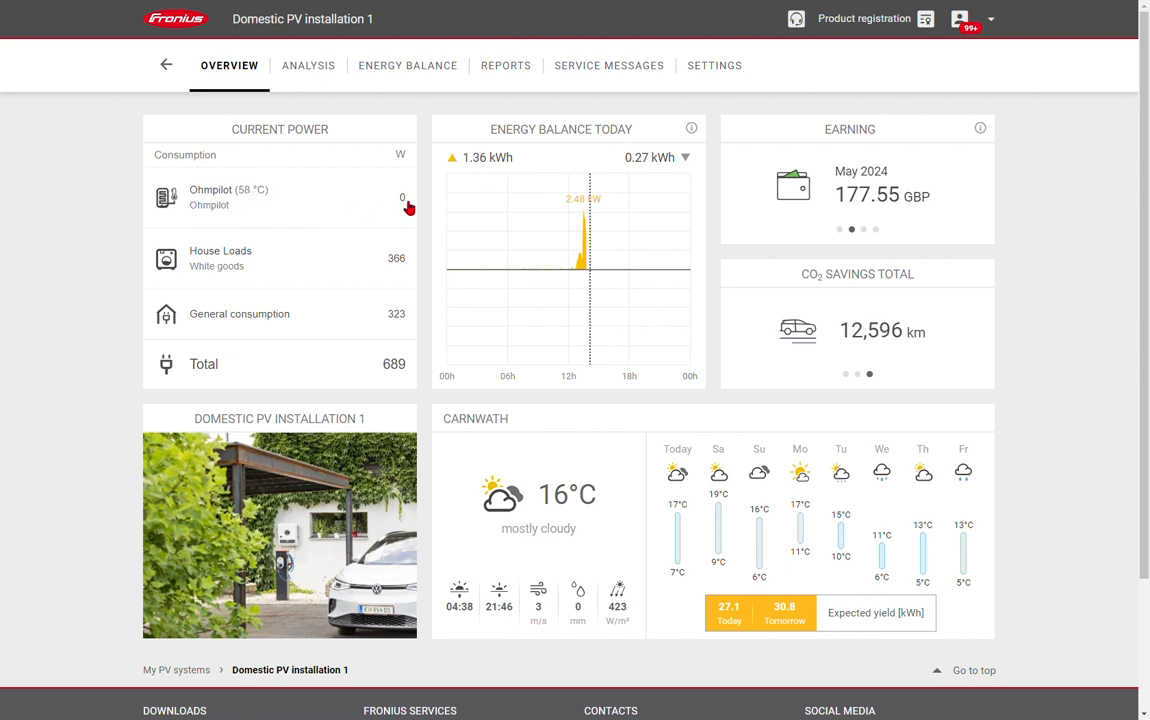
mouse_move(205, 271)
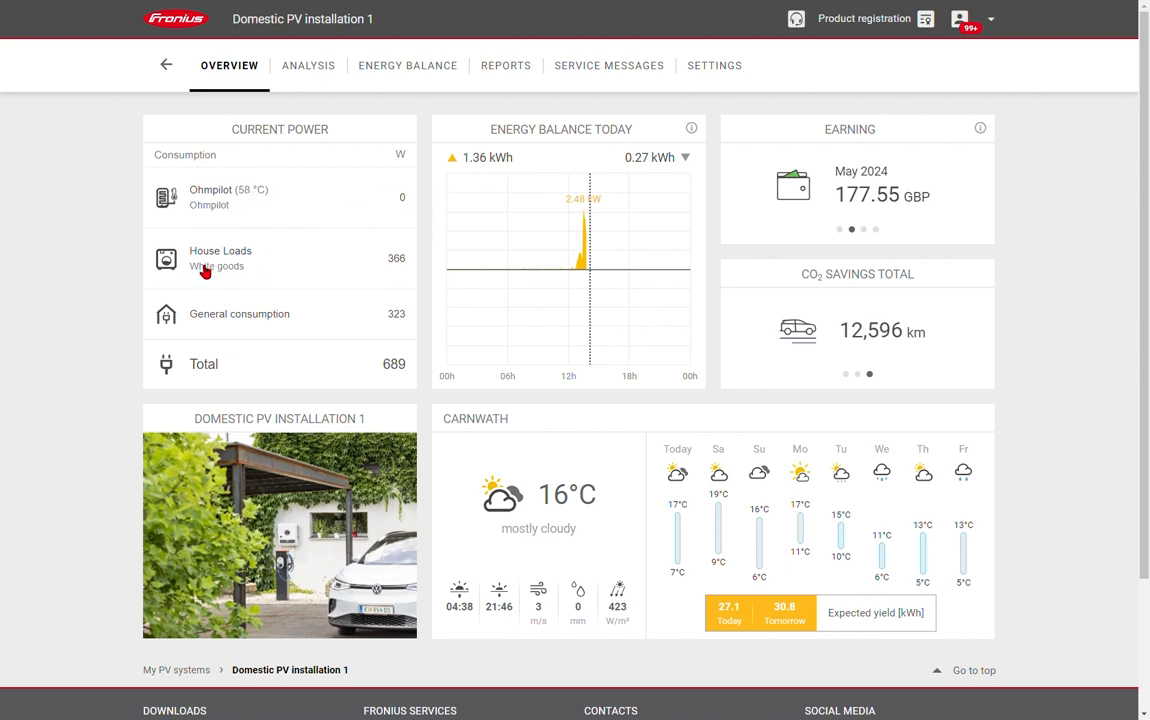
mouse_move(335, 285)
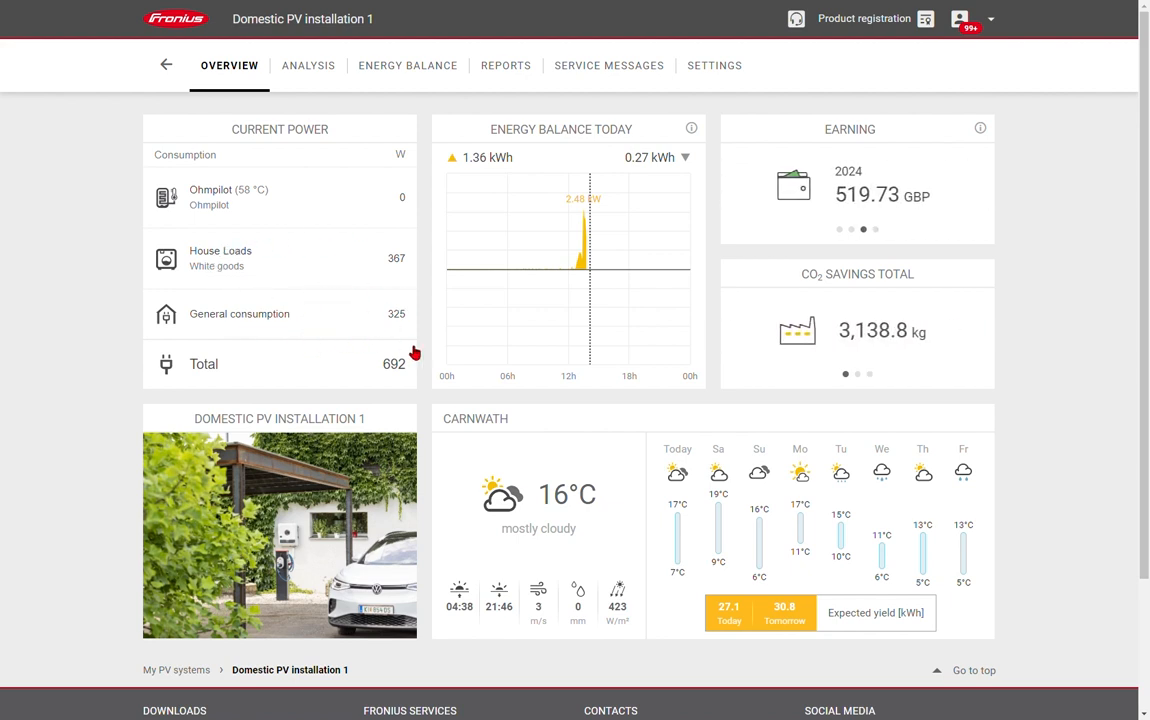
mouse_move(419, 380)
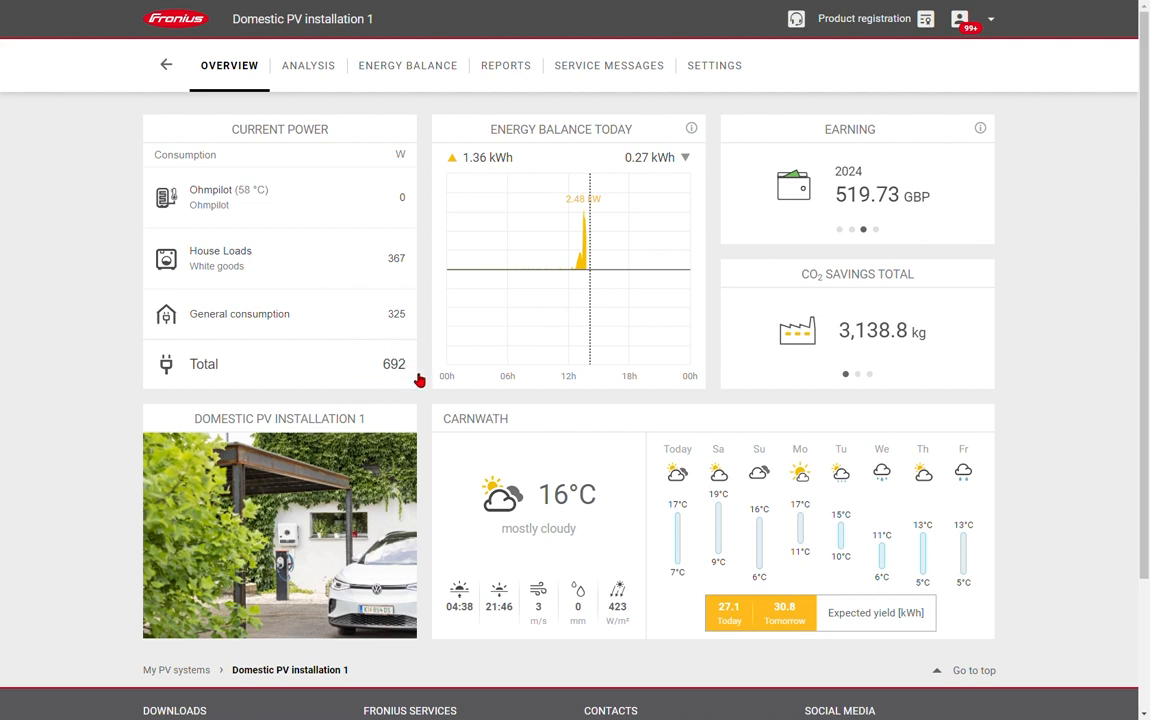
mouse_move(367, 366)
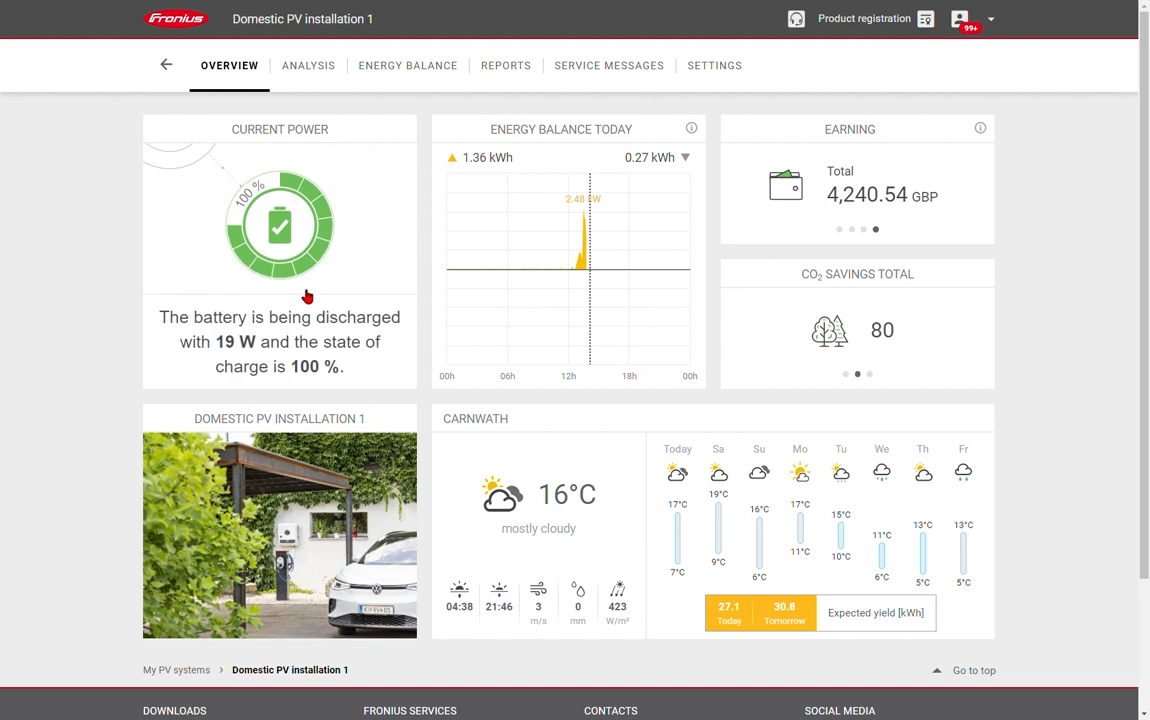
mouse_move(290, 230)
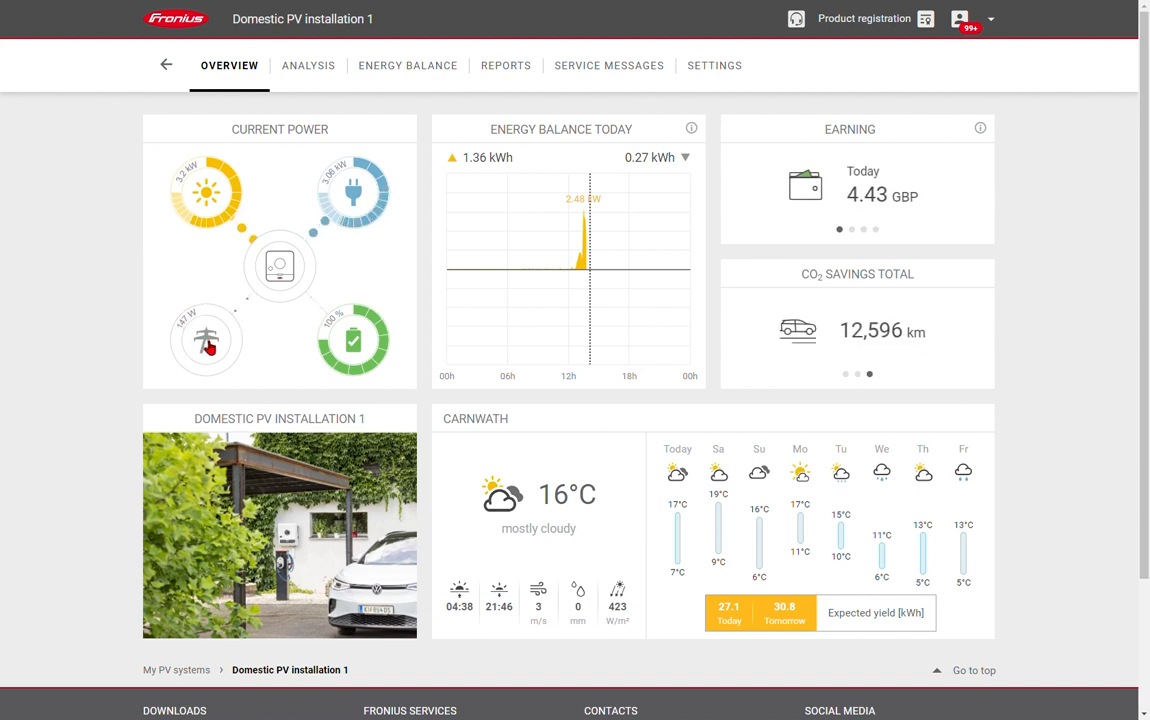
mouse_move(377, 232)
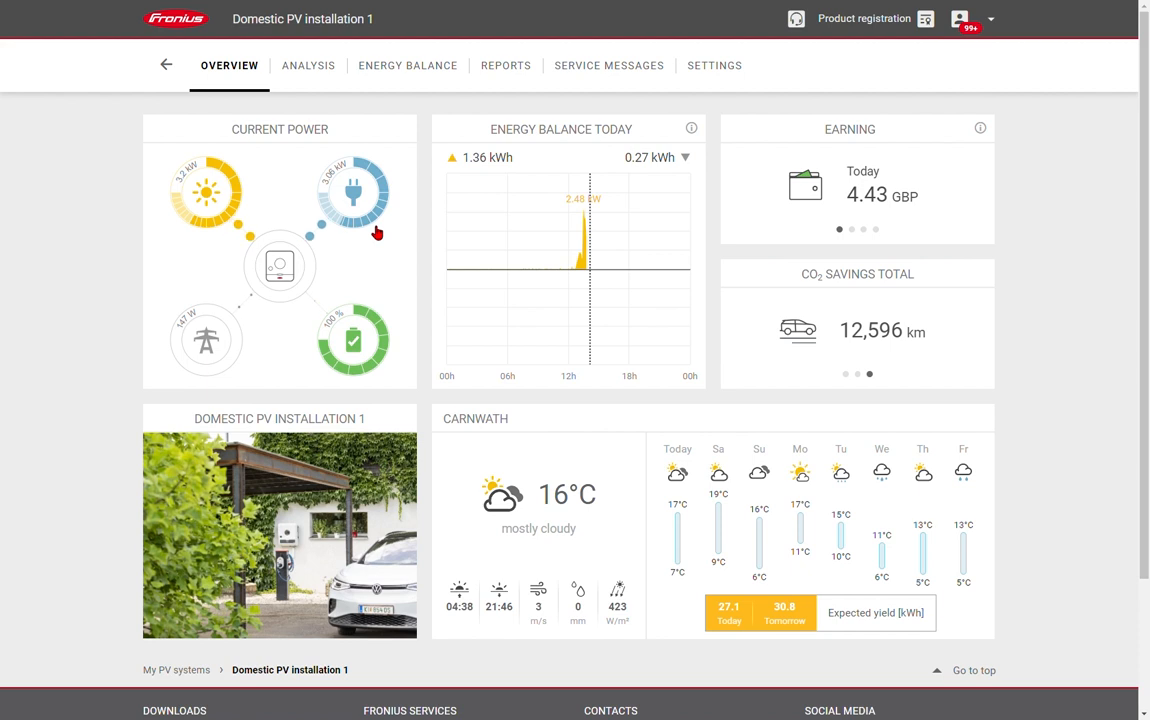
mouse_move(203, 224)
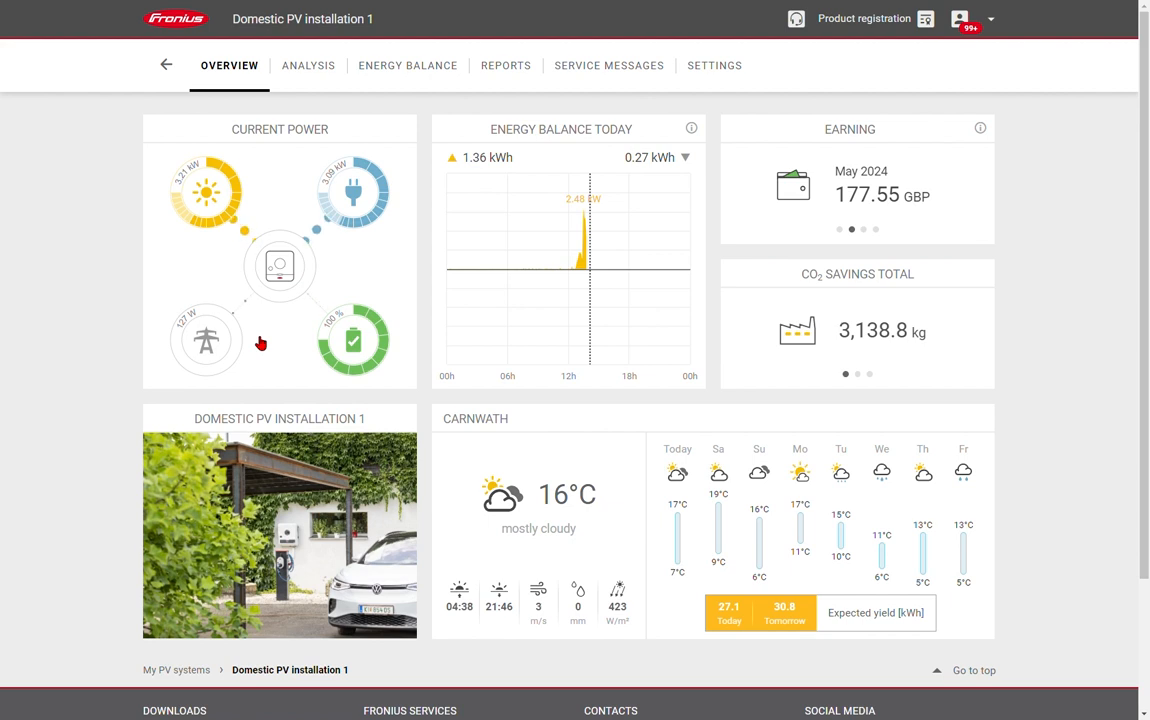
mouse_move(300, 437)
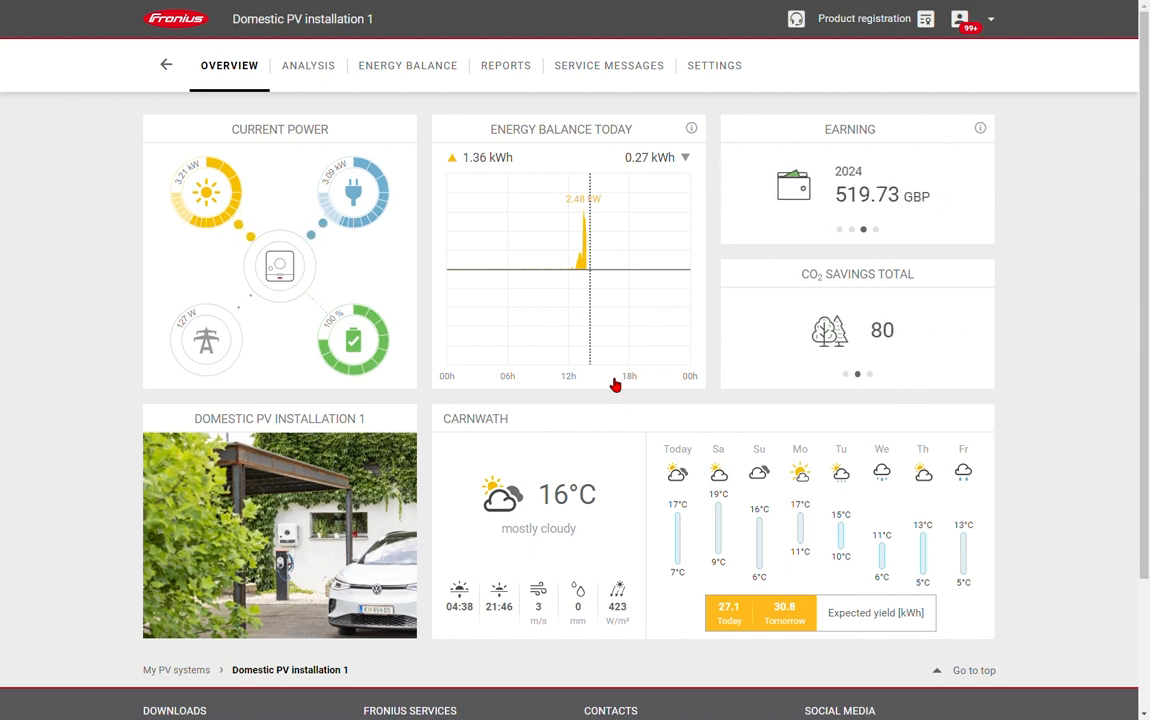
mouse_move(468, 292)
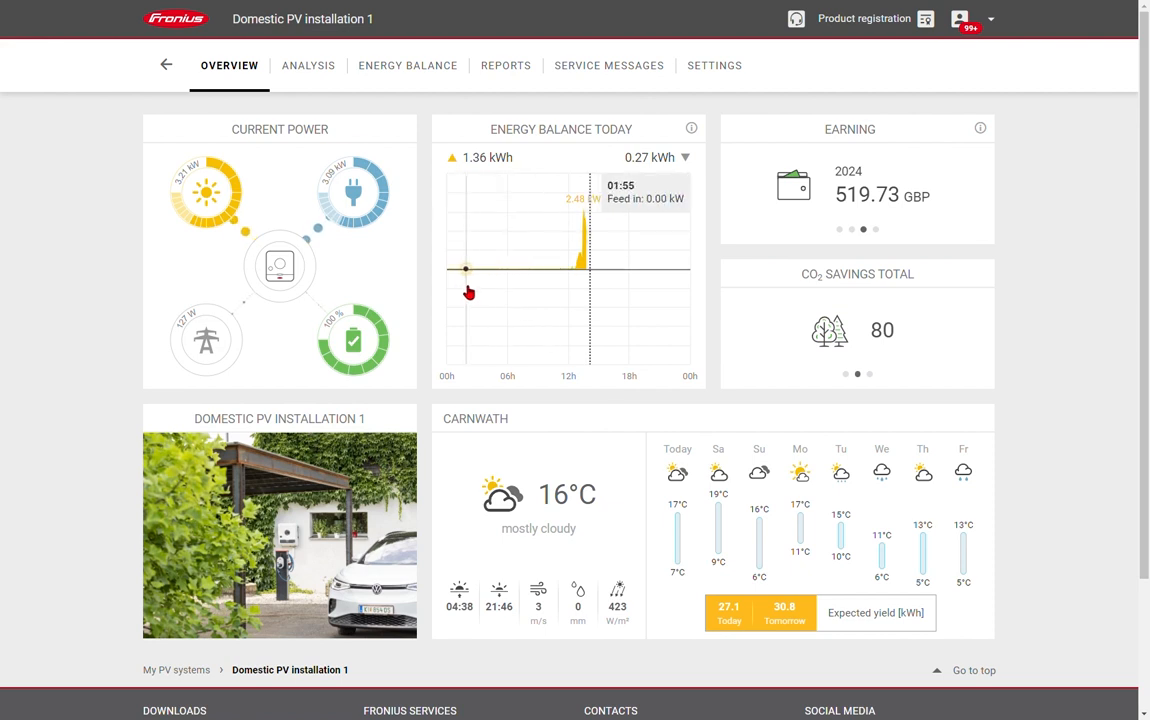
mouse_move(510, 280)
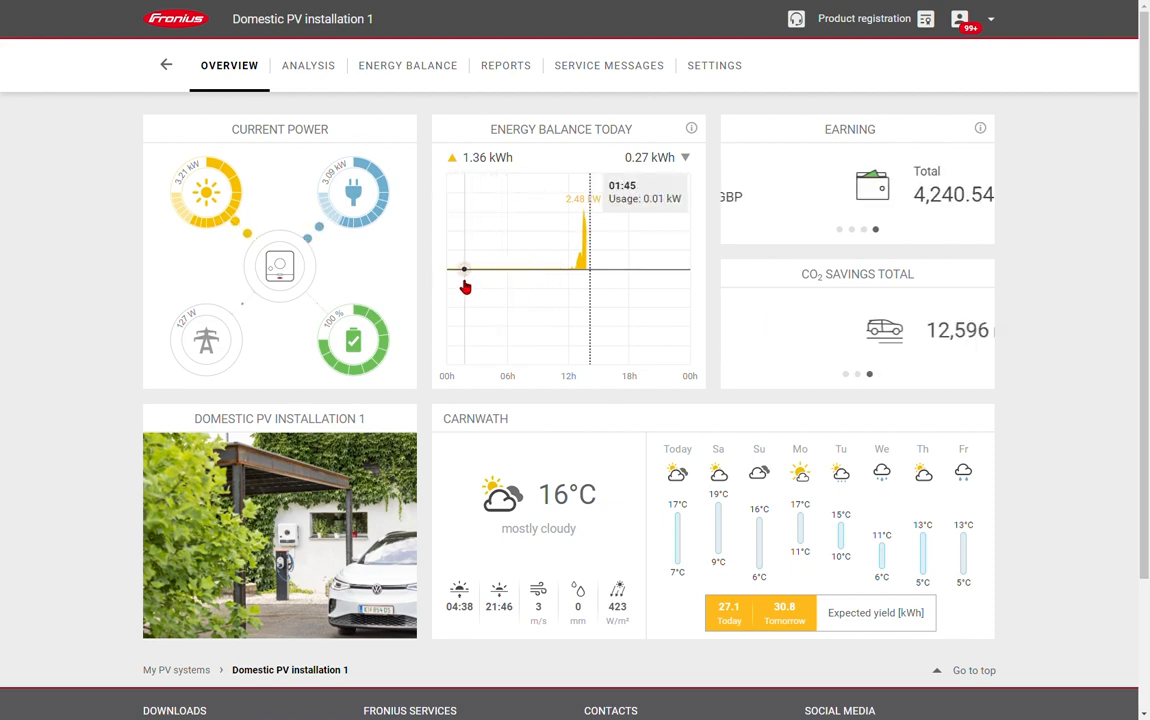
mouse_move(583, 277)
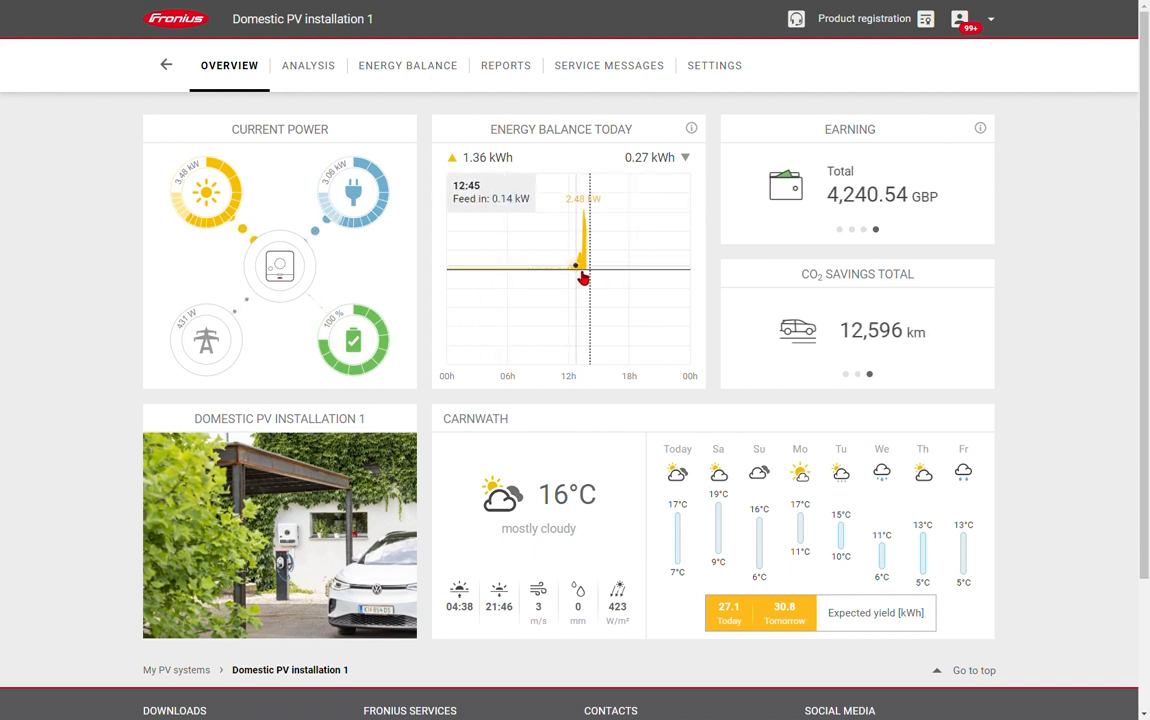
mouse_move(603, 283)
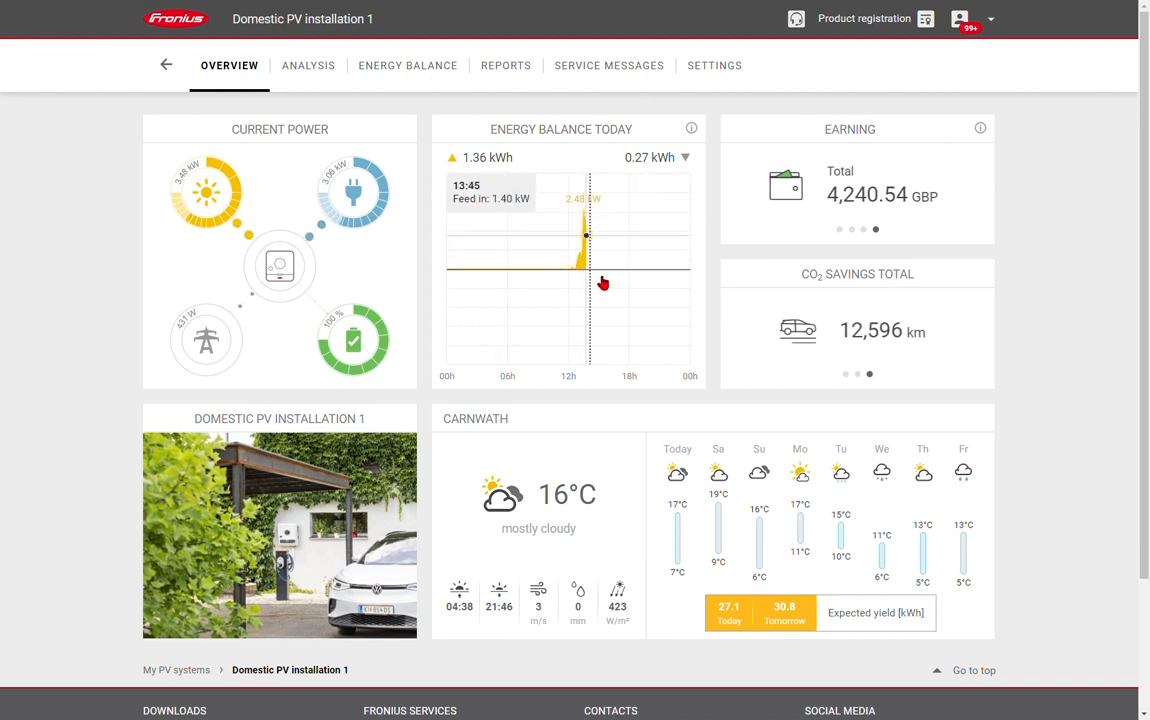
mouse_move(673, 398)
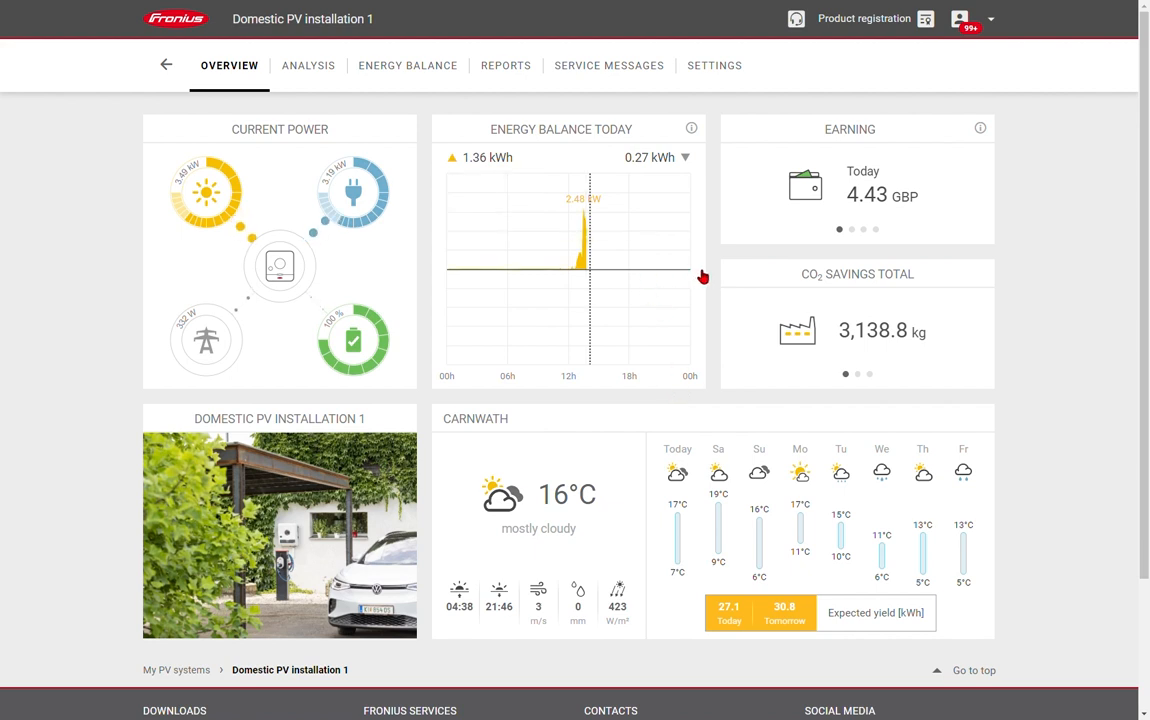
mouse_move(530, 278)
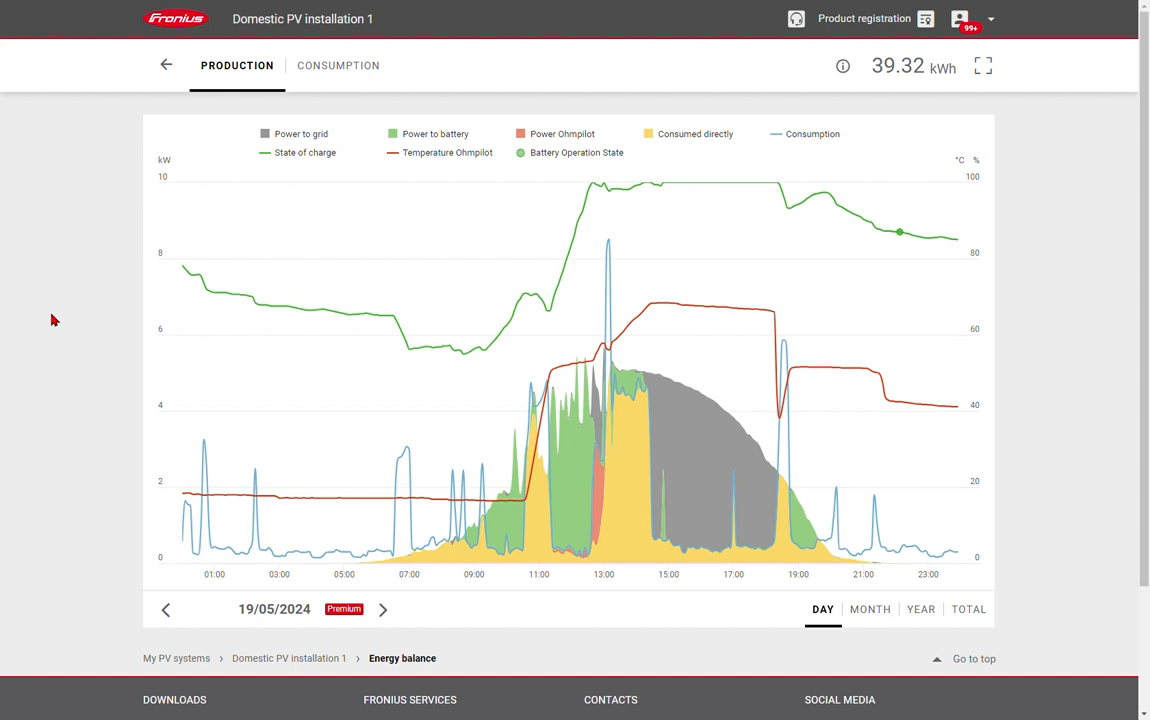
mouse_move(219, 560)
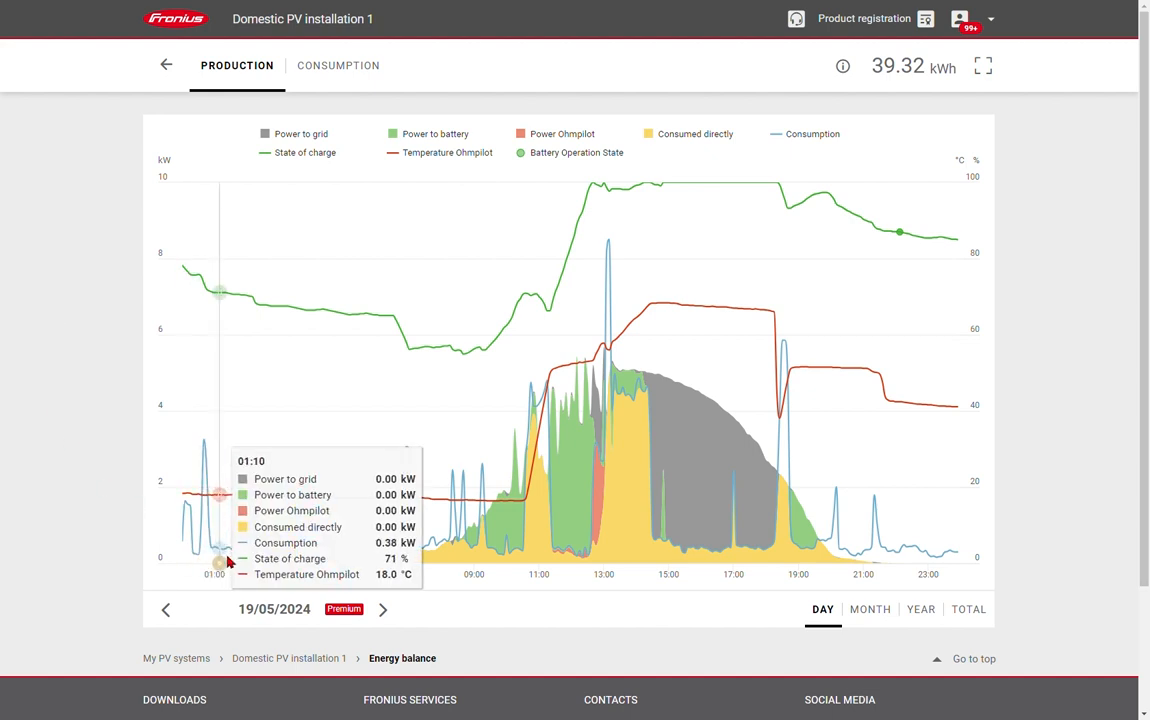
mouse_move(309, 565)
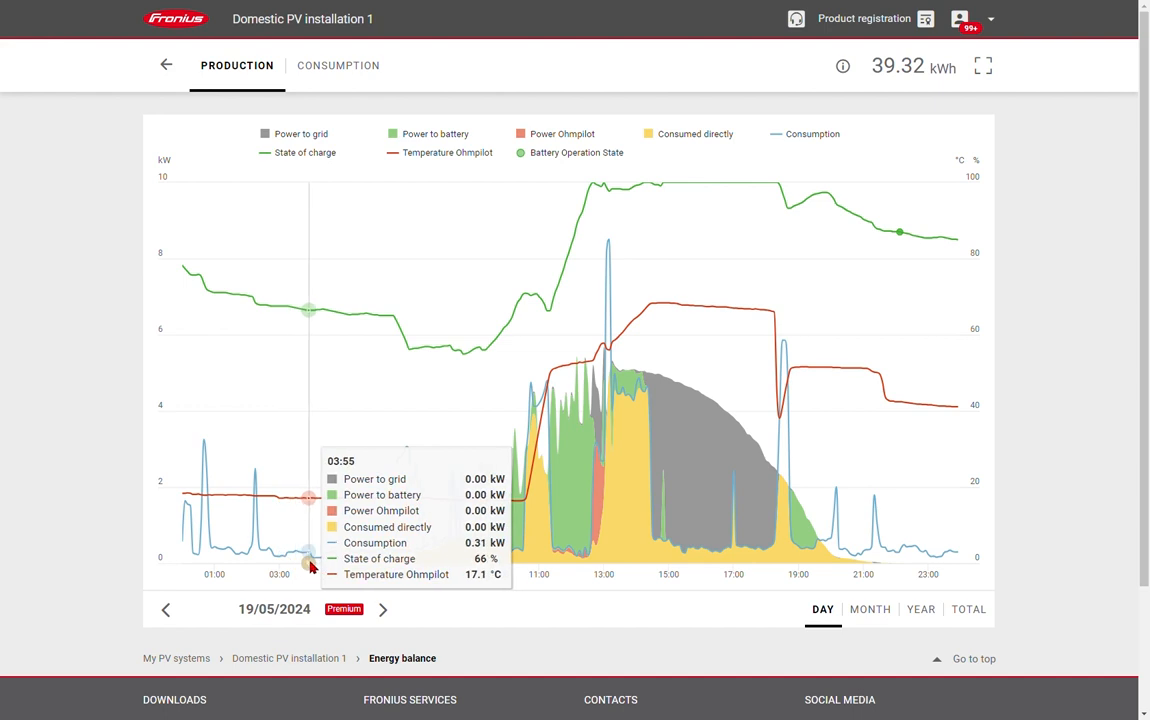
mouse_move(332, 565)
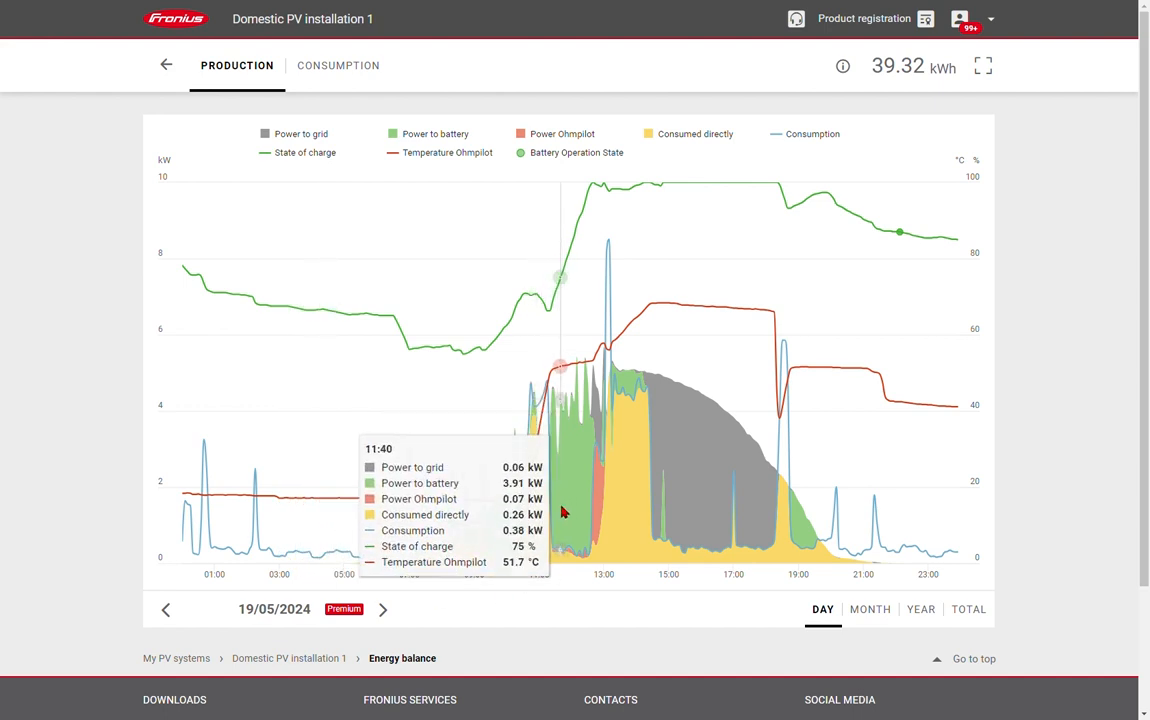
mouse_move(600, 467)
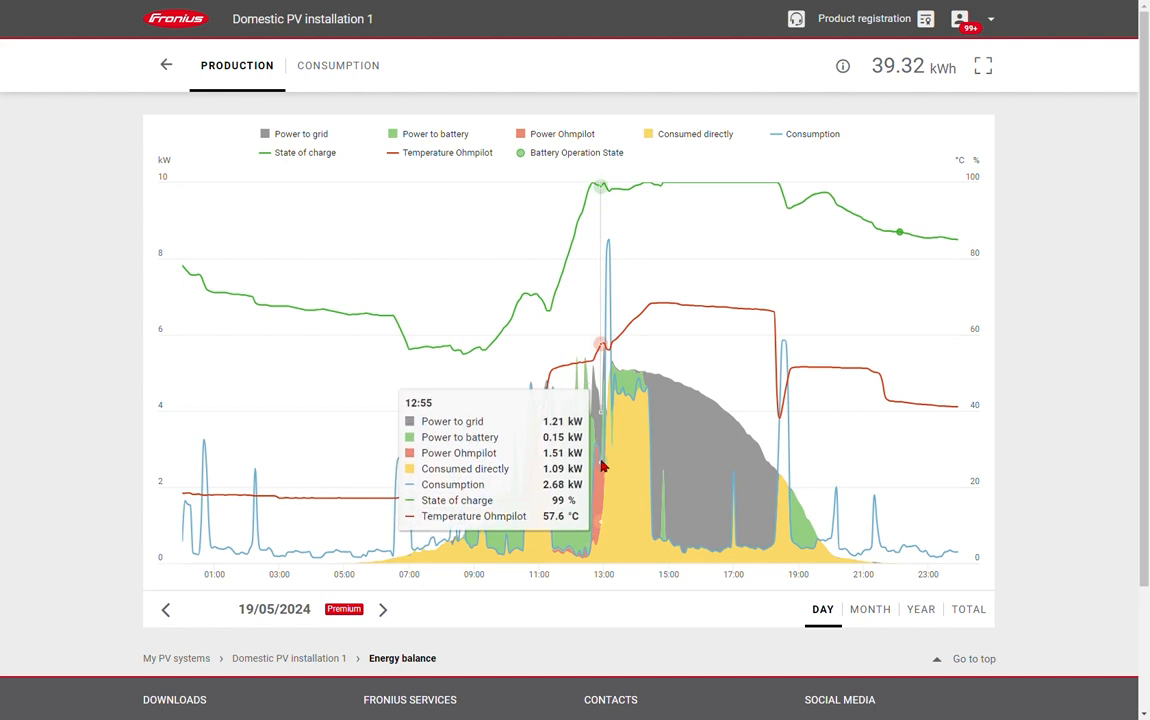
mouse_move(202, 283)
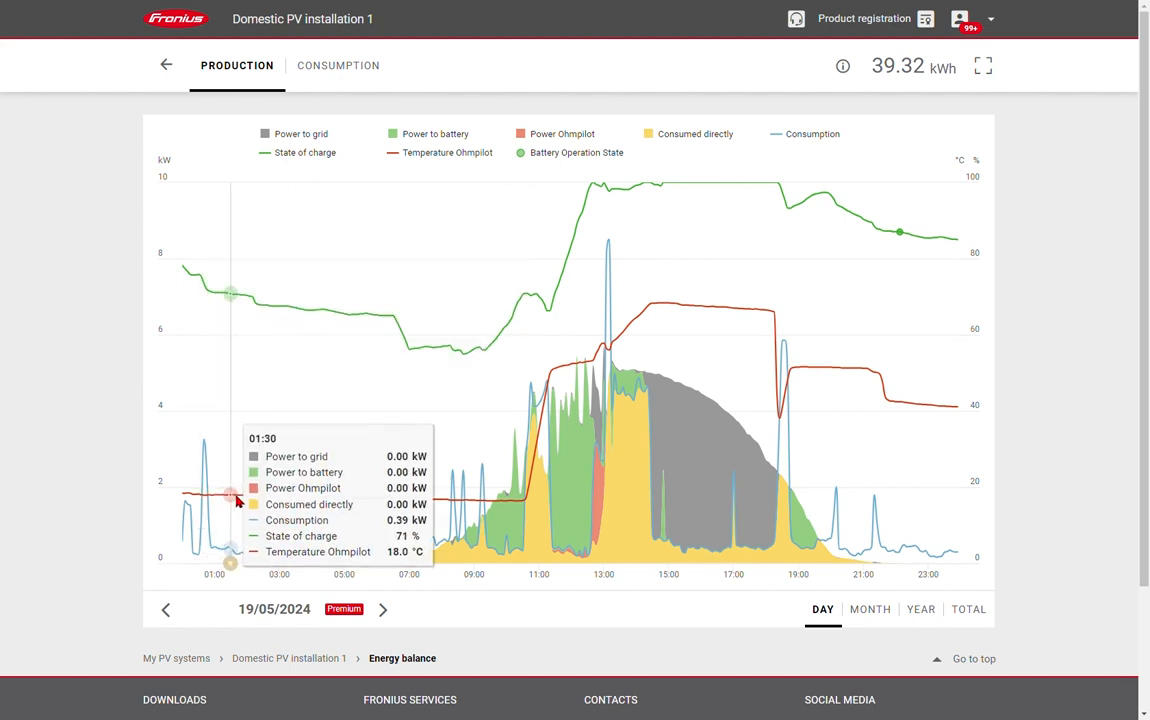
mouse_move(363, 505)
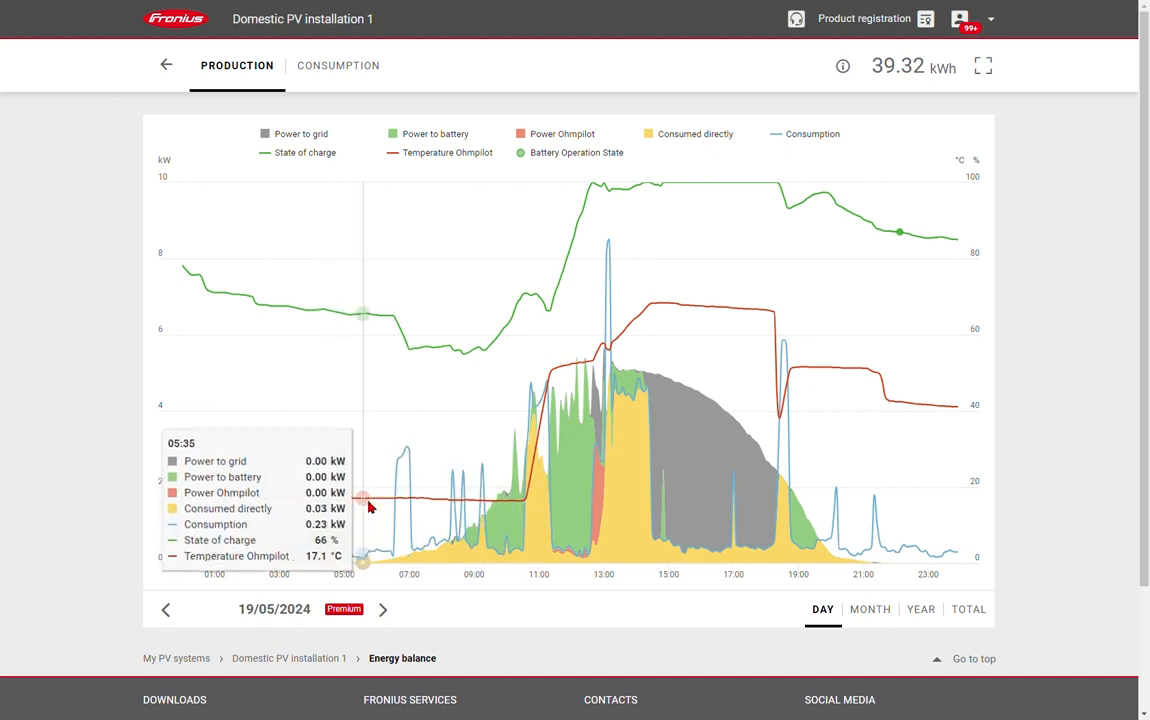
mouse_move(307, 690)
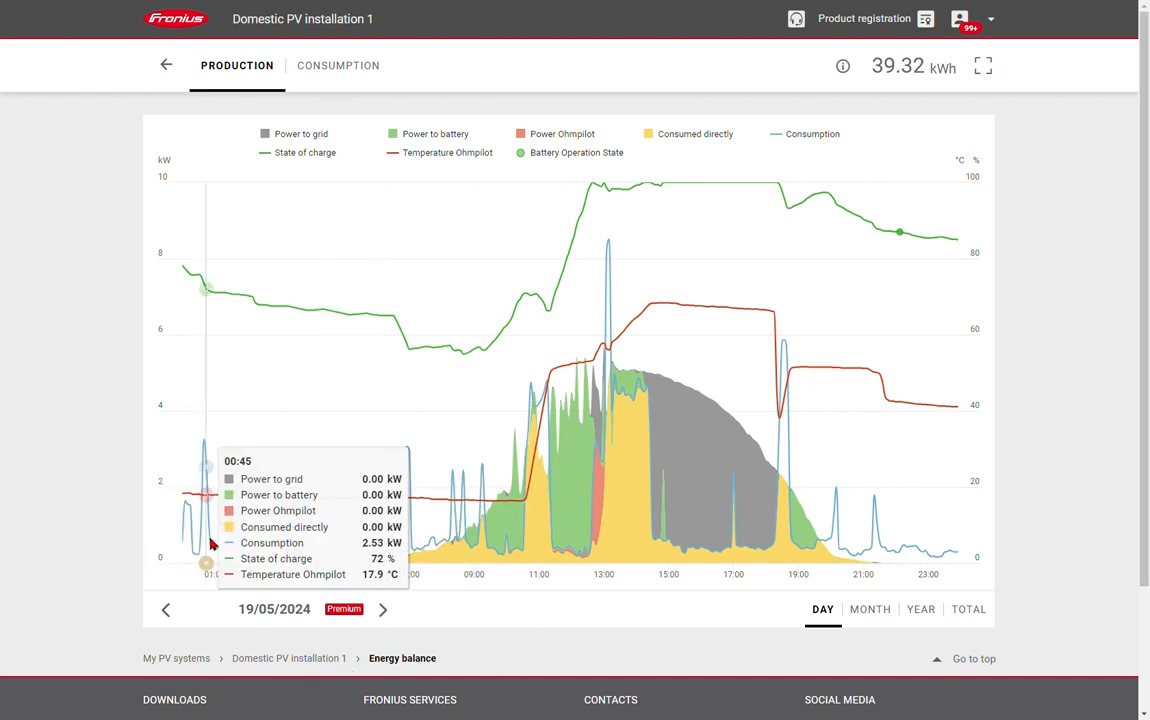
mouse_move(295, 550)
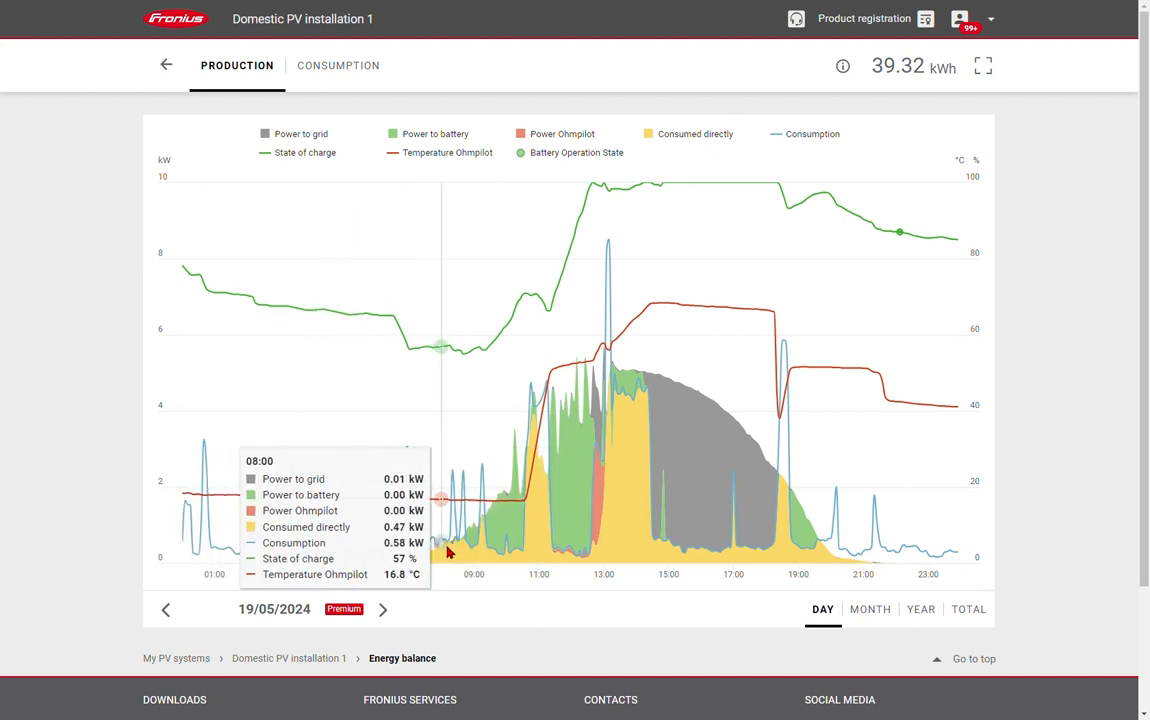
mouse_move(455, 555)
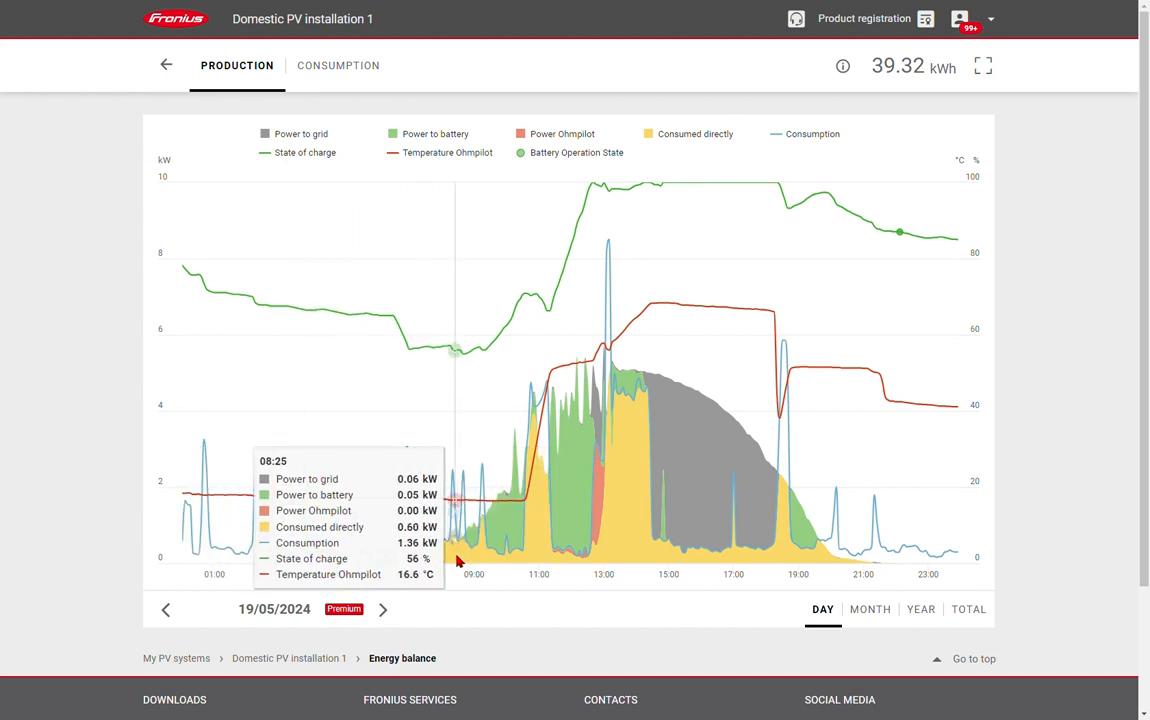
mouse_move(453, 556)
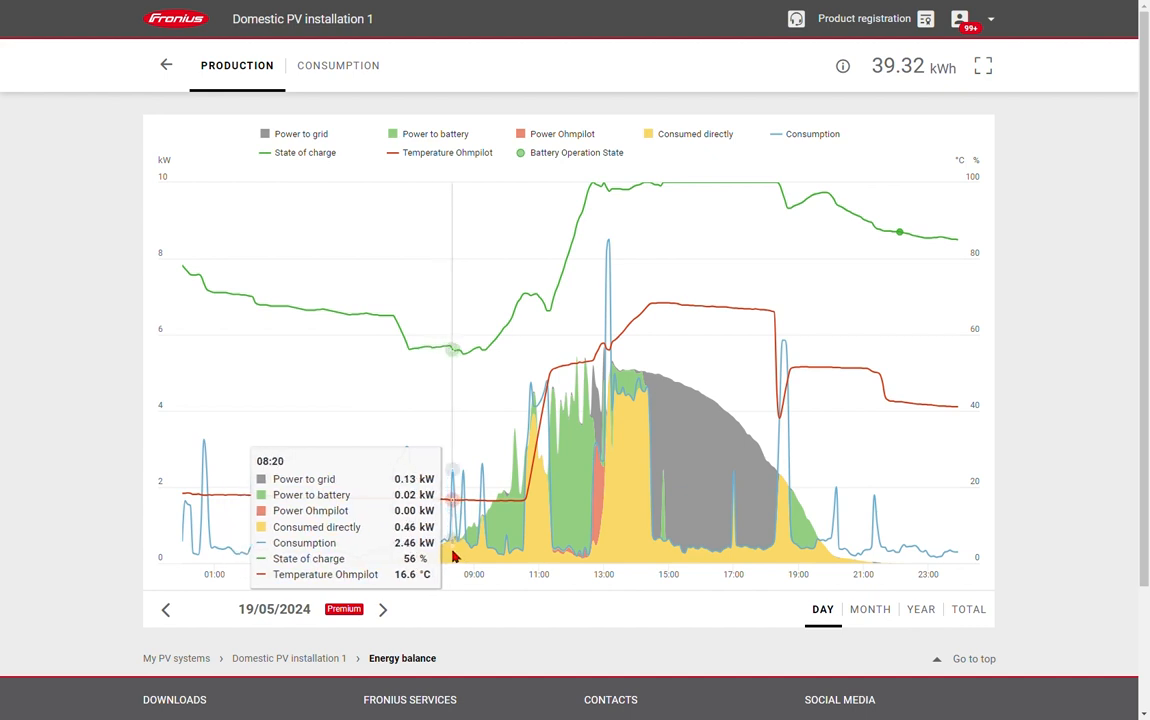
mouse_move(425, 558)
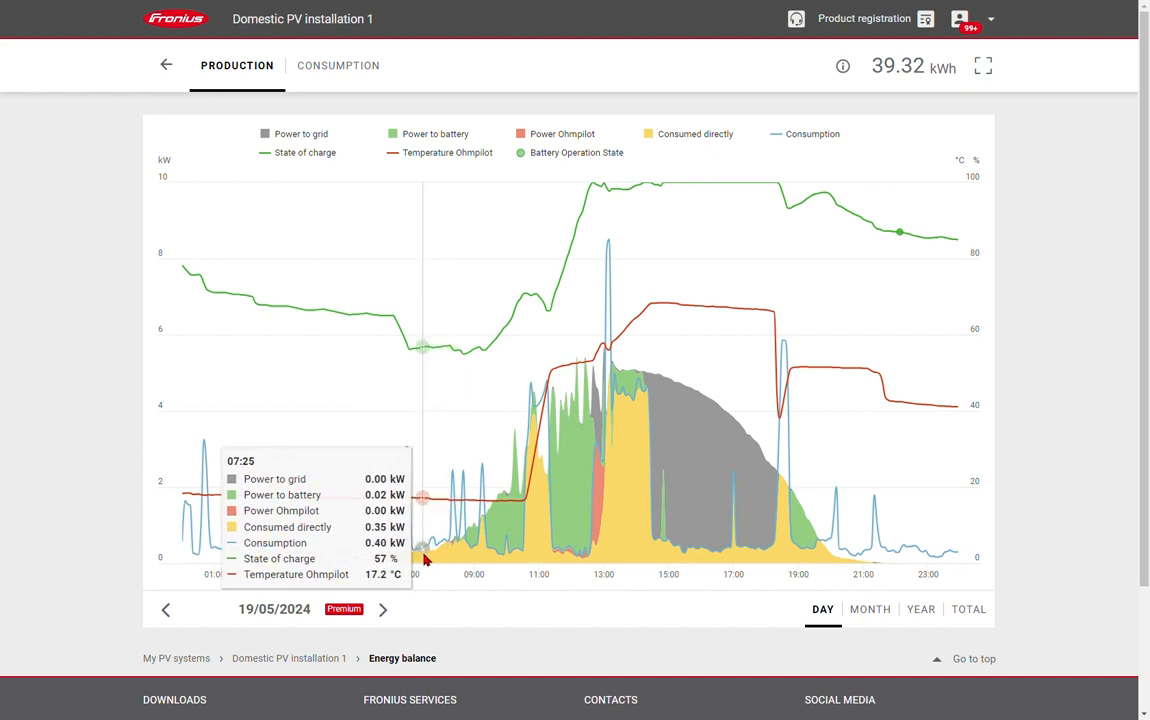
mouse_move(513, 519)
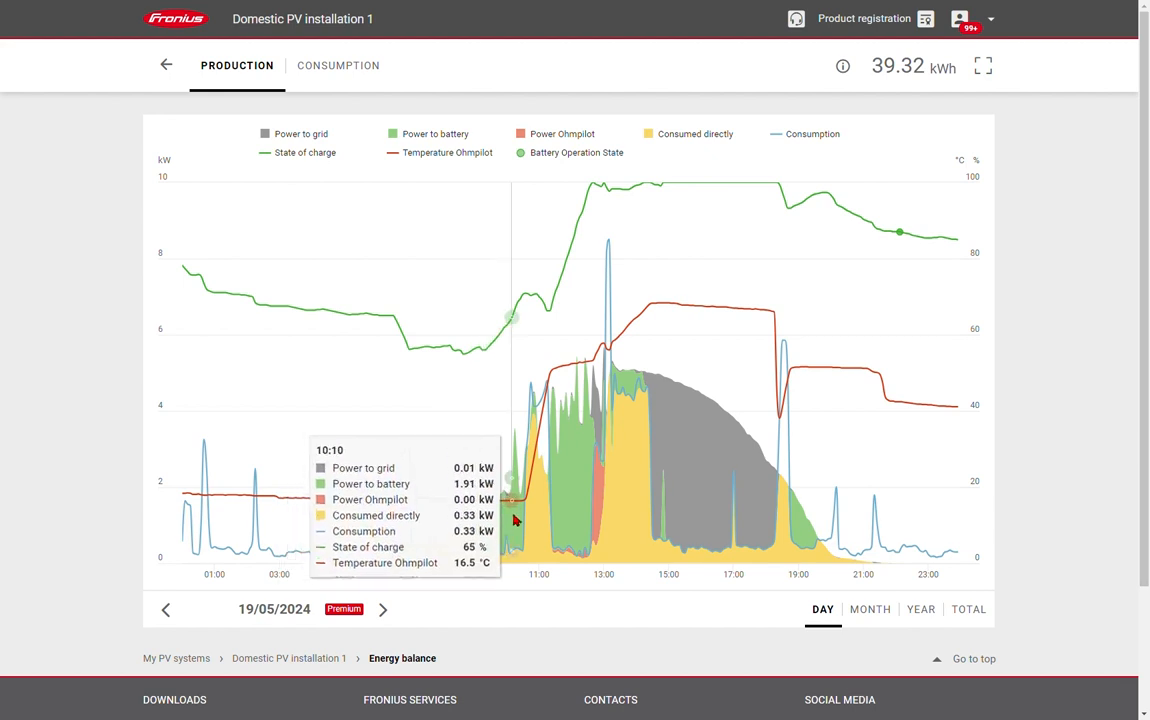
mouse_move(510, 520)
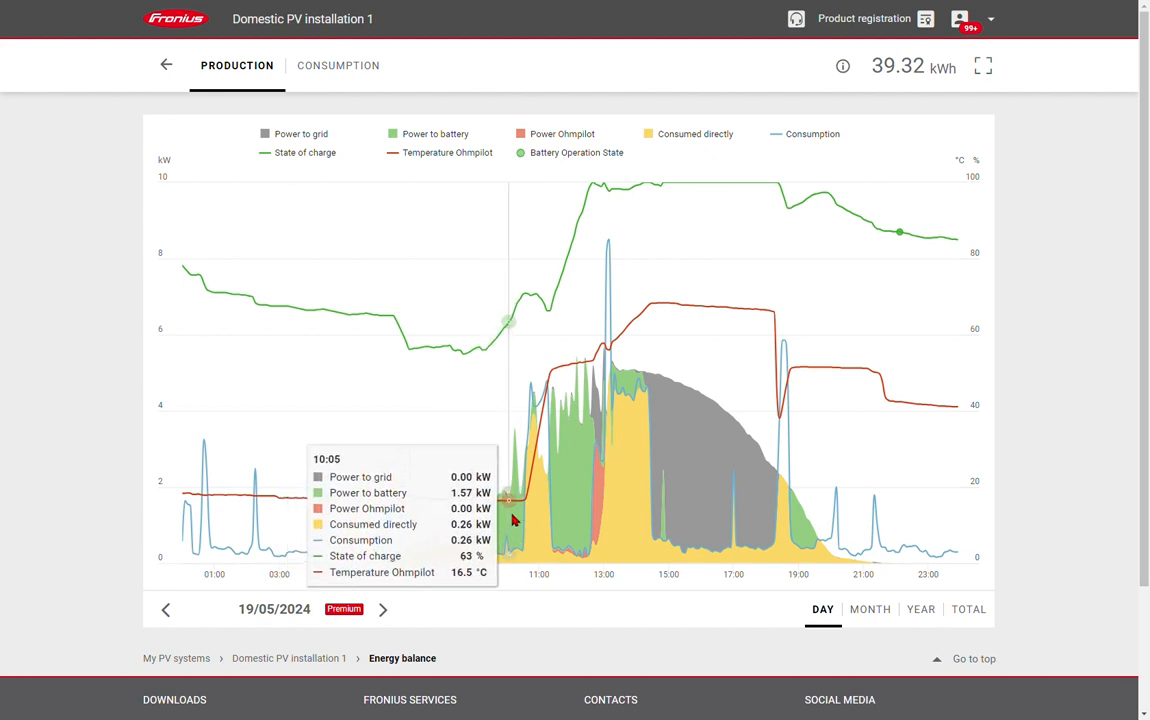
mouse_move(620, 498)
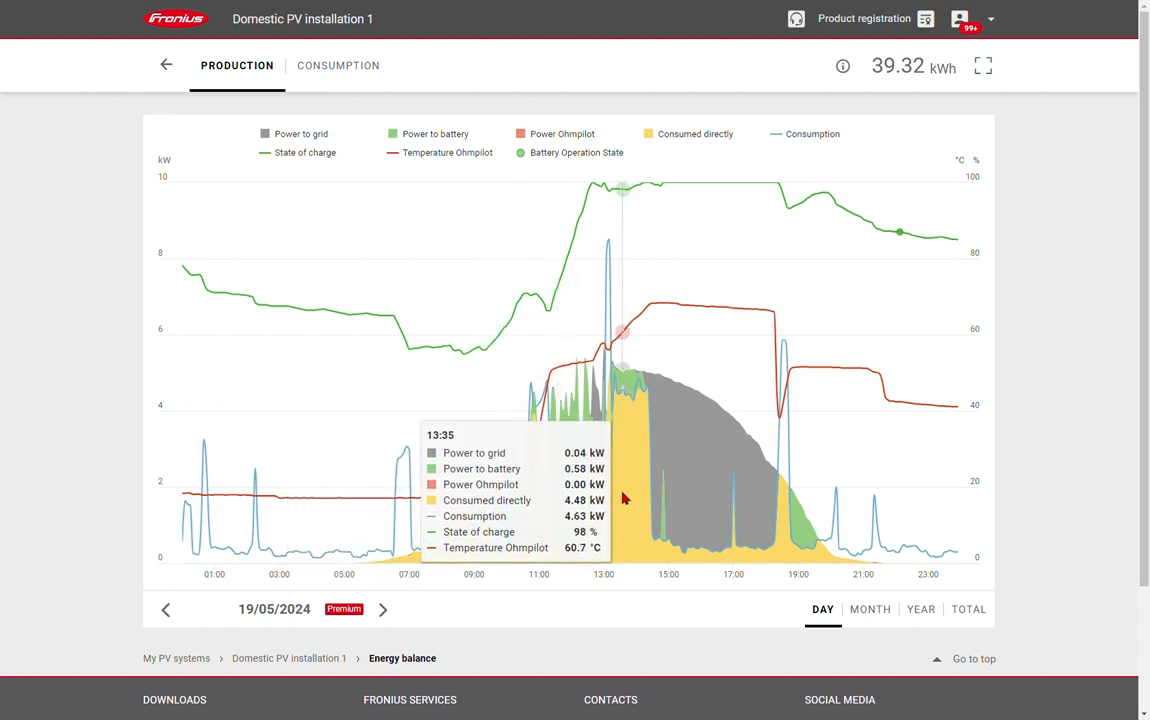
mouse_move(621, 494)
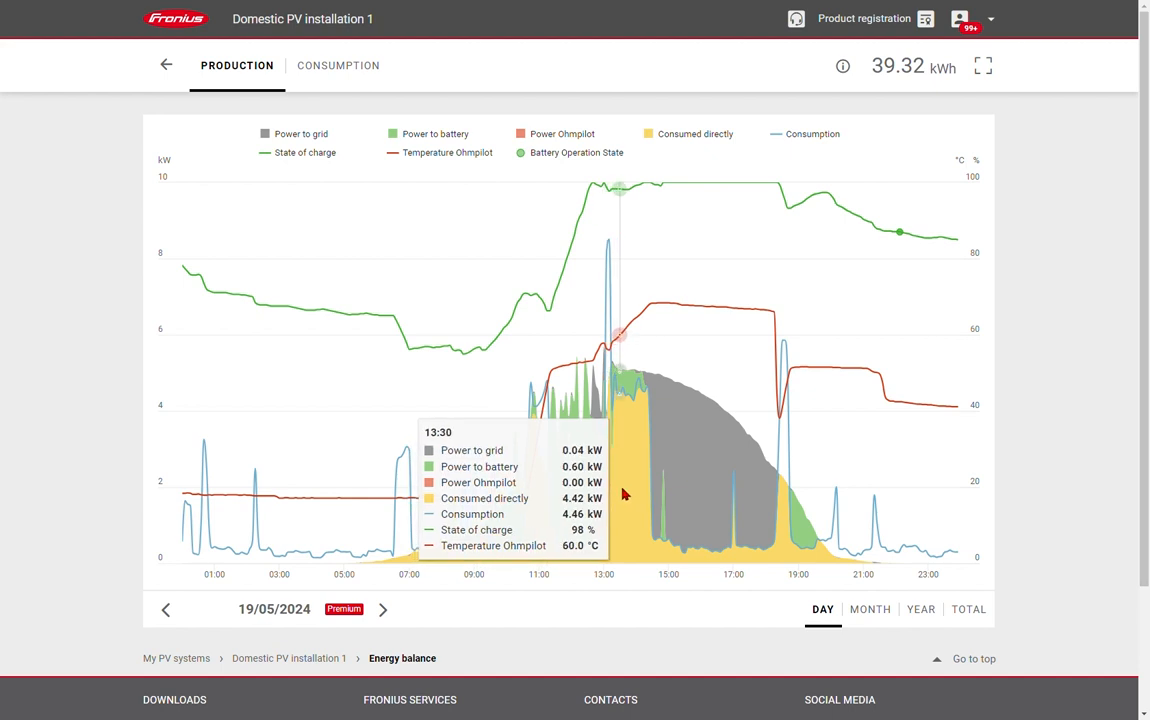
mouse_move(648, 488)
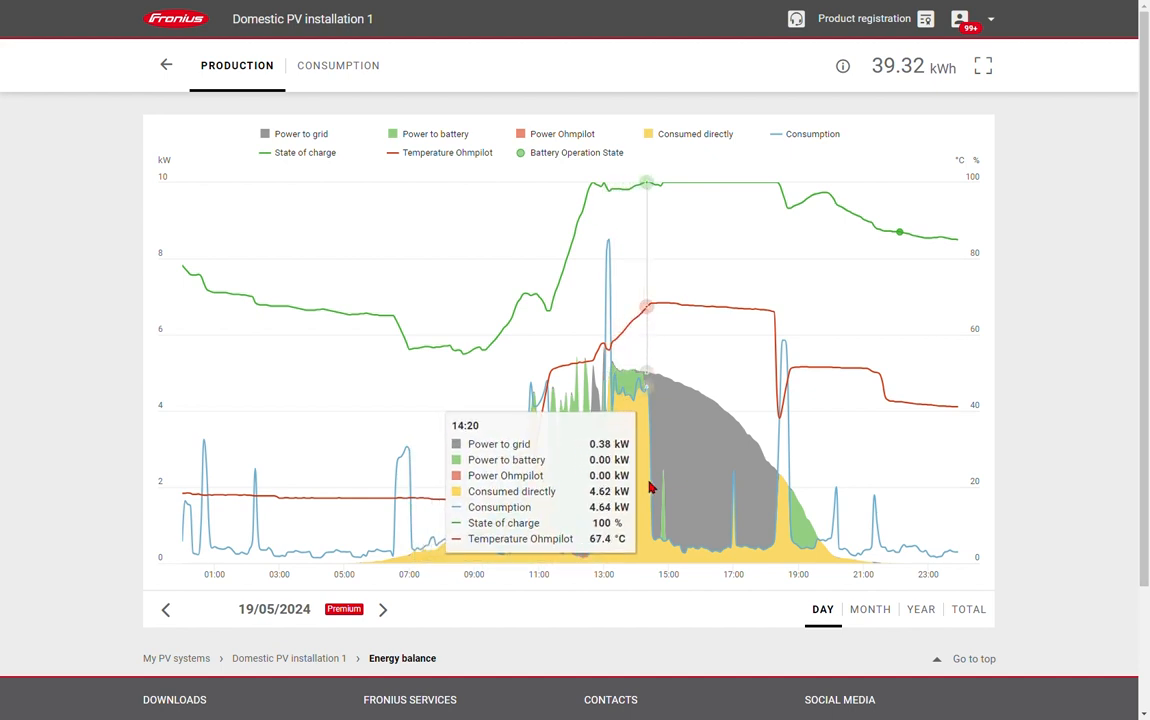
mouse_move(658, 483)
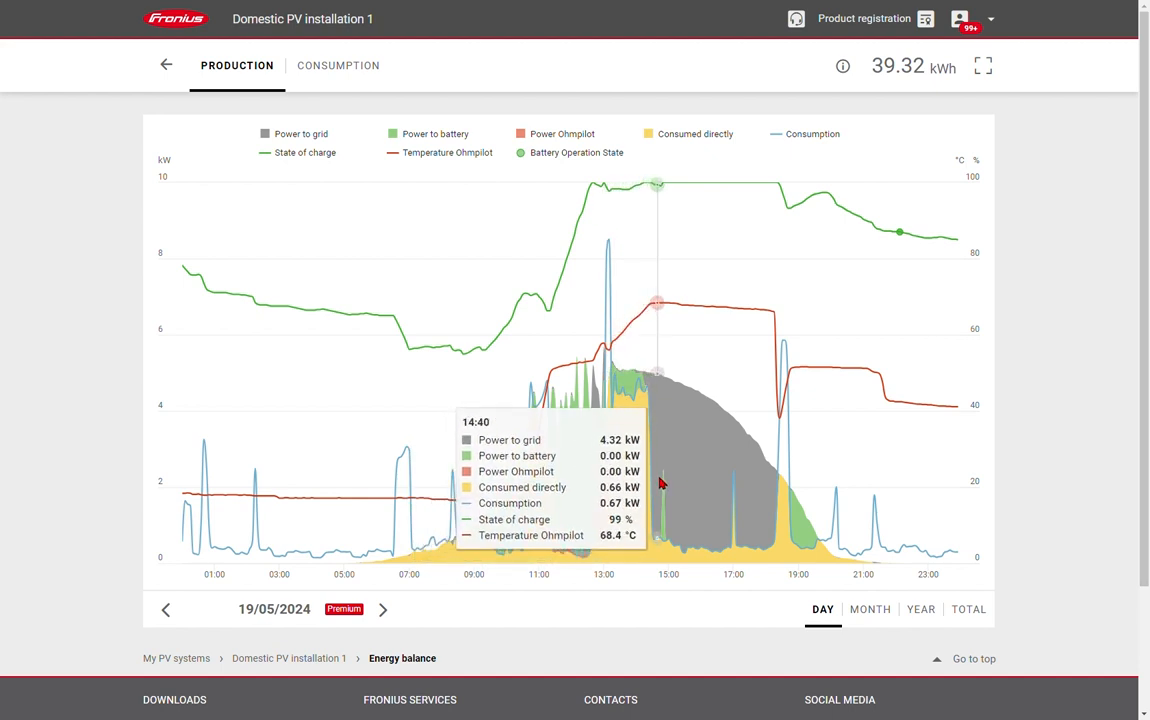
mouse_move(668, 490)
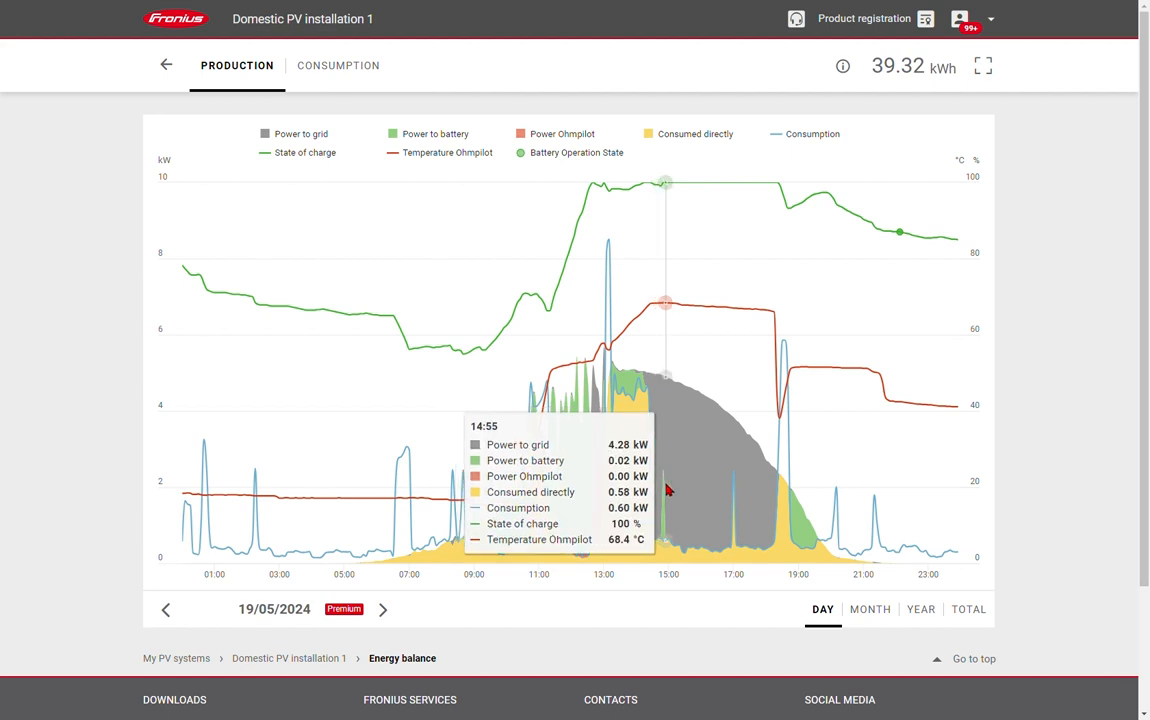
mouse_move(678, 572)
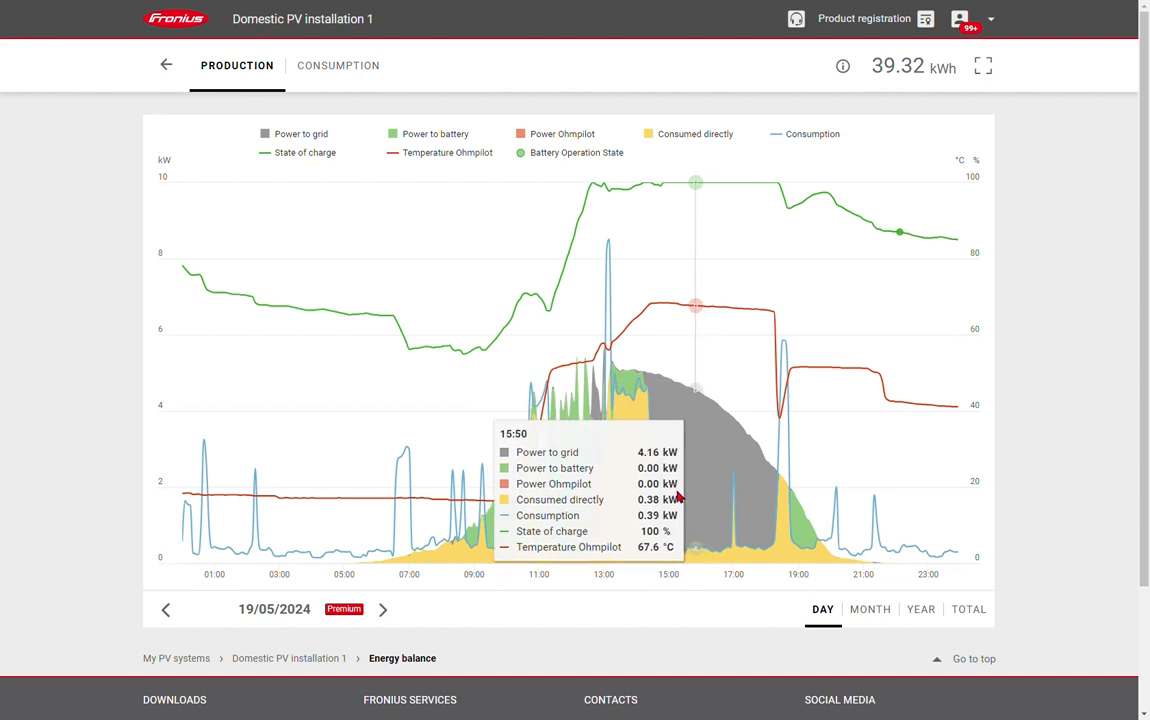
mouse_move(860, 614)
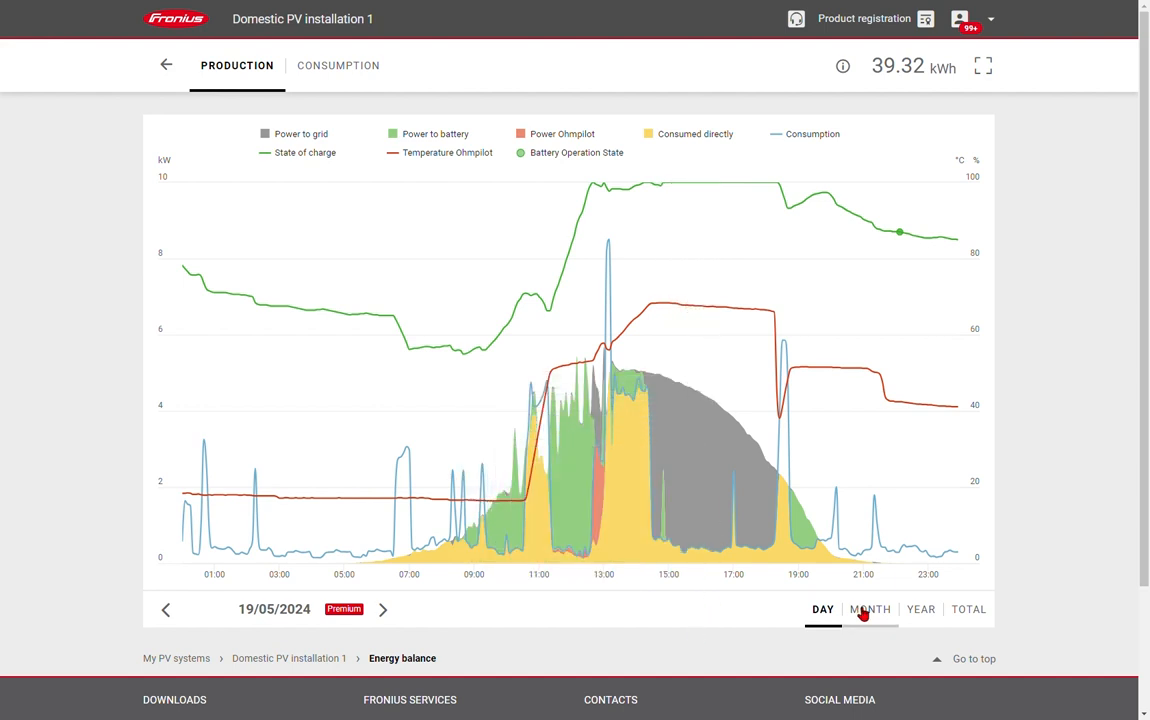
Show May 2024 production by month with grid and Ohmpilot series hidden, then view return on investment
click(869, 609)
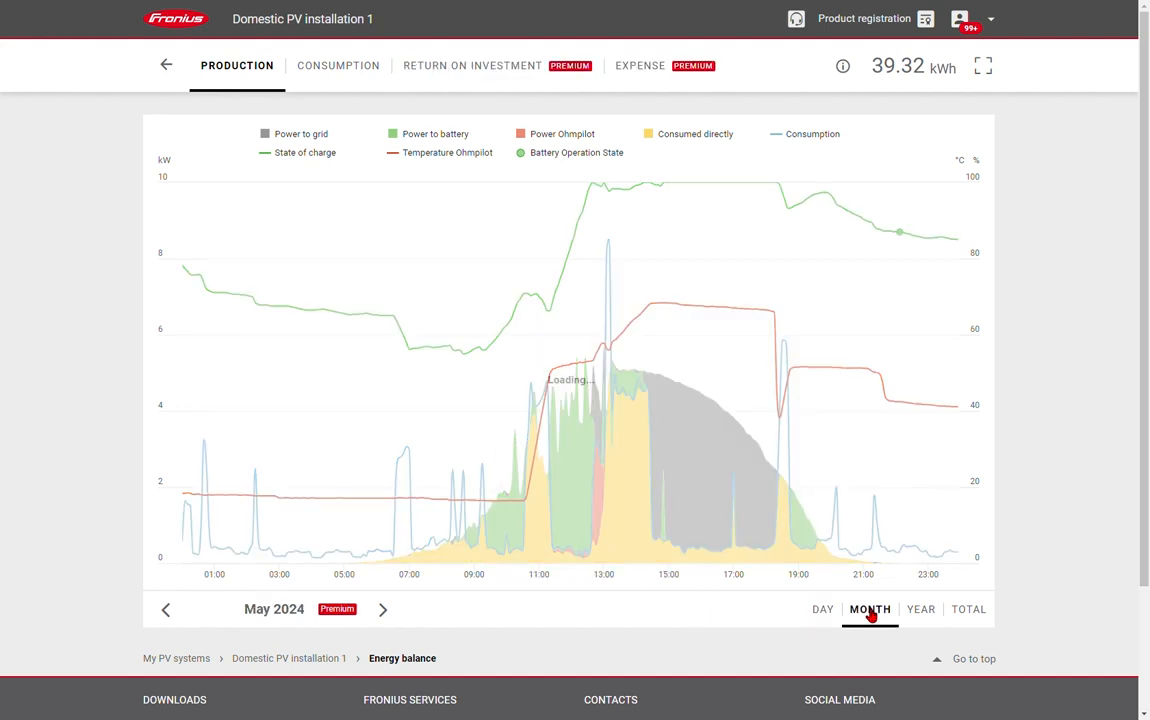
click(869, 609)
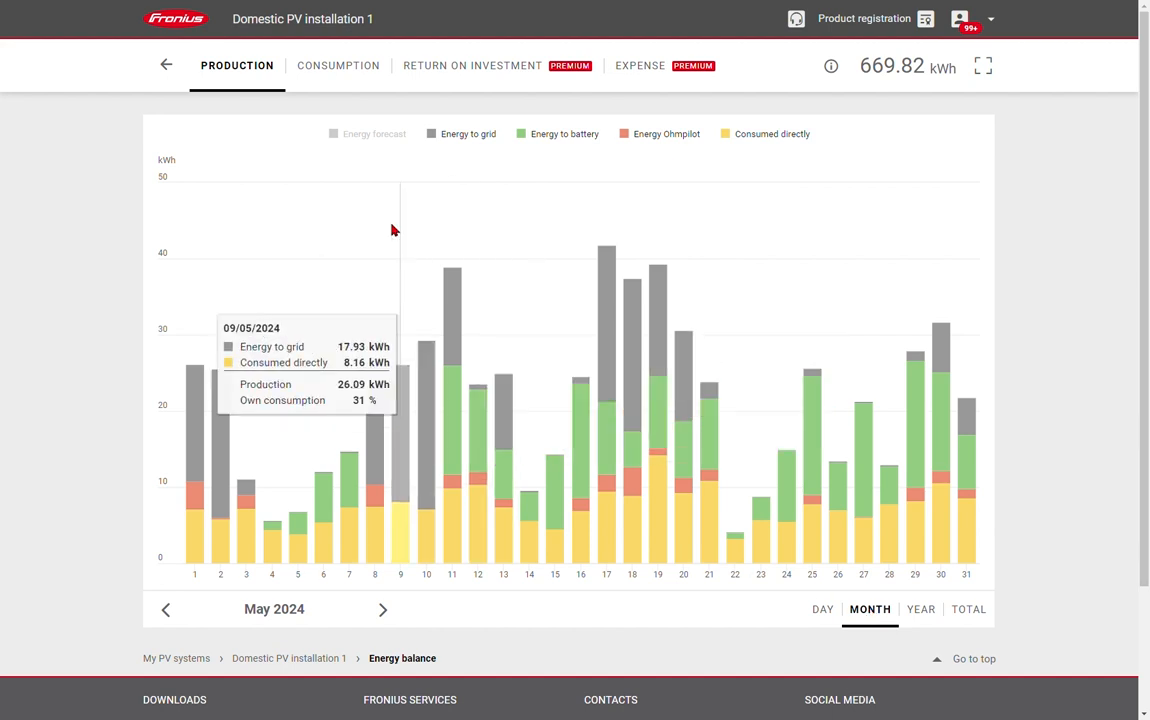
click(468, 133)
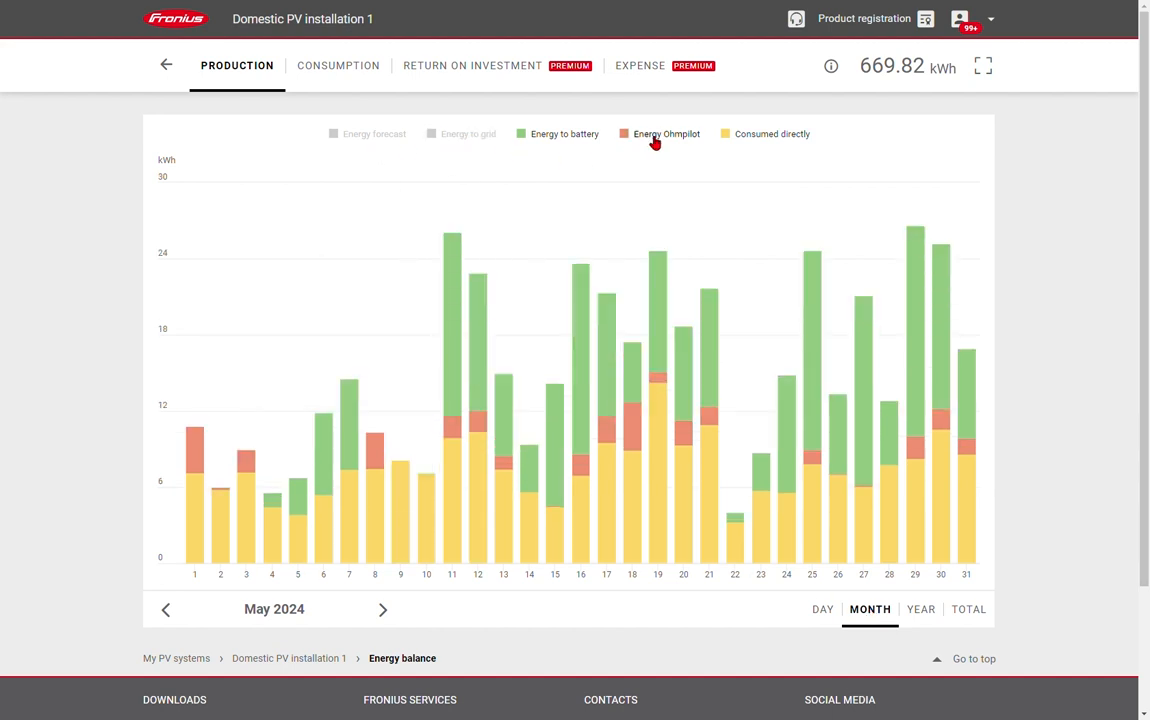
click(771, 133)
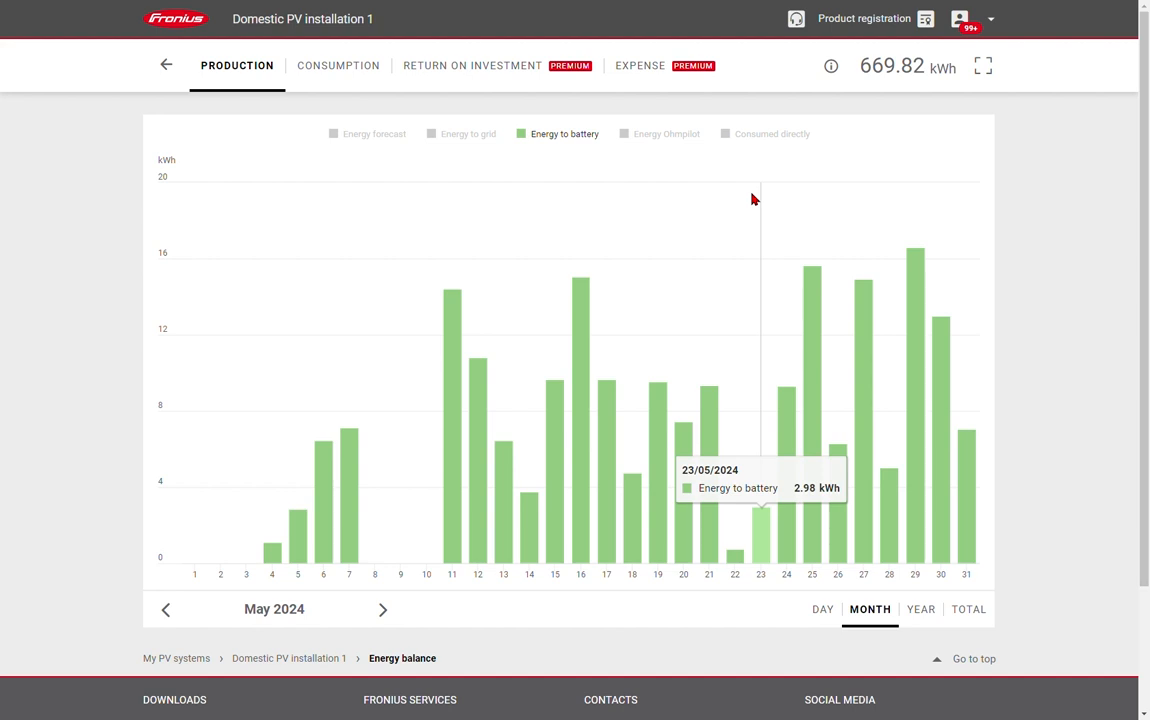
mouse_move(580, 363)
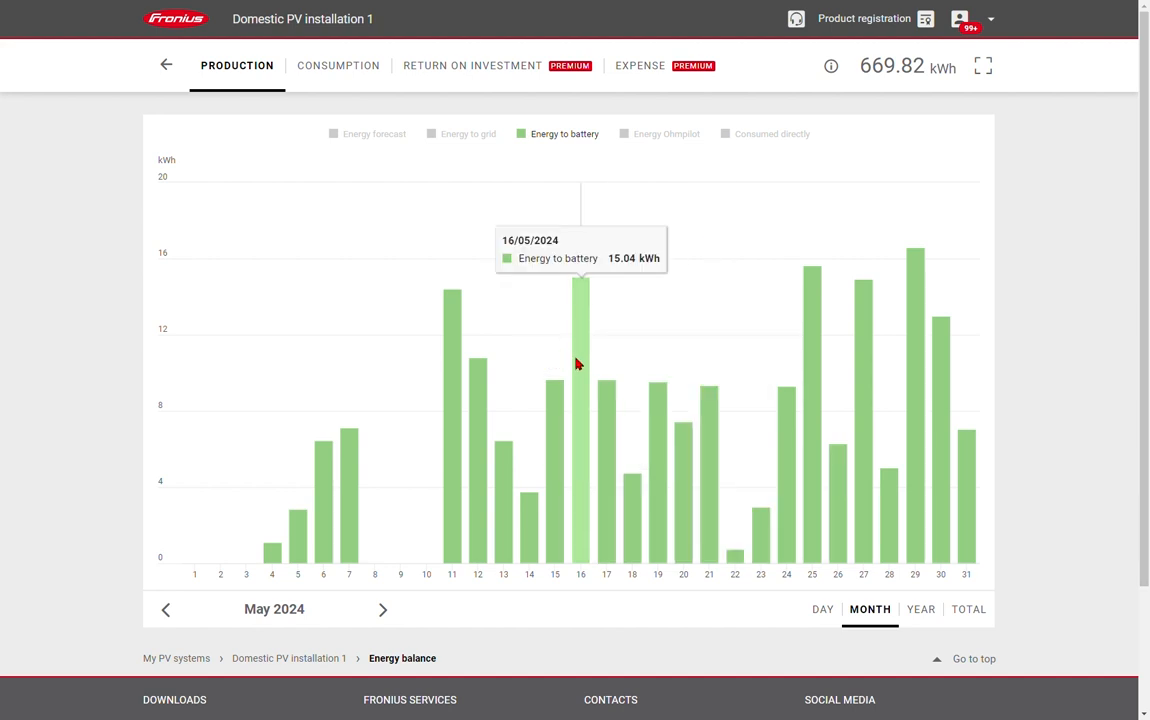
mouse_move(734, 397)
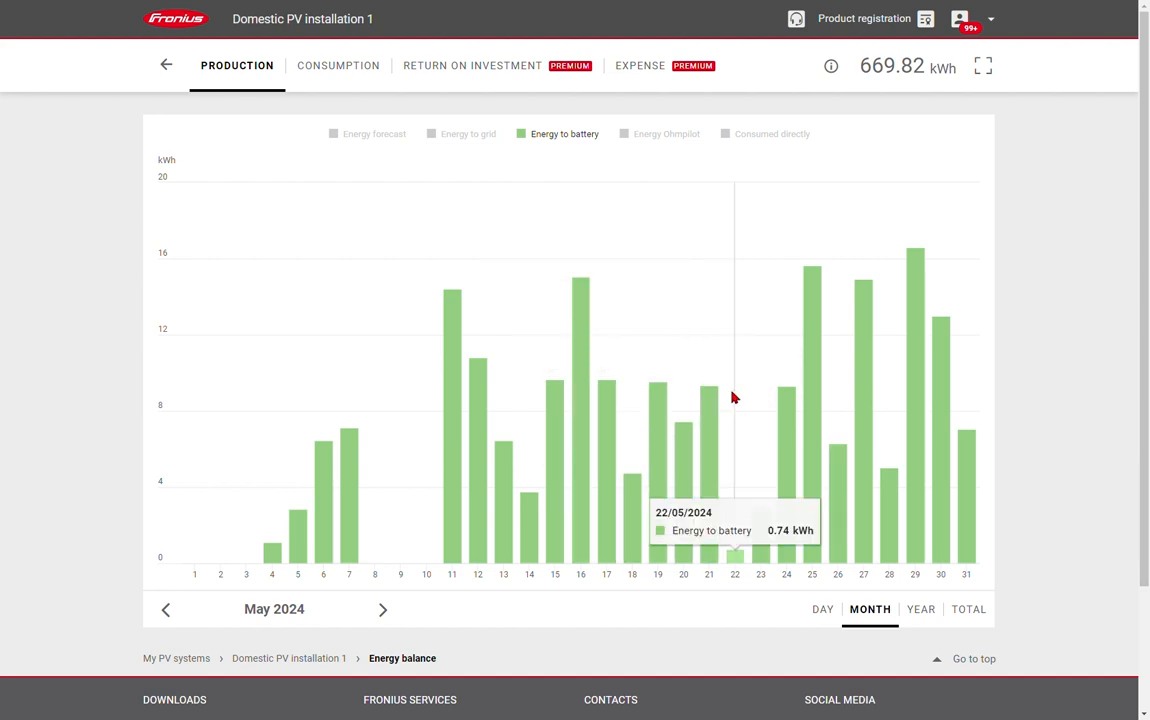
mouse_move(715, 199)
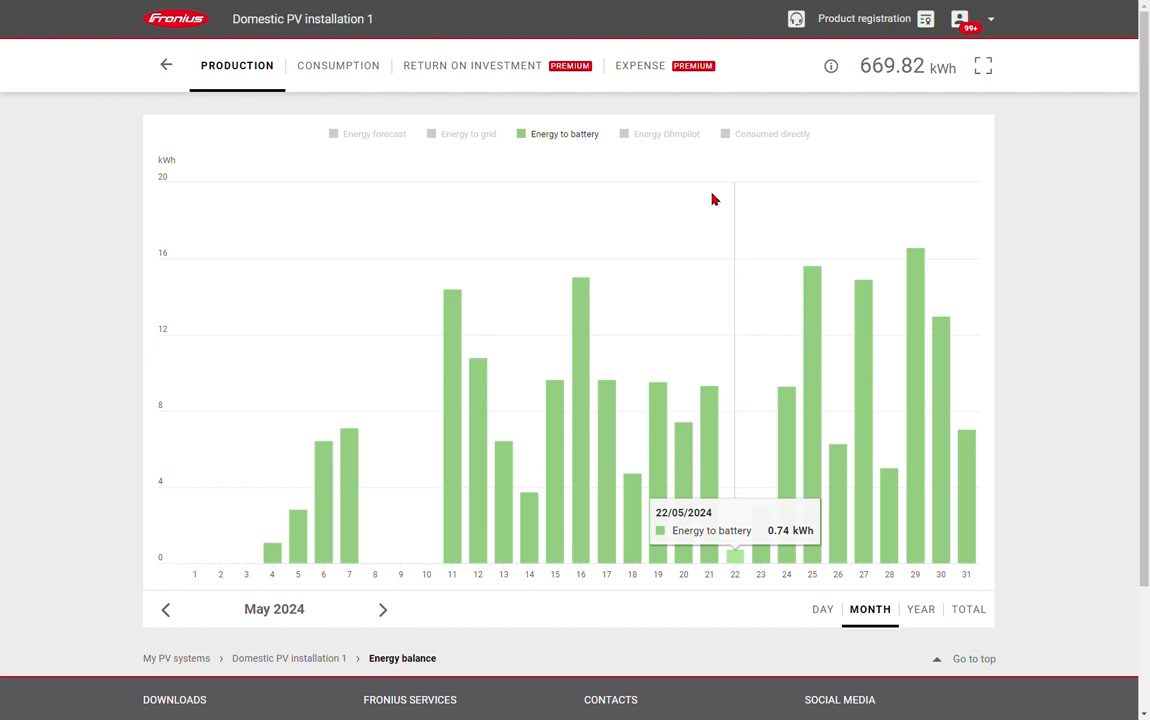
click(472, 65)
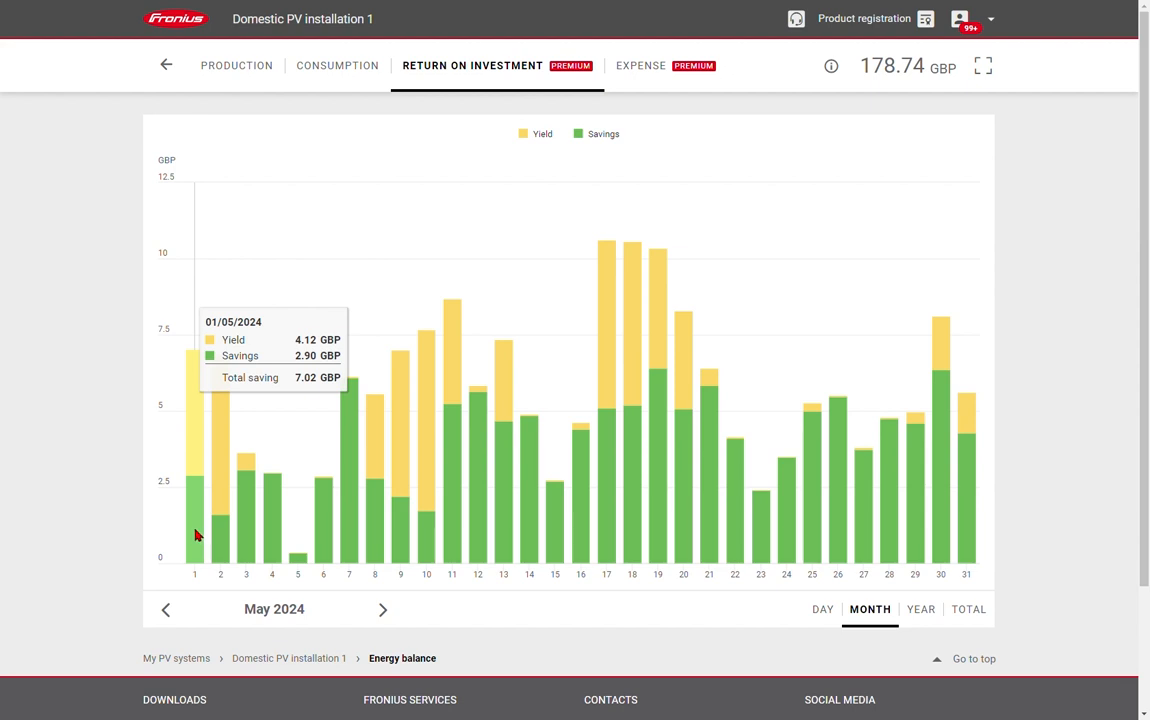
mouse_move(193, 437)
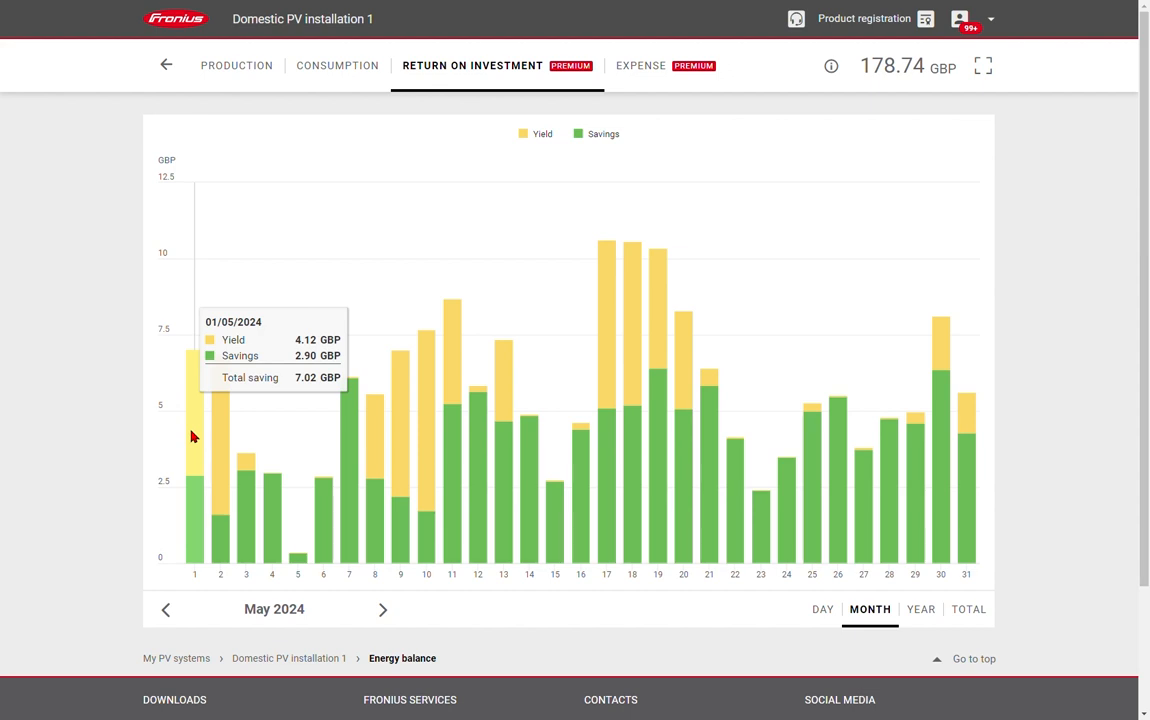
mouse_move(867, 135)
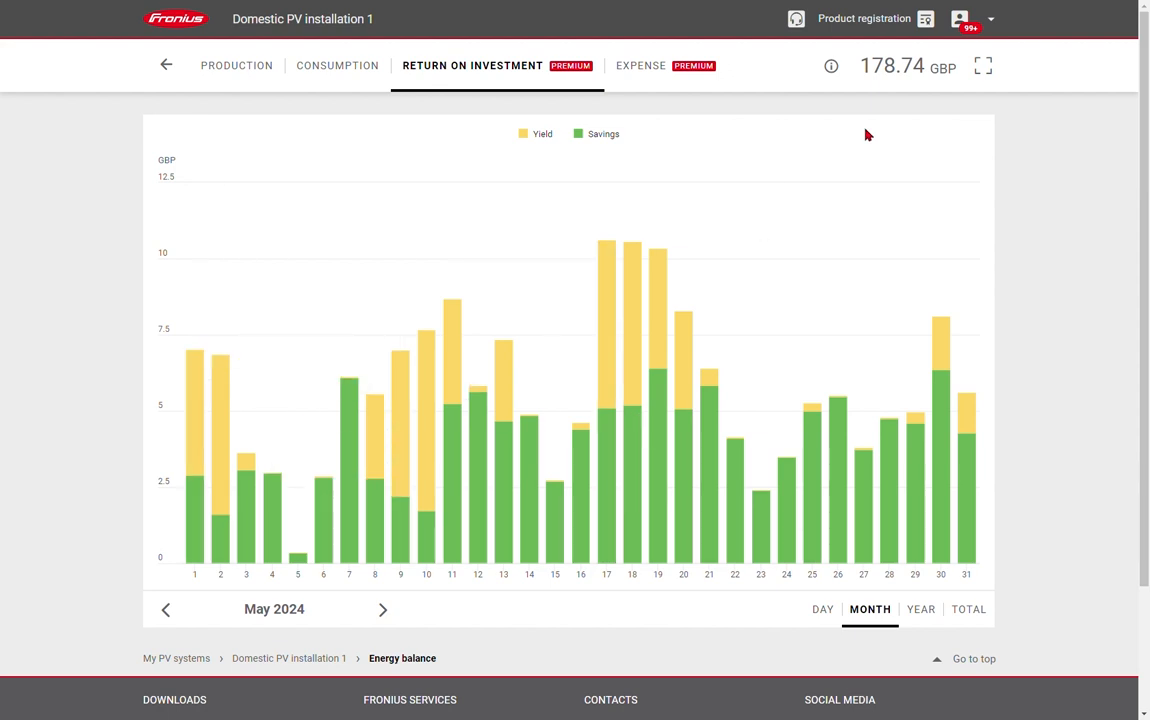
mouse_move(905, 67)
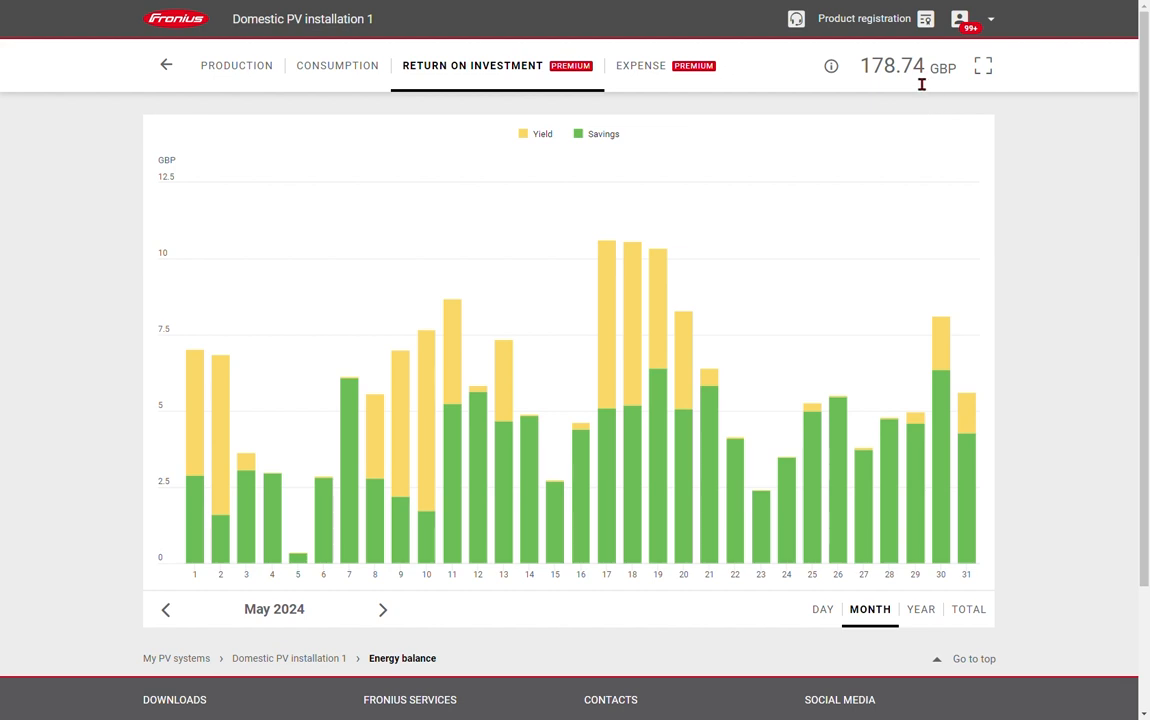
mouse_move(867, 97)
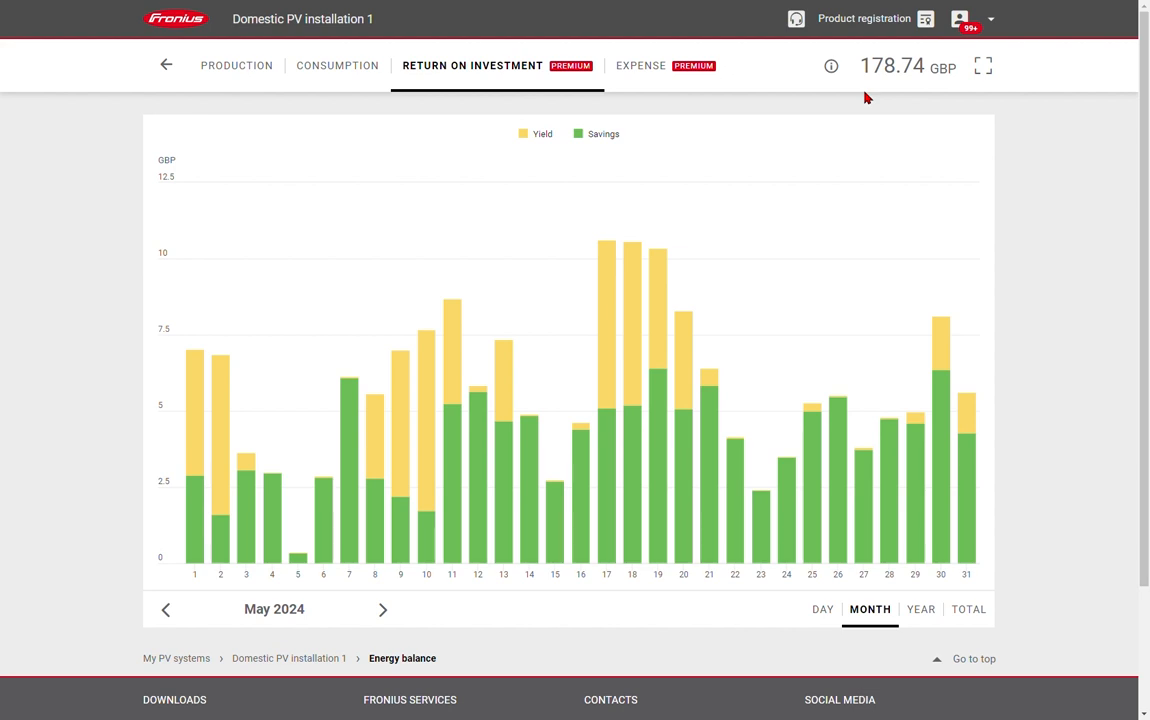
Return to the overview dashboard showing today's 5.62 GBP earnings and CO2 savings
click(166, 65)
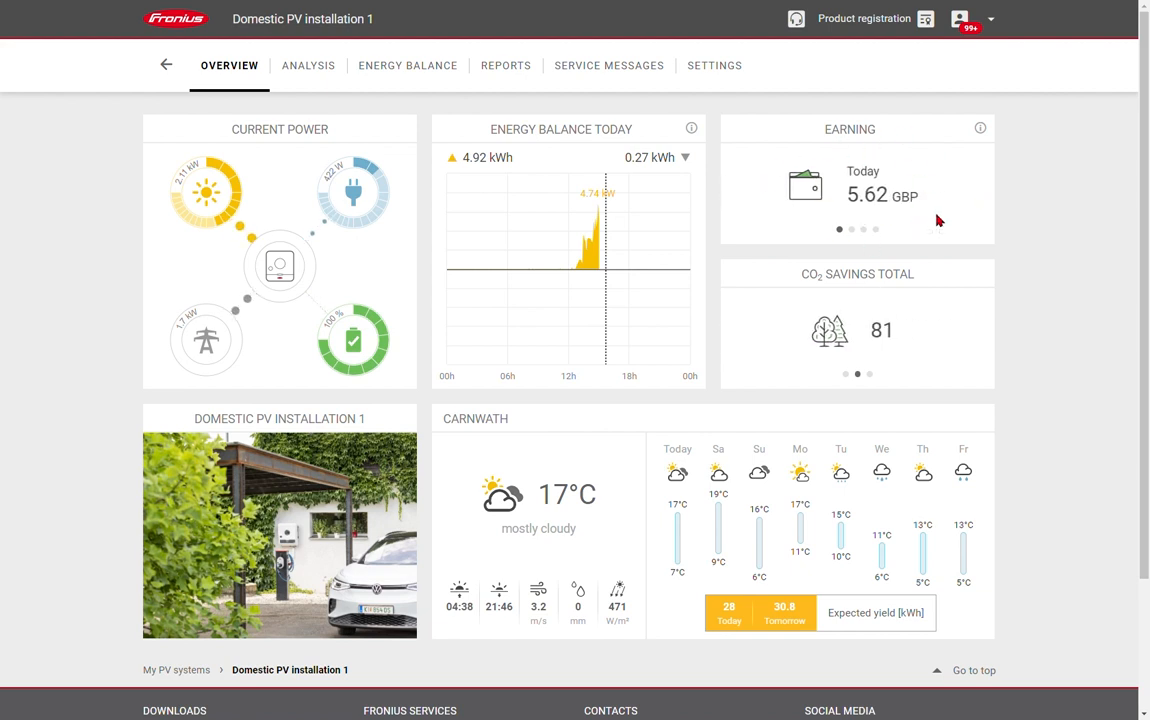
mouse_move(1010, 232)
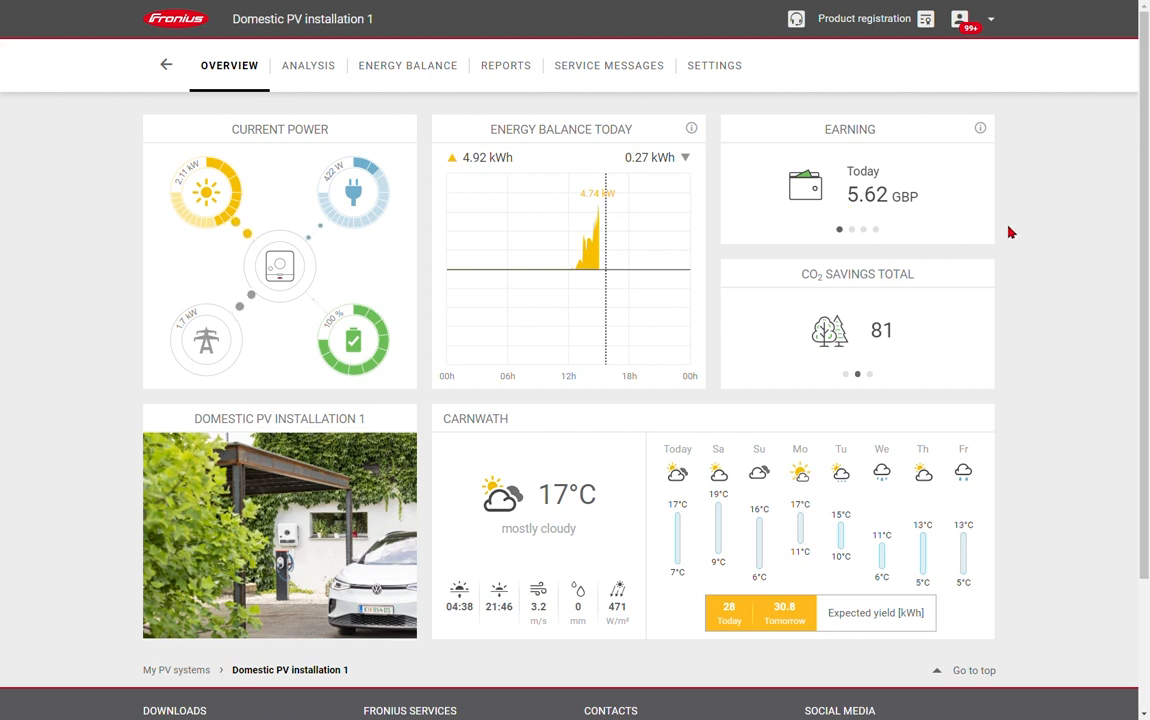
mouse_move(1024, 211)
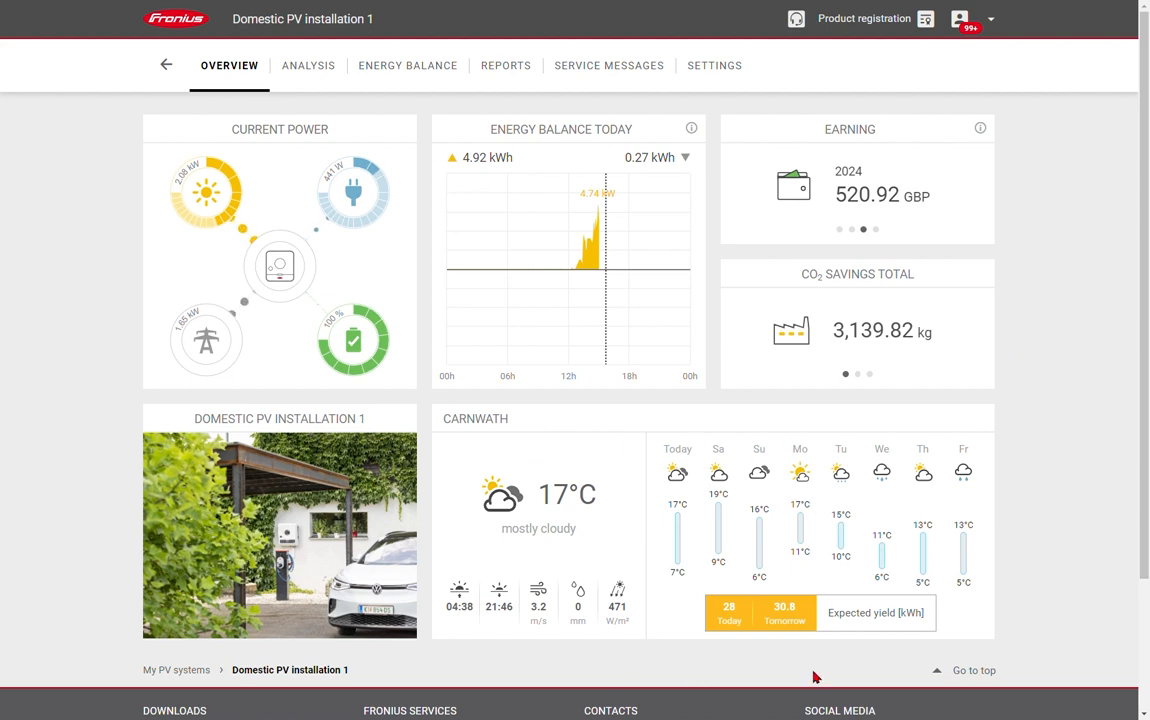
mouse_move(948, 569)
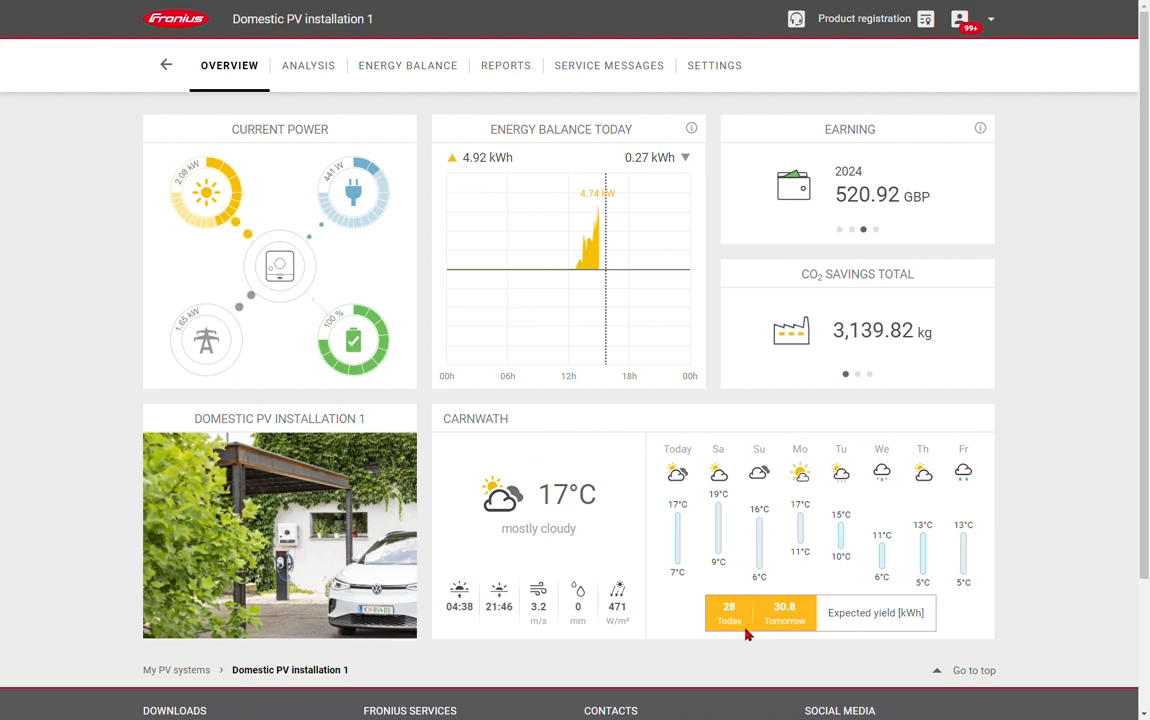
mouse_move(810, 668)
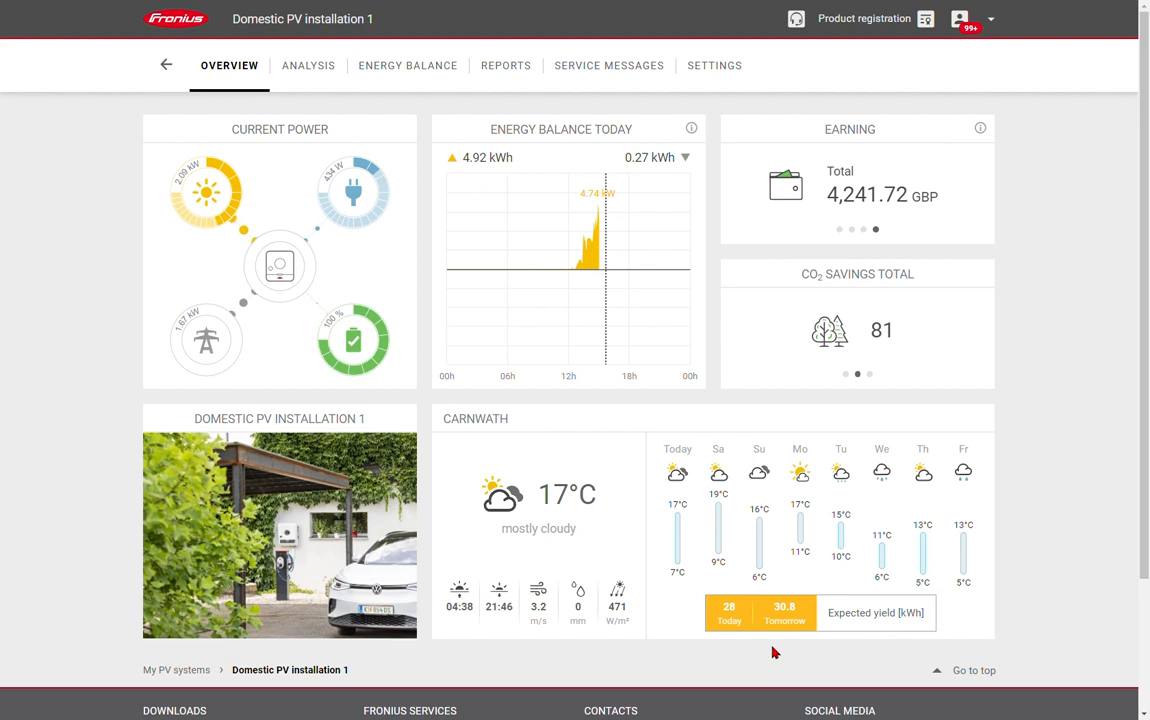
mouse_move(275, 633)
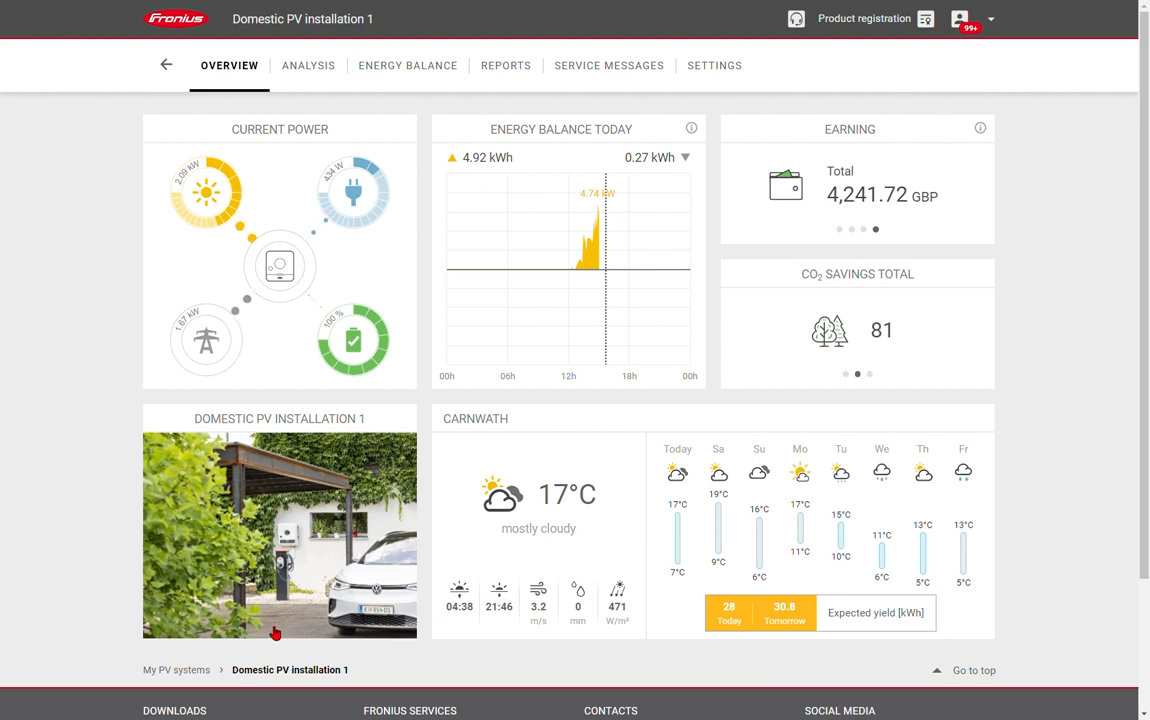
mouse_move(232, 577)
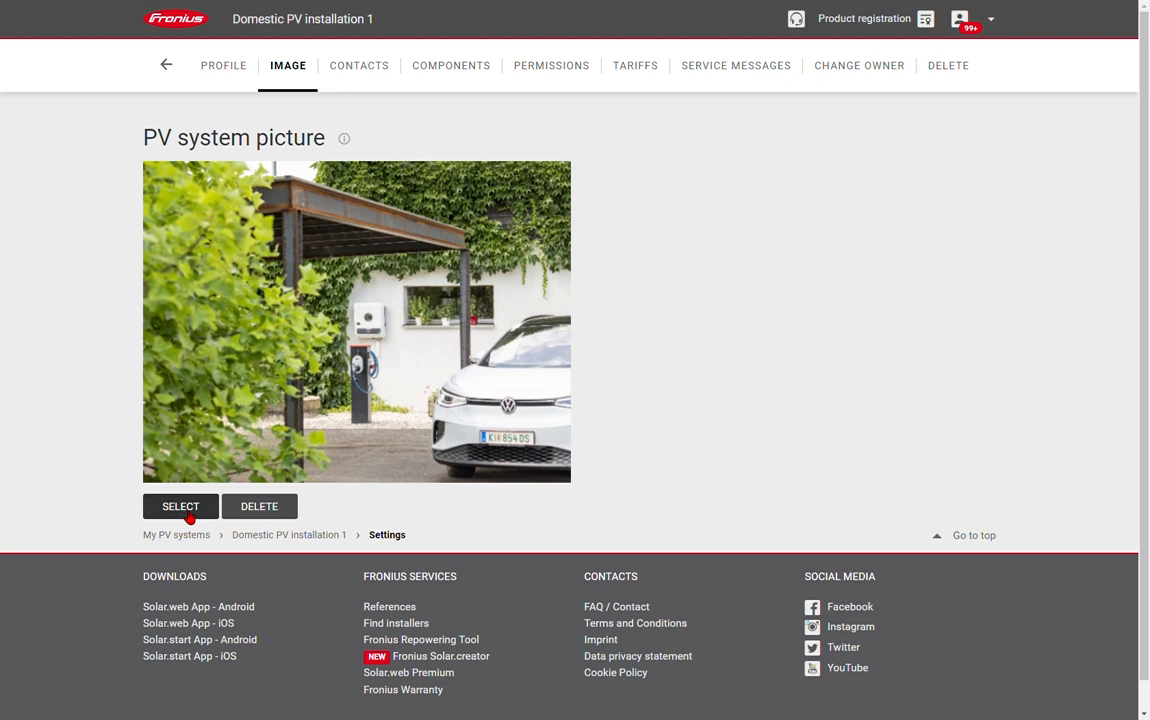
Leave the PV system picture settings and return to the overview dashboard
click(166, 65)
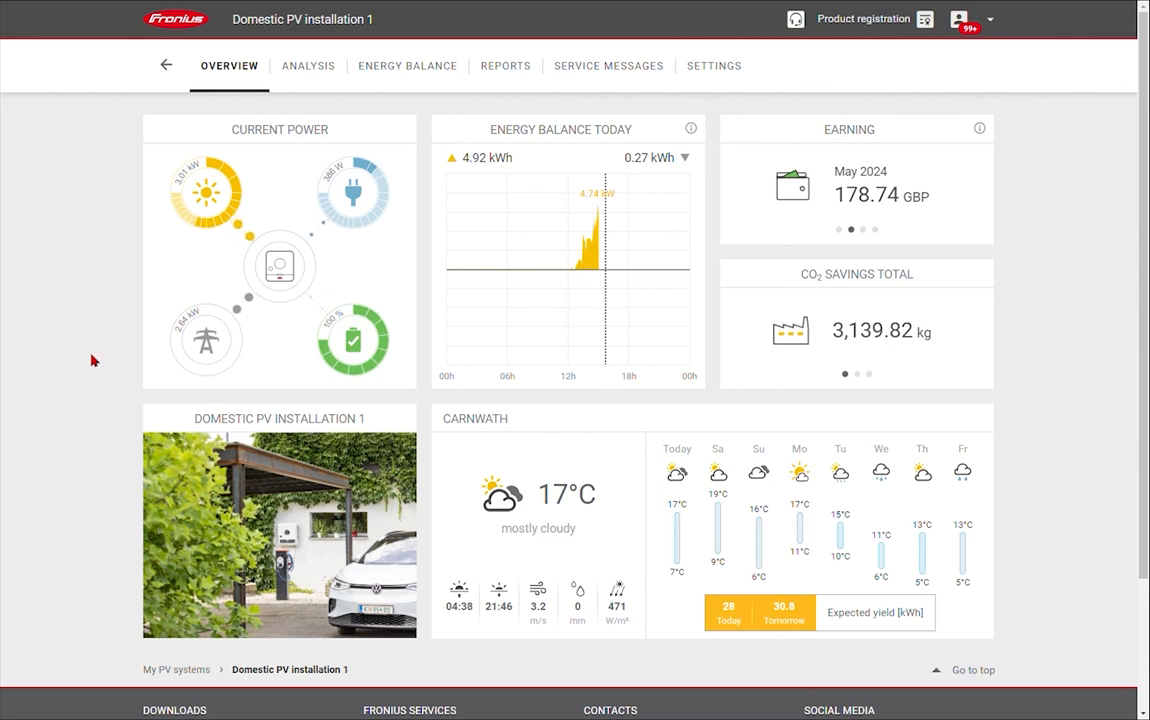
mouse_move(310, 96)
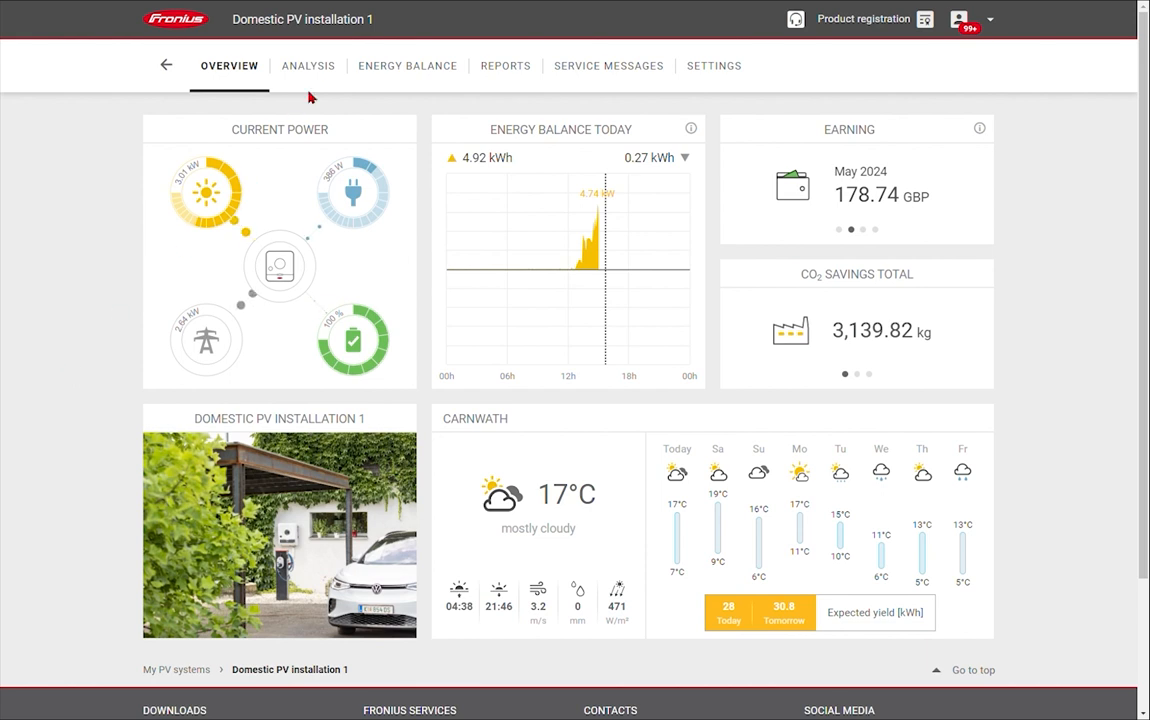
View realtime performance of the Primo GEN24 inverter at 2929 W (64%)
click(308, 65)
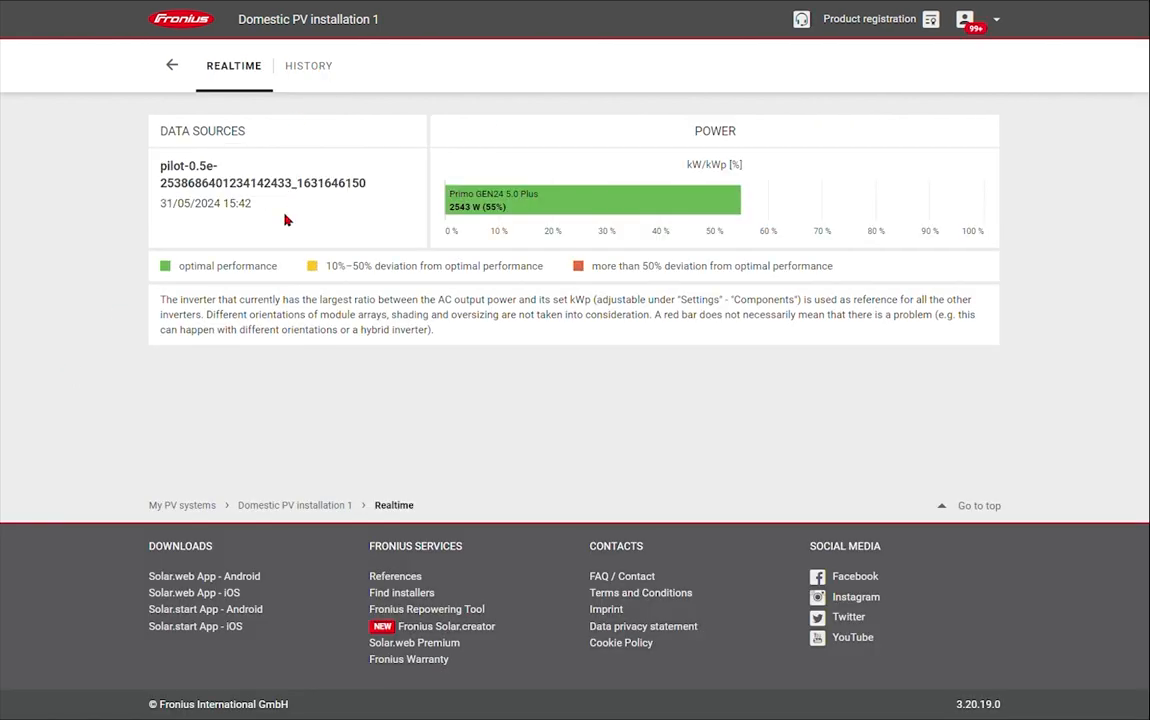
mouse_move(423, 180)
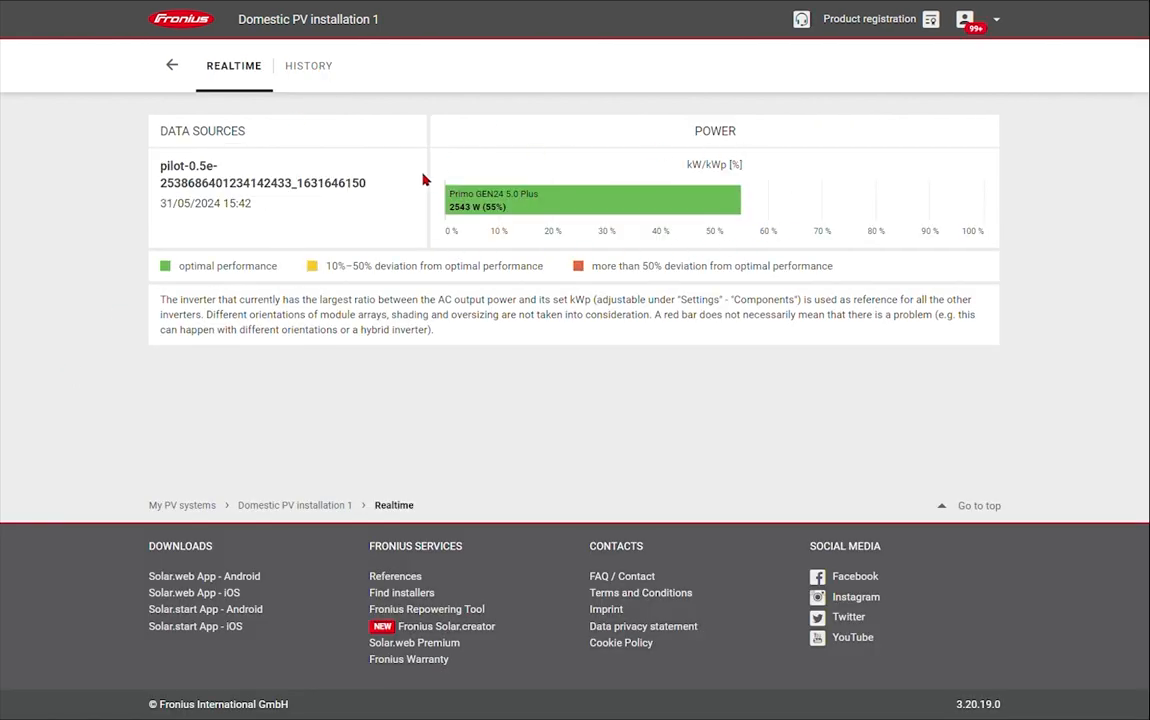
mouse_move(411, 227)
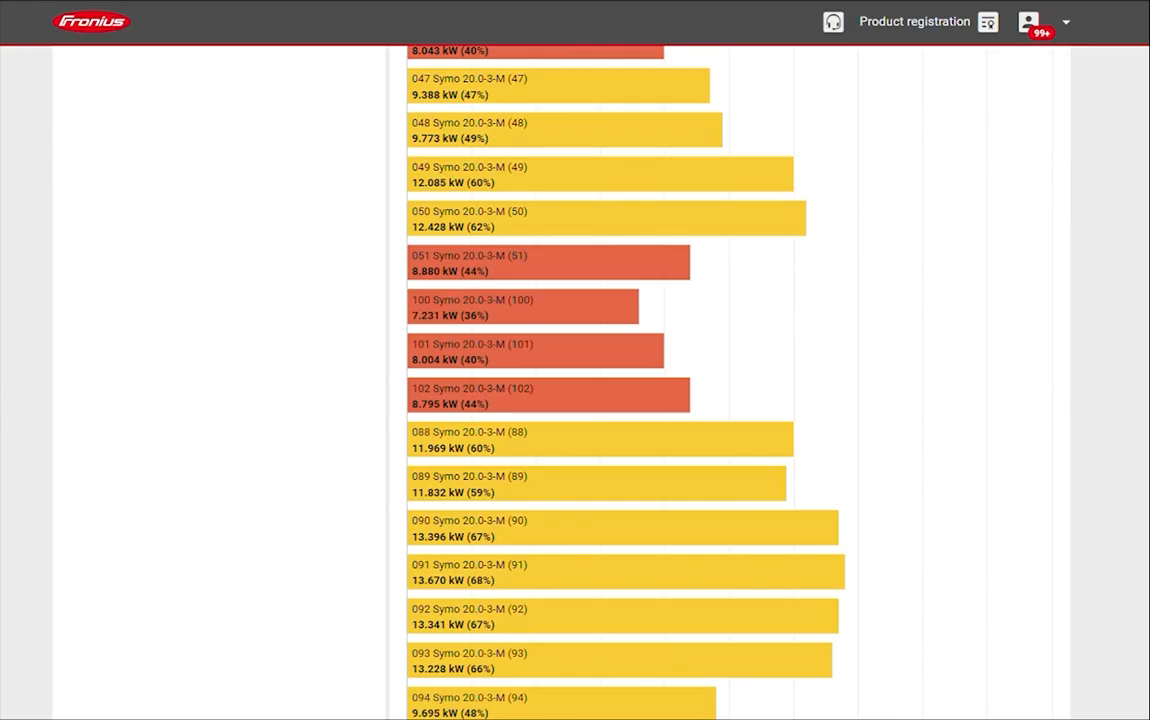
mouse_move(391, 301)
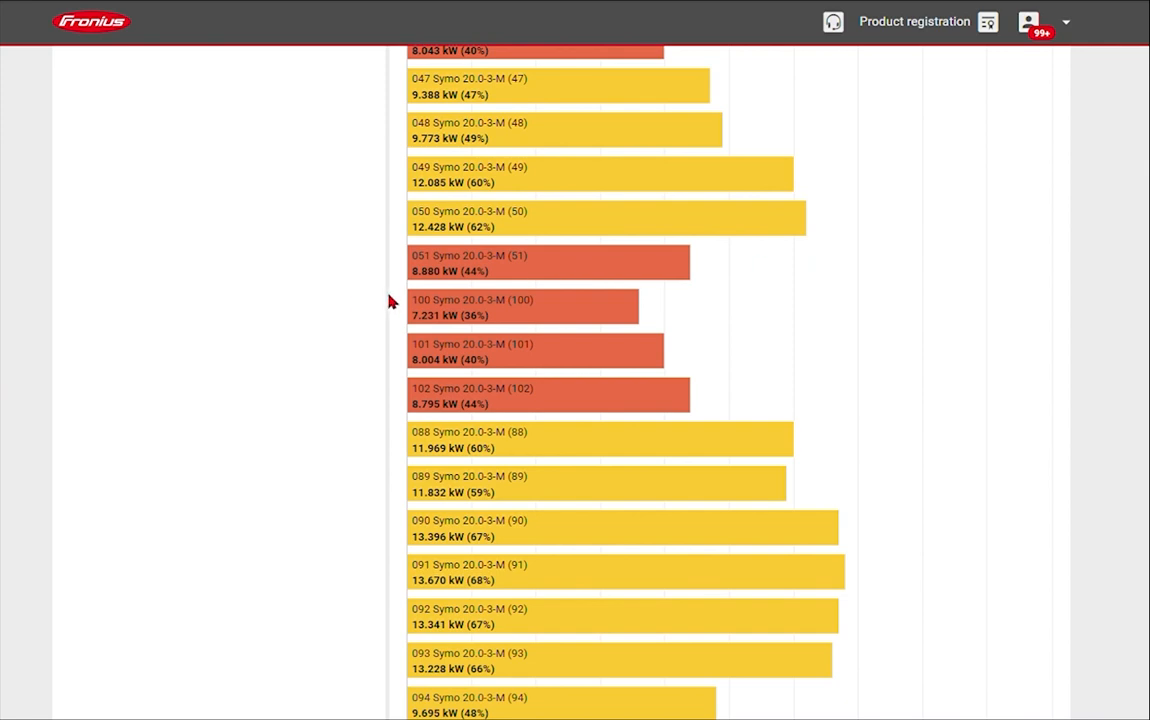
scroll(down, 3)
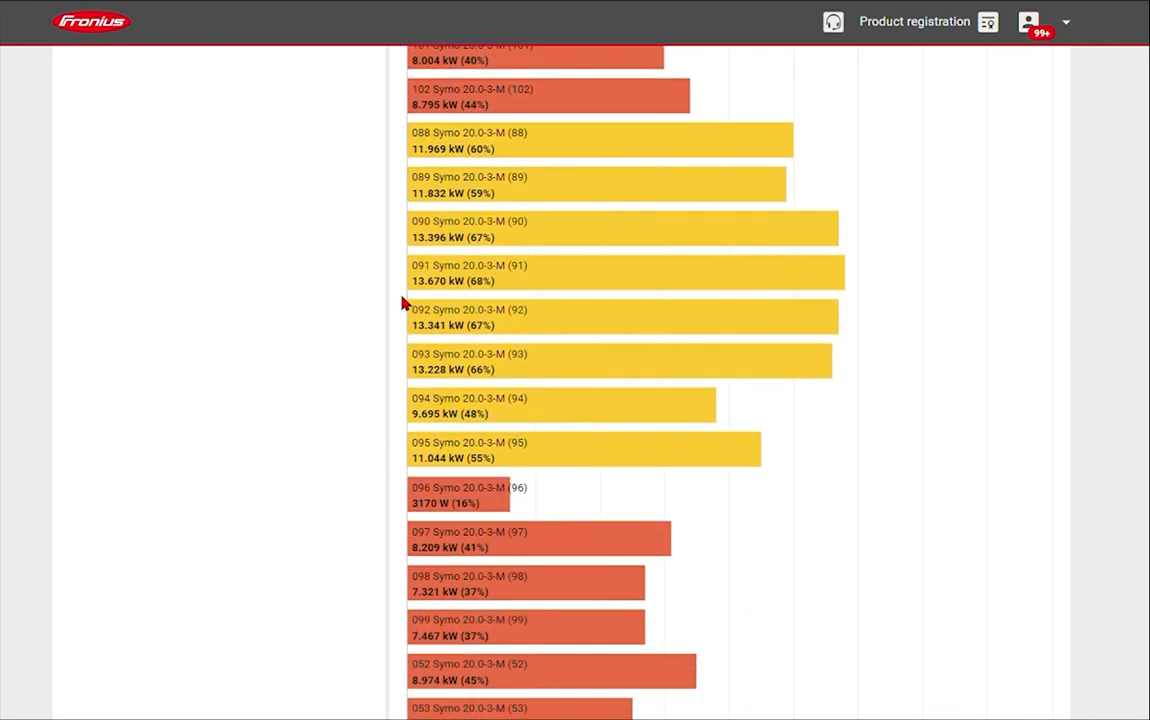
scroll(down, 3)
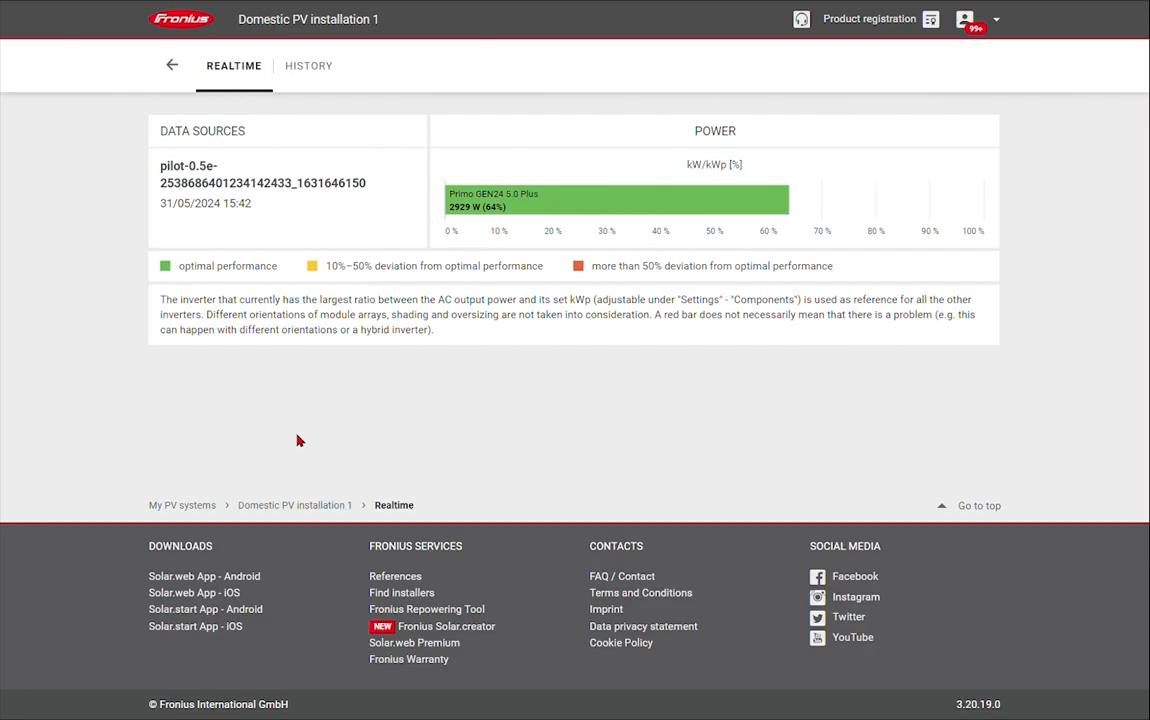
In History, select the Primo GEN24 5.0 Plus inverter with Voltage DC MPP1 and MPP2 channels
click(302, 65)
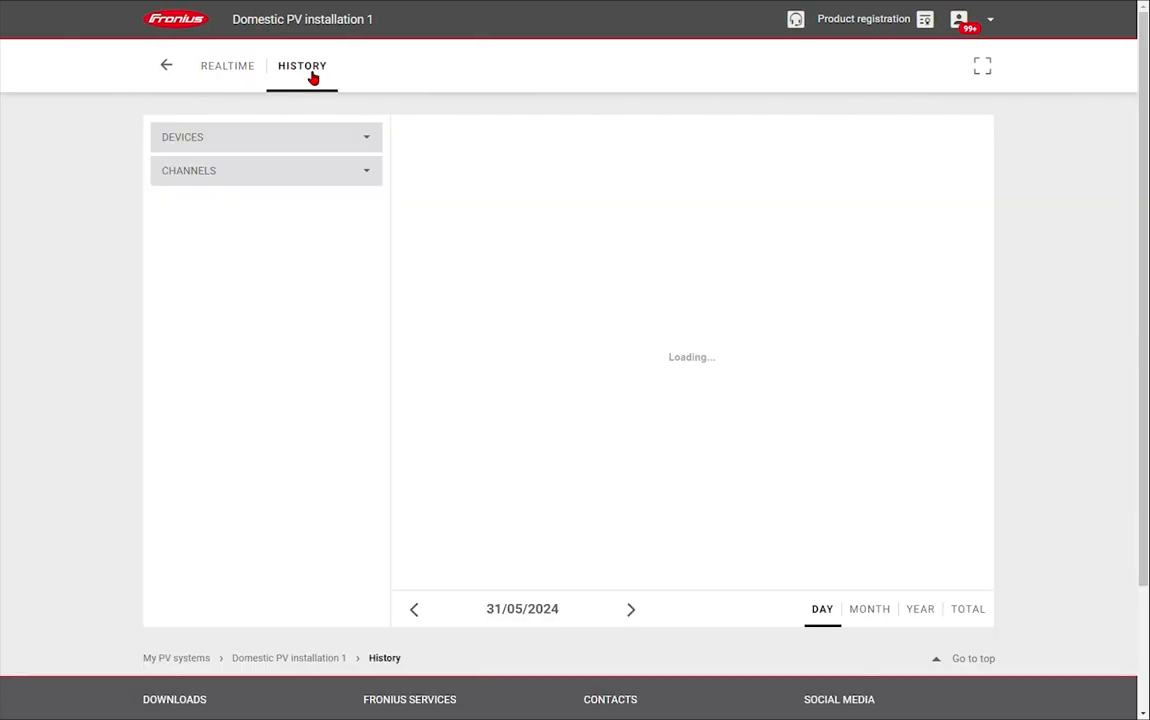
mouse_move(267, 137)
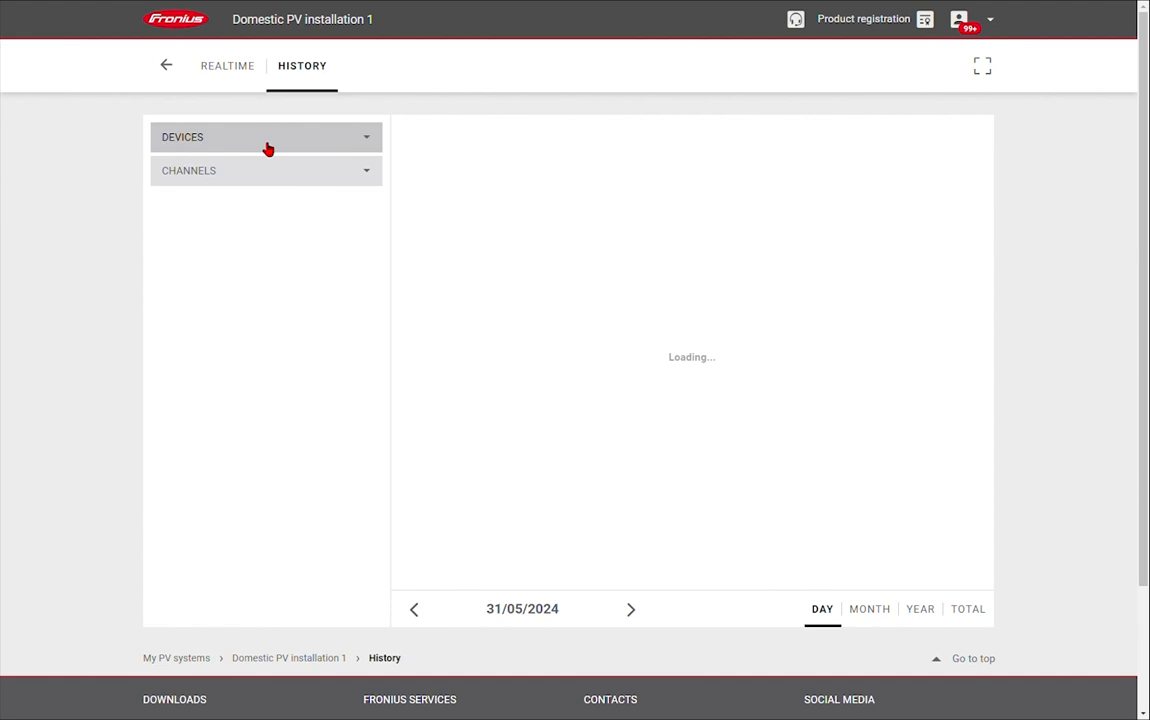
click(265, 137)
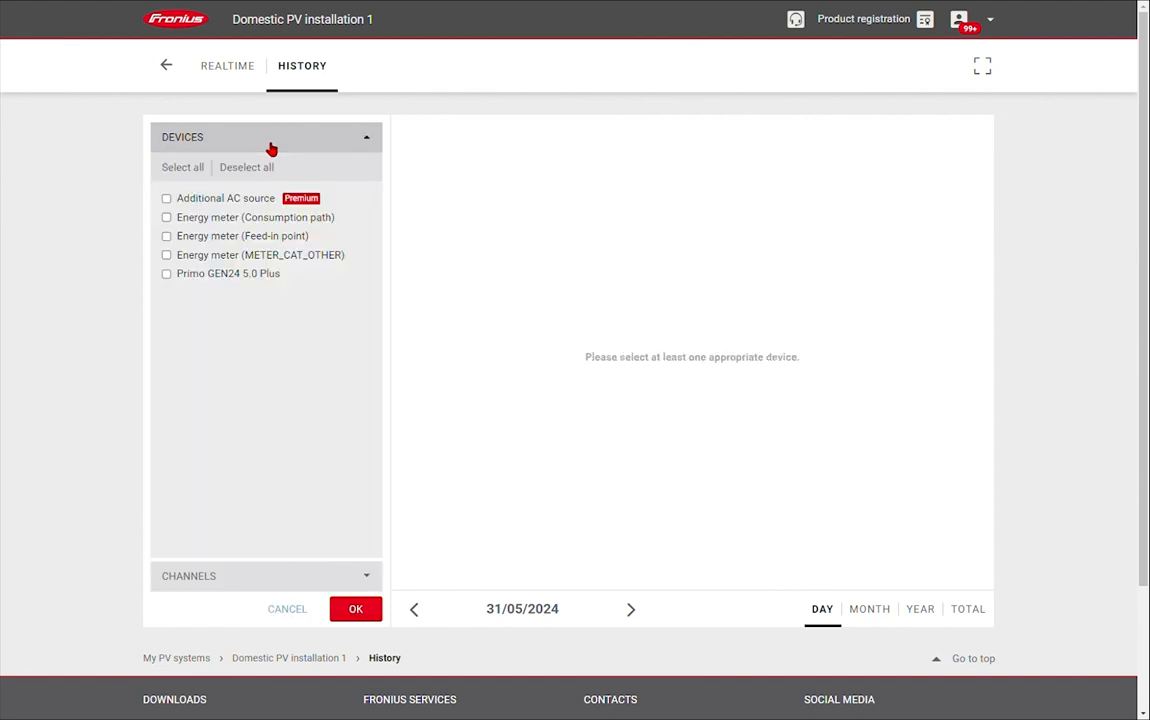
click(166, 273)
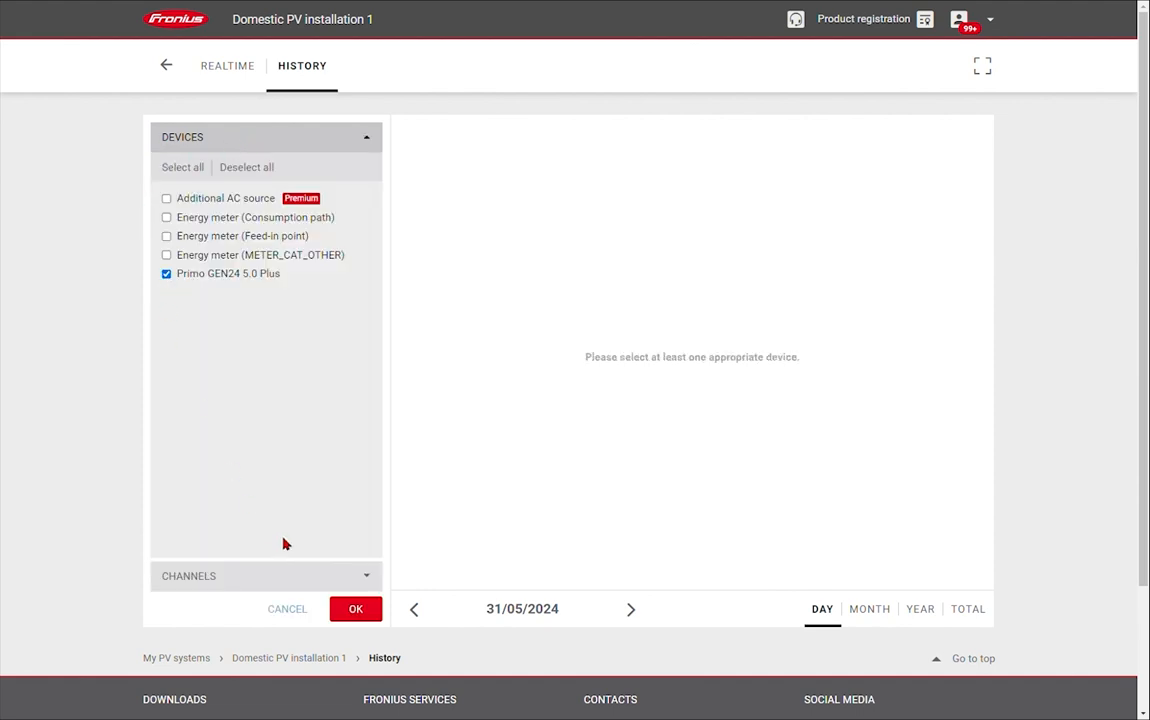
click(266, 575)
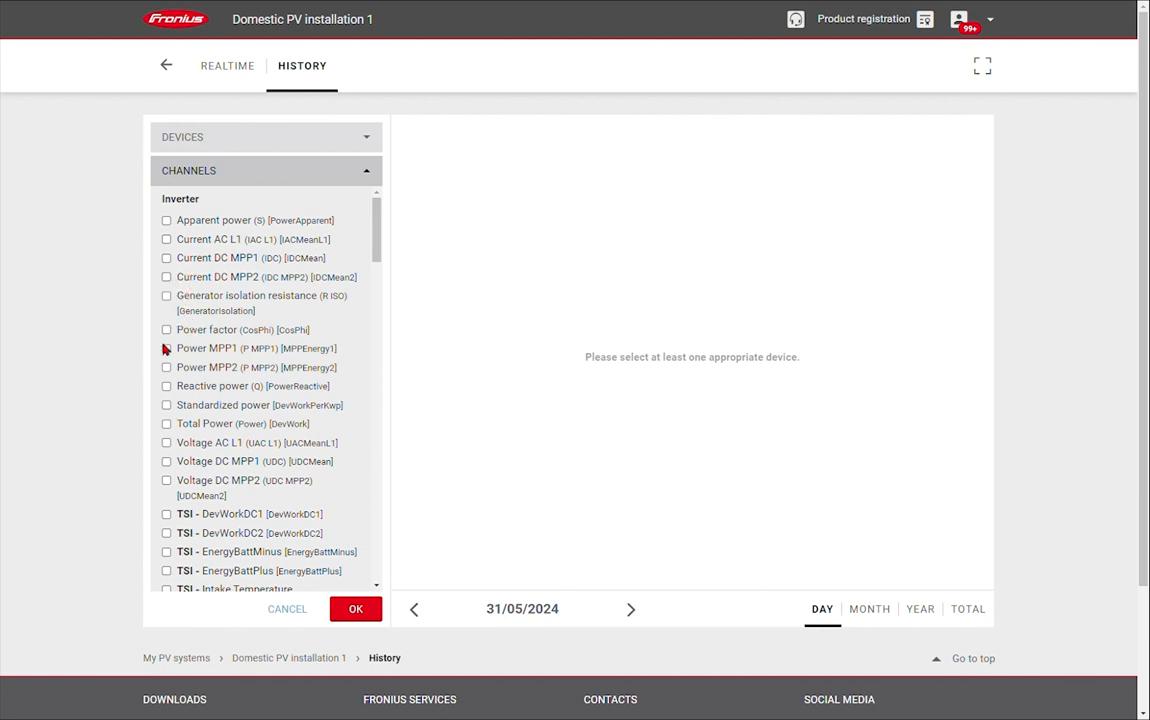
click(166, 461)
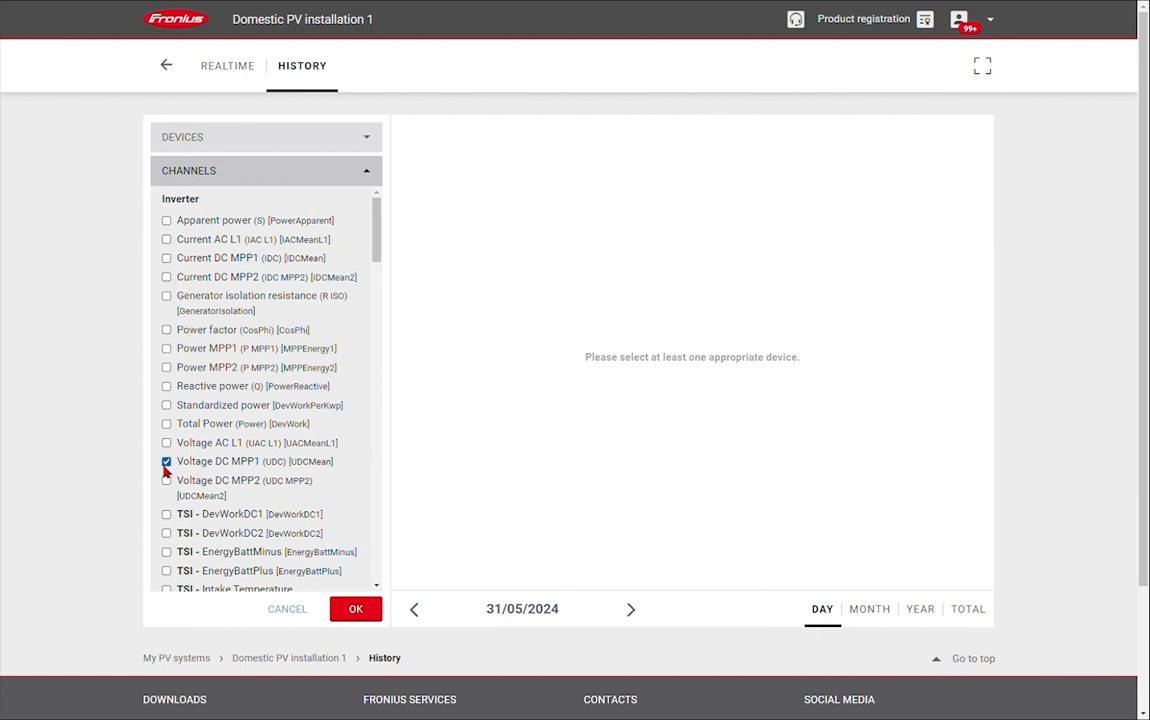
click(166, 480)
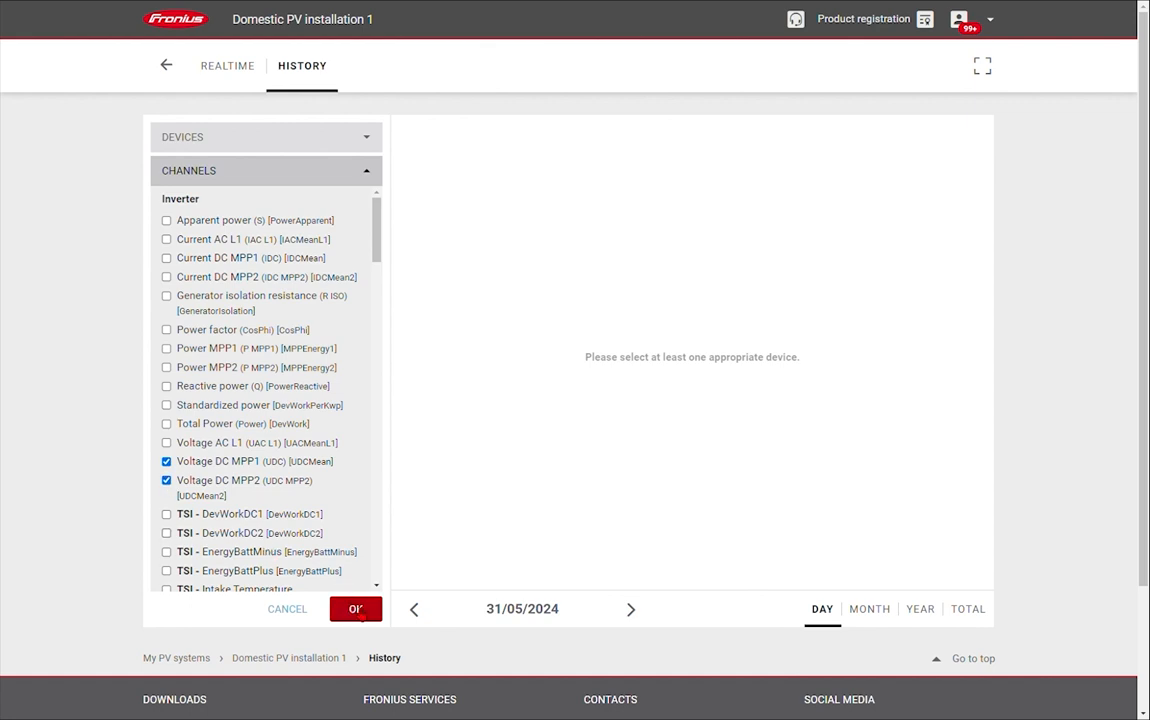
Plot the 31/05/2024 DC voltage curves for MPP1 and MPP2, around 363 V and 380 V
click(355, 609)
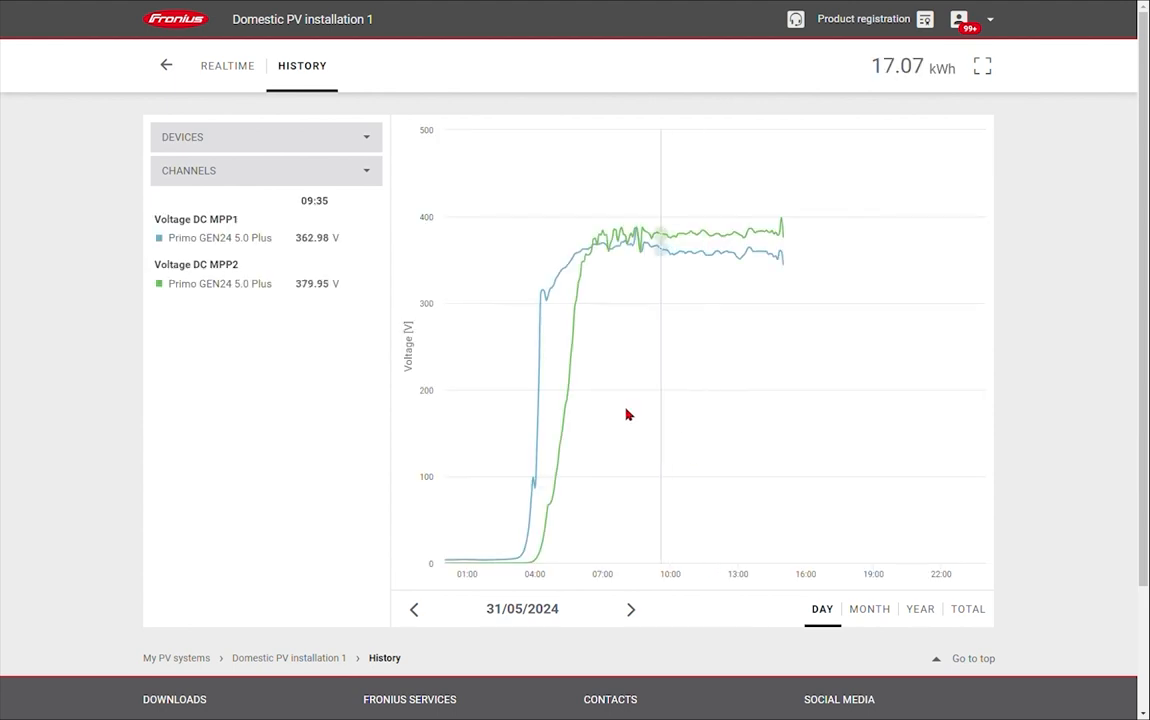
mouse_move(555, 451)
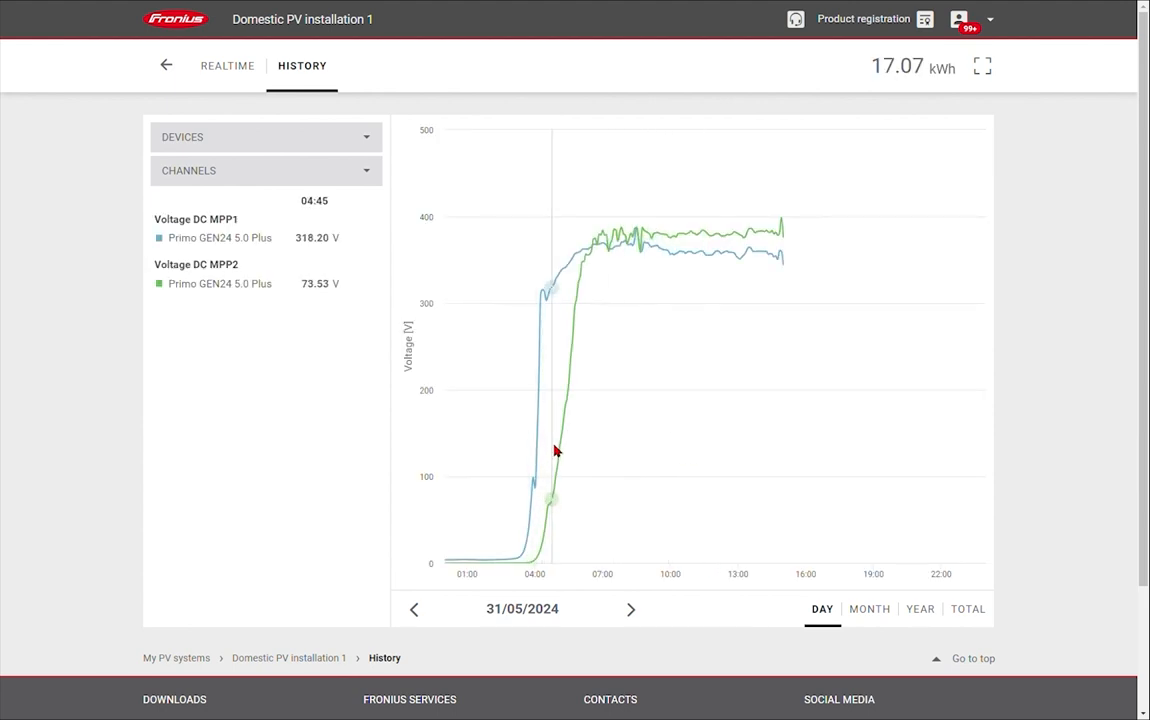
mouse_move(640, 313)
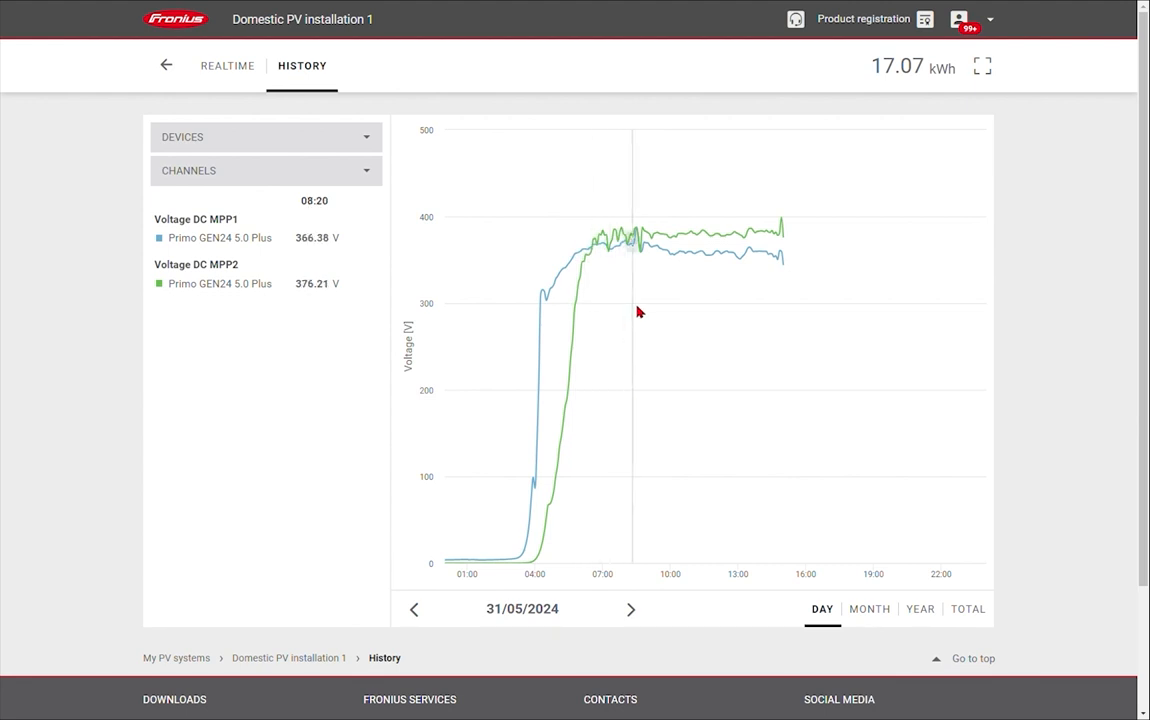
mouse_move(740, 267)
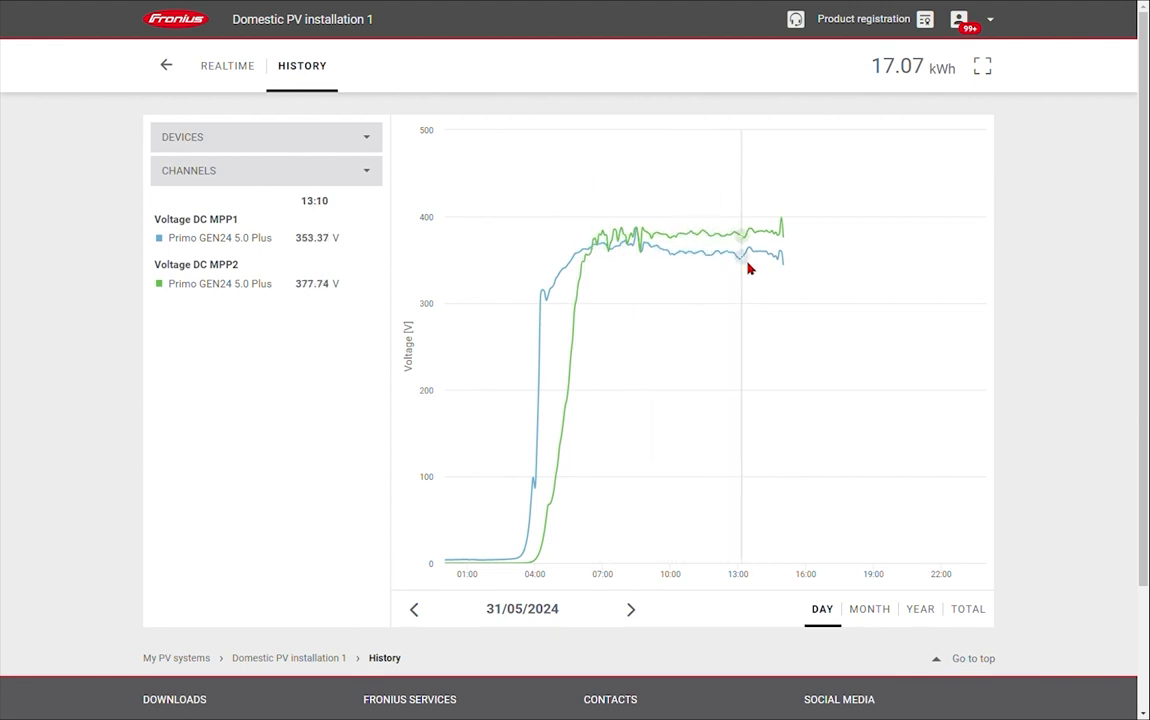
mouse_move(613, 256)
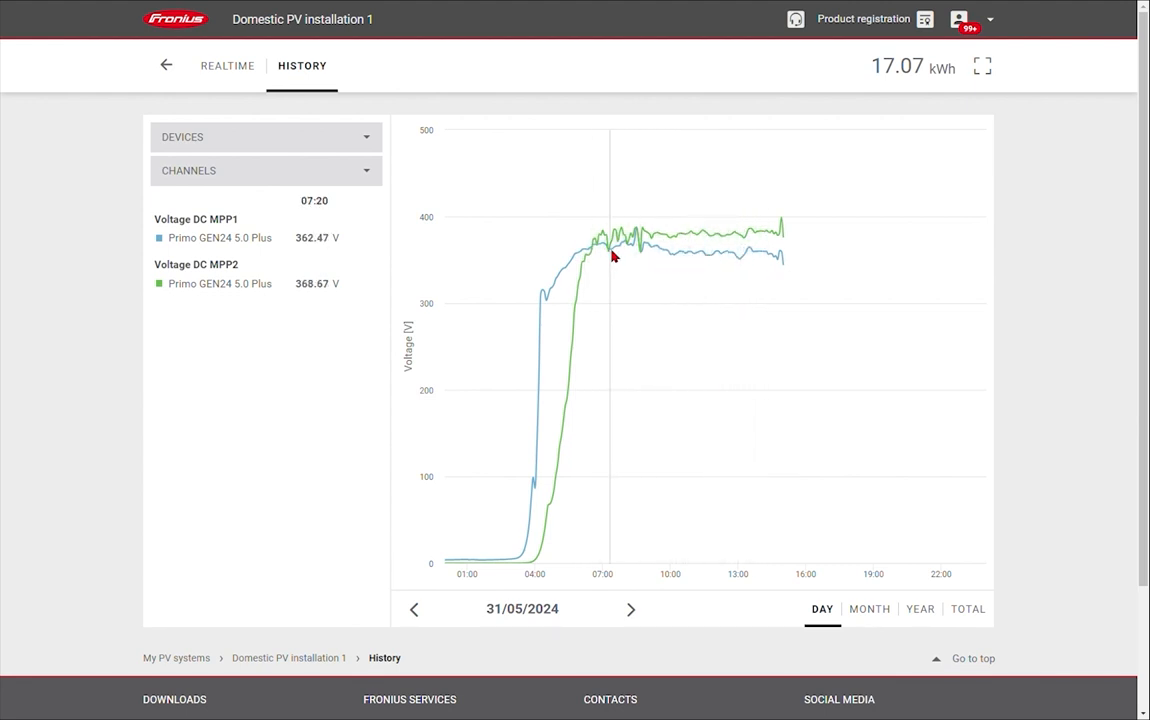
mouse_move(610, 262)
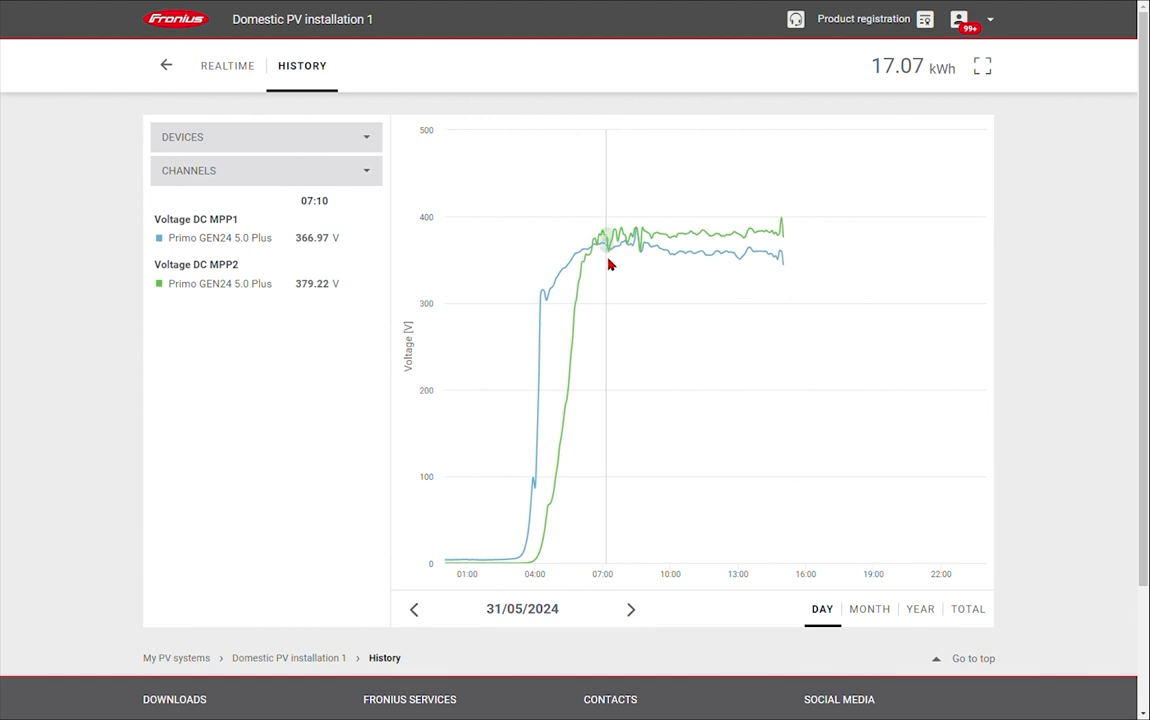
mouse_move(670, 372)
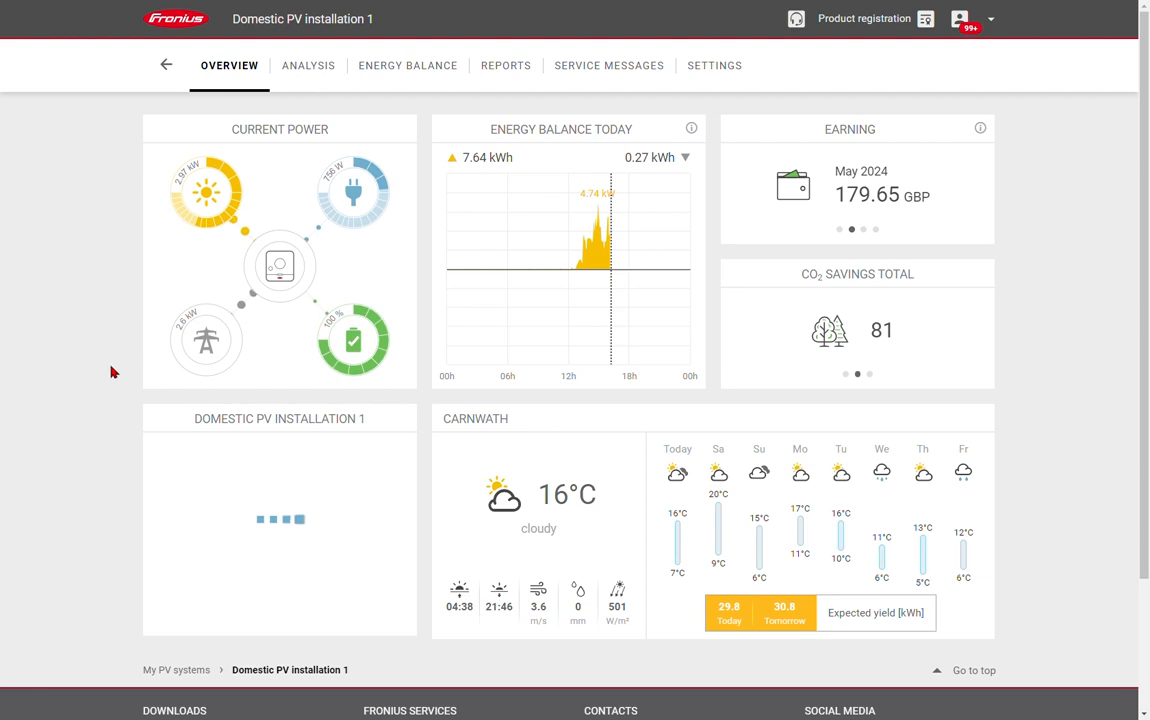
Start a new report from the Reports page, defaulting to monthly PV Production in Excel
click(505, 65)
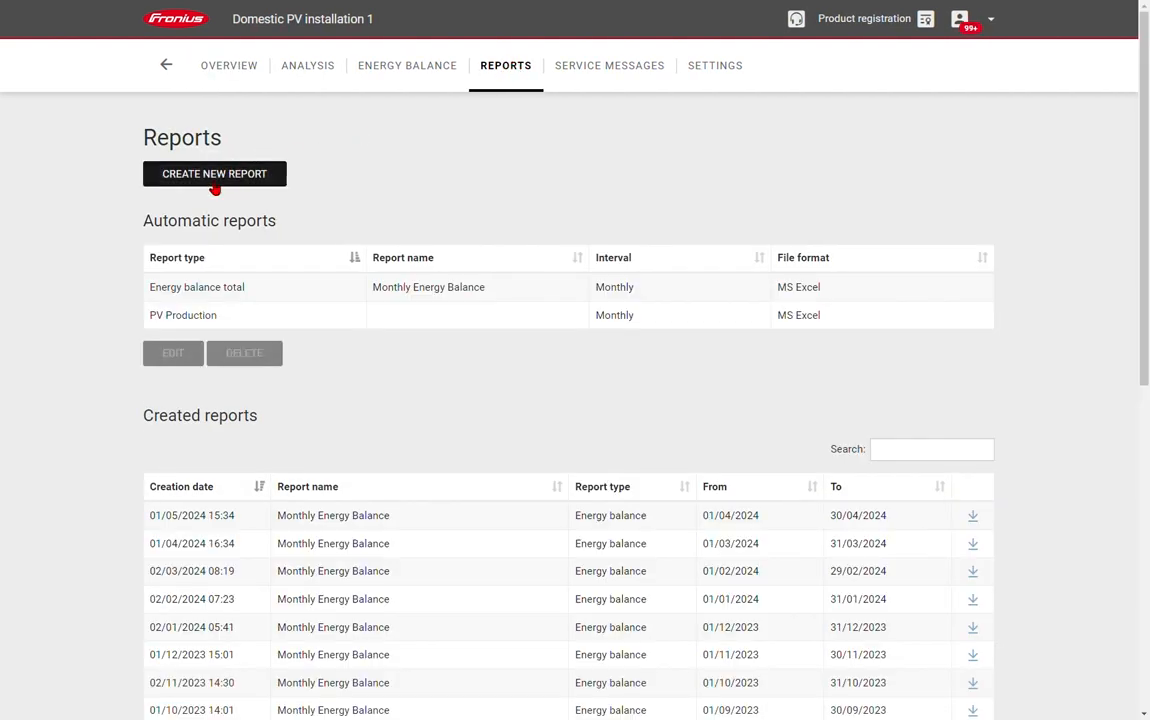
click(214, 173)
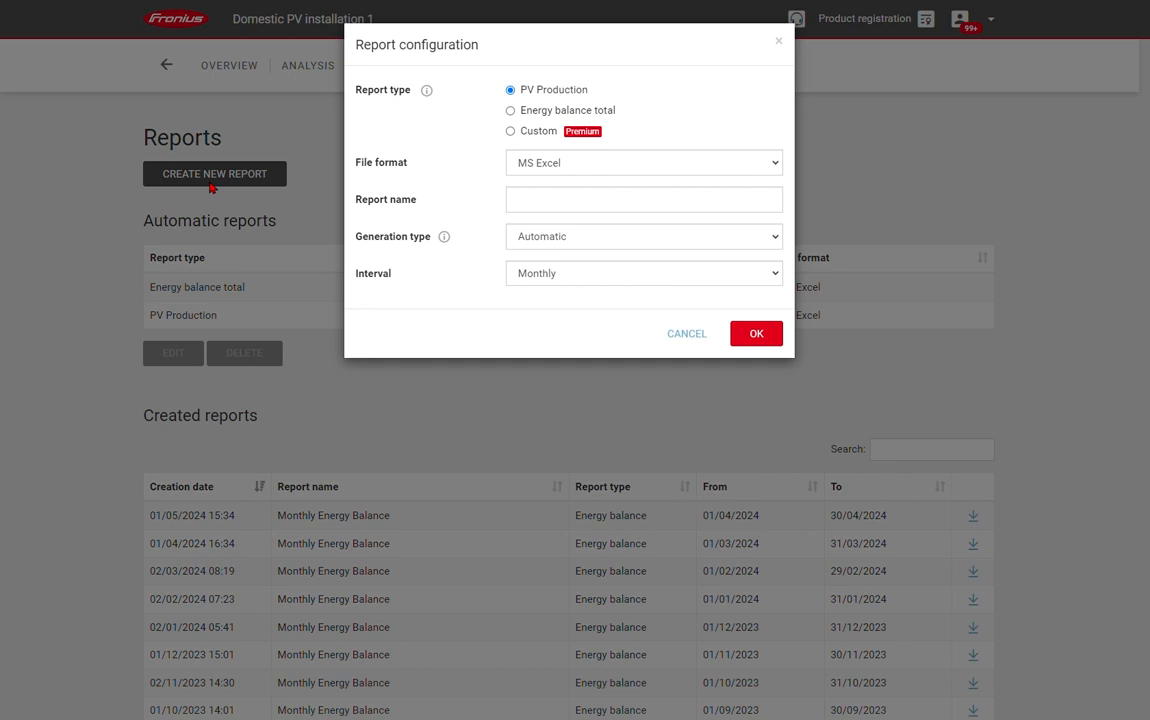
mouse_move(485, 85)
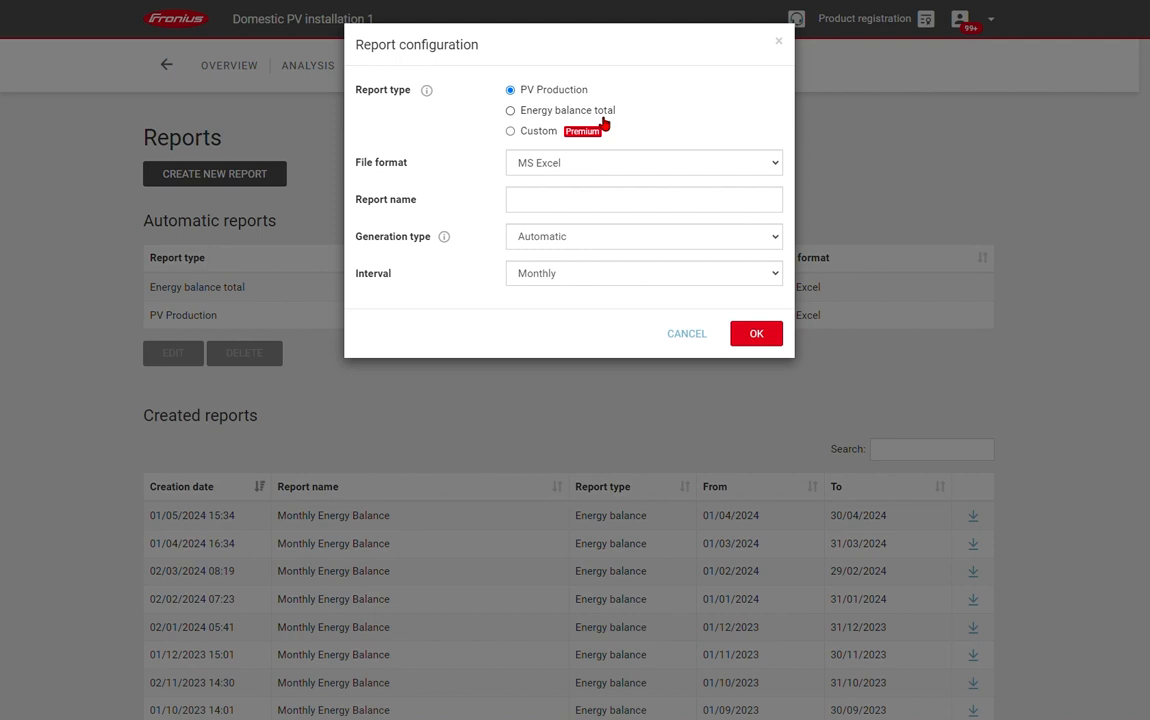
Make the report a Custom type named 'Demo' with Energy, Specific yield and Consumed directly channels
click(510, 131)
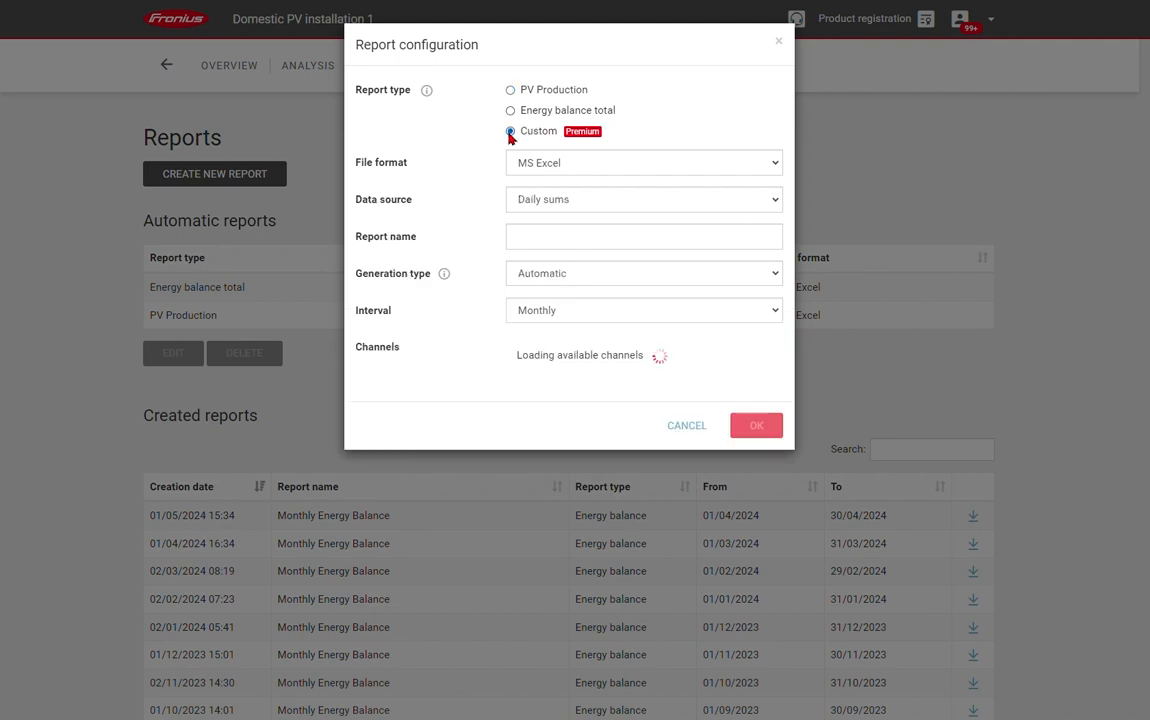
click(510, 131)
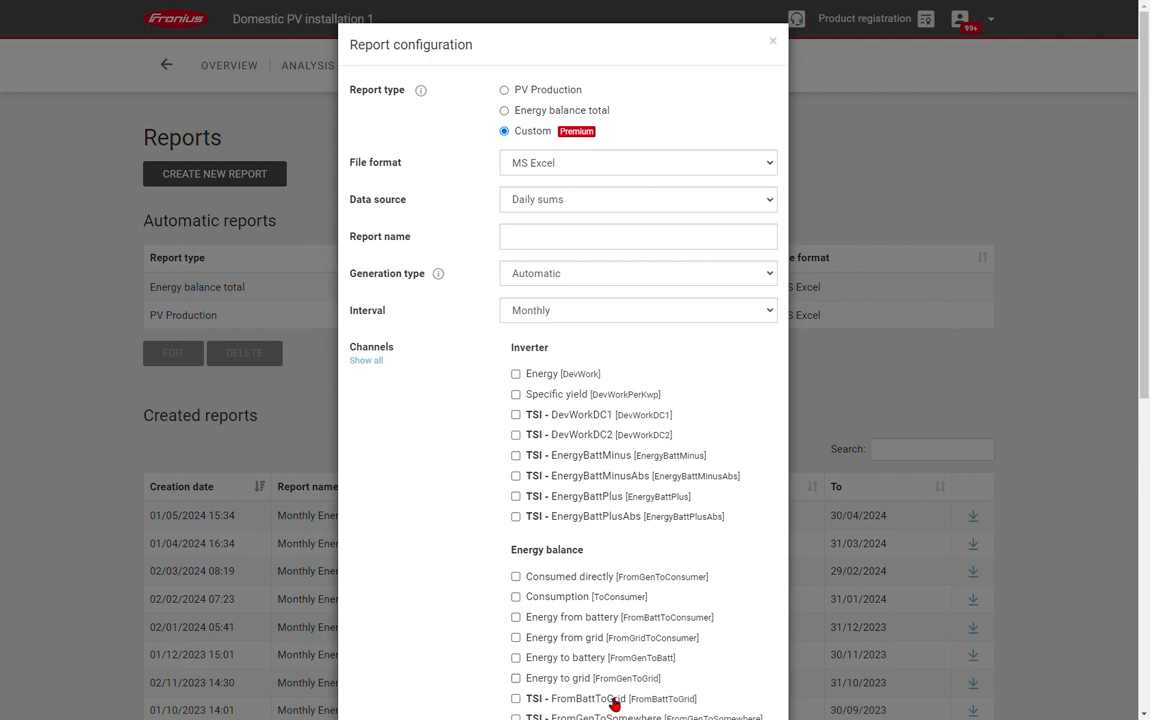
mouse_move(580, 199)
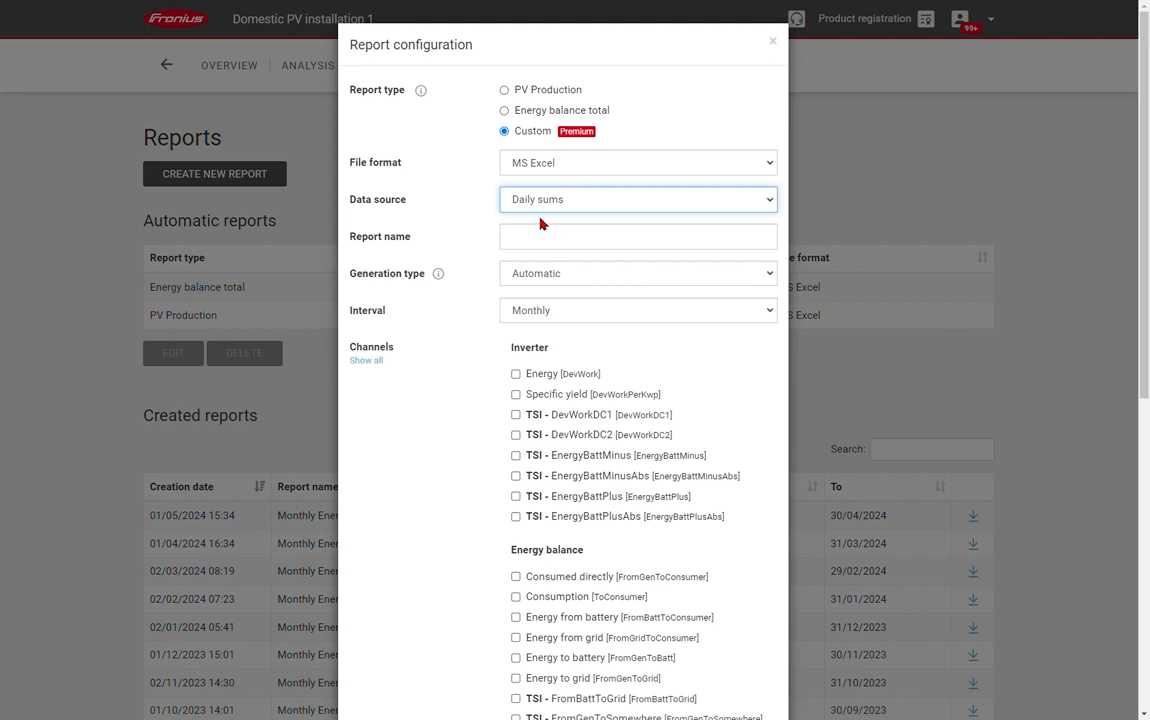
click(638, 236)
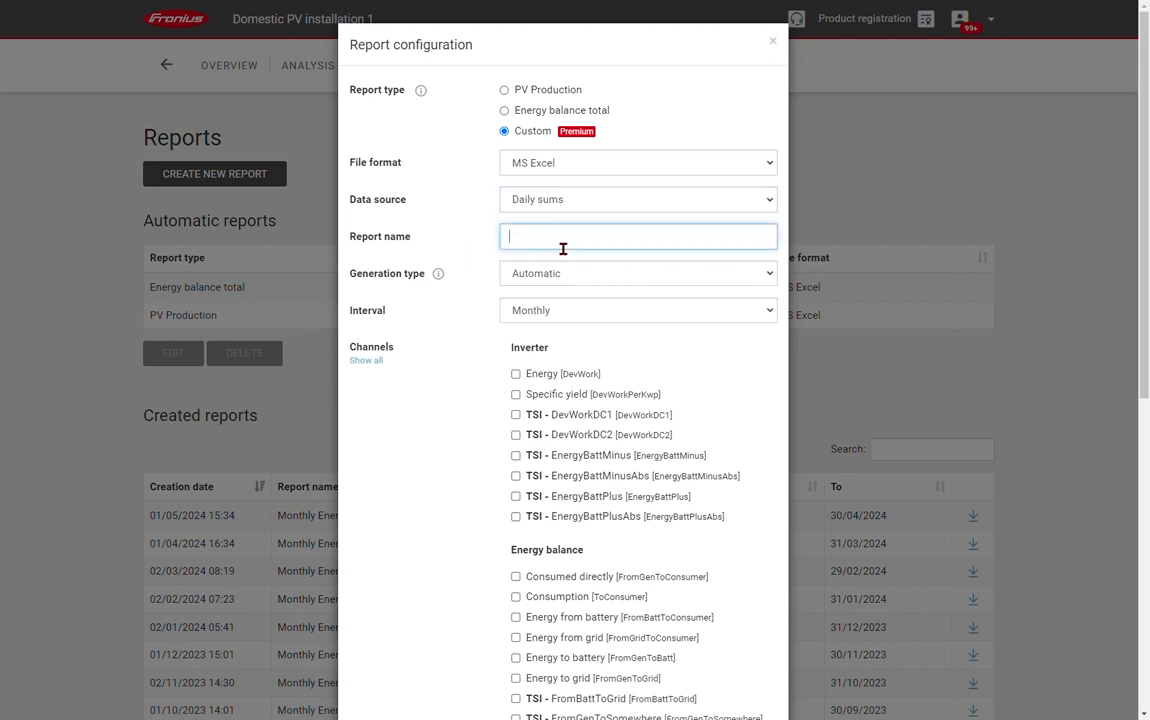
text(Demo)
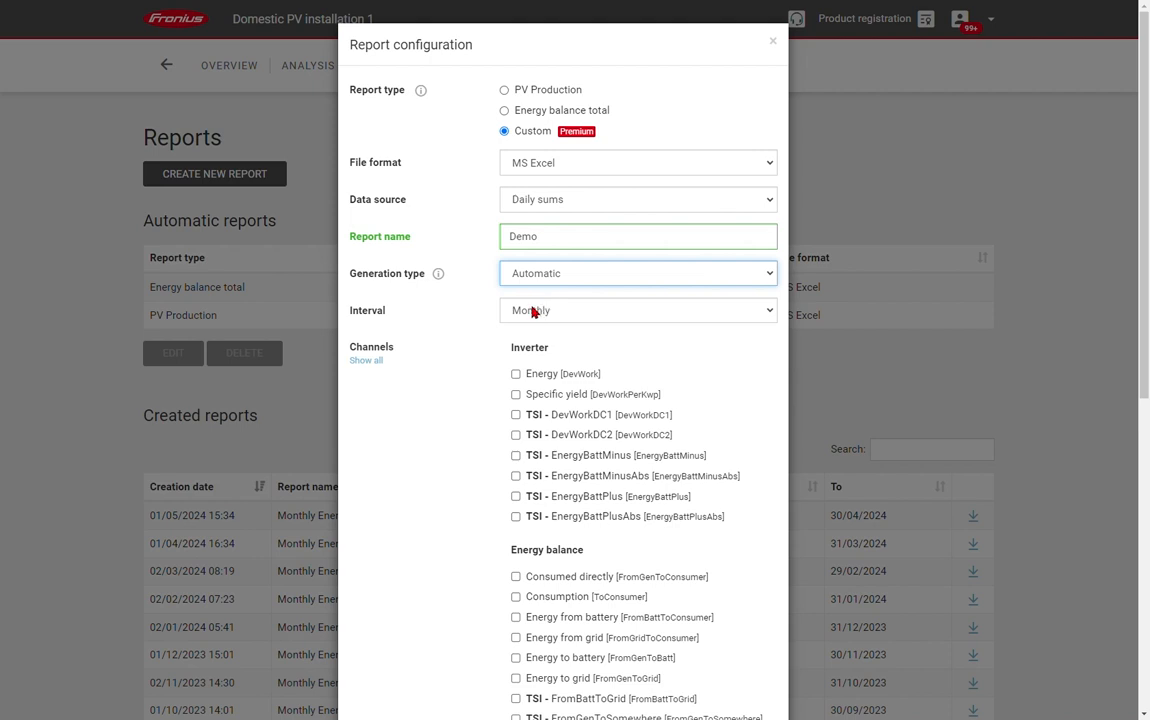
mouse_move(439, 323)
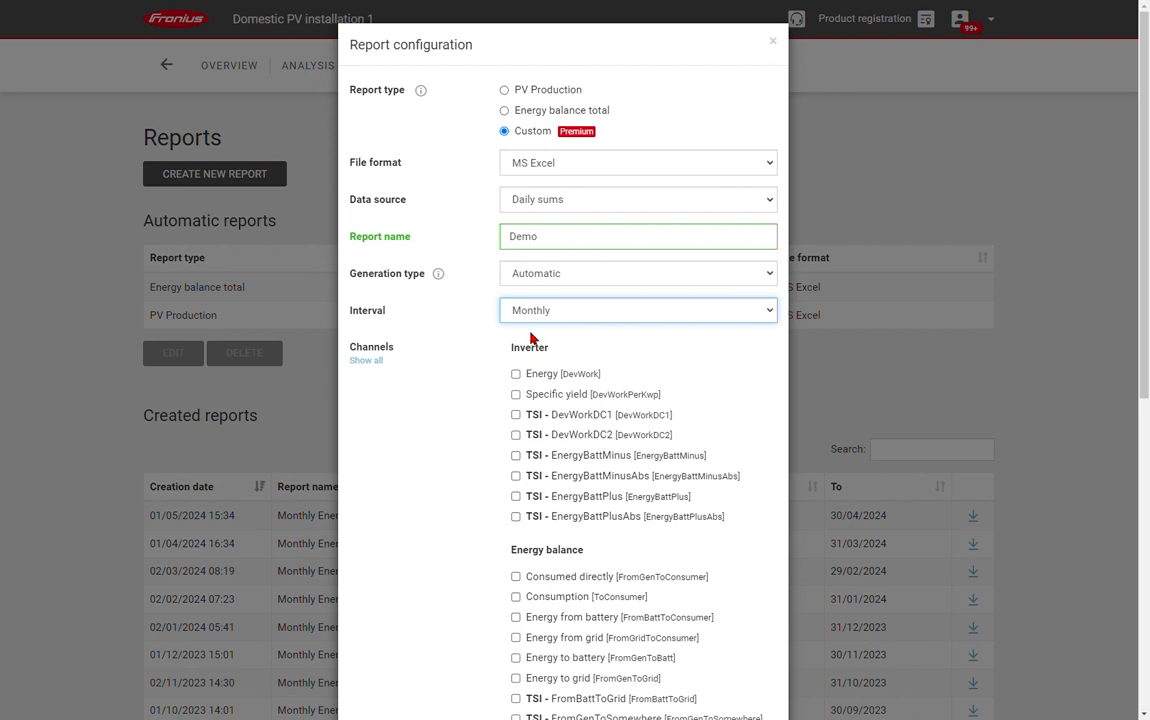
click(516, 373)
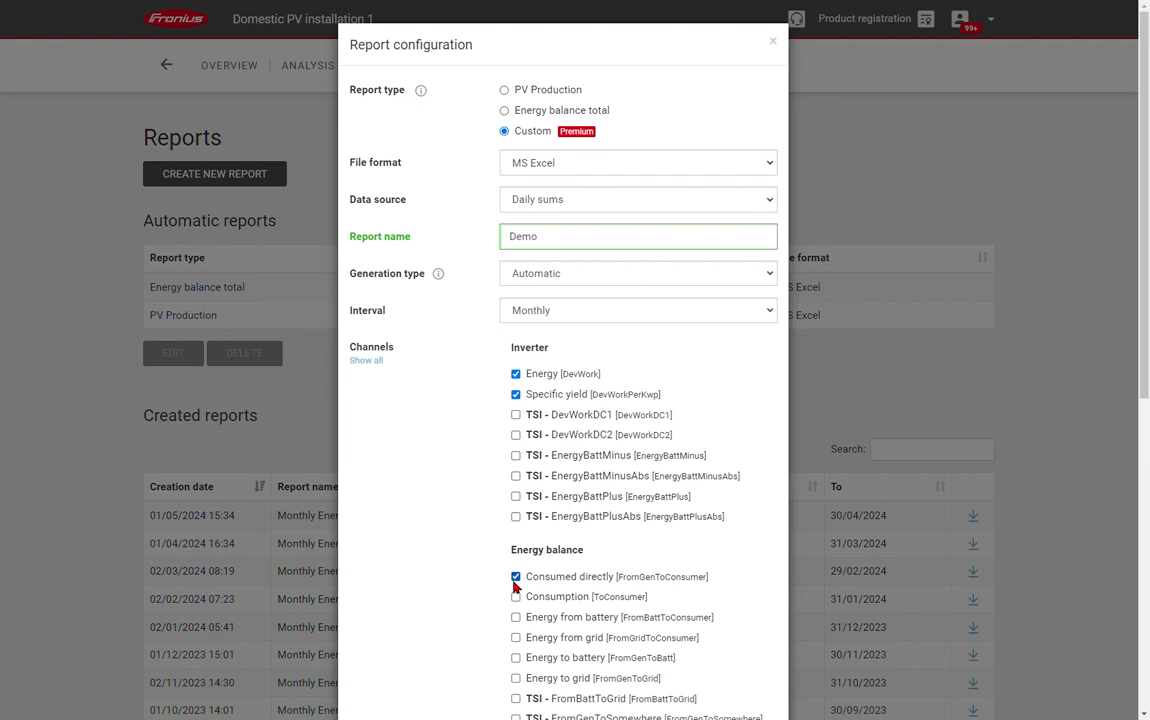
scroll(down, 3)
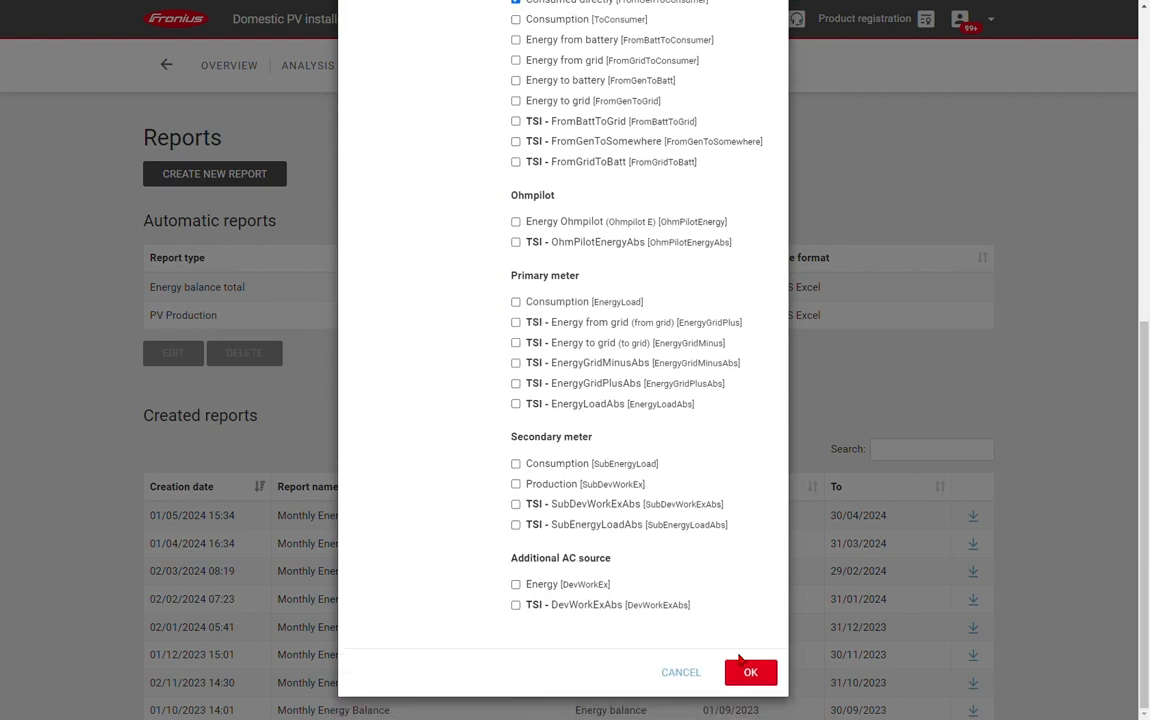
Save the monthly Excel report 'Demo' and browse the created reports list
click(750, 672)
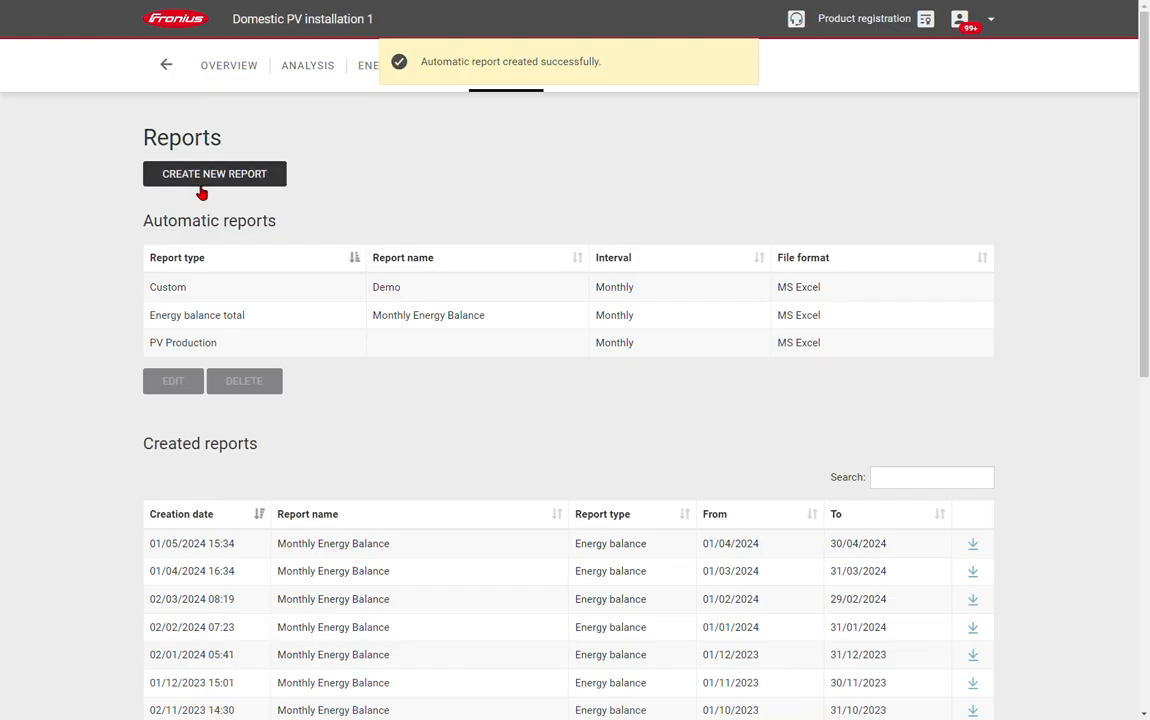
mouse_move(413, 296)
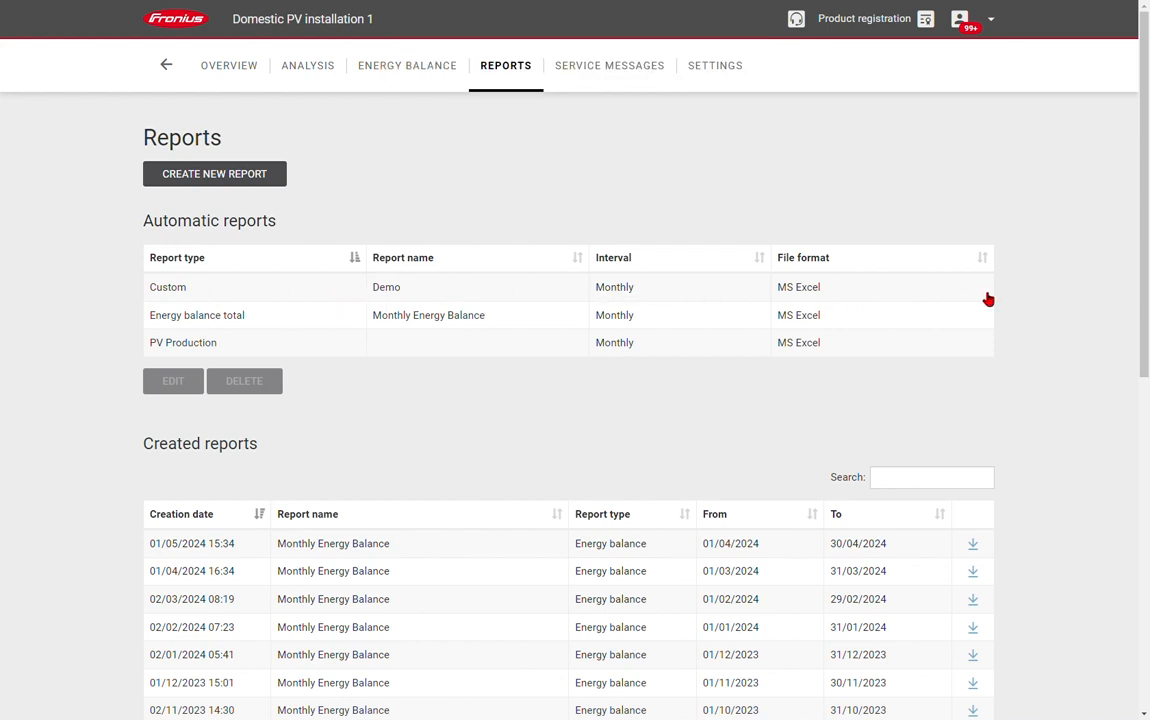
mouse_move(997, 361)
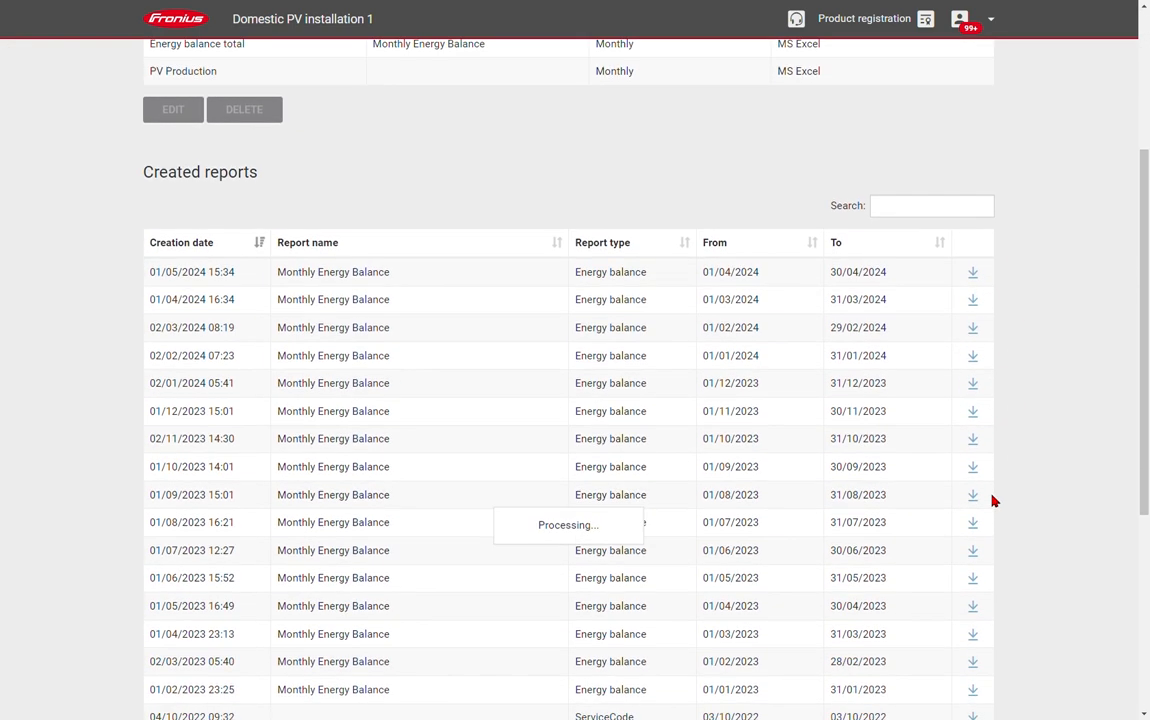
scroll(up, 3)
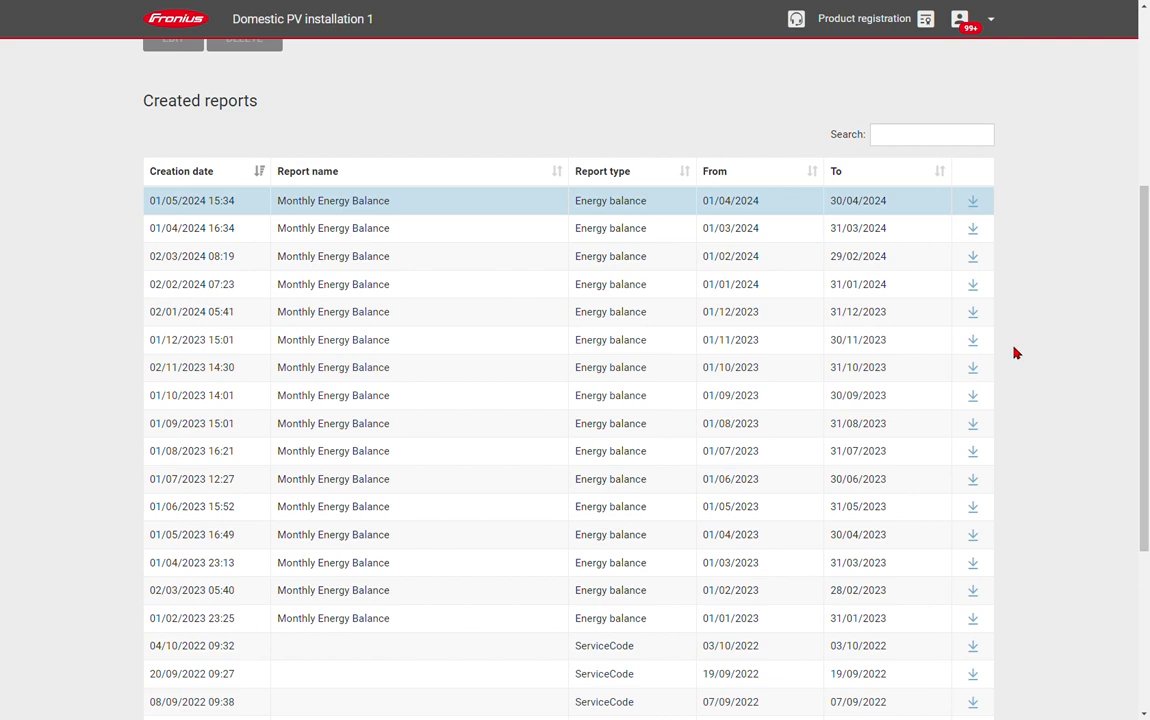
scroll(up, 3)
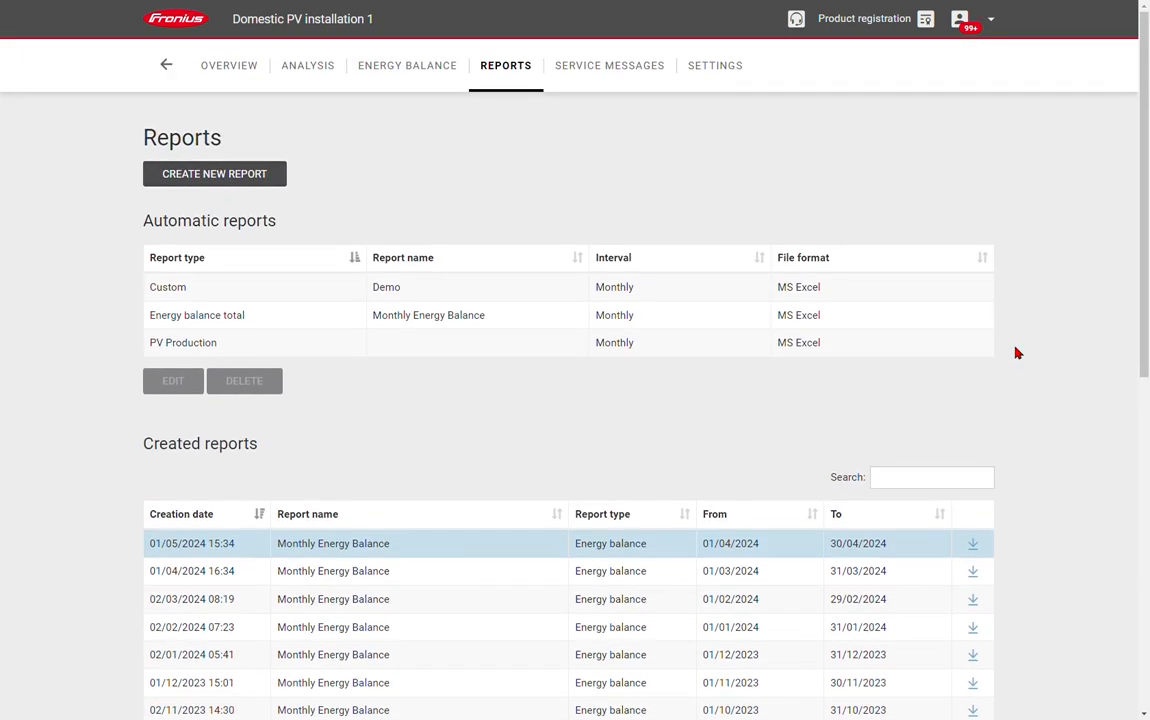
mouse_move(609, 65)
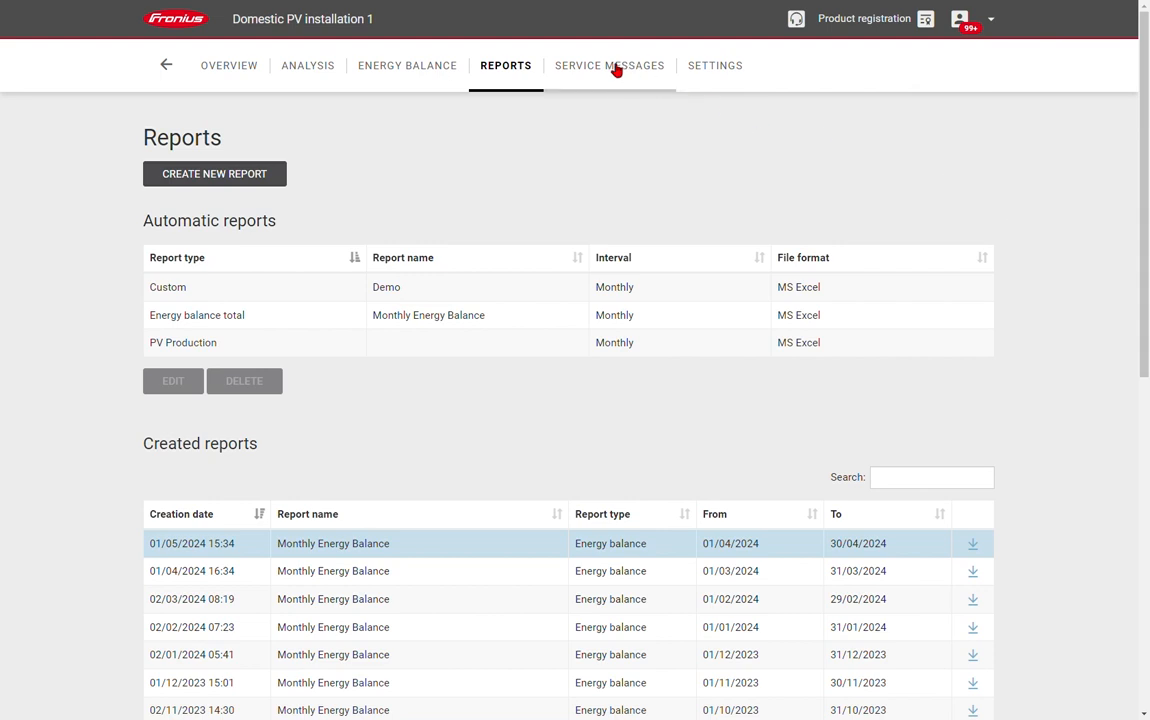
Open service messages in the Message center, showing no errors for 25–31/05/2024
click(609, 65)
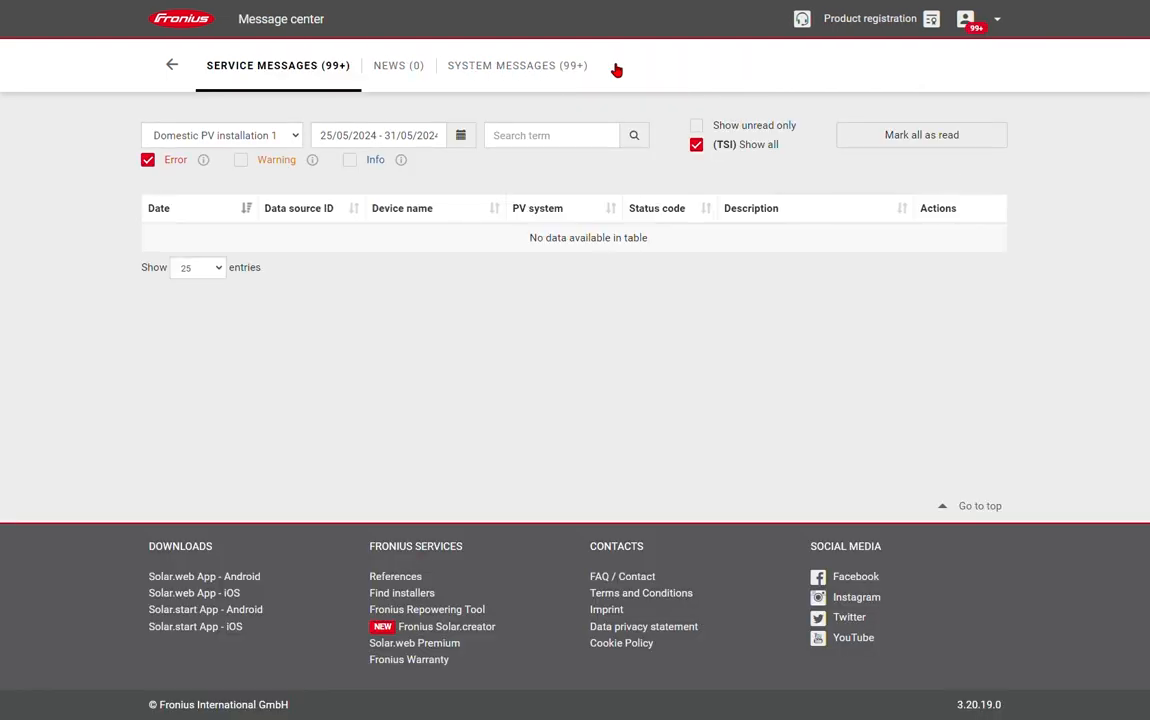
mouse_move(617, 71)
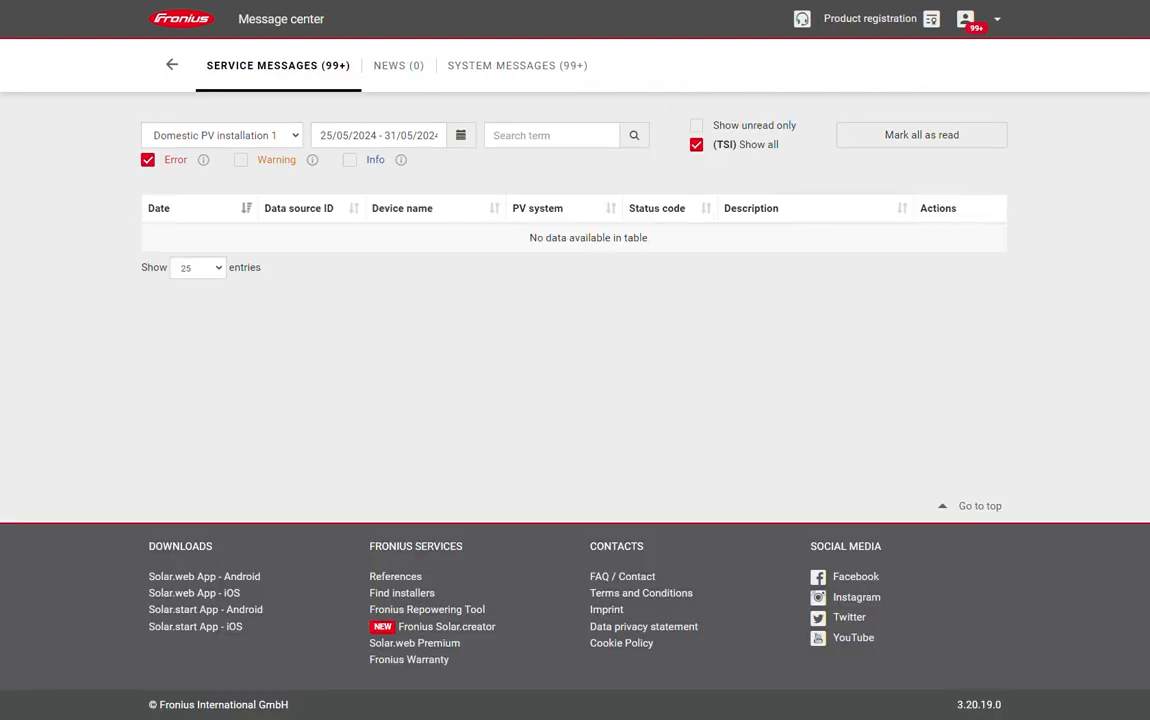
mouse_move(178, 167)
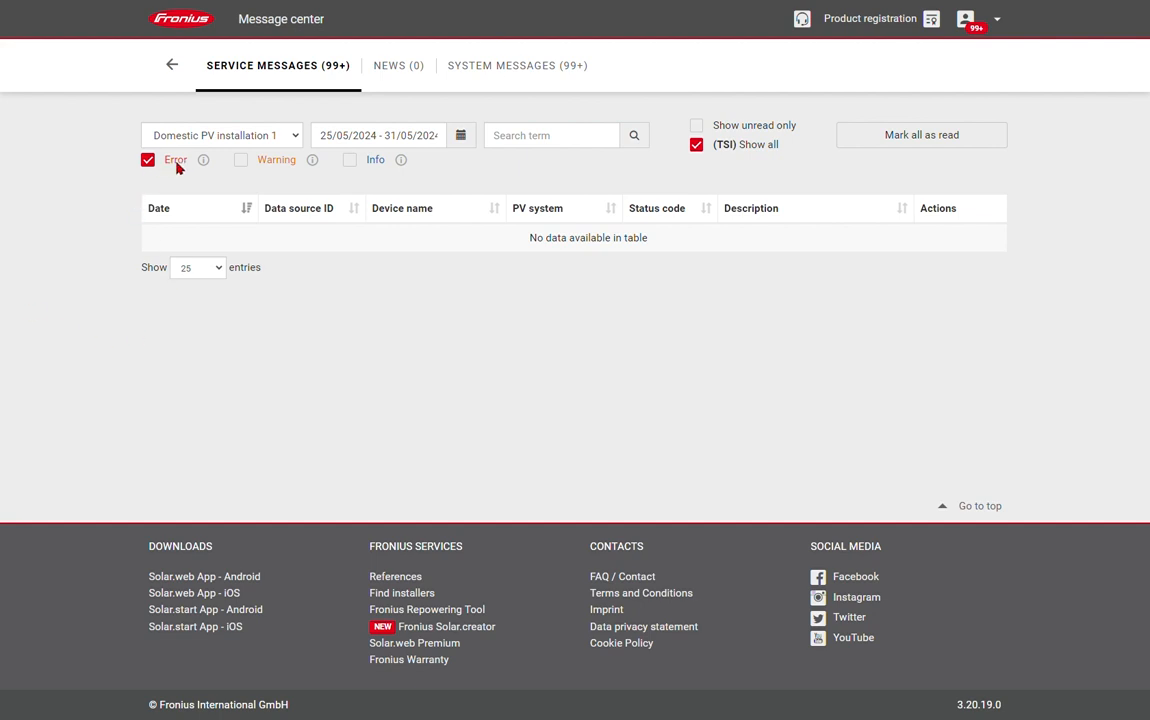
mouse_move(203, 160)
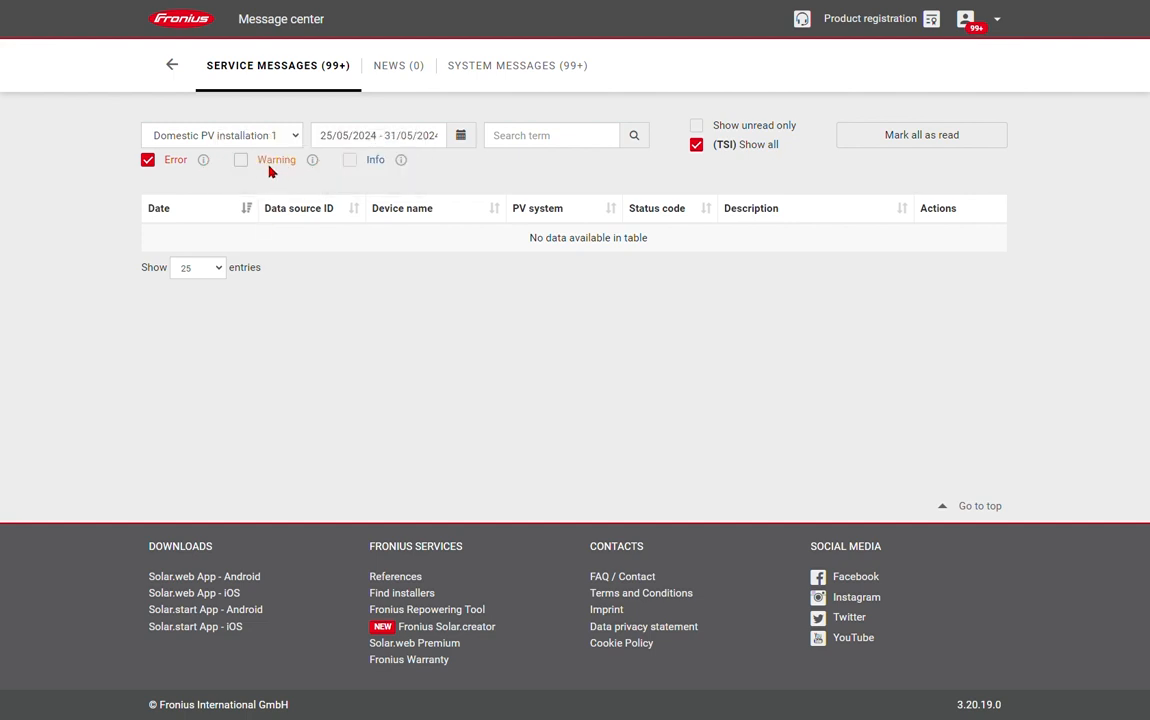
mouse_move(312, 160)
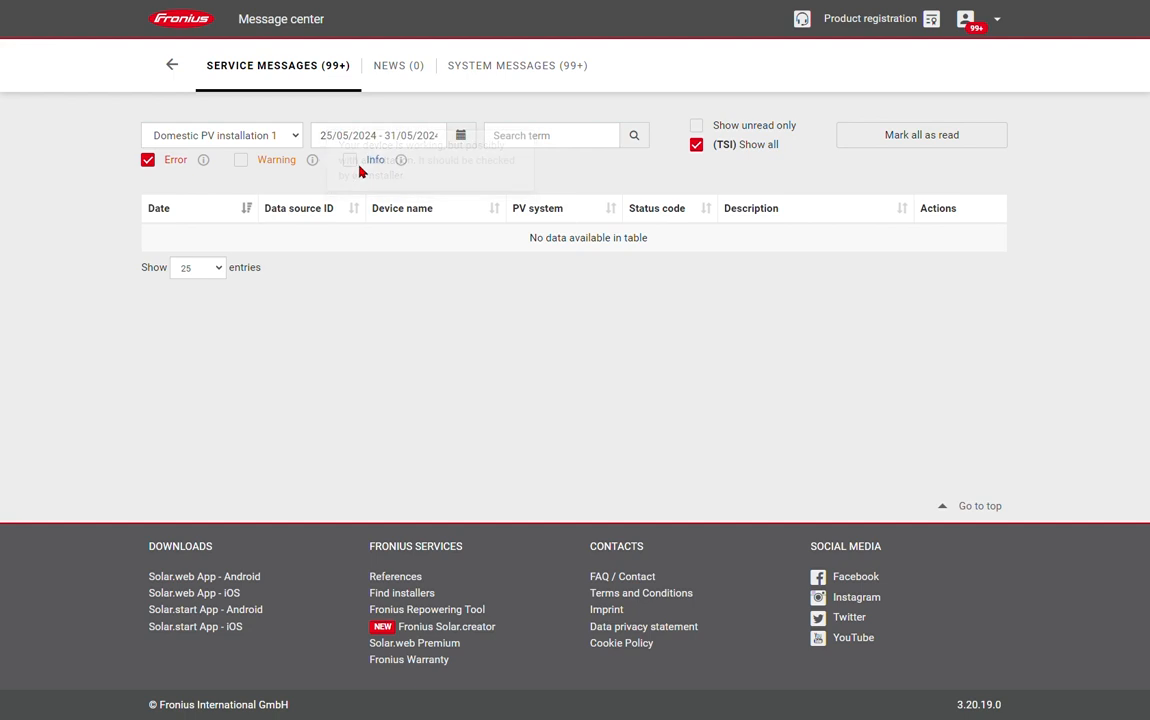
mouse_move(399, 160)
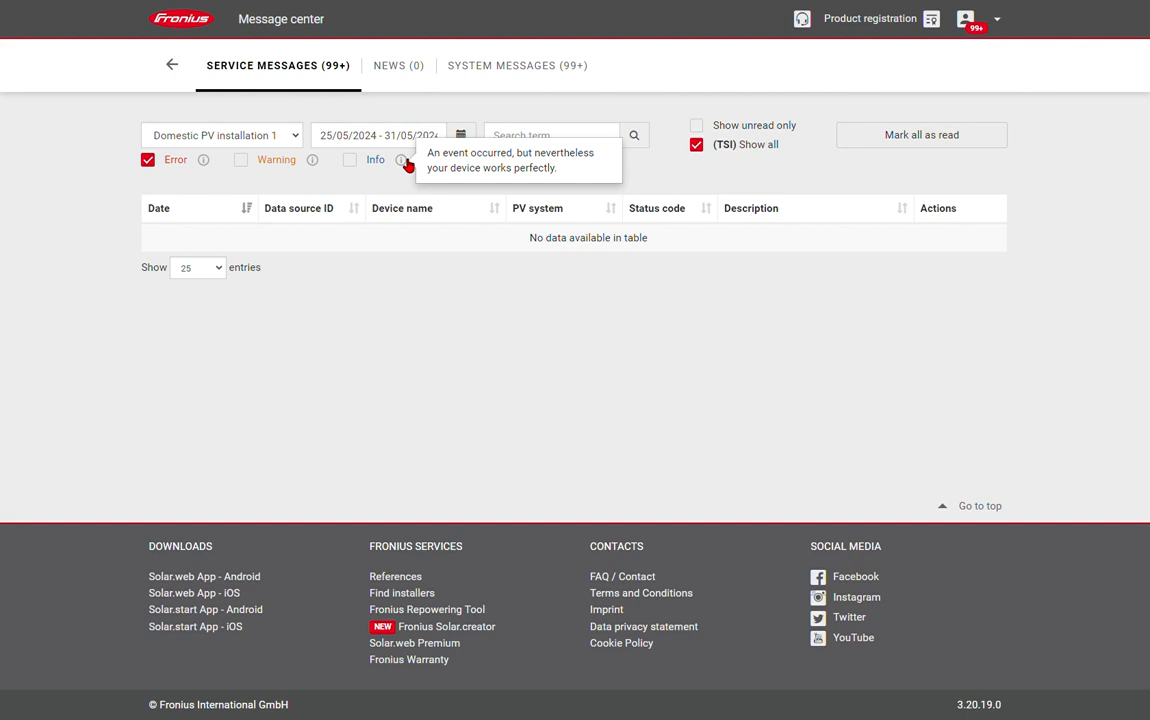
mouse_move(349, 170)
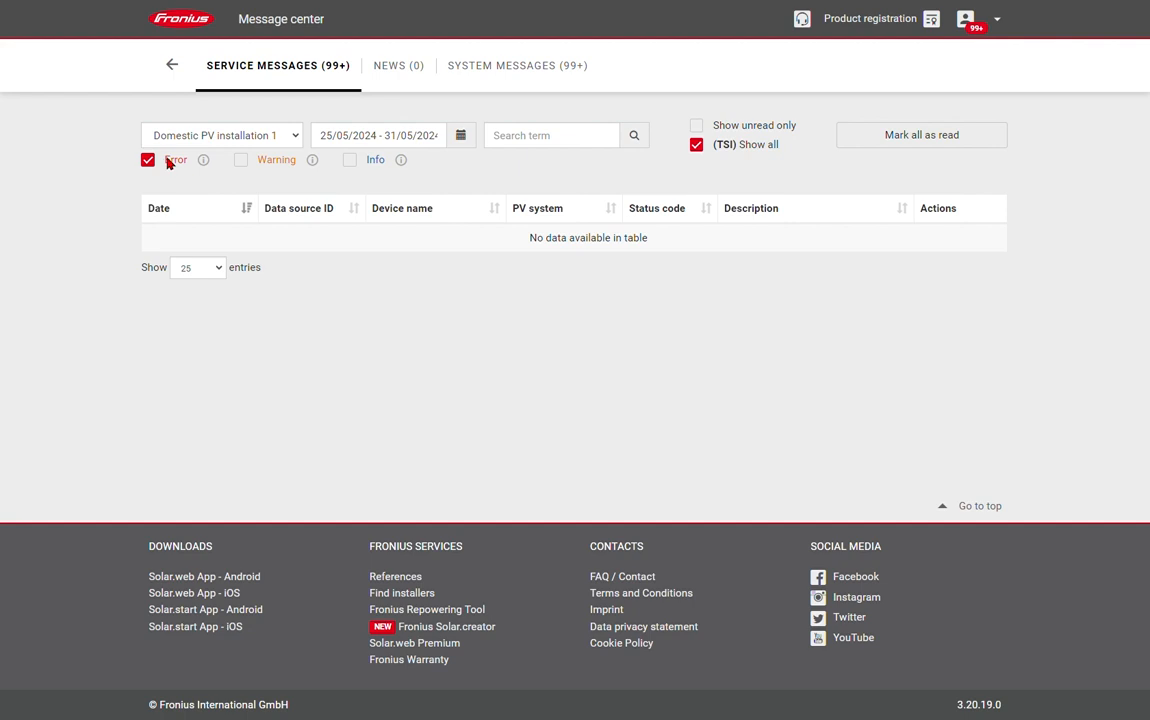
mouse_move(126, 184)
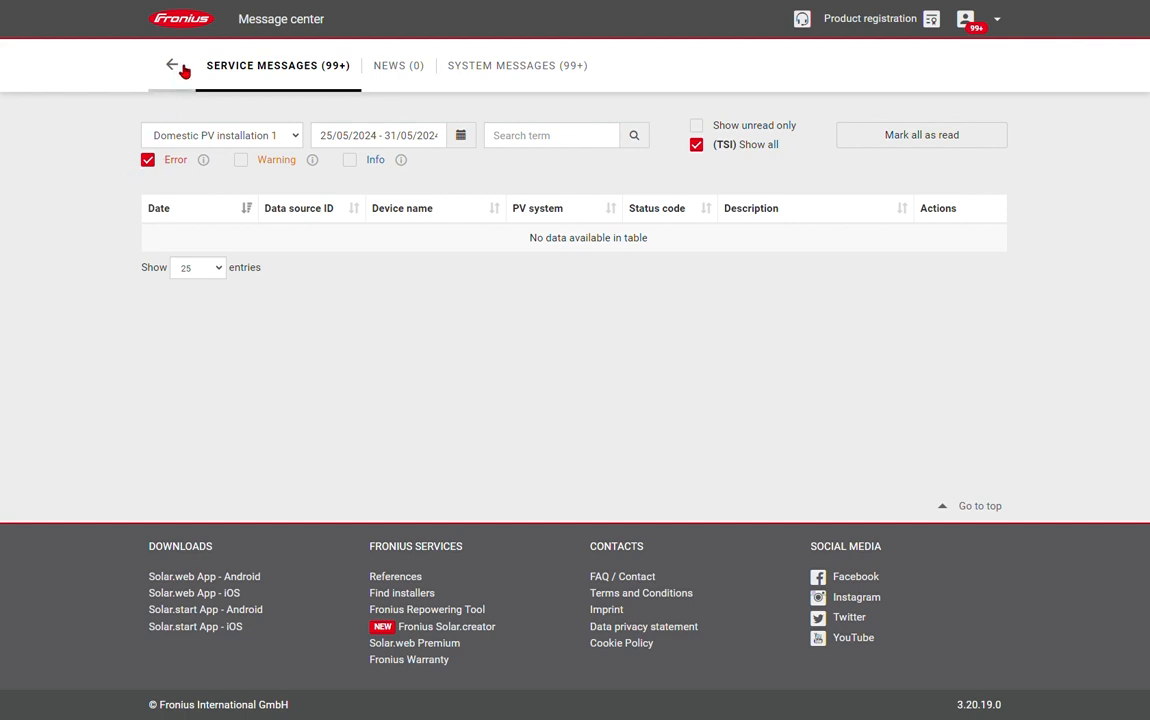
Go back to the overview and review the PV system profile, including 3750 Wp and 1600 Wp module fields
click(170, 65)
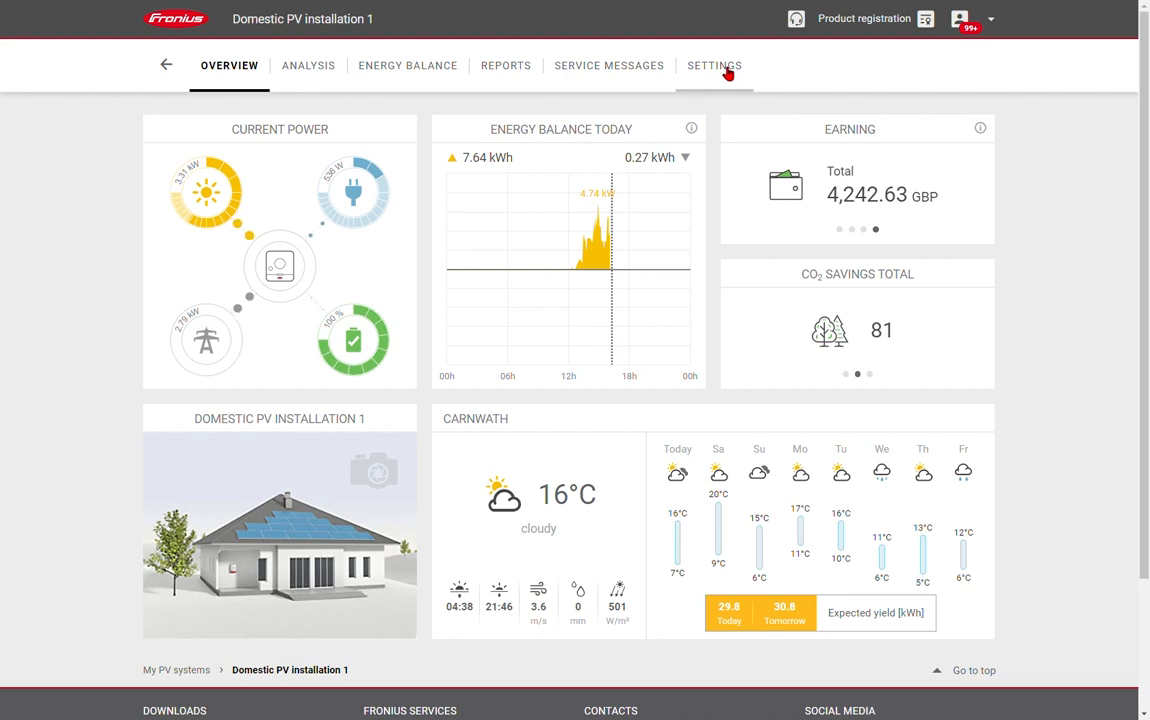
click(714, 65)
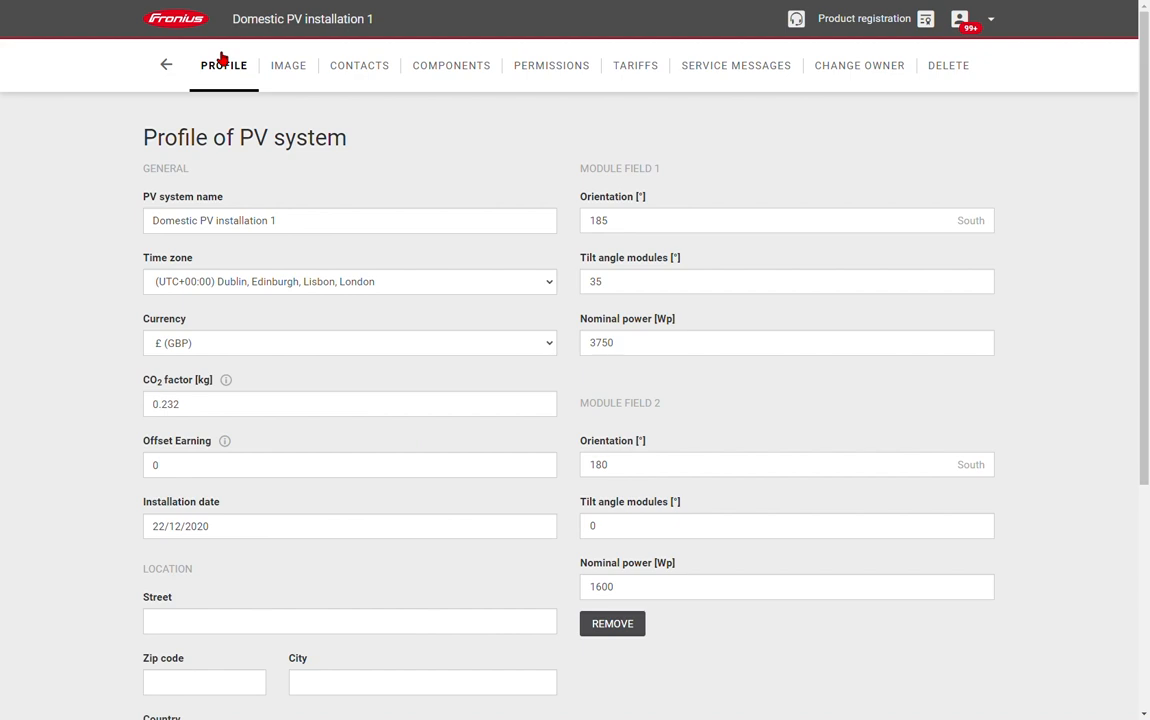
mouse_move(166, 242)
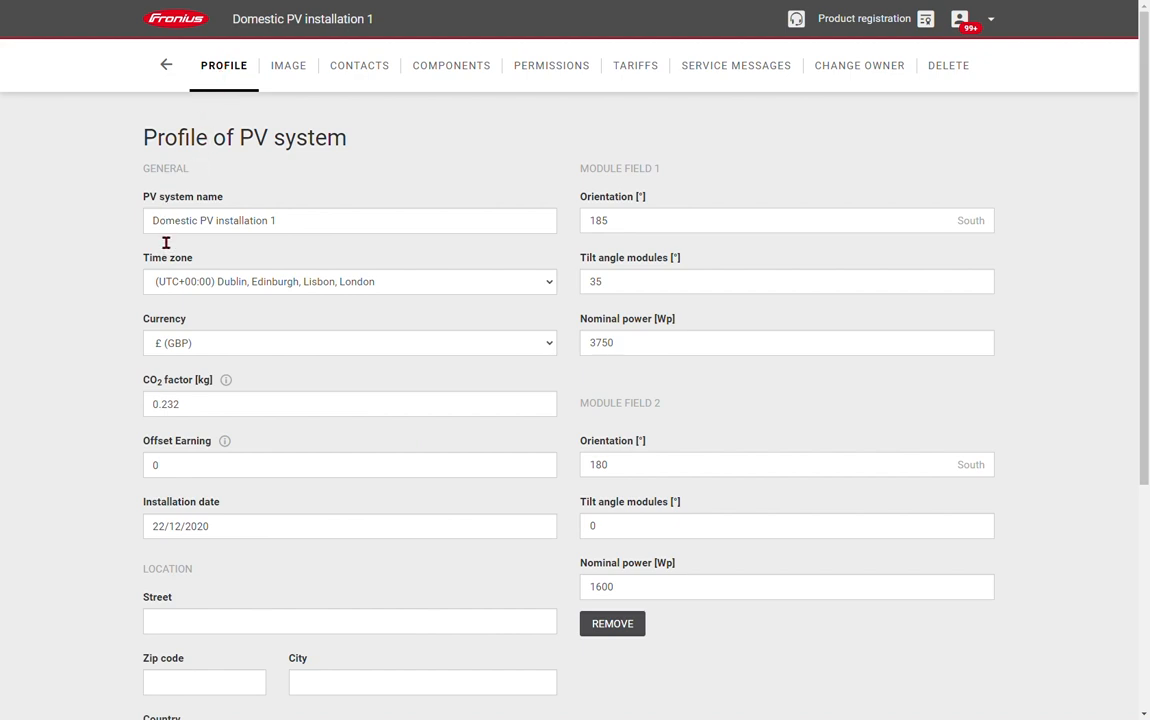
mouse_move(170, 370)
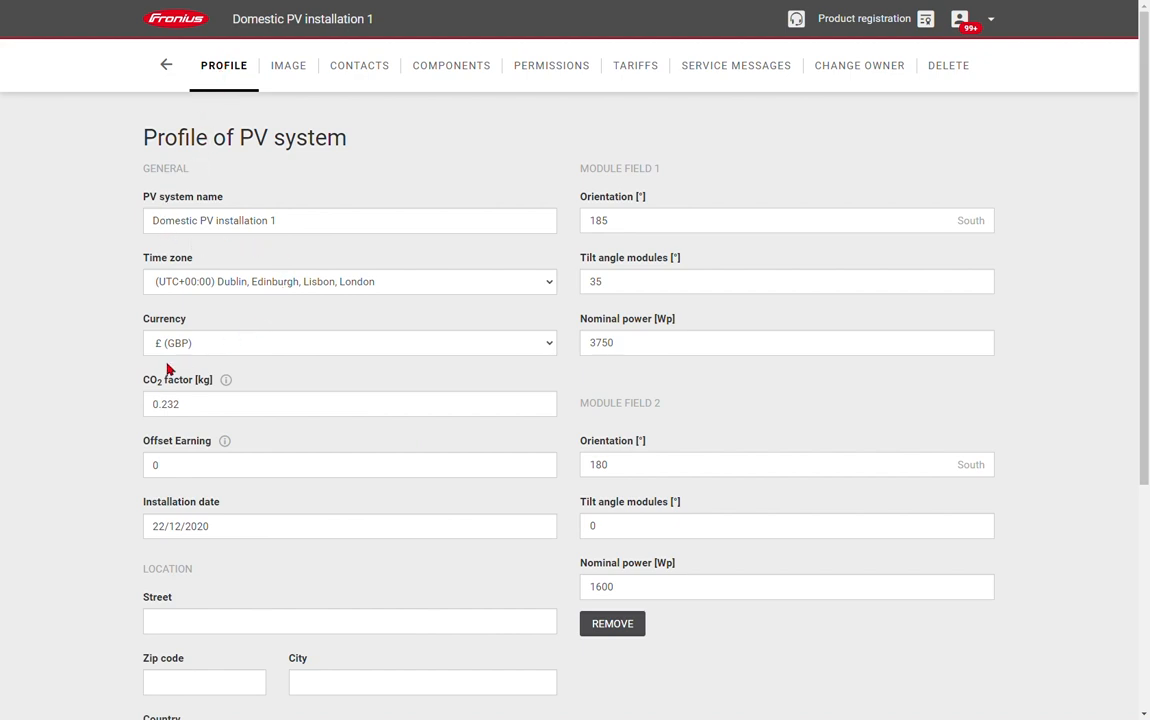
mouse_move(138, 418)
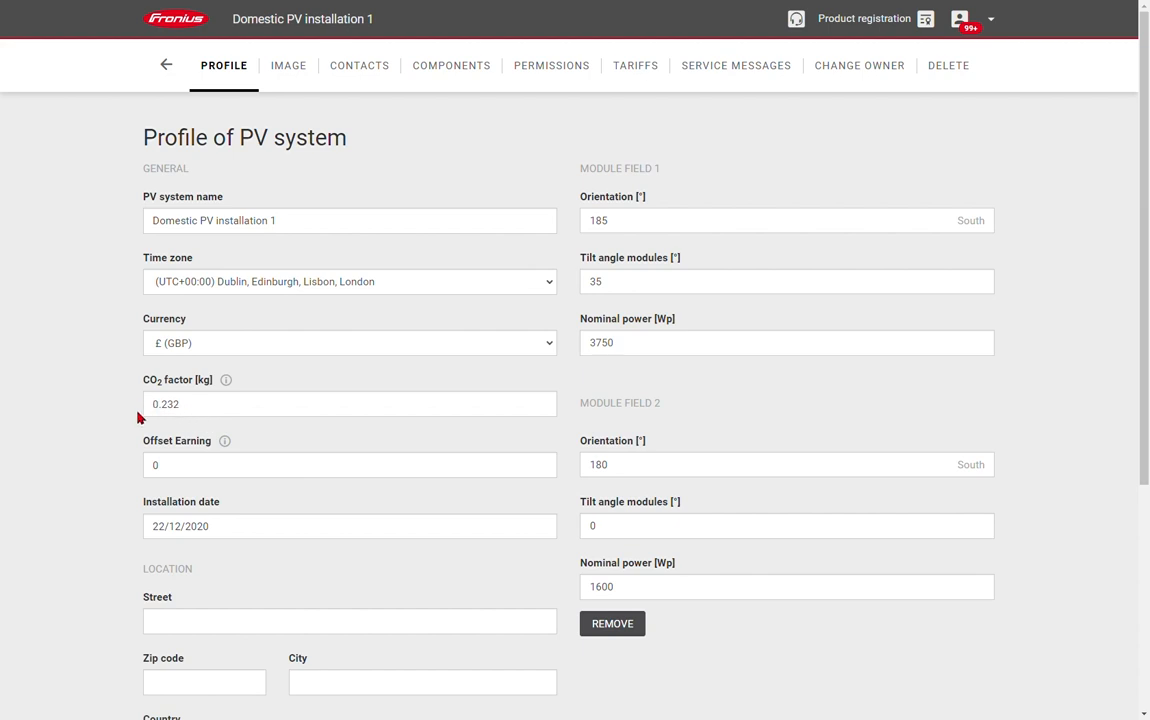
mouse_move(164, 424)
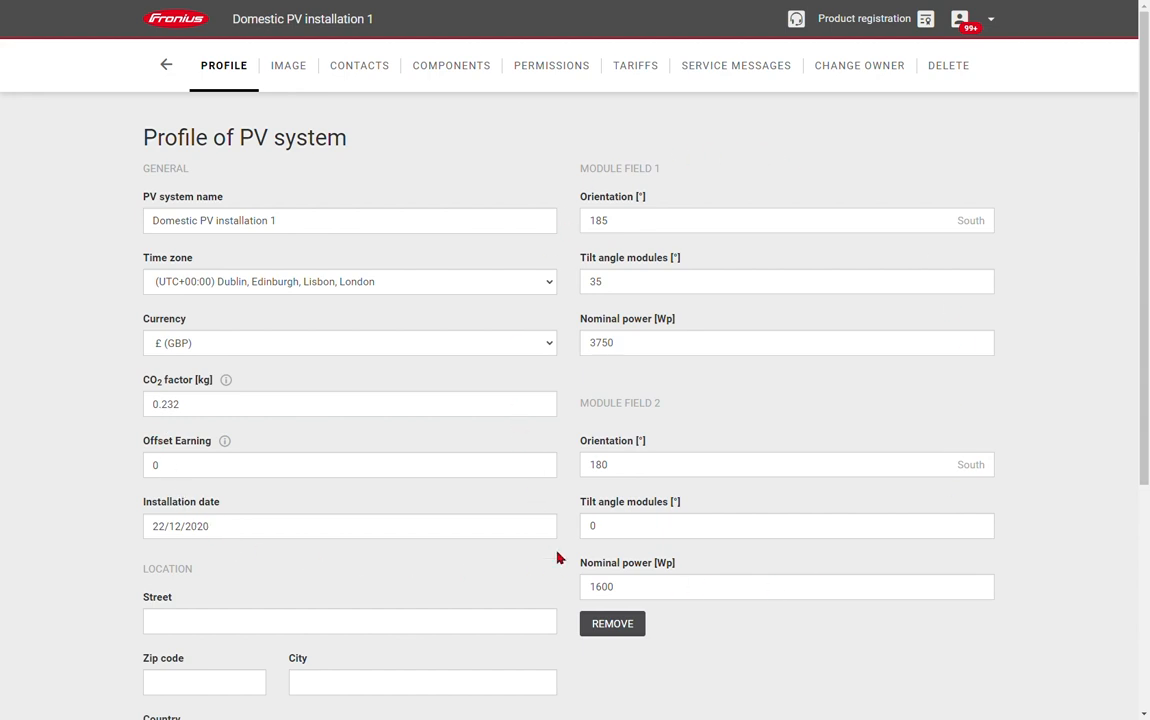
mouse_move(575, 433)
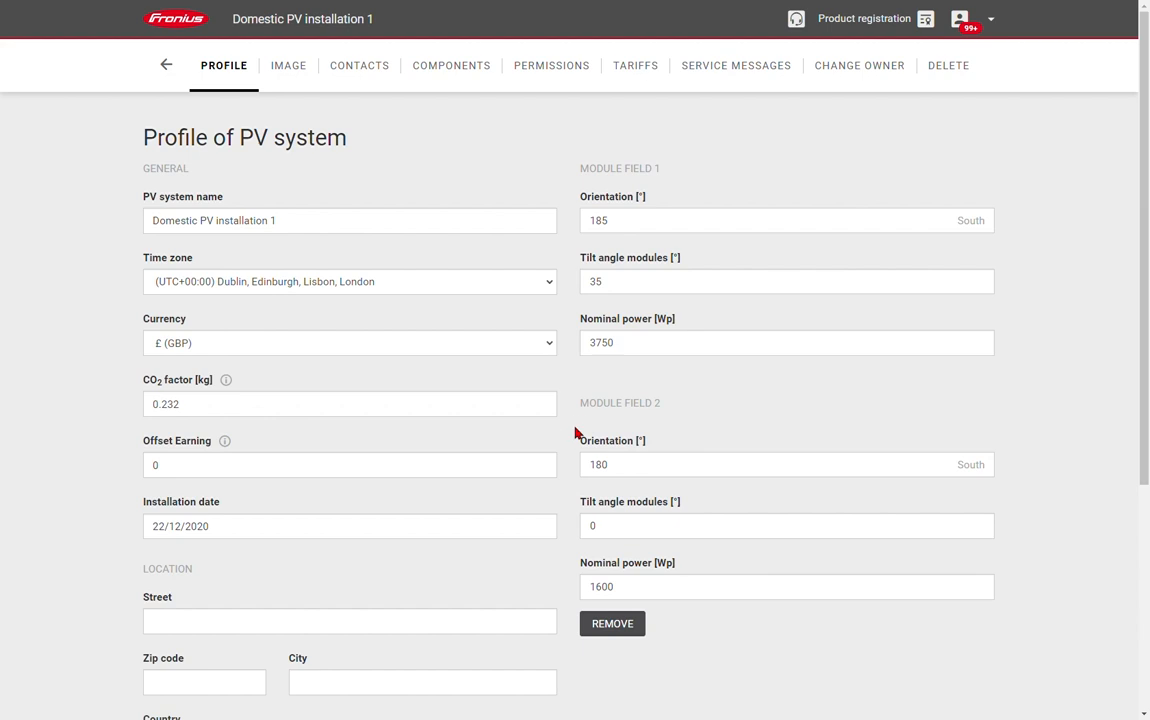
scroll(down, 3)
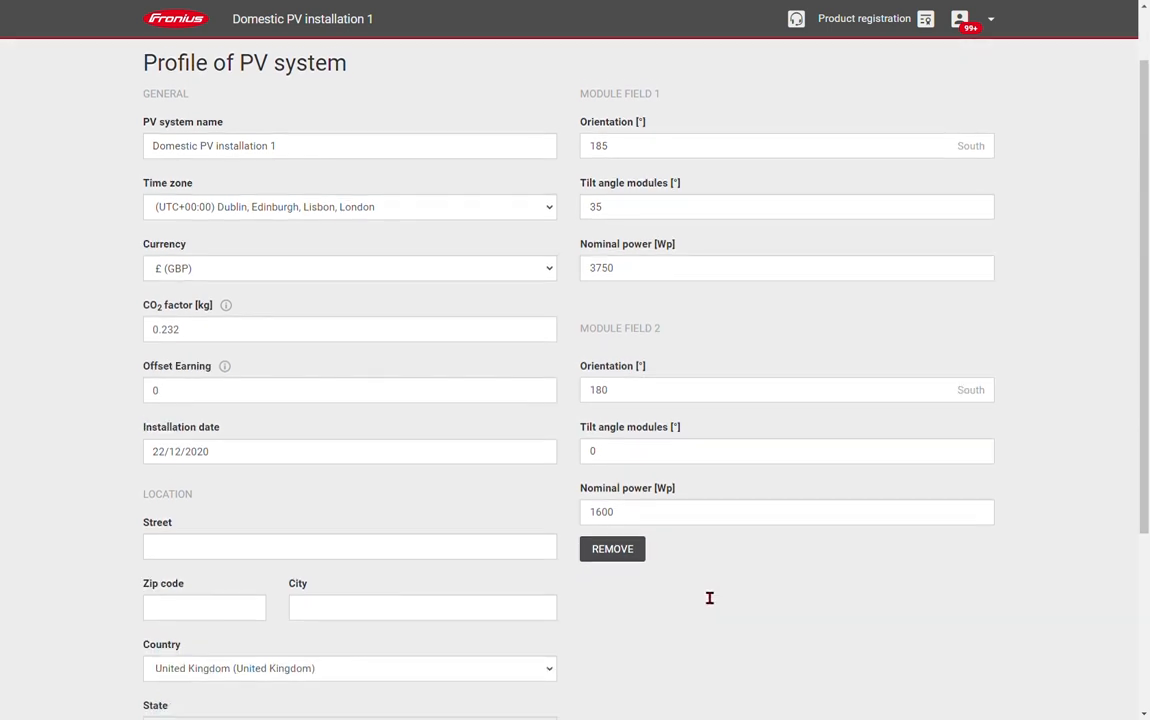
scroll(down, 3)
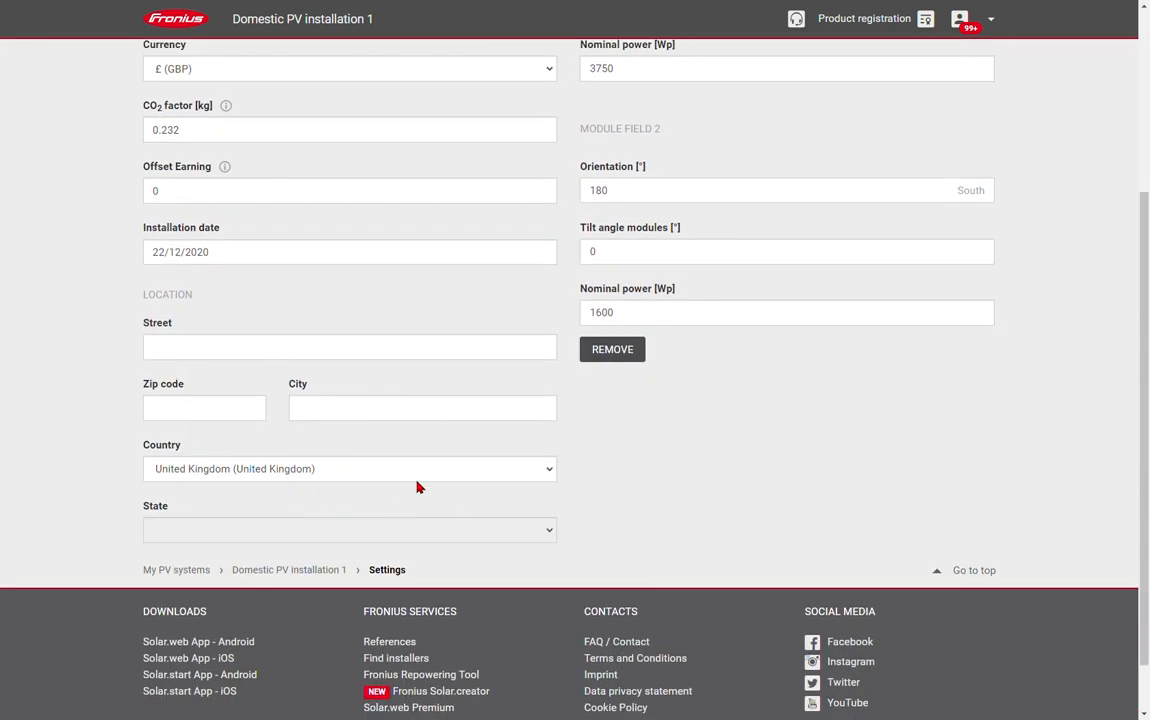
mouse_move(585, 512)
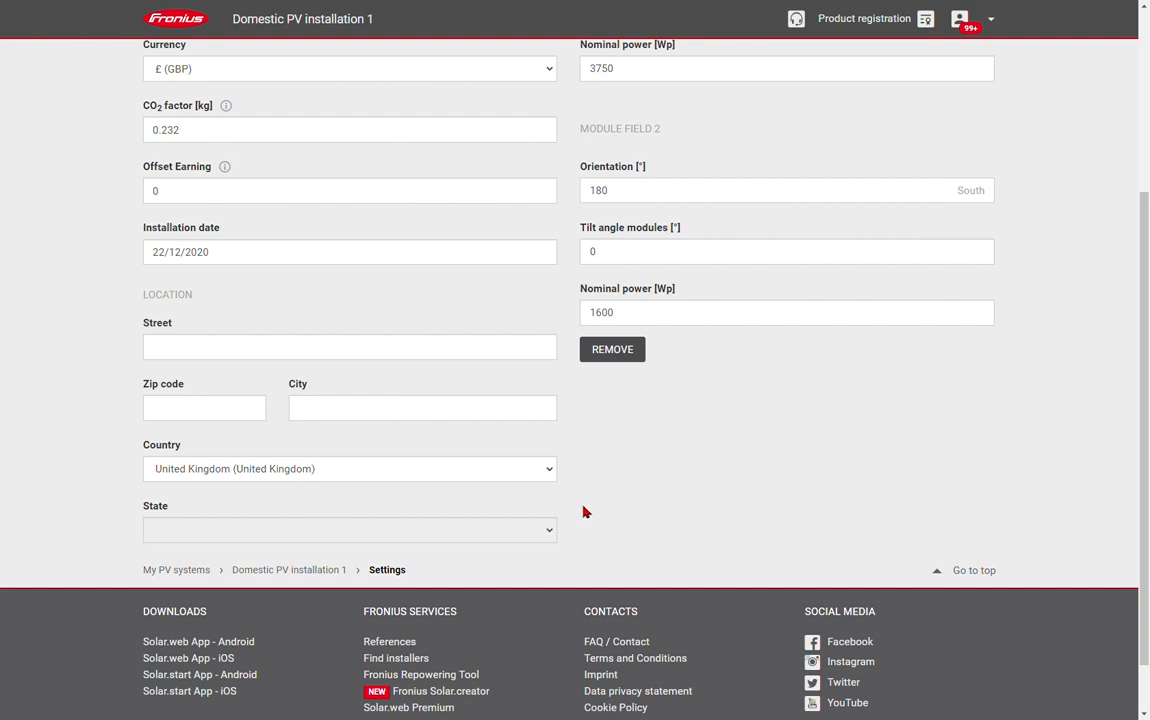
scroll(up, 3)
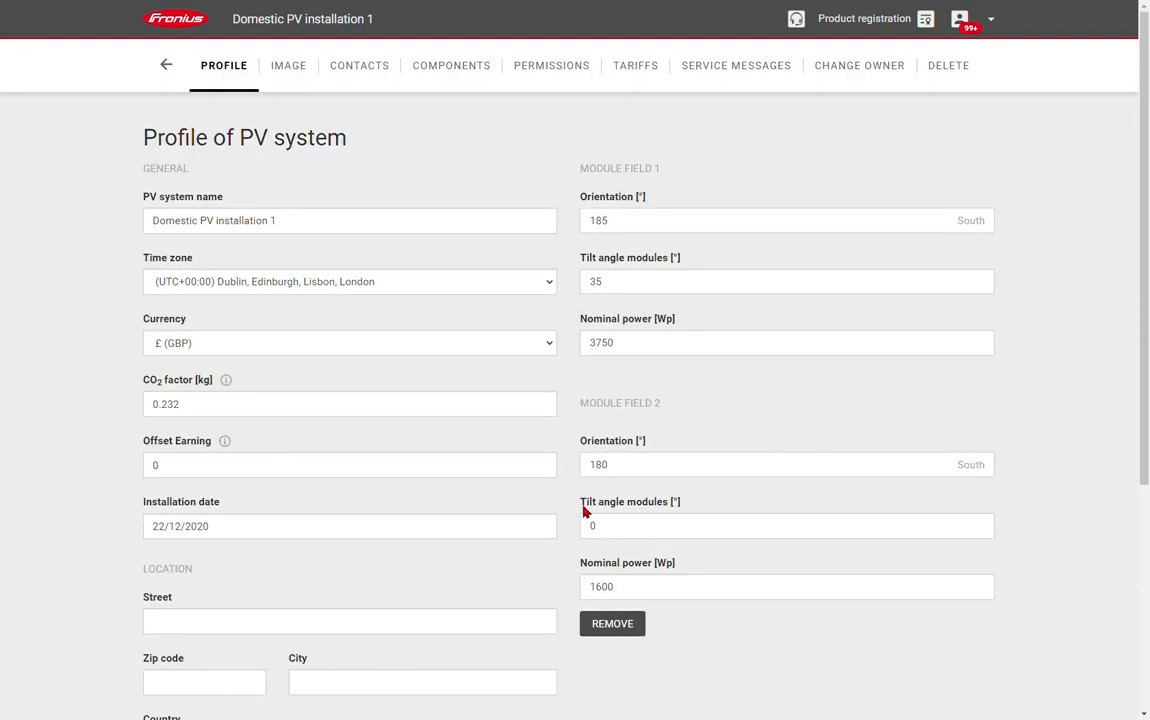
View the system image, then the Contacts page listing three English-language e-mail contacts
click(288, 65)
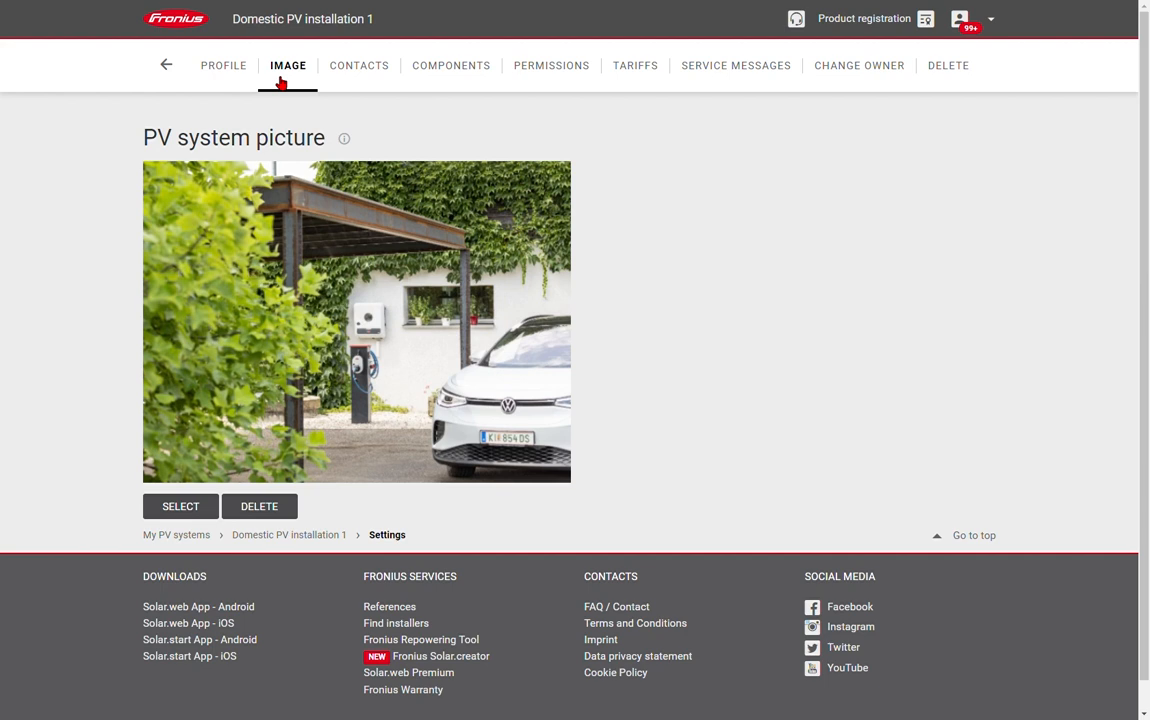
click(358, 65)
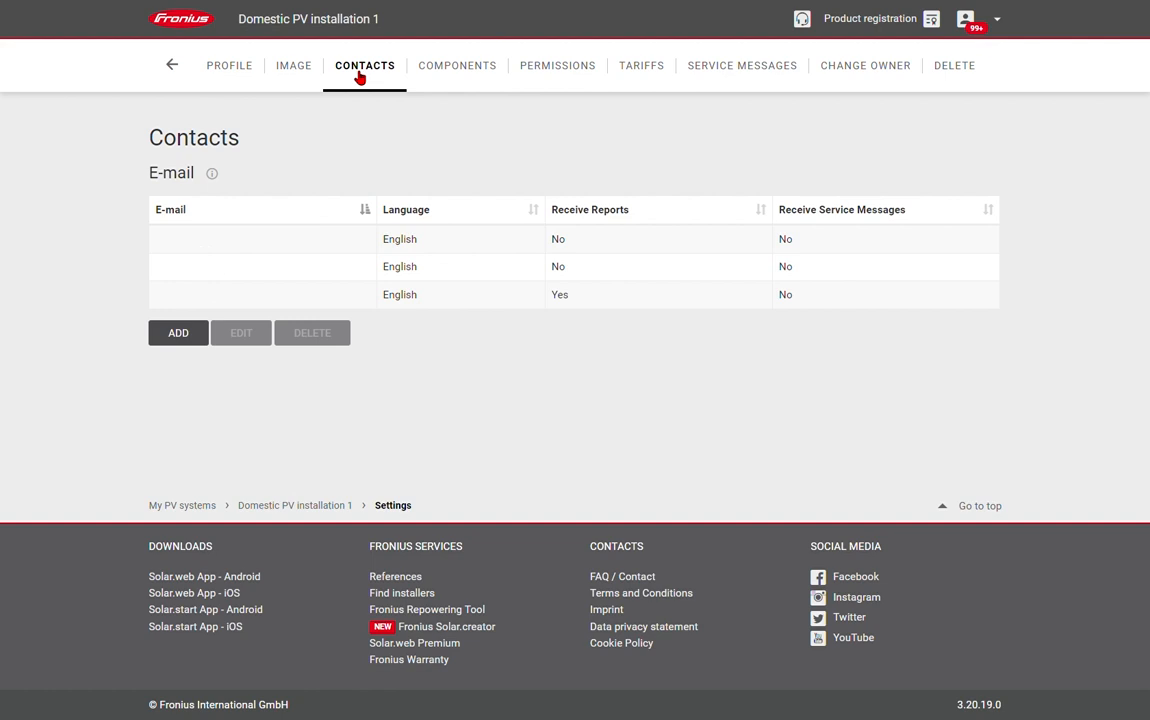
mouse_move(841, 221)
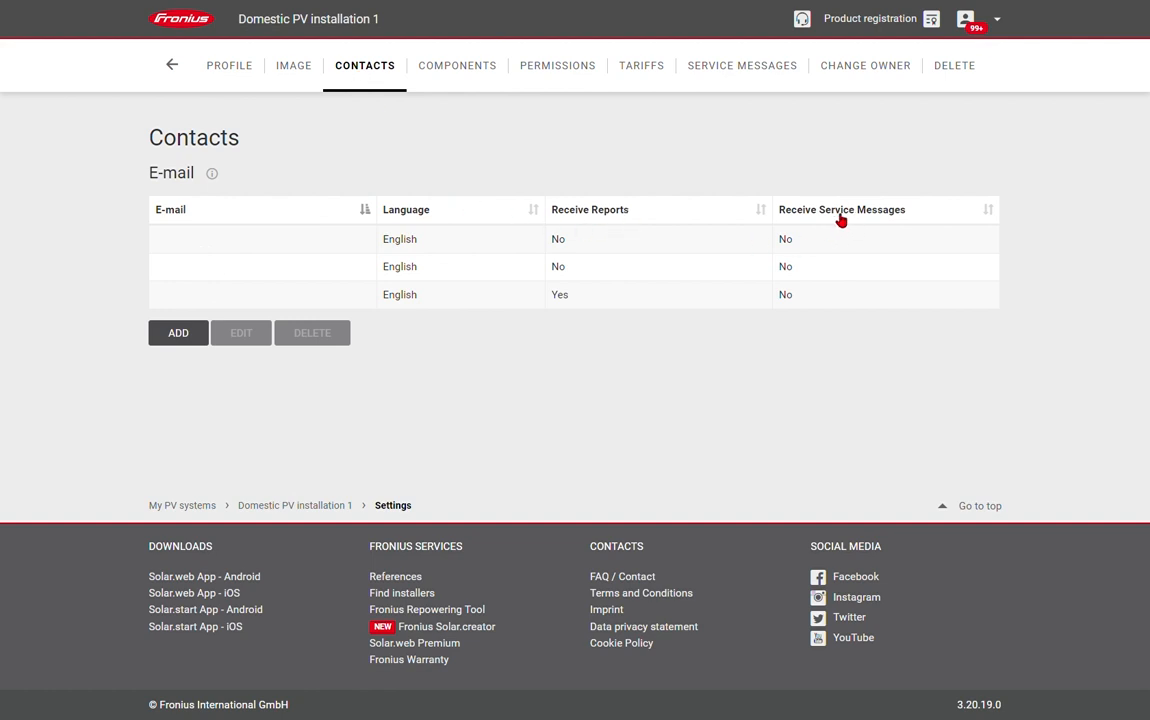
mouse_move(918, 219)
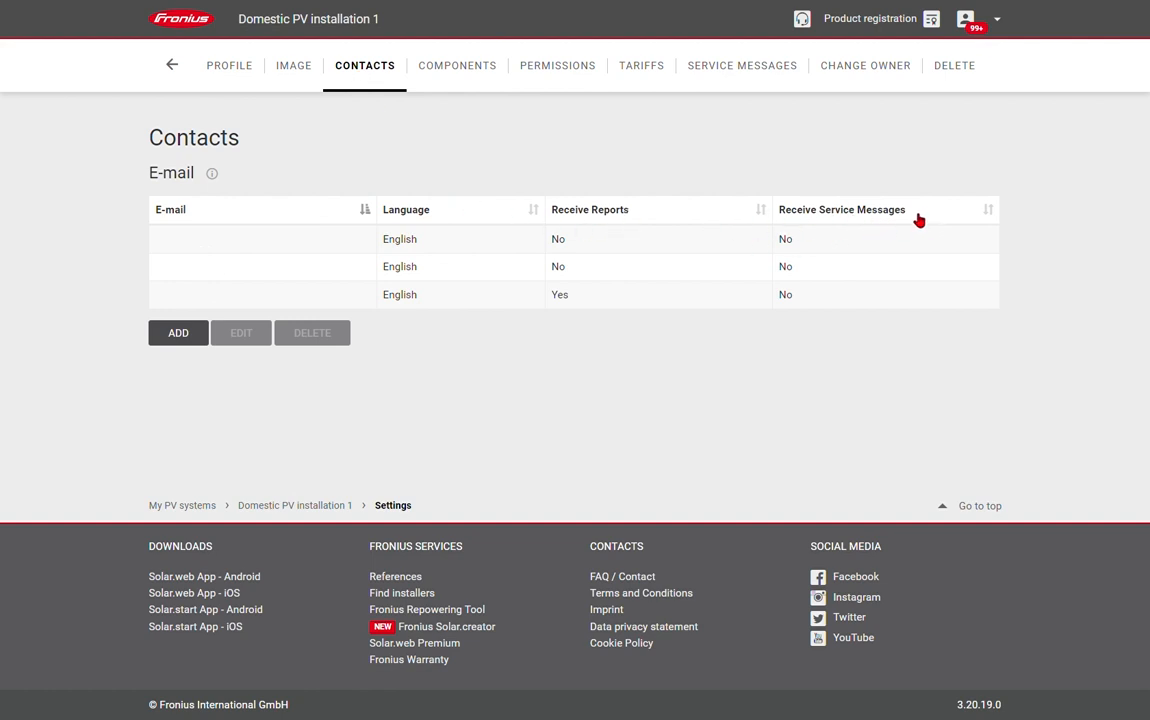
mouse_move(912, 164)
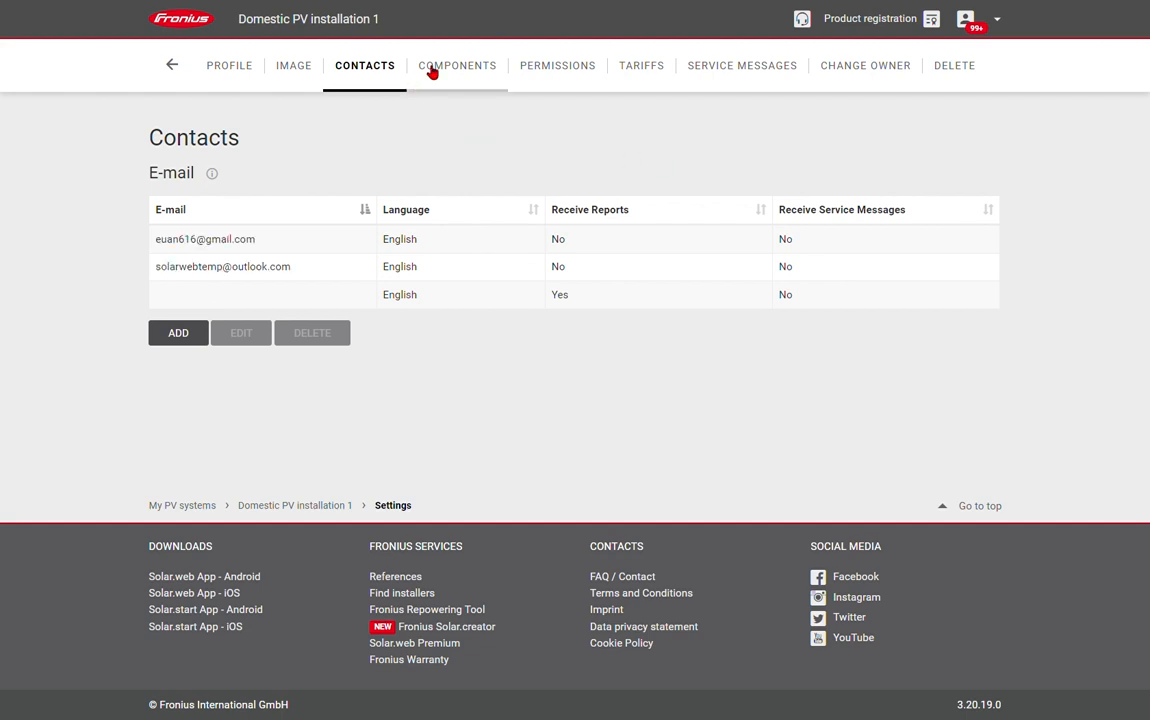
click(457, 65)
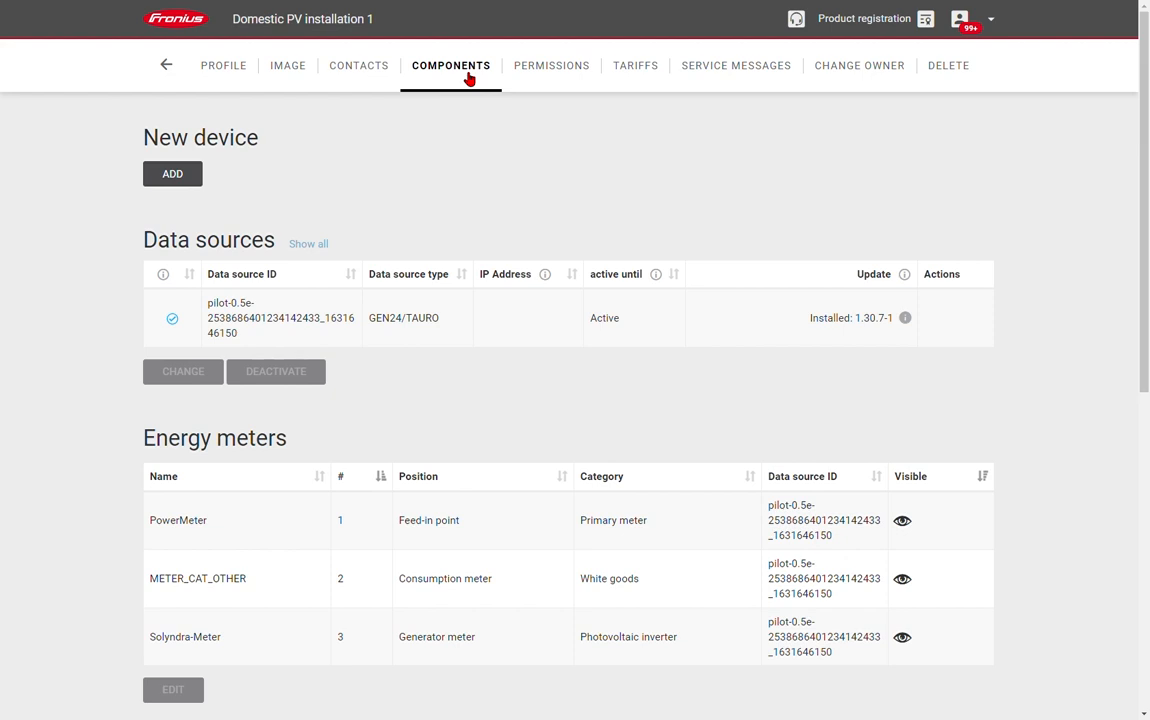
mouse_move(260, 227)
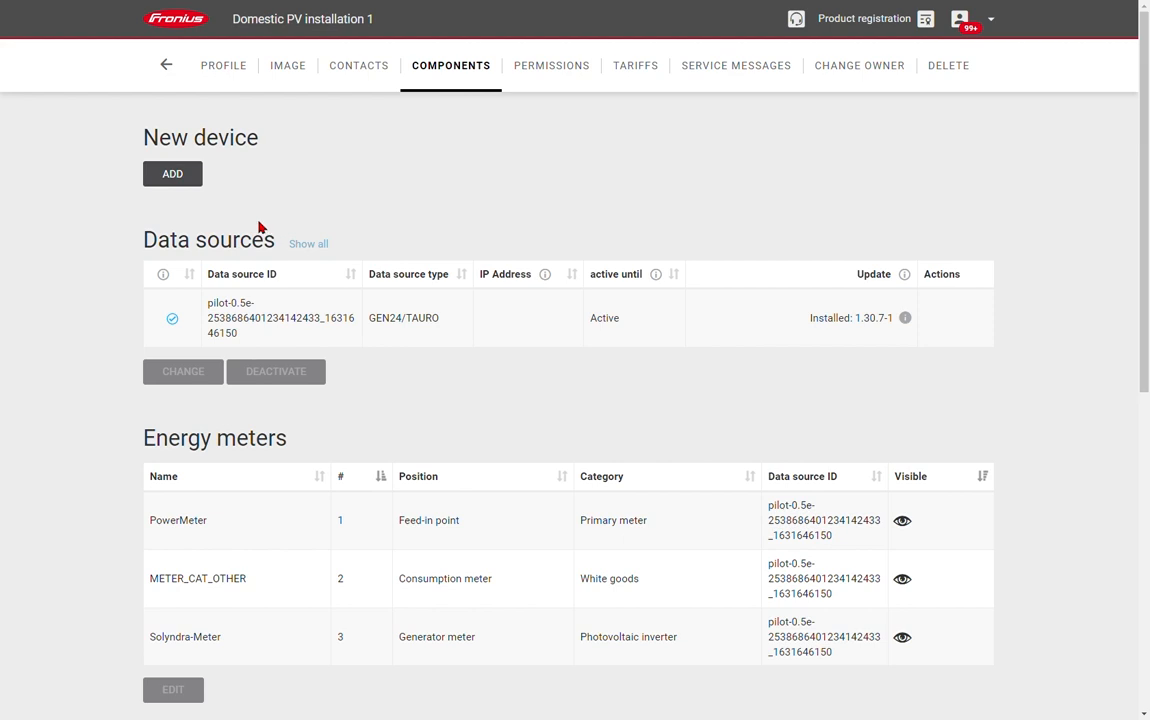
mouse_move(386, 244)
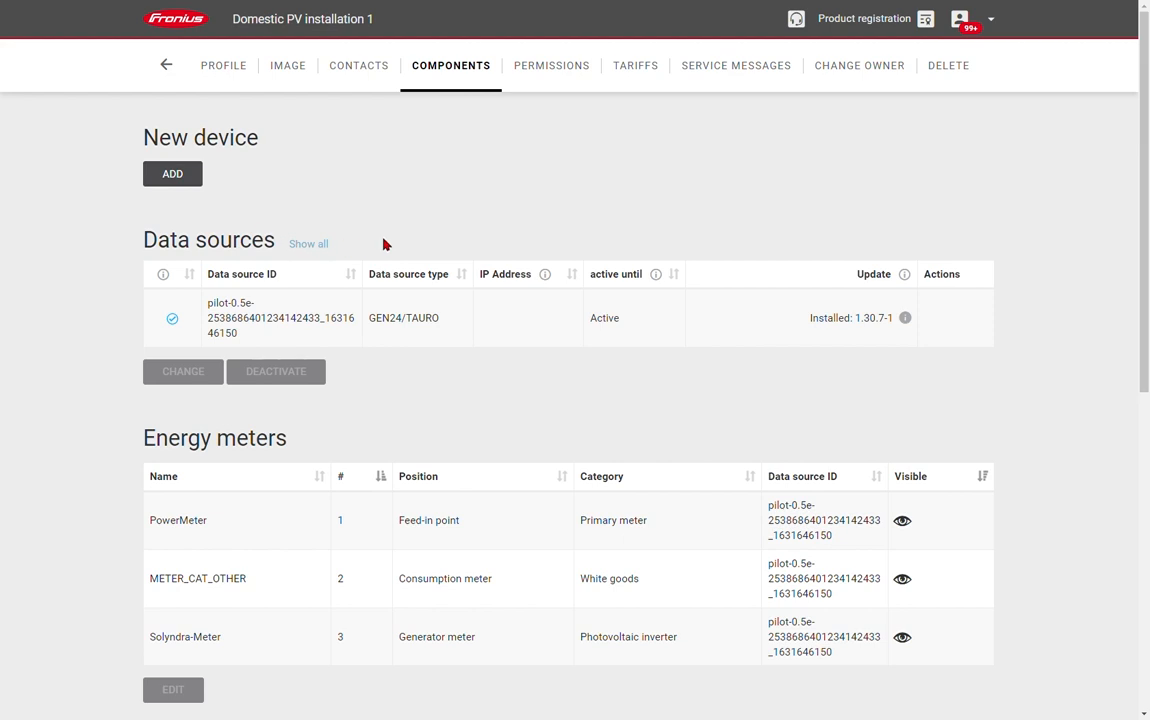
mouse_move(420, 377)
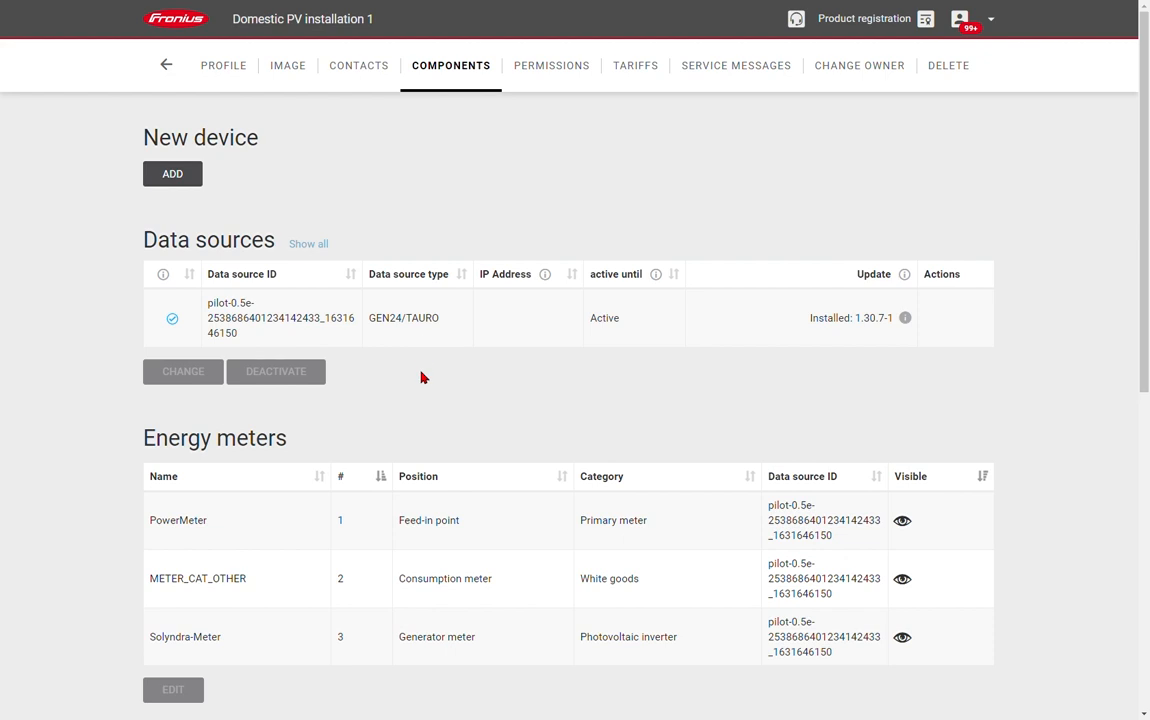
scroll(down, 3)
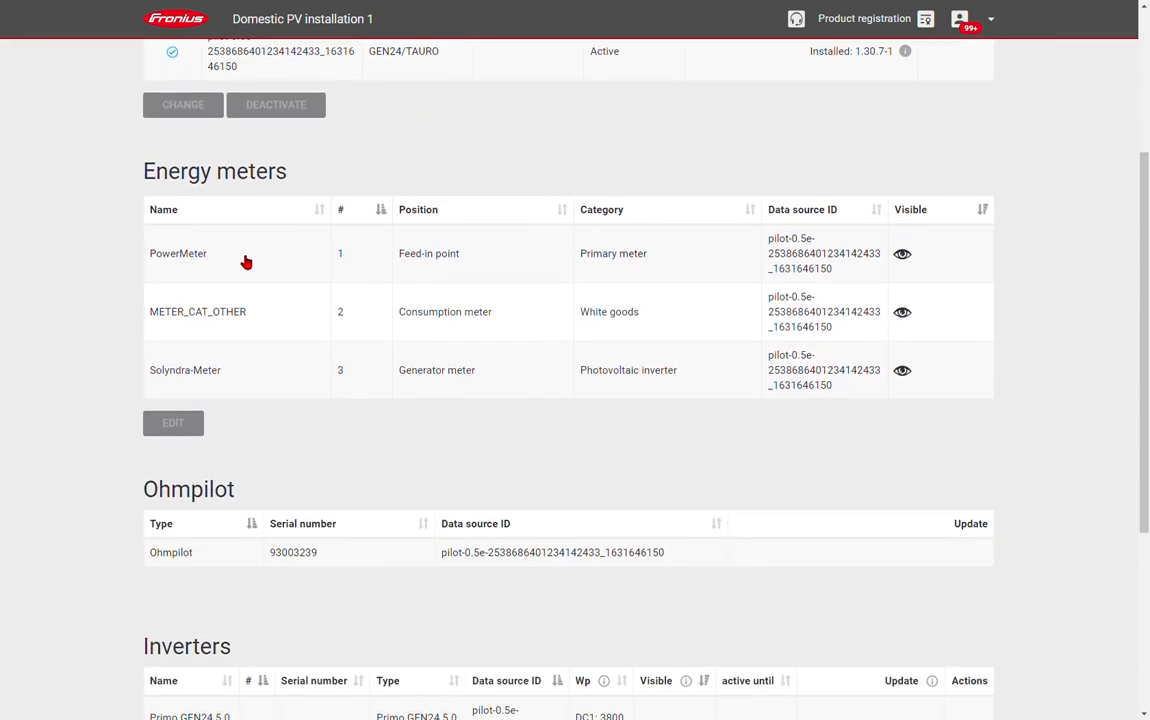
scroll(down, 3)
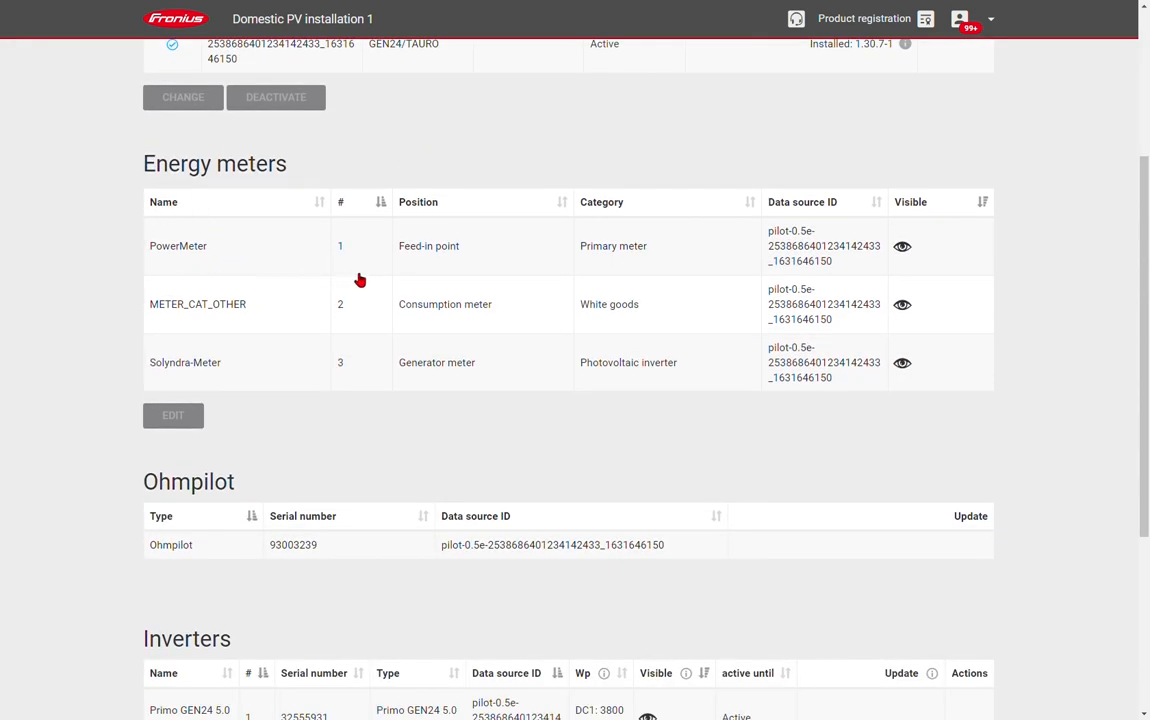
mouse_move(530, 263)
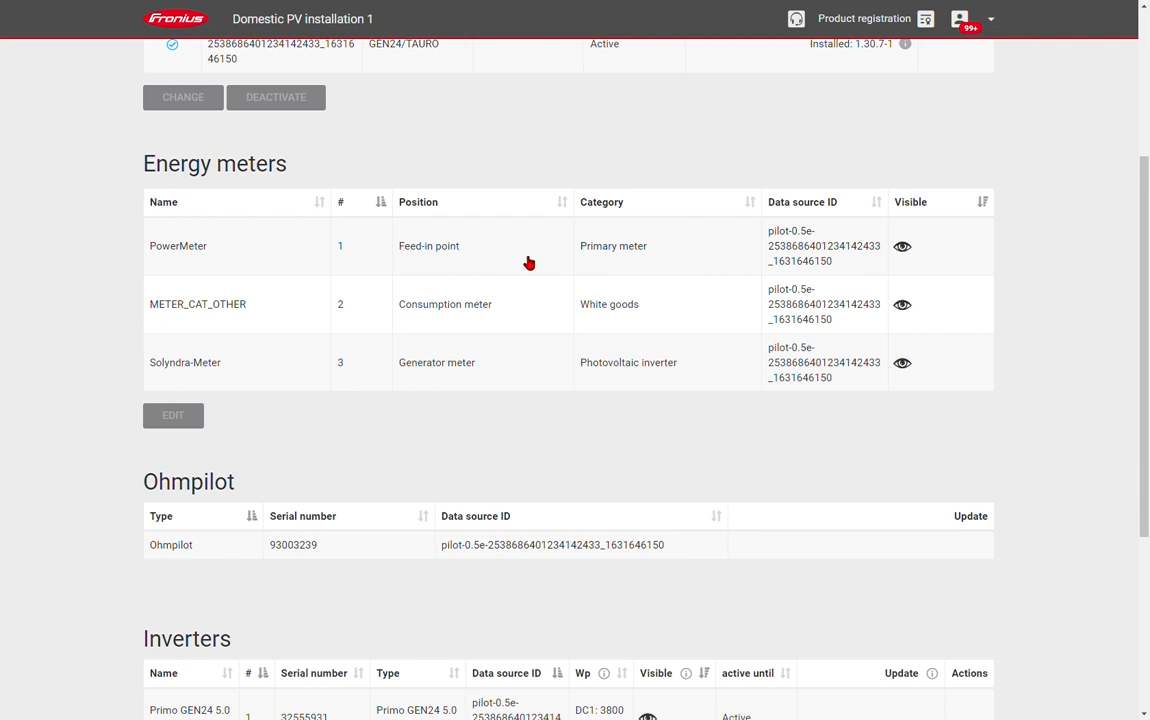
mouse_move(485, 268)
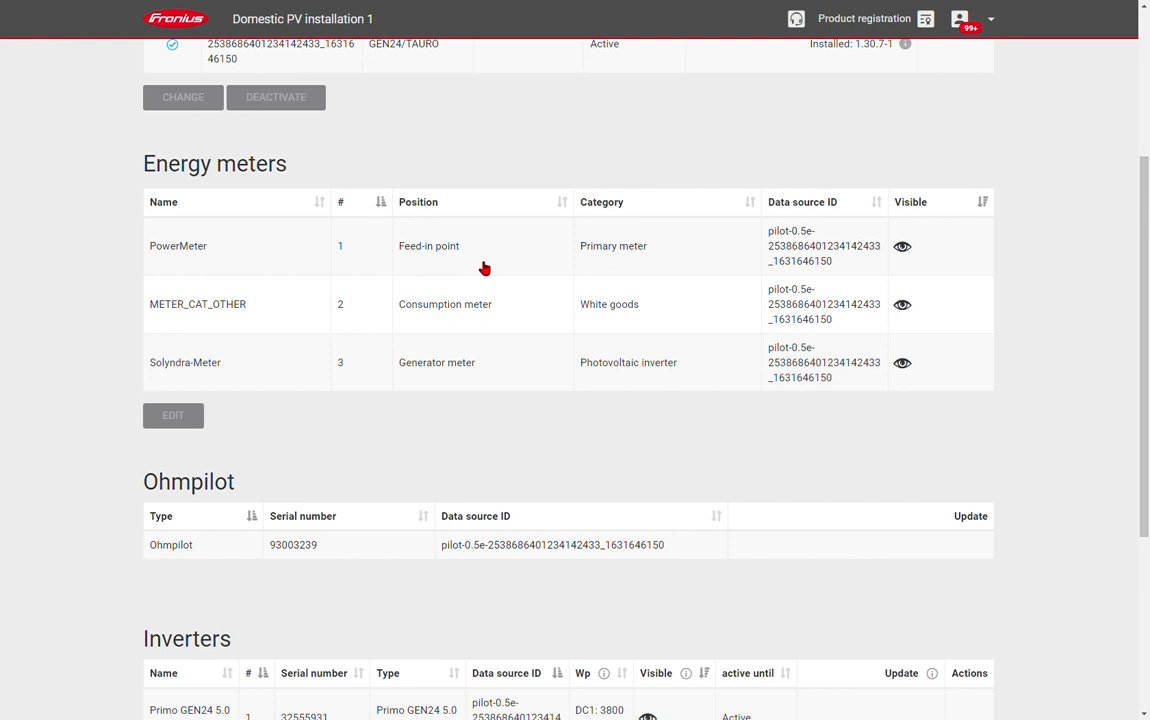
mouse_move(453, 304)
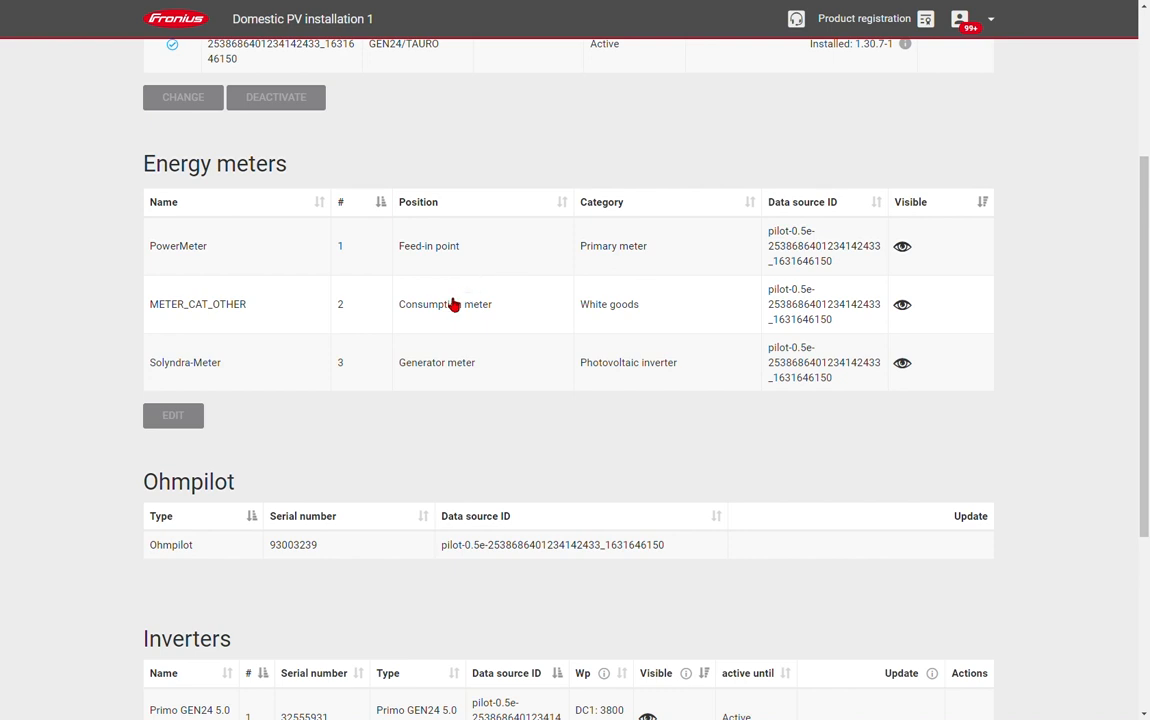
mouse_move(471, 387)
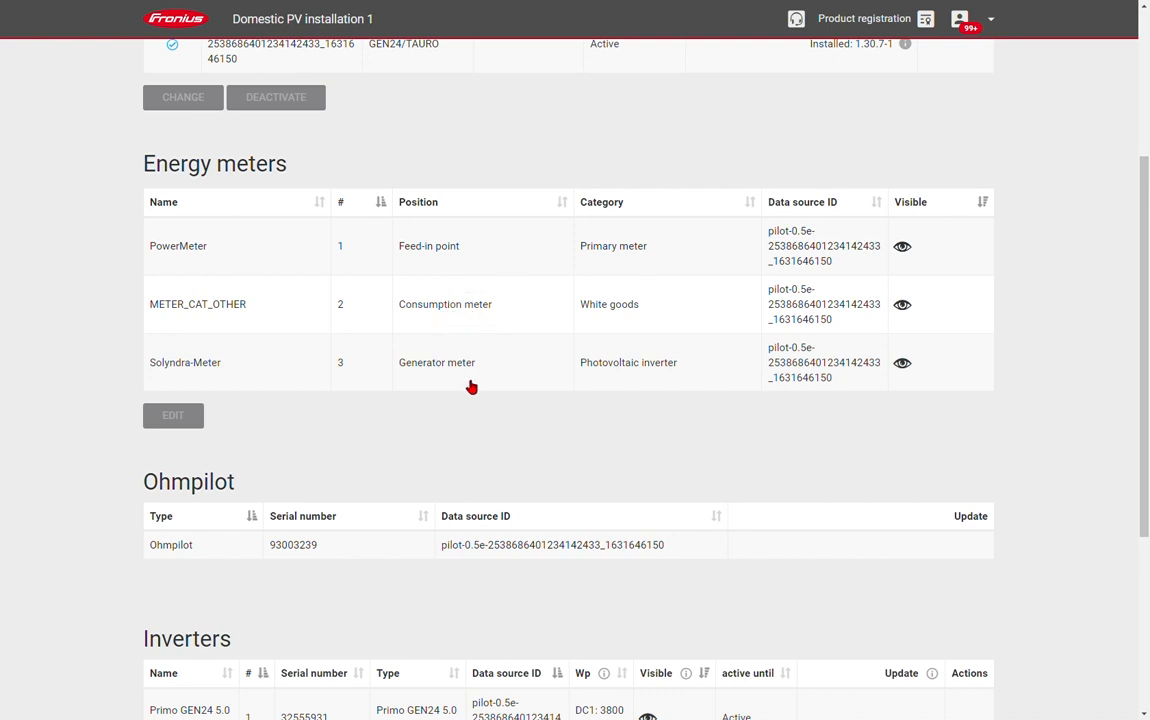
mouse_move(518, 441)
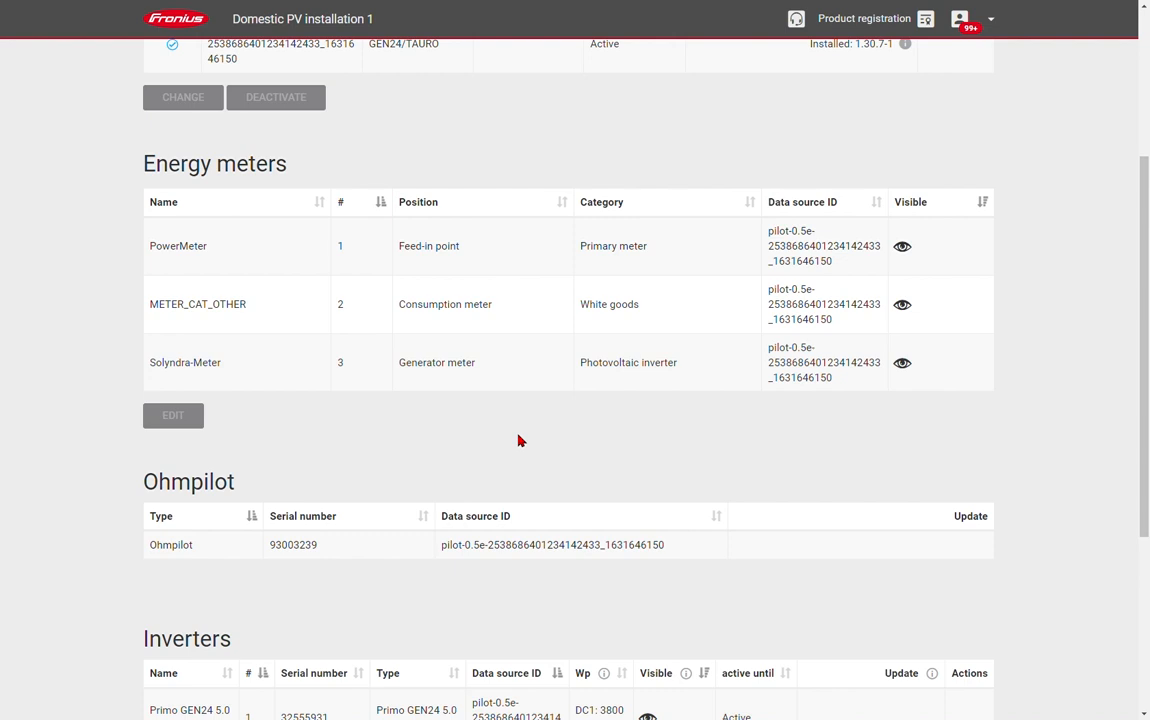
scroll(down, 3)
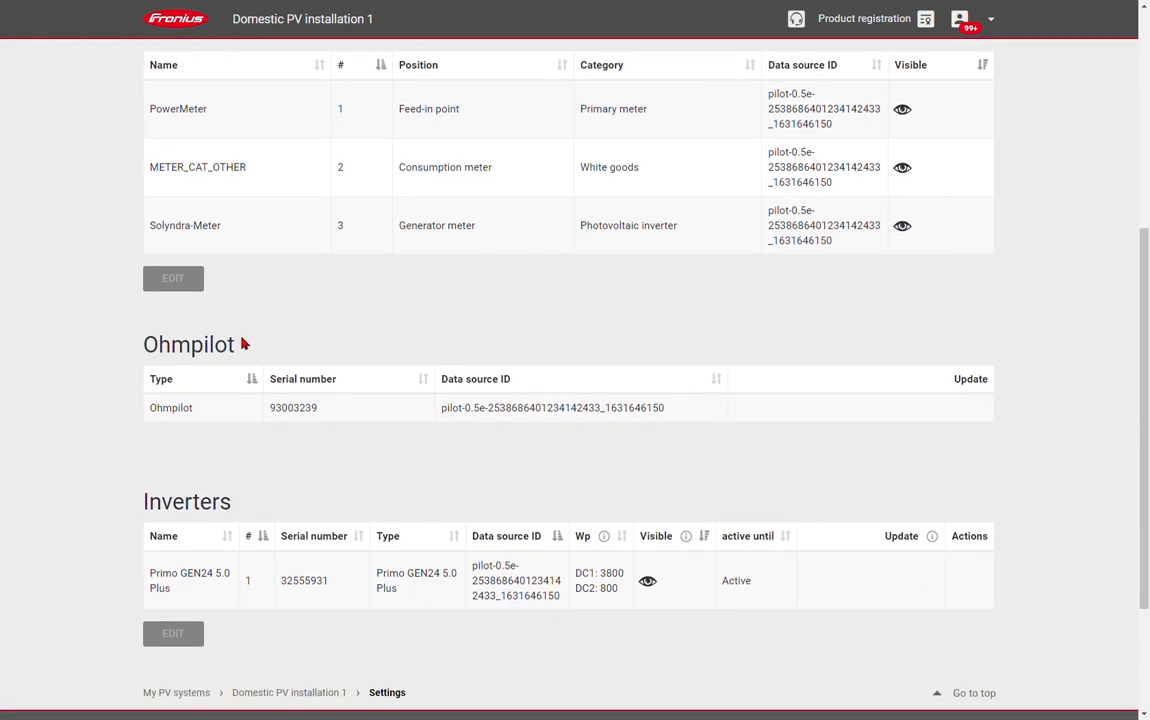
scroll(down, 3)
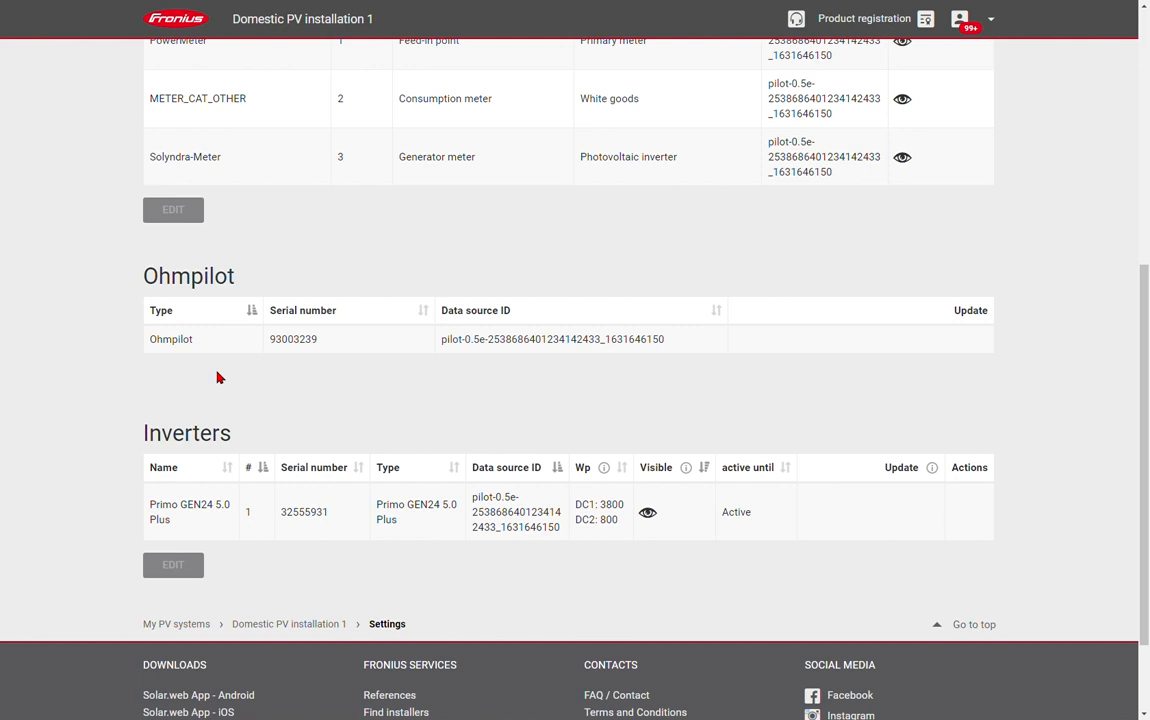
scroll(down, 3)
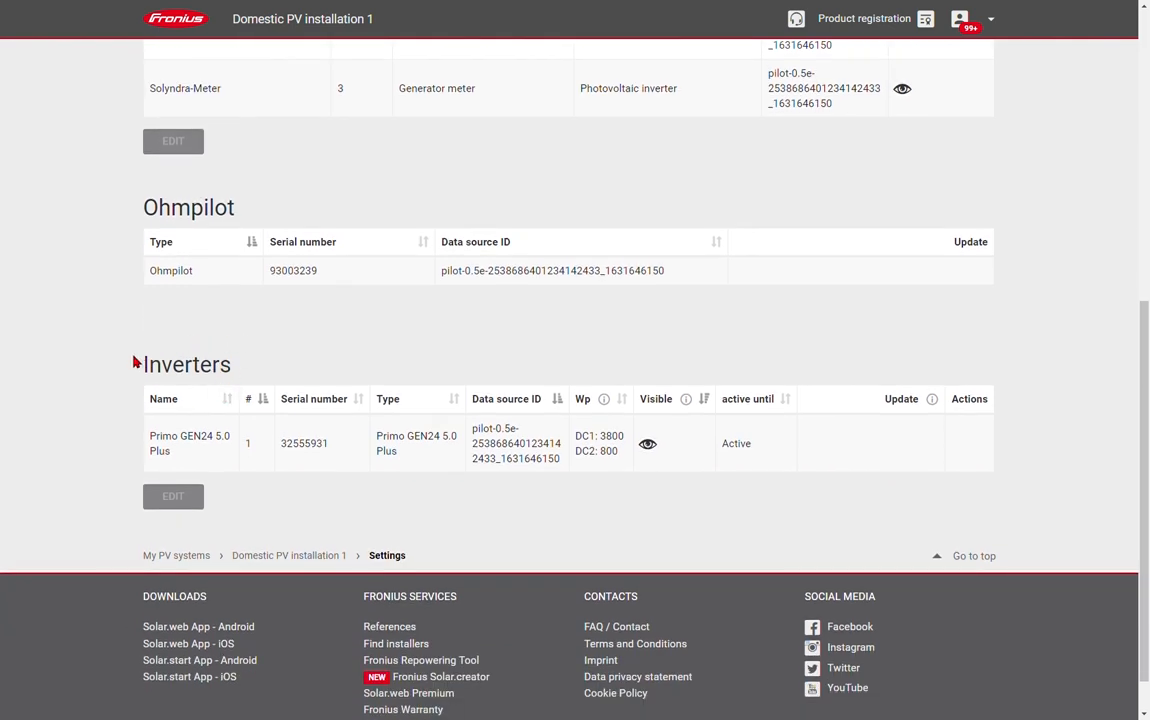
mouse_move(150, 415)
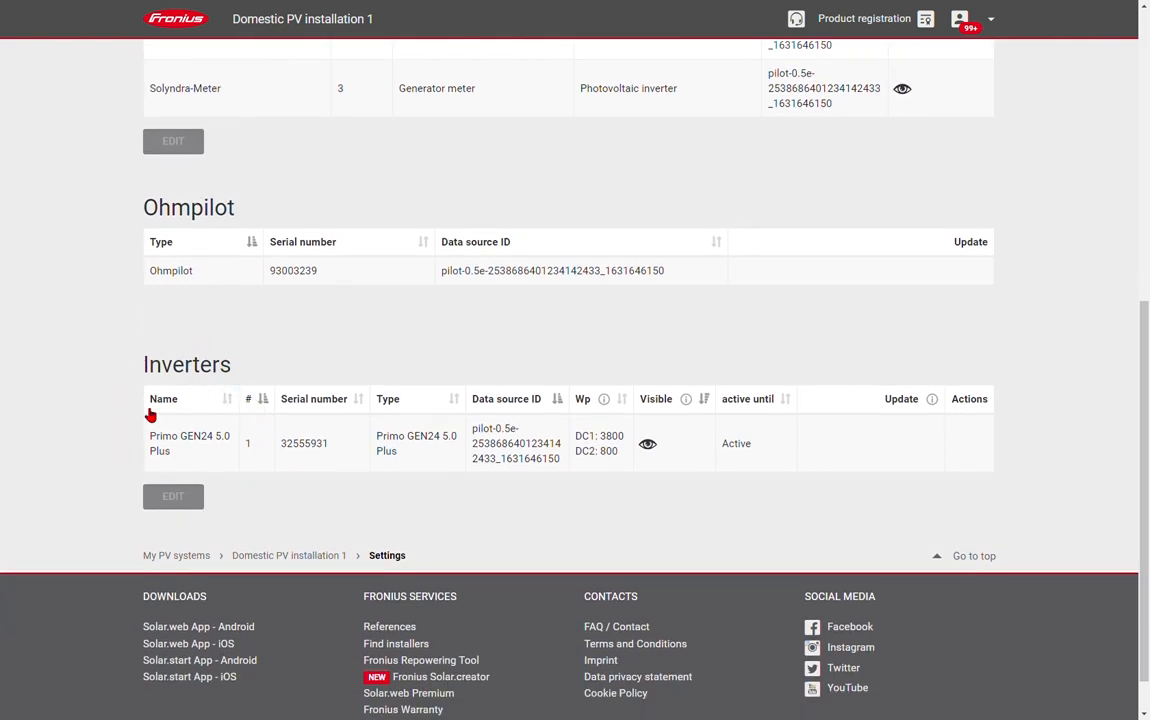
scroll(up, 3)
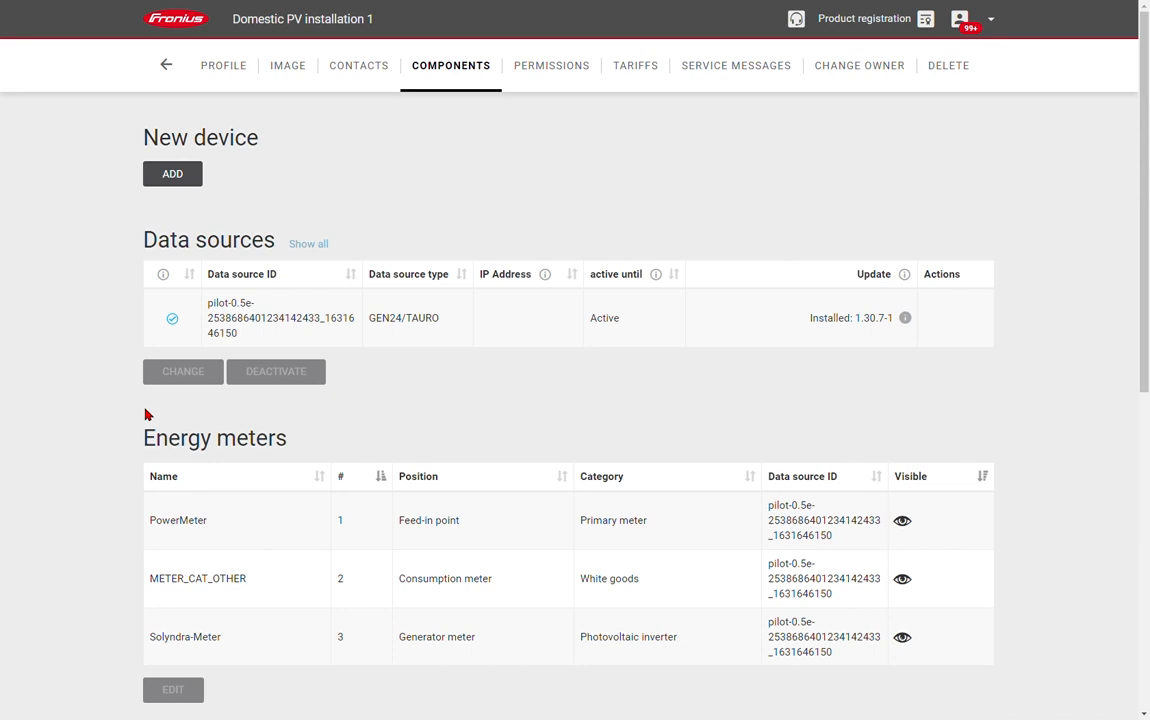
mouse_move(730, 318)
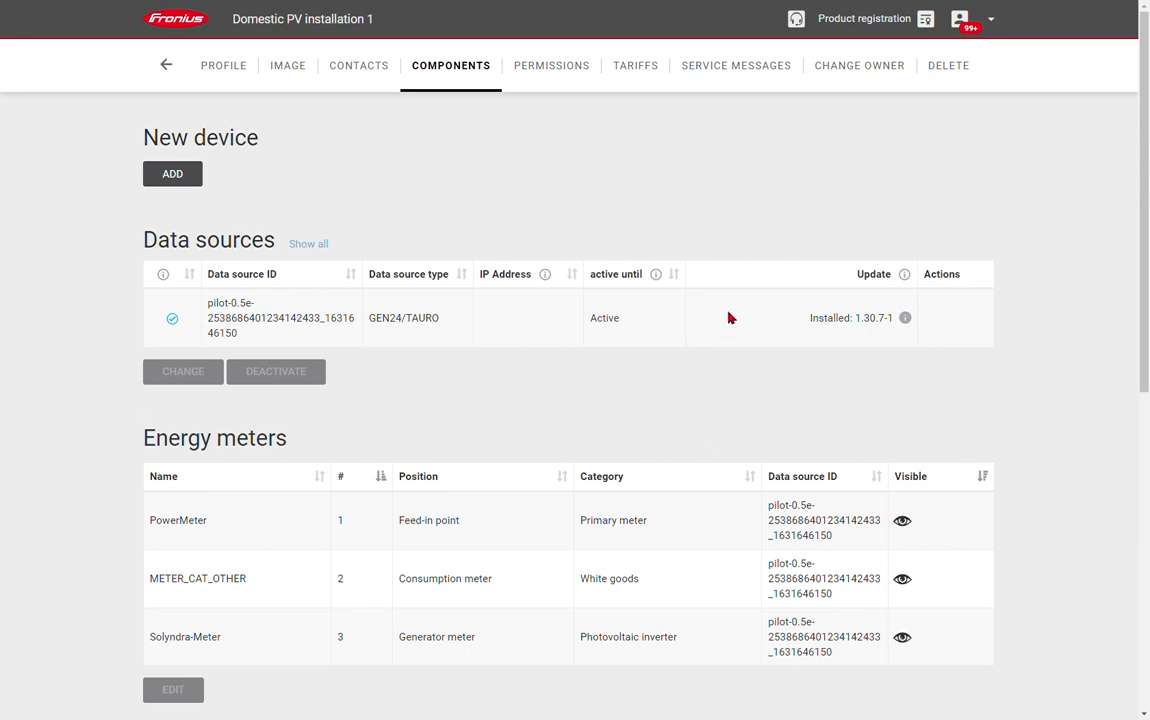
mouse_move(705, 324)
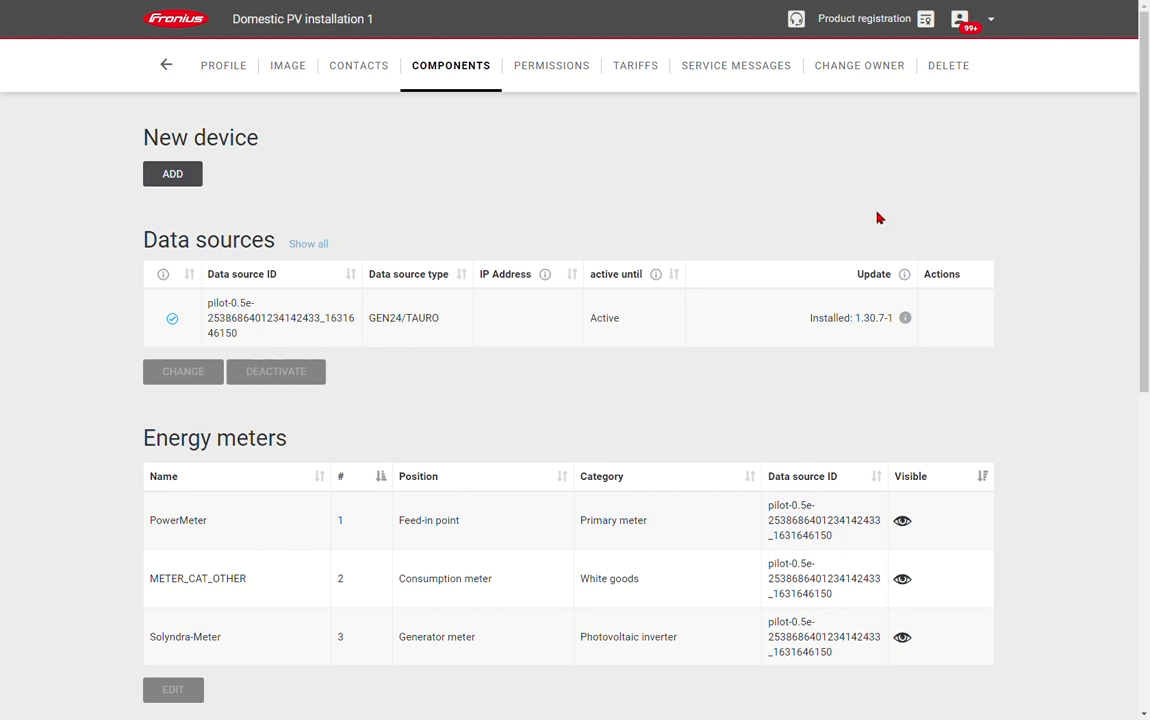
mouse_move(897, 325)
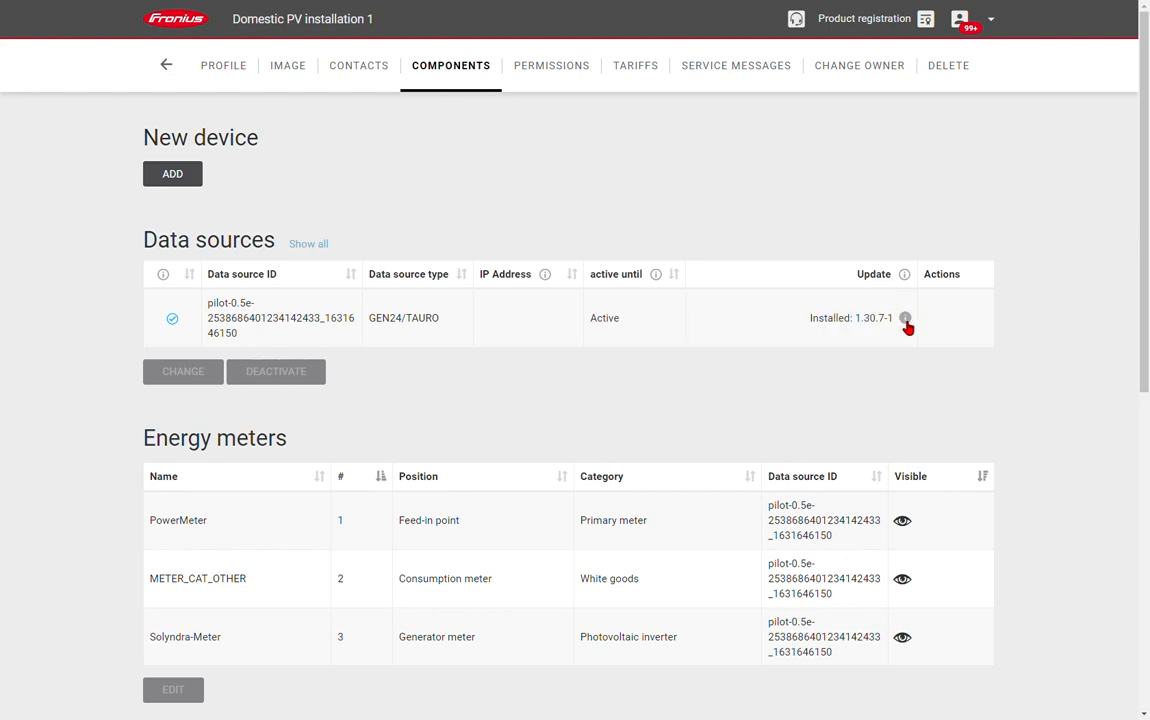
mouse_move(905, 320)
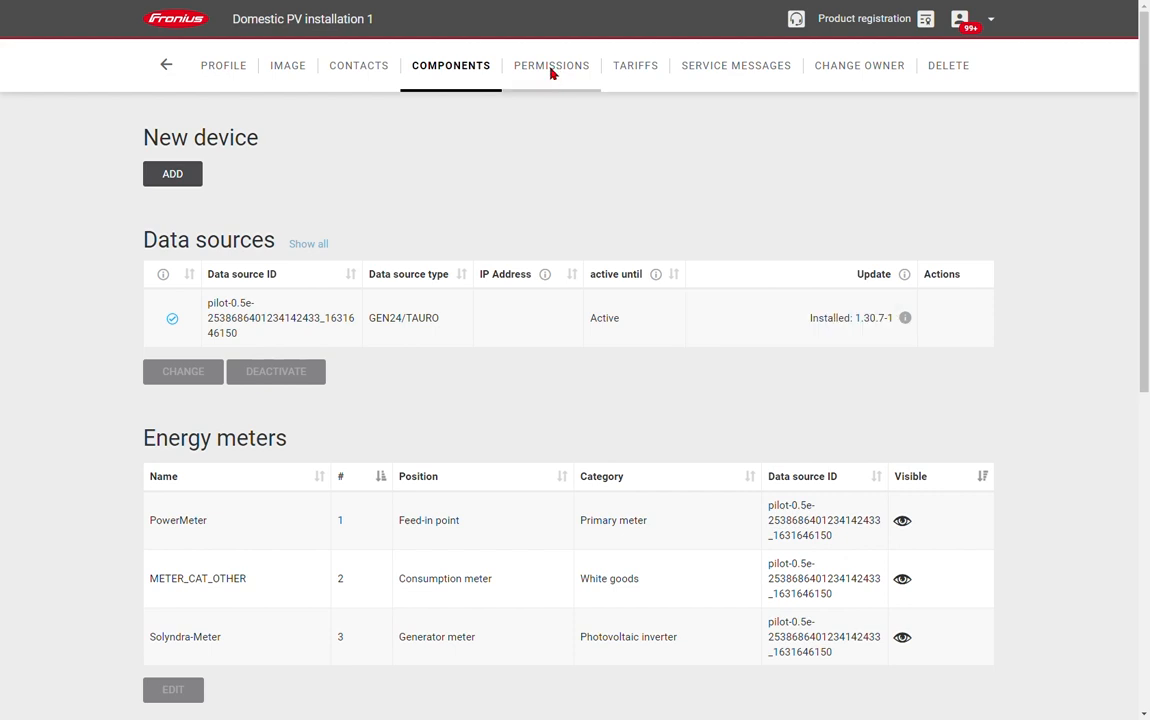
In Permissions, change the third user's access right to Guest
click(551, 65)
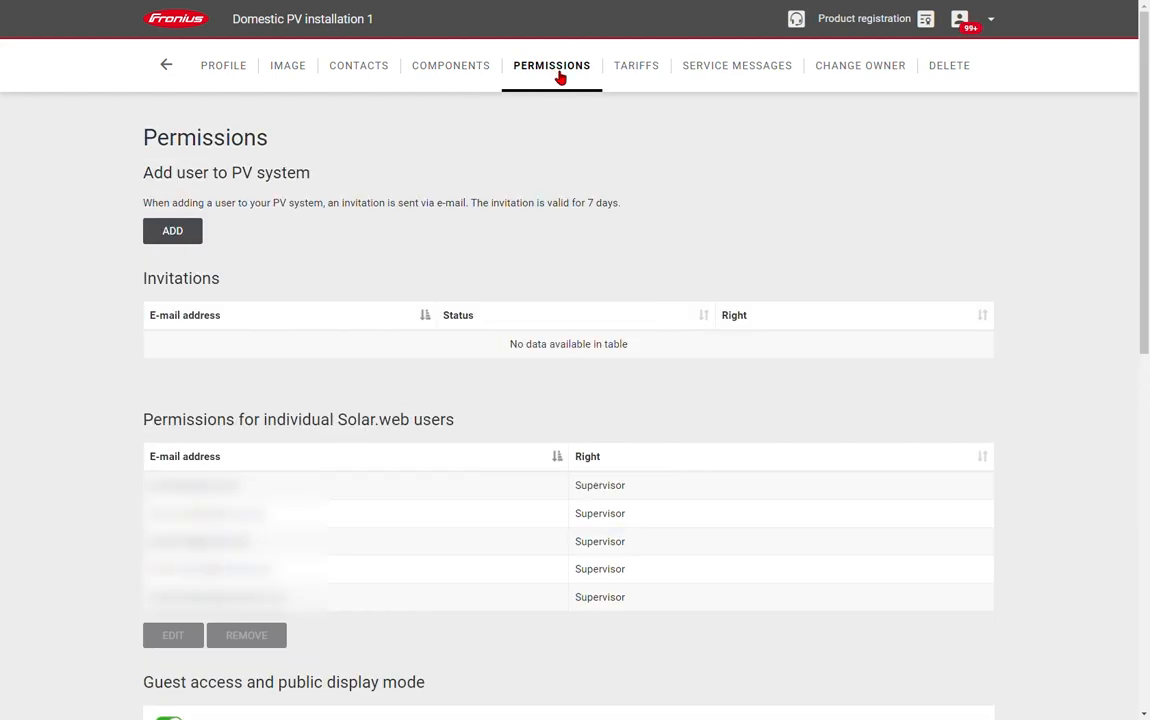
mouse_move(553, 85)
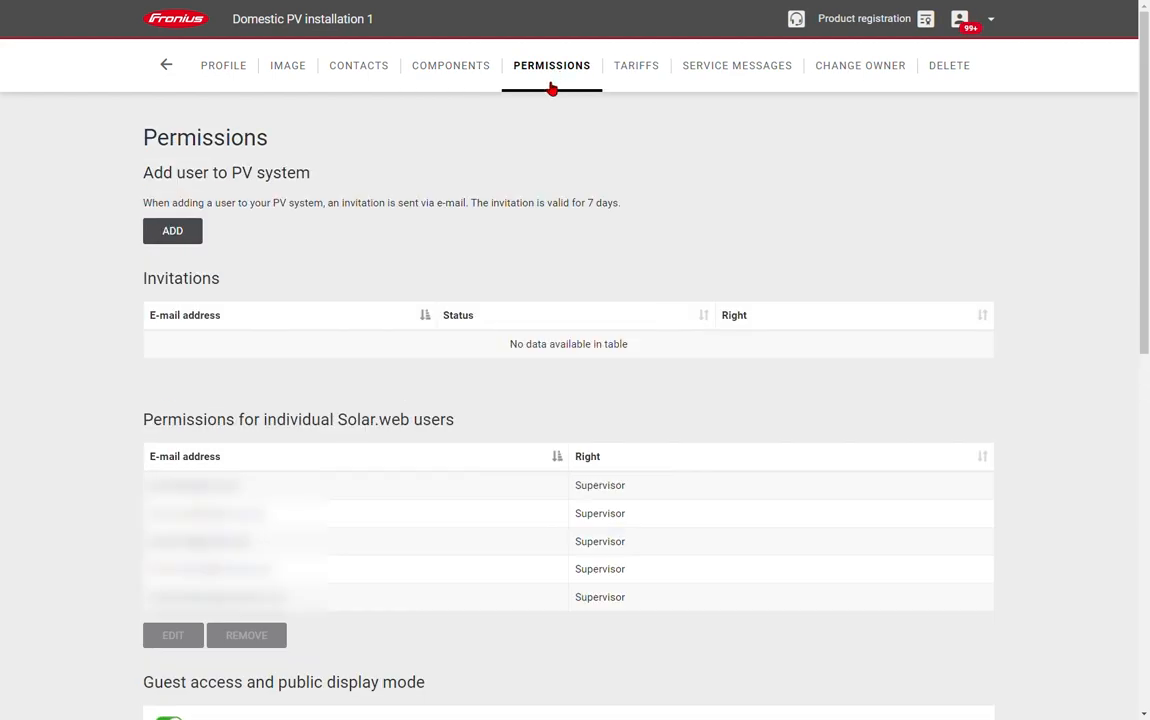
mouse_move(380, 222)
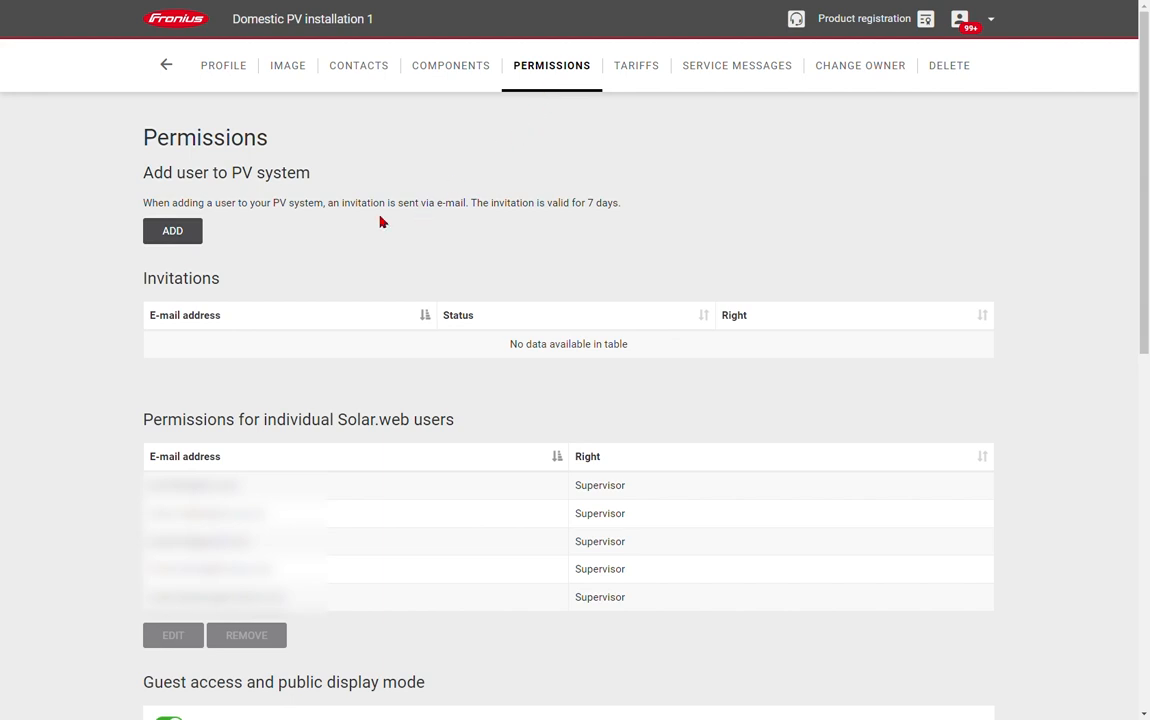
mouse_move(298, 245)
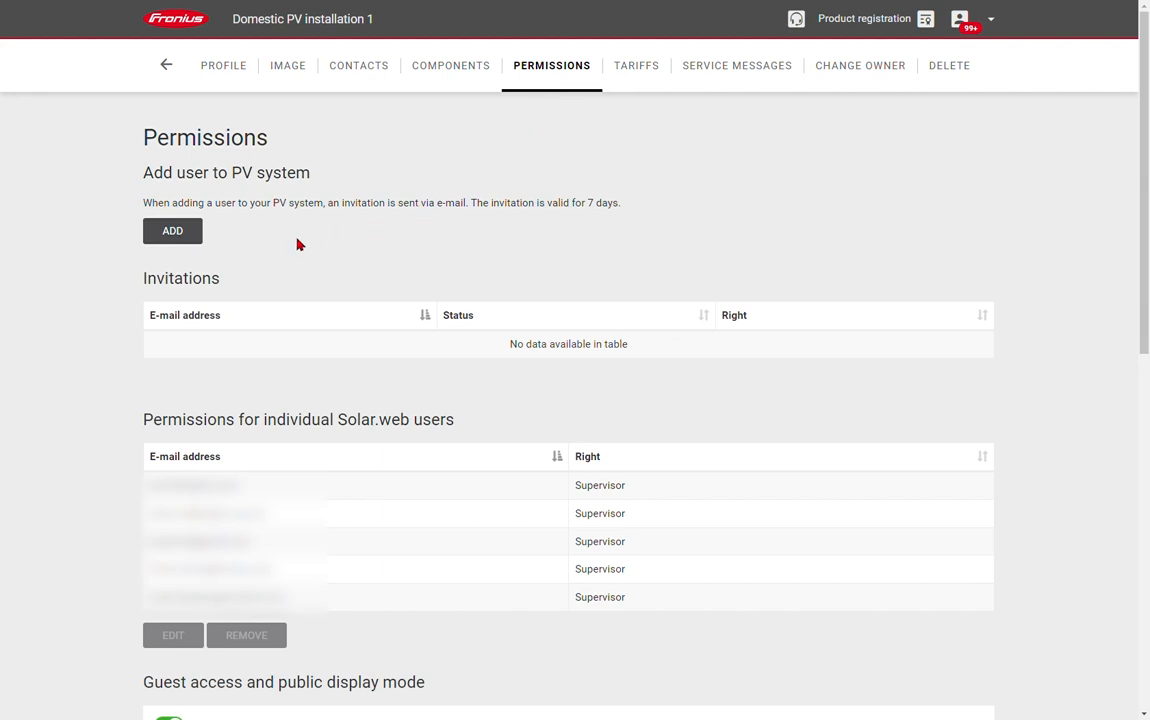
mouse_move(280, 290)
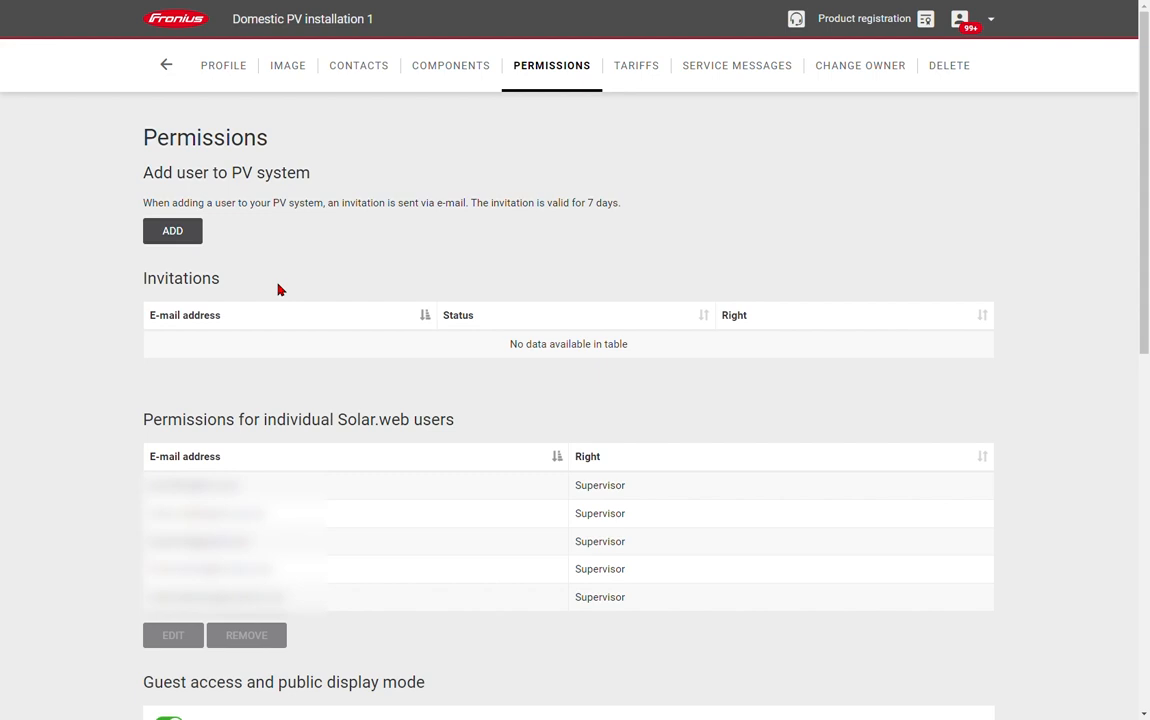
scroll(down, 3)
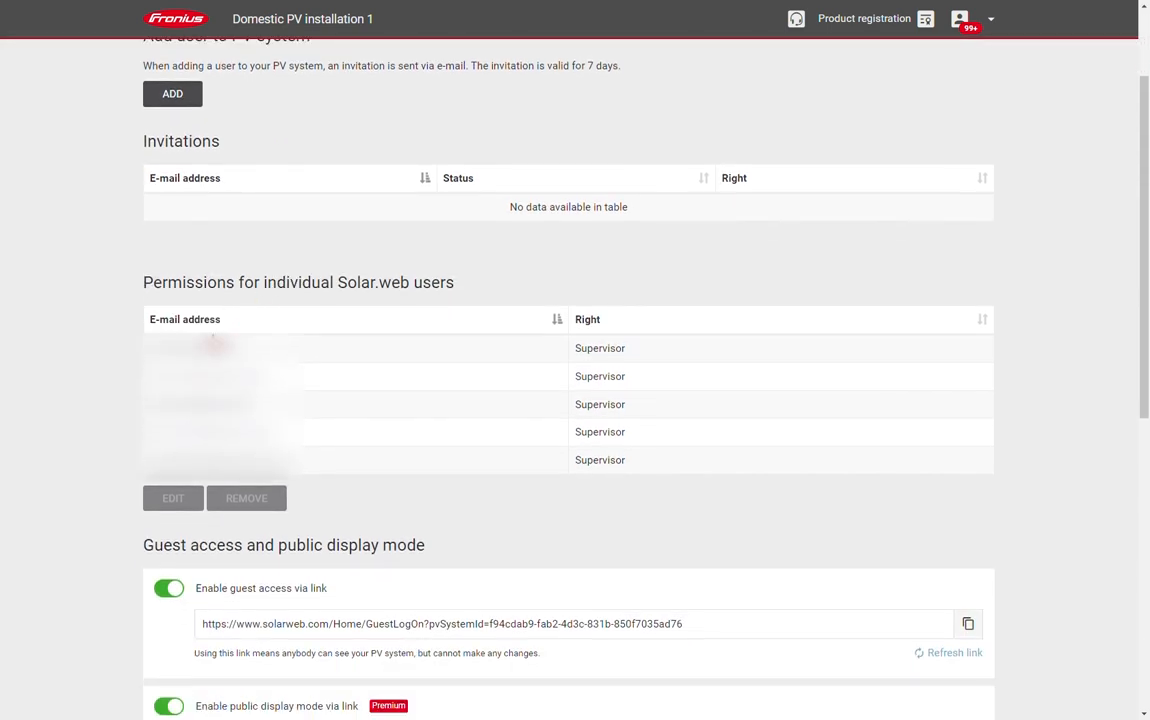
mouse_move(330, 416)
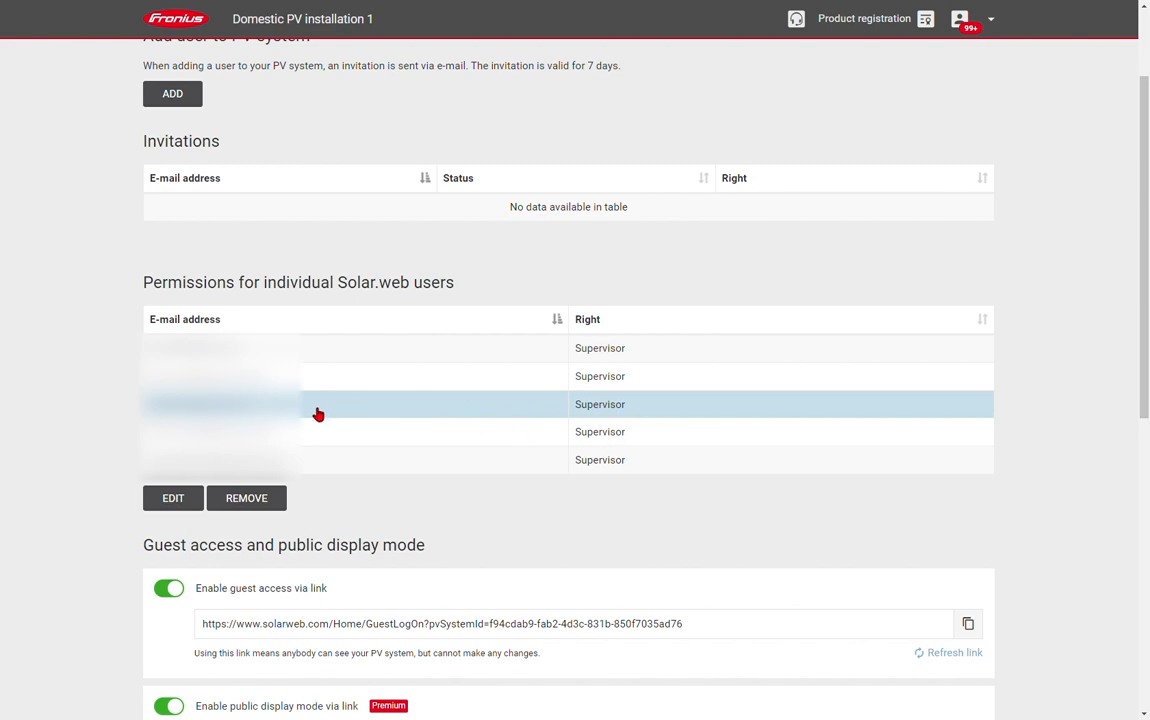
click(172, 498)
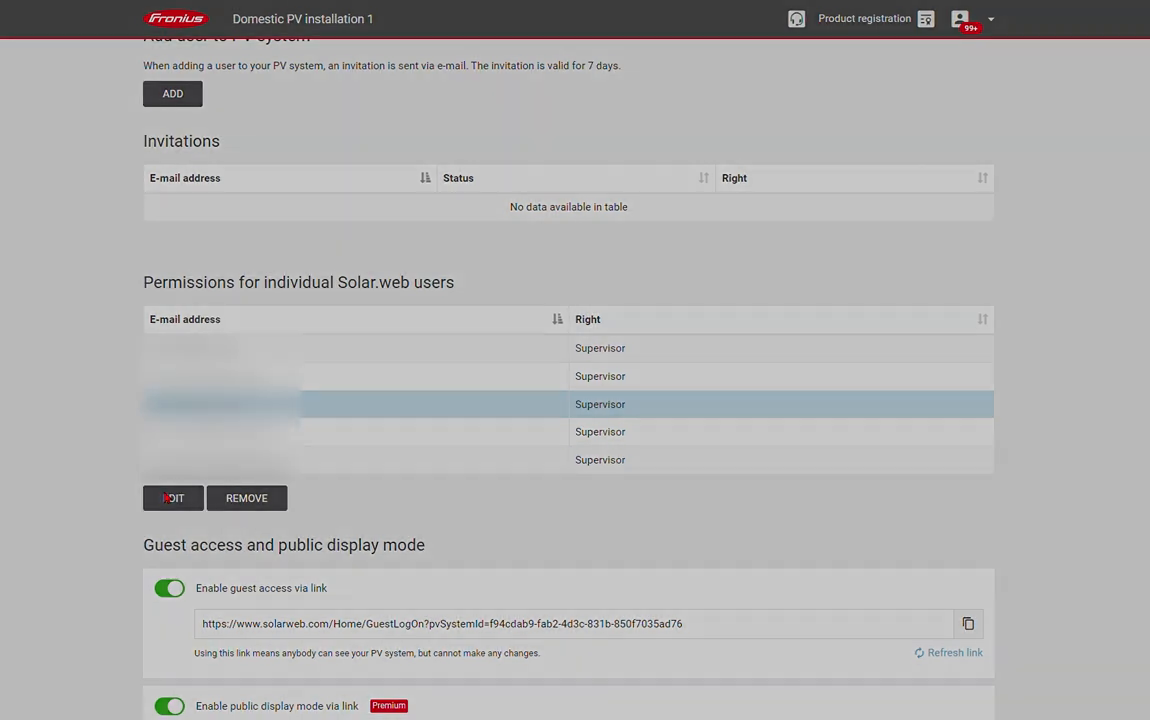
click(172, 498)
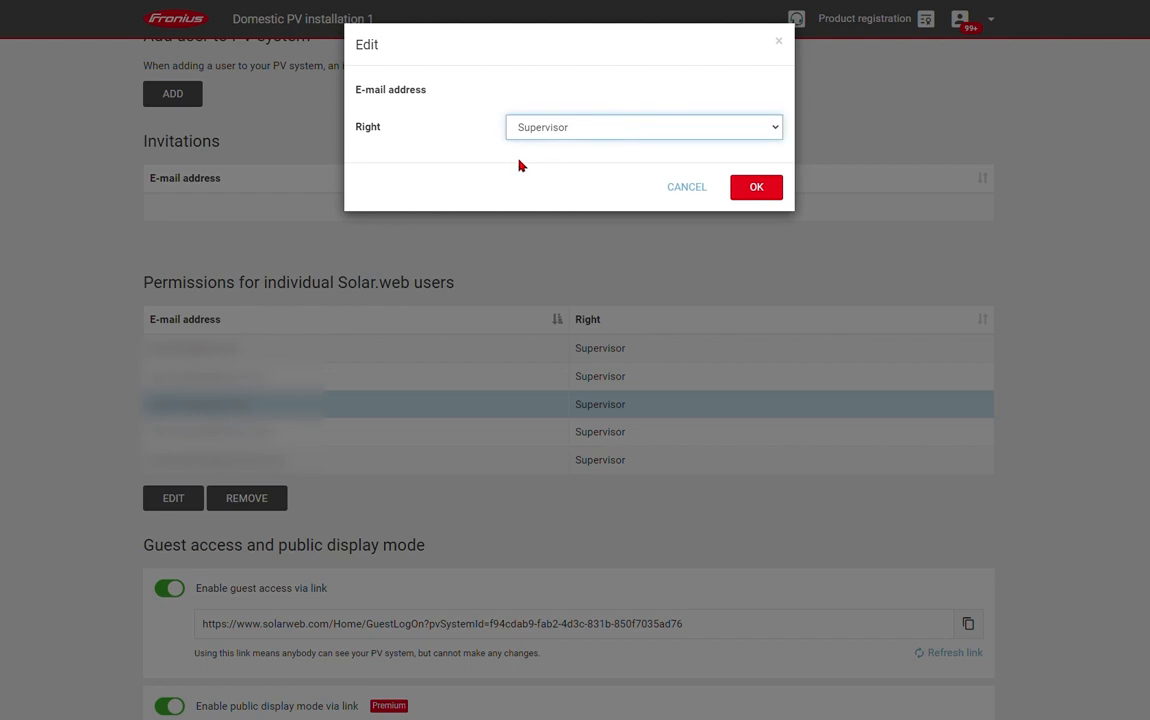
click(643, 126)
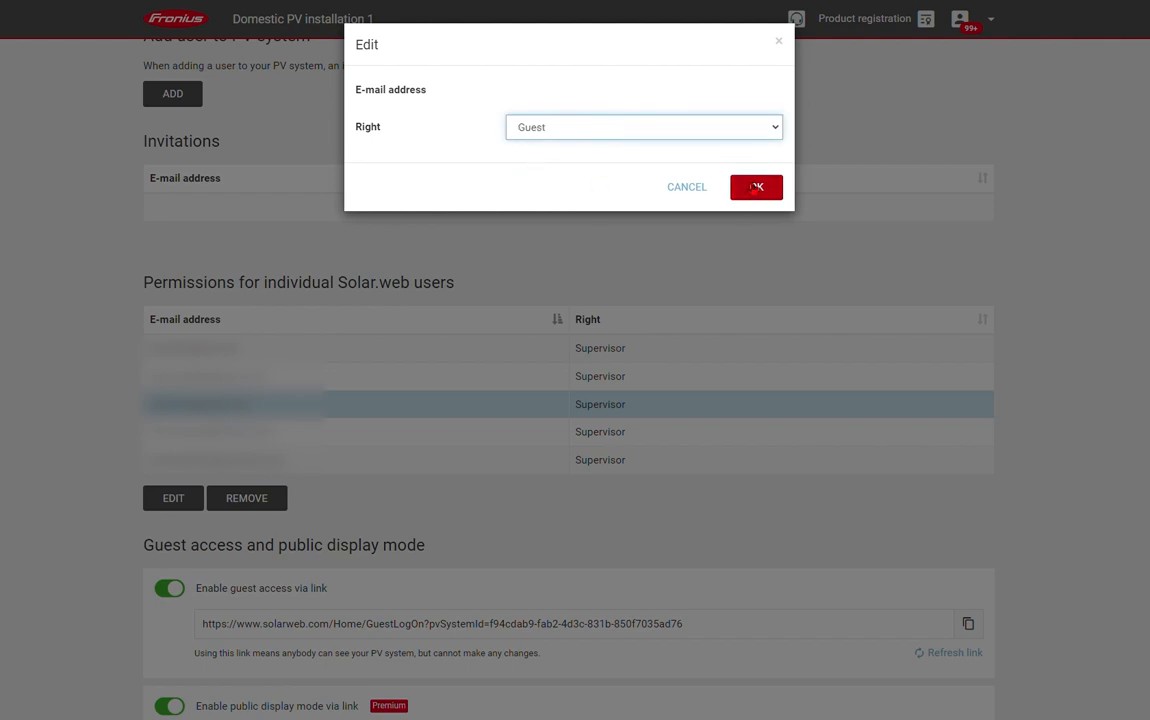
click(756, 187)
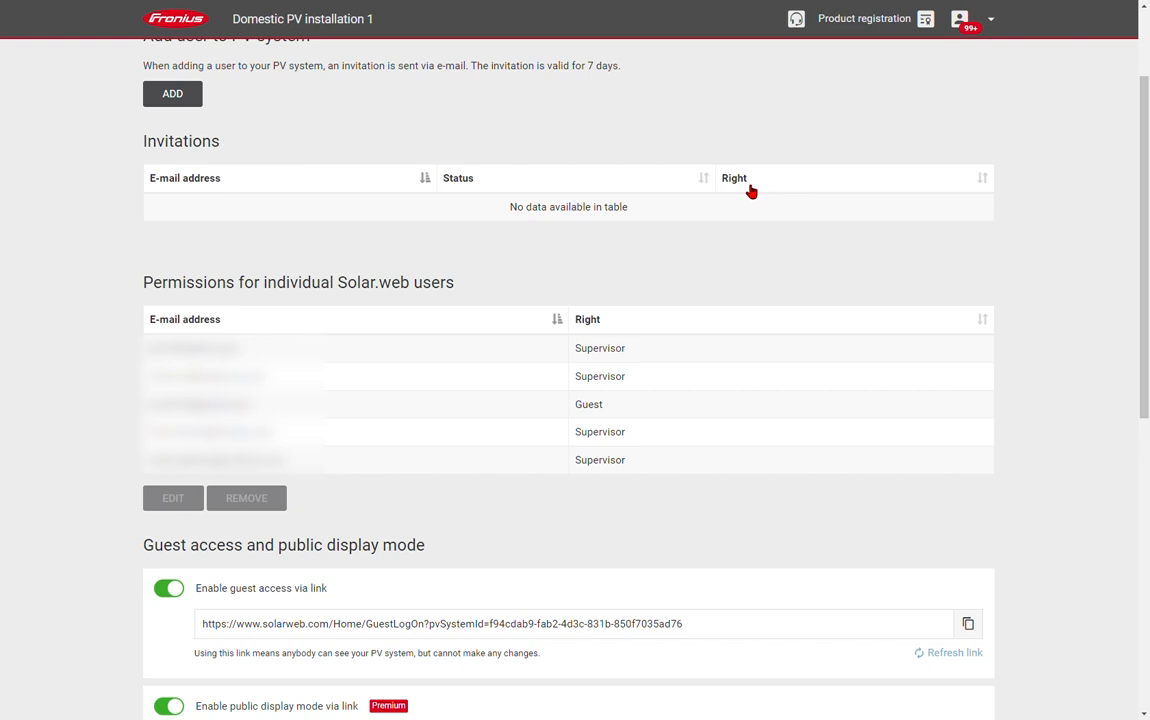
mouse_move(749, 201)
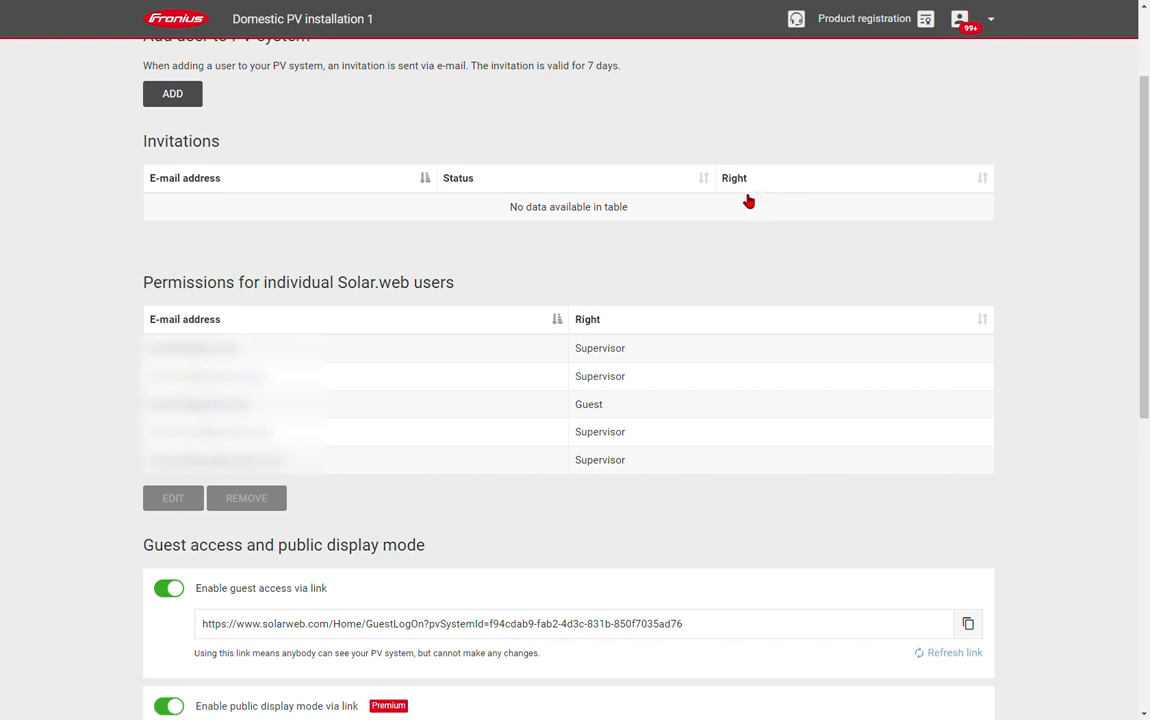
mouse_move(284, 408)
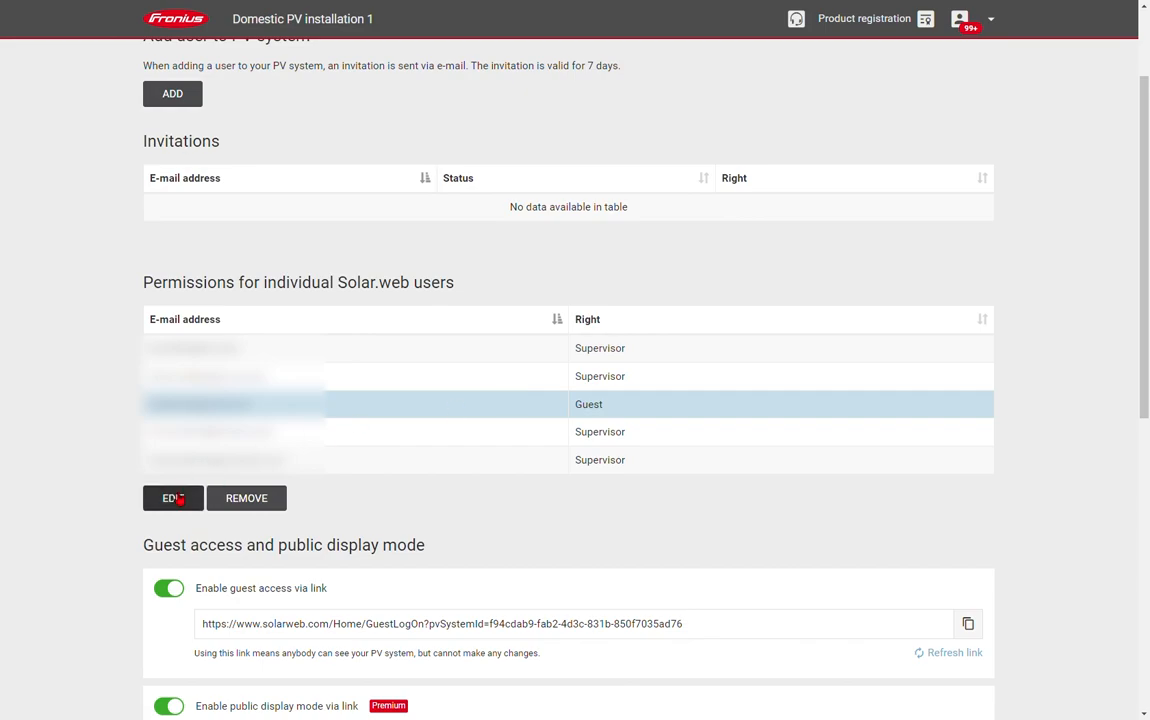
Restore that user's access right to Supervisor
click(172, 498)
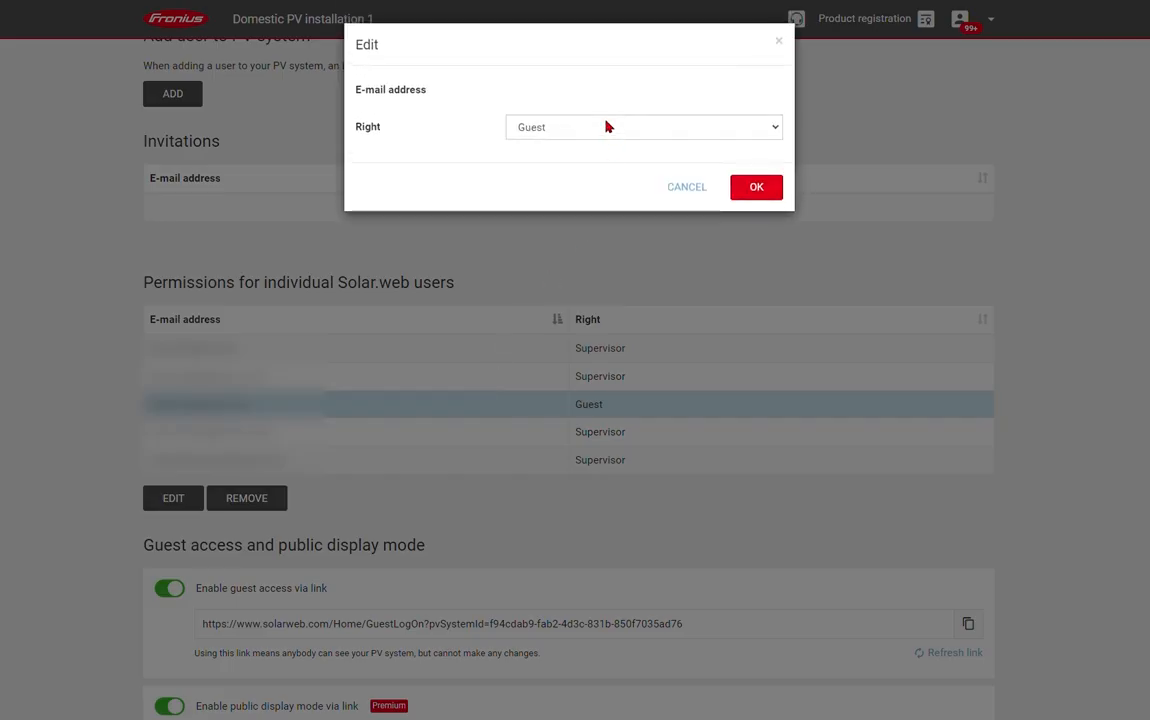
click(643, 127)
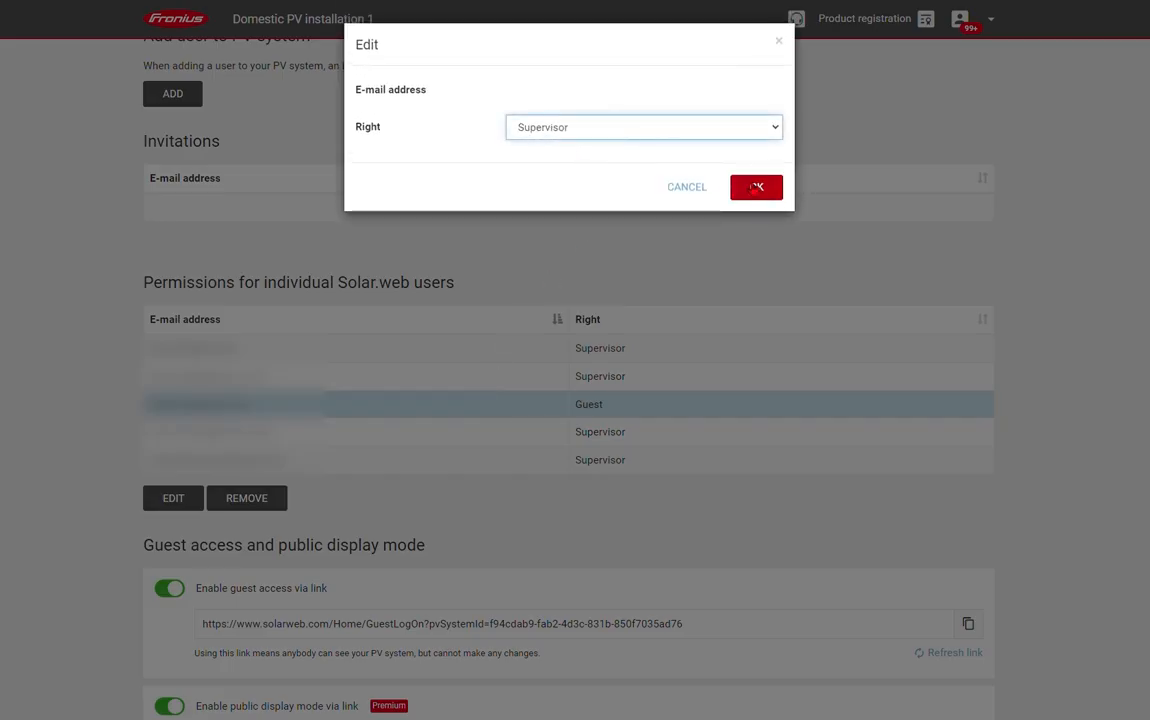
click(756, 187)
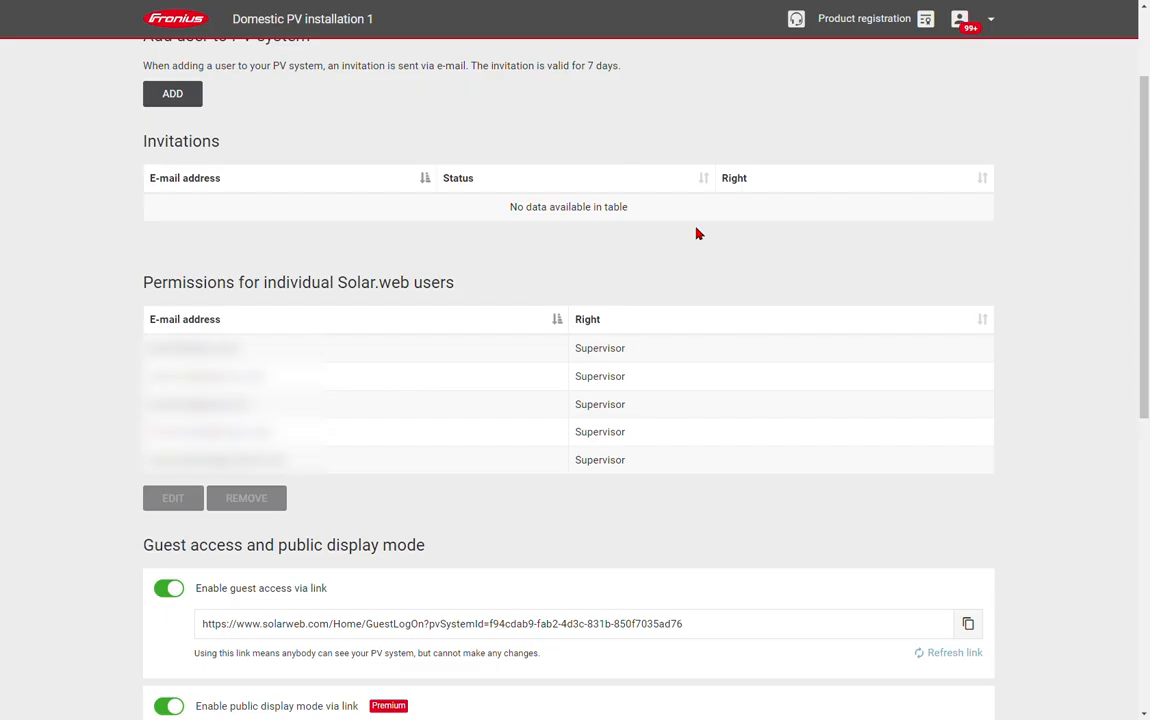
scroll(down, 3)
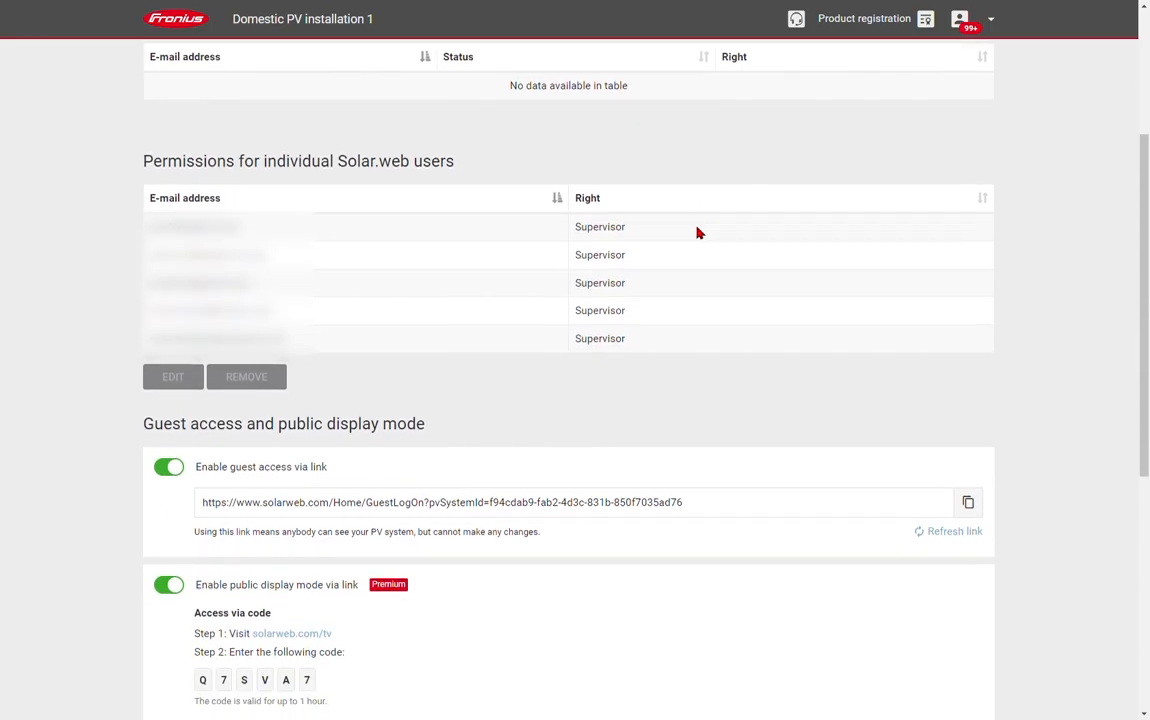
scroll(down, 3)
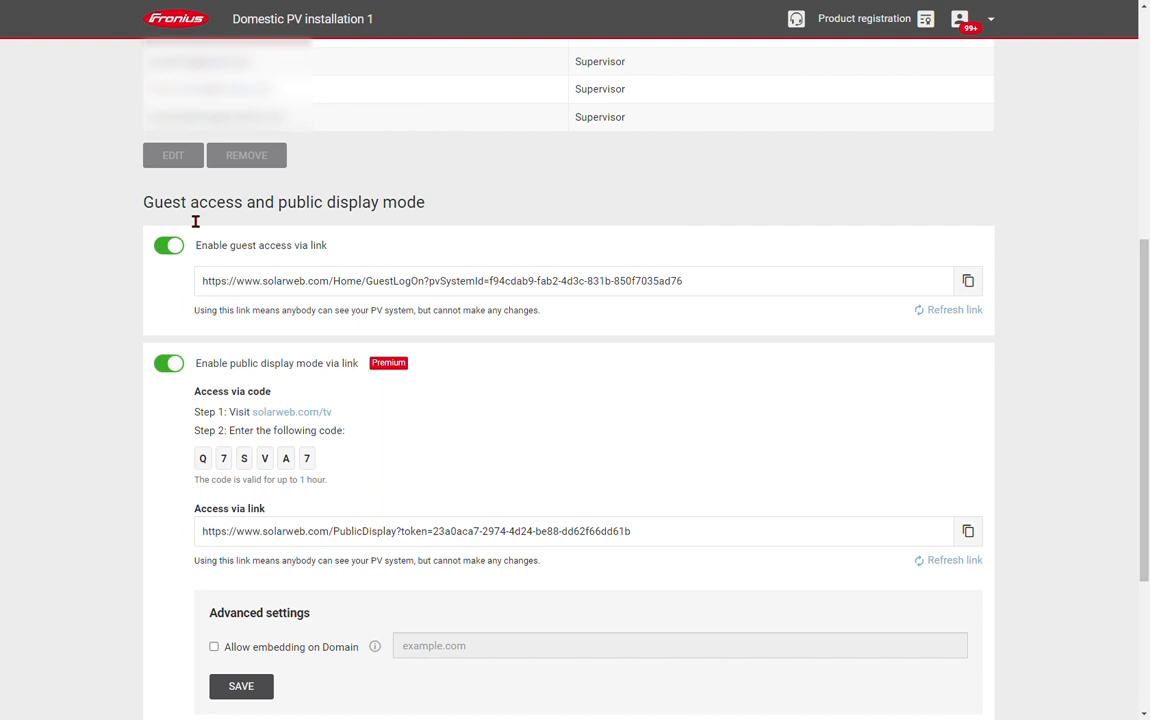
mouse_move(781, 282)
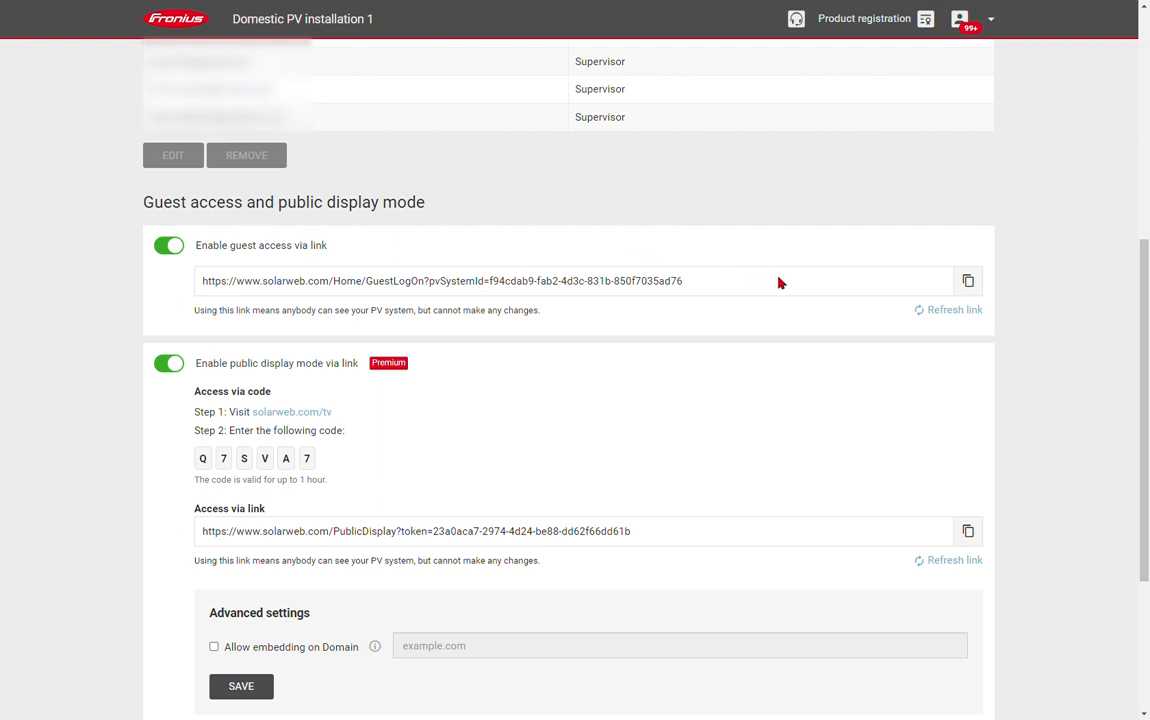
mouse_move(685, 283)
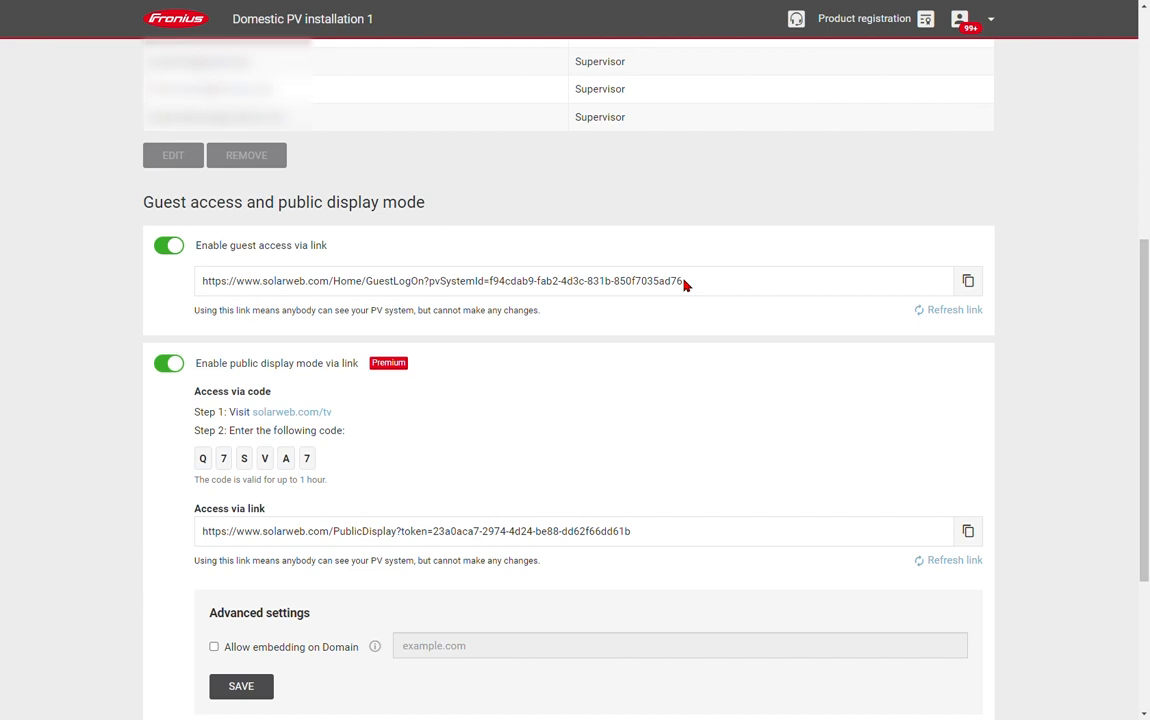
scroll(down, 3)
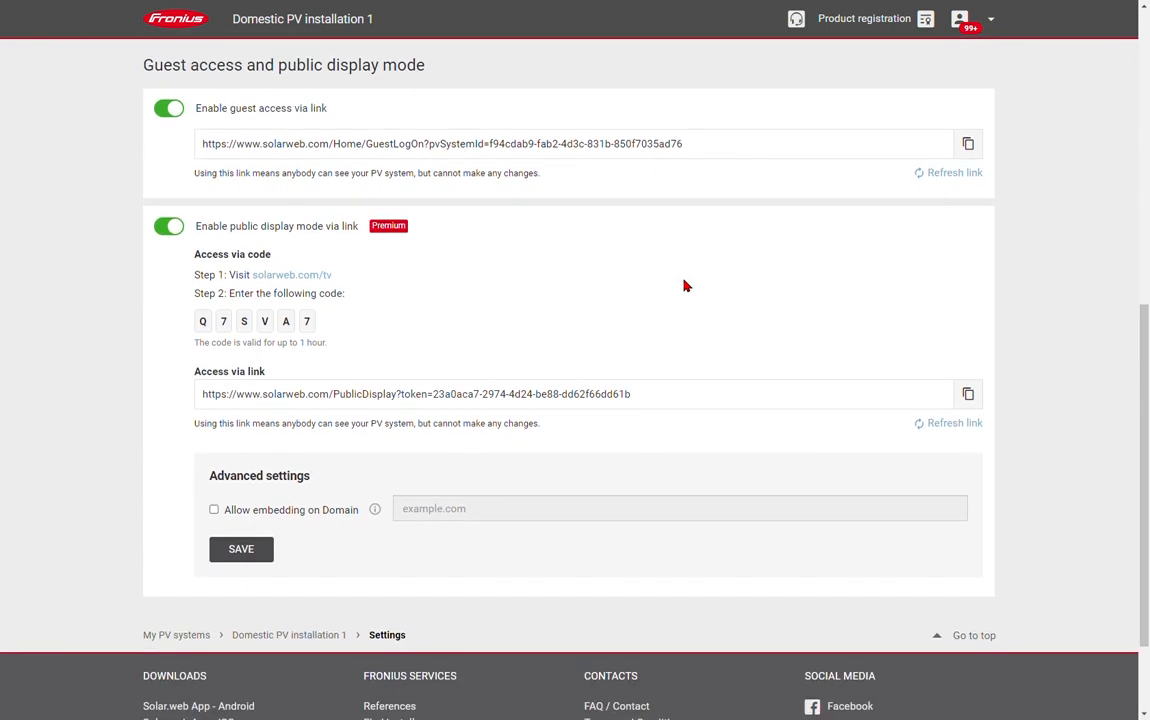
mouse_move(454, 275)
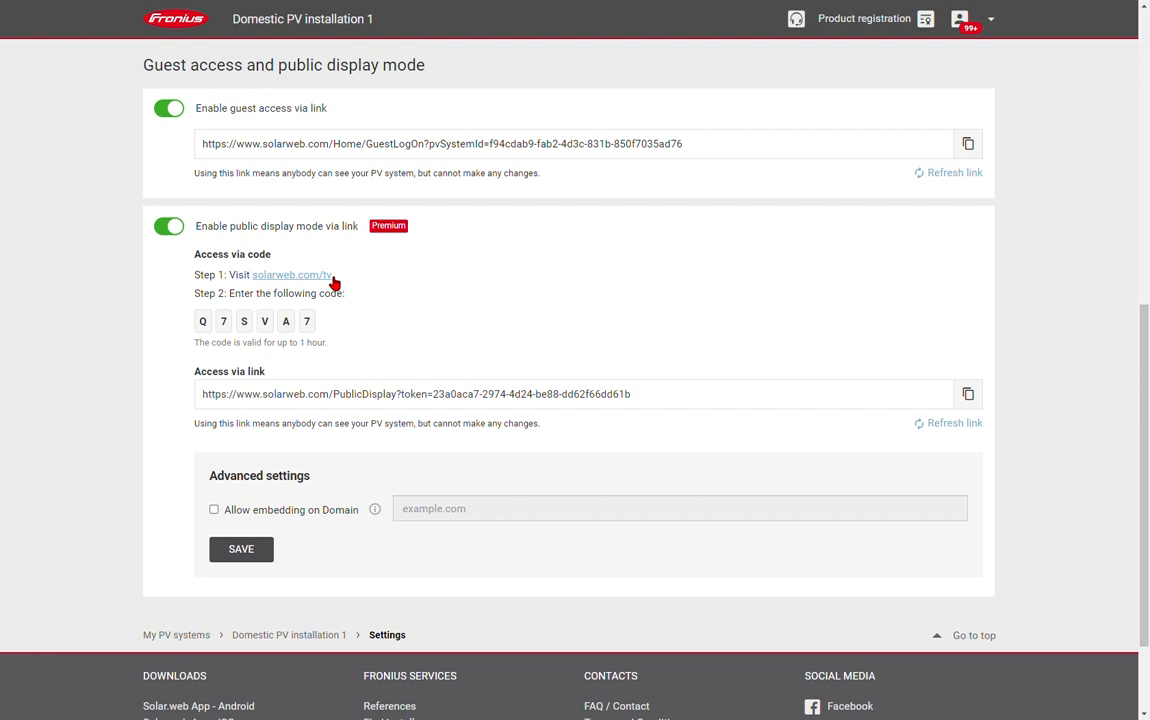
mouse_move(361, 285)
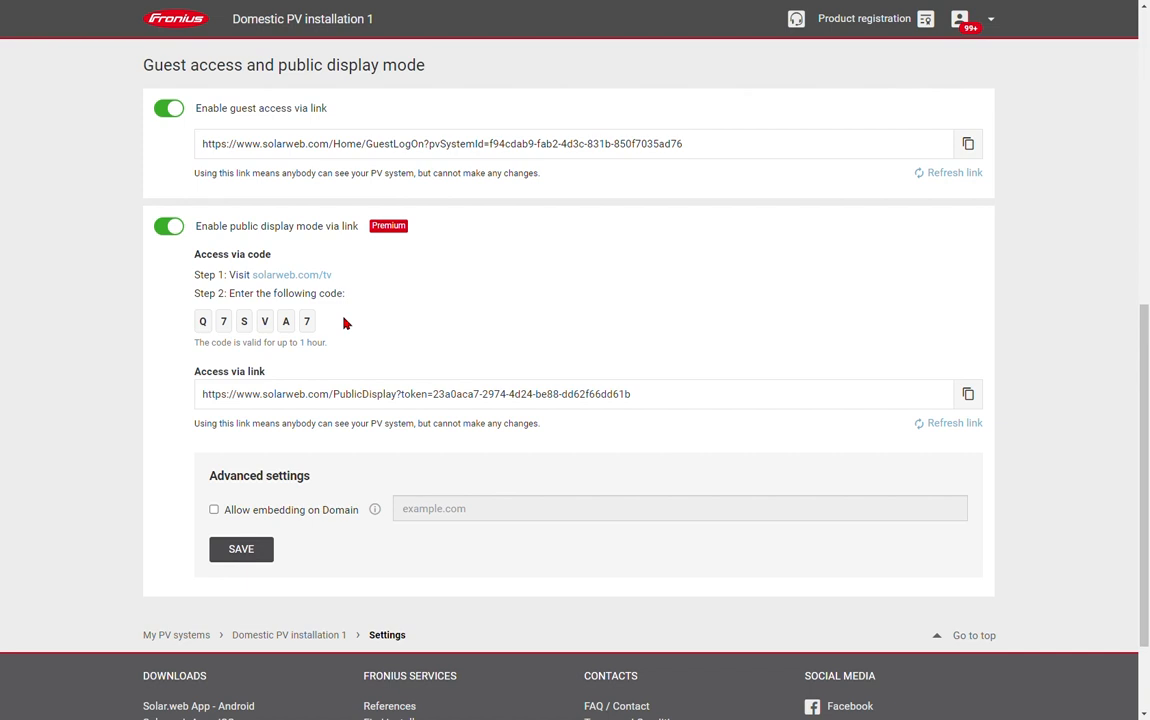
mouse_move(264, 327)
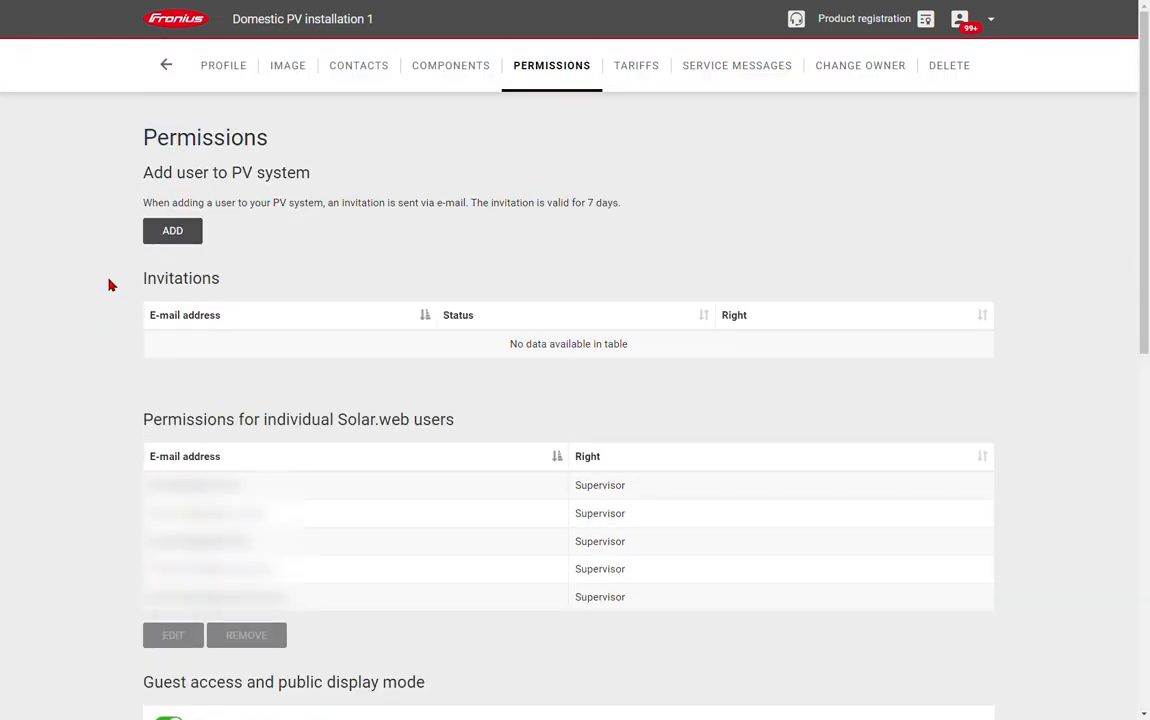
mouse_move(636, 65)
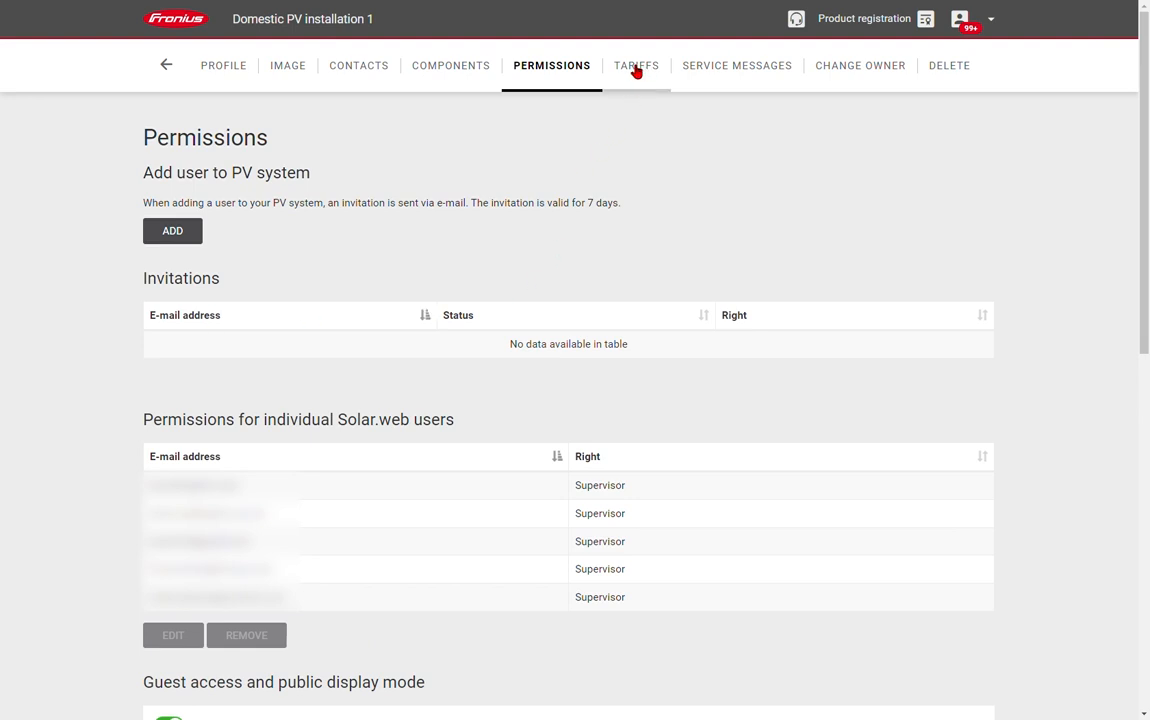
On the Tariffs page, delete the existing feed-in tariff entry without smart meter
click(635, 65)
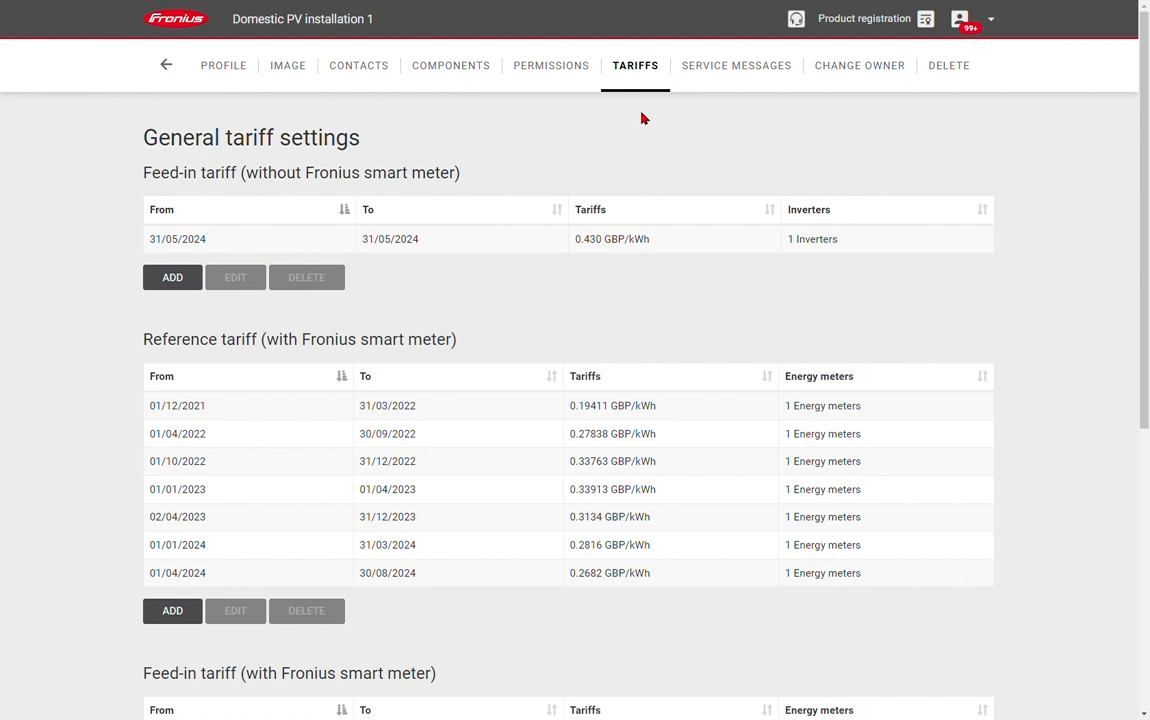
click(306, 277)
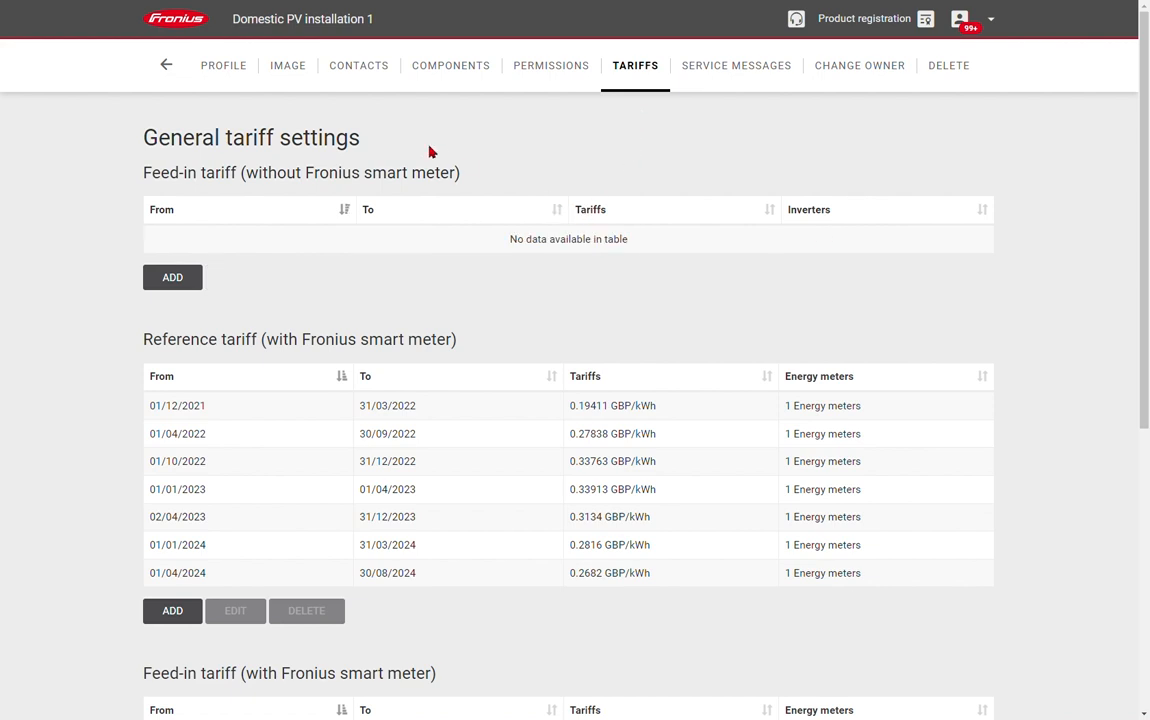
mouse_move(479, 189)
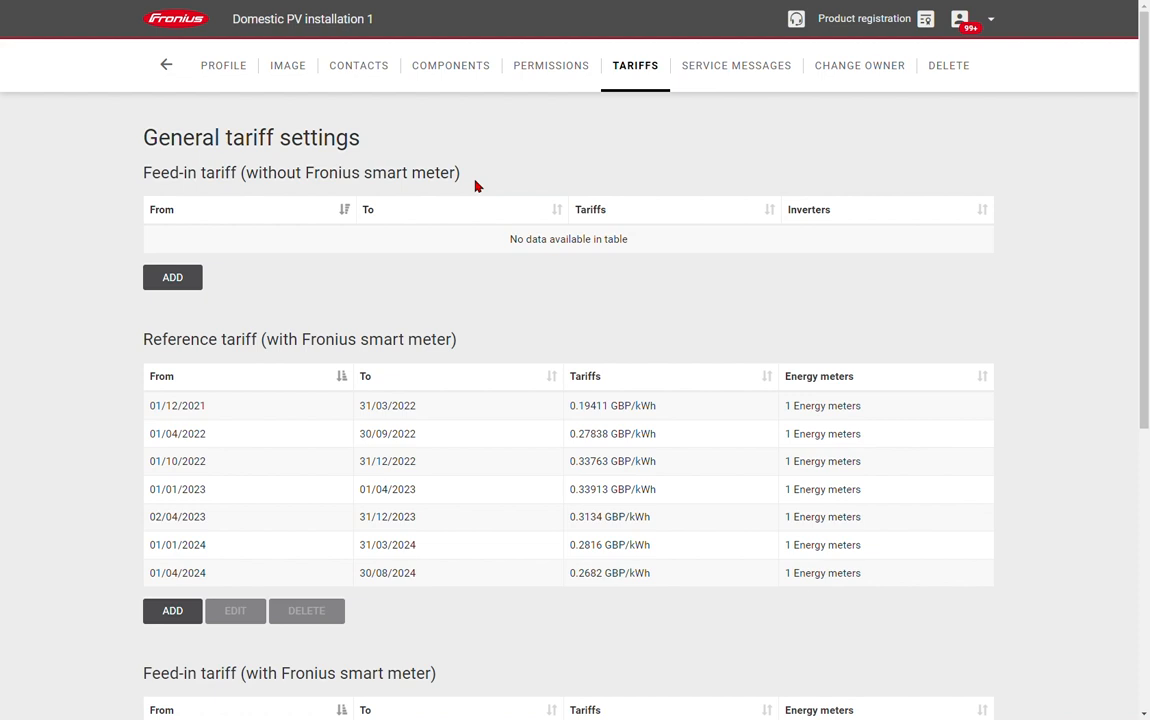
mouse_move(169, 255)
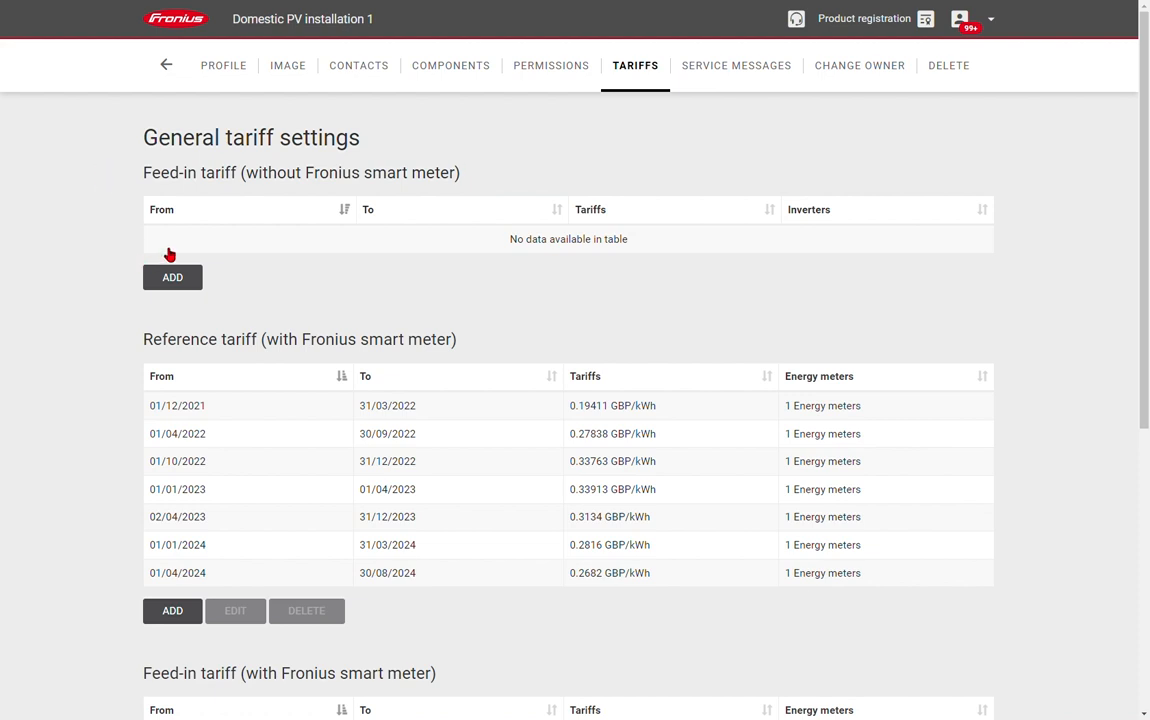
Add a 0.430 GBP/kWh feed-in tariff, 31/05/2024 to 31/05/2025, for the Primo GEN24 inverter
click(172, 277)
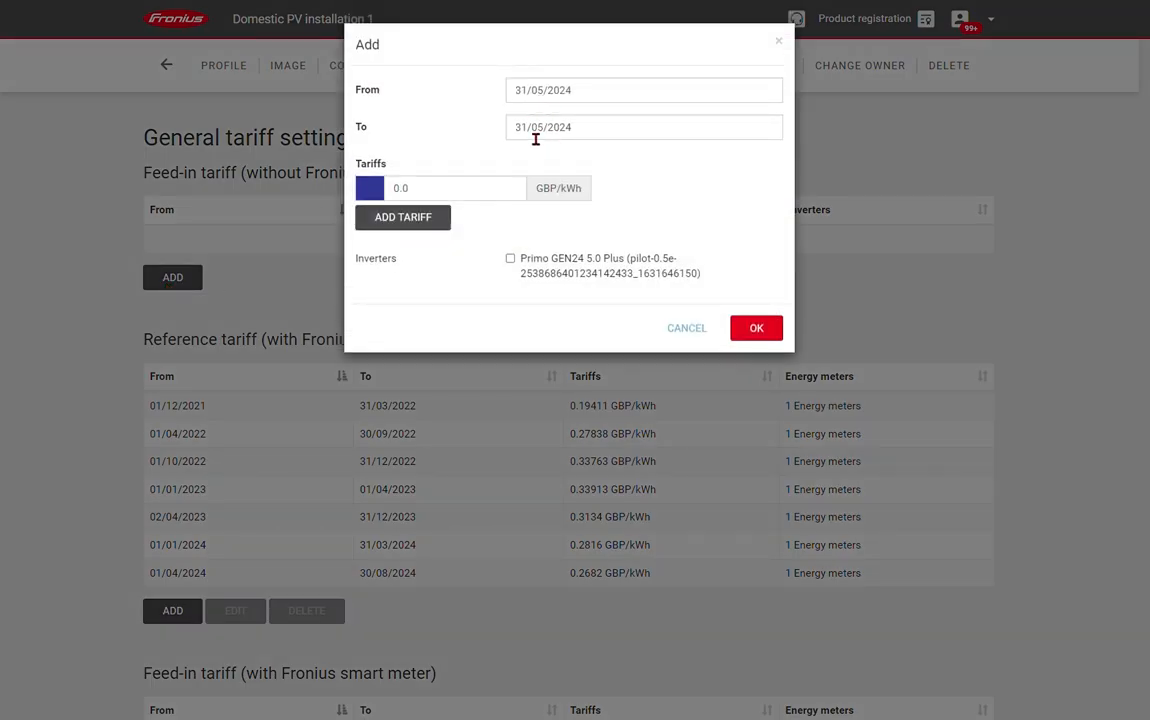
click(644, 126)
text(0.43)
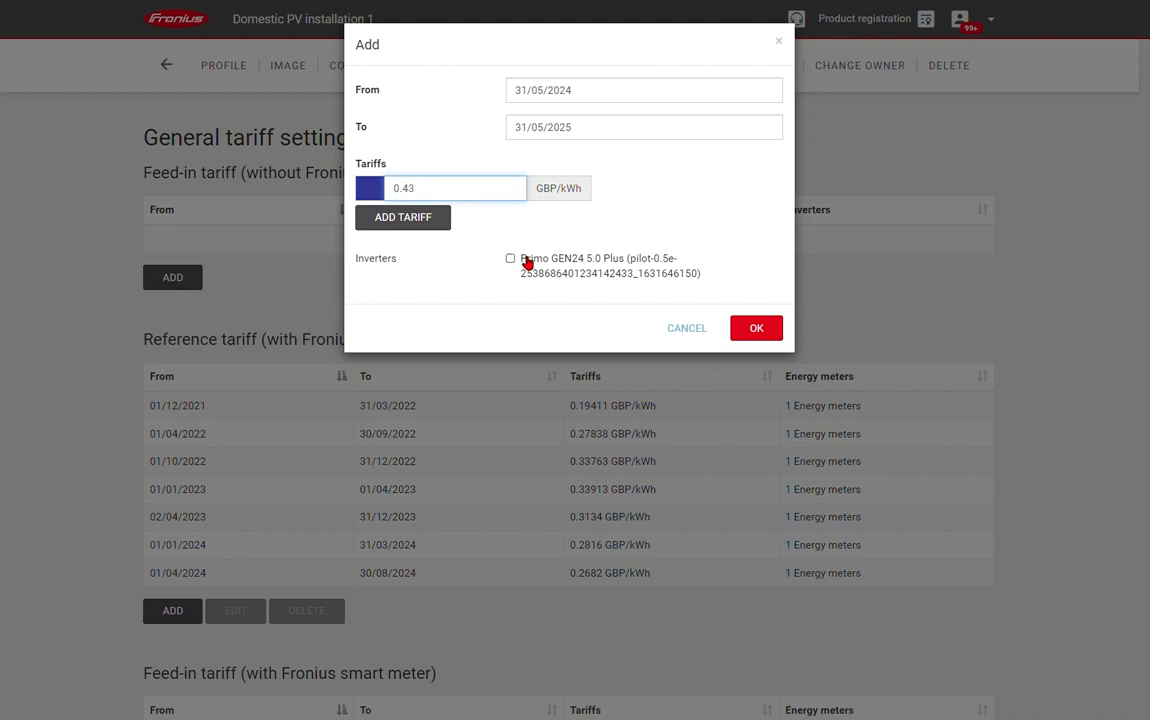
click(510, 258)
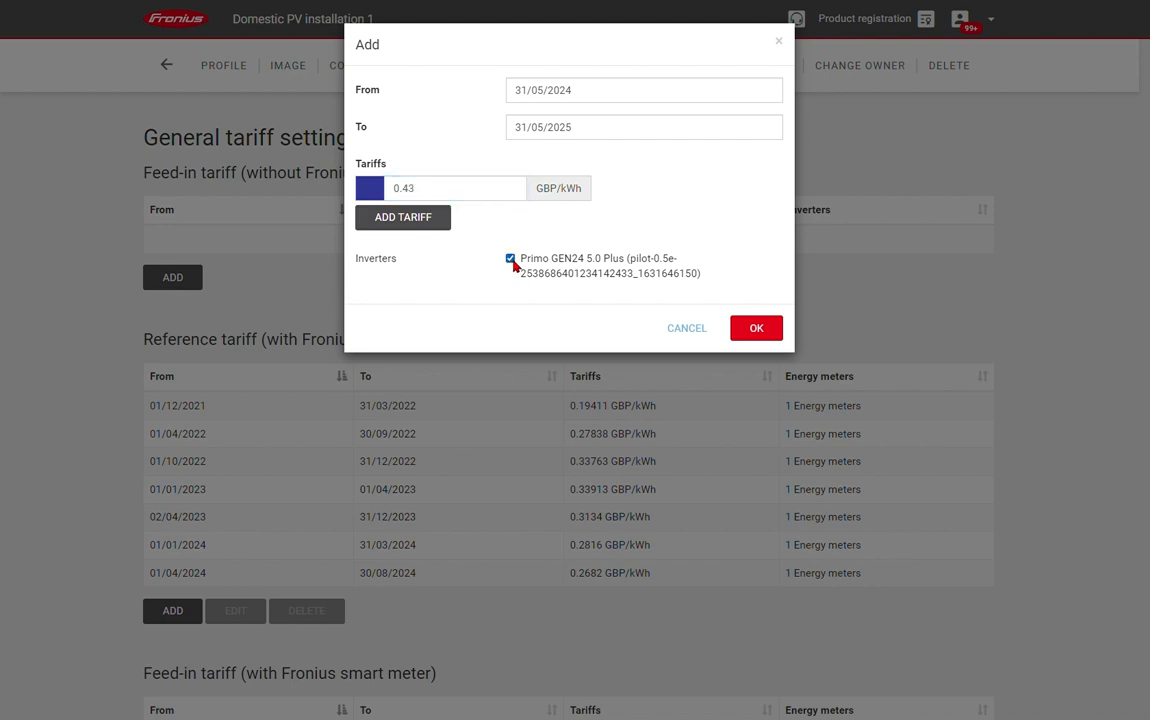
click(756, 327)
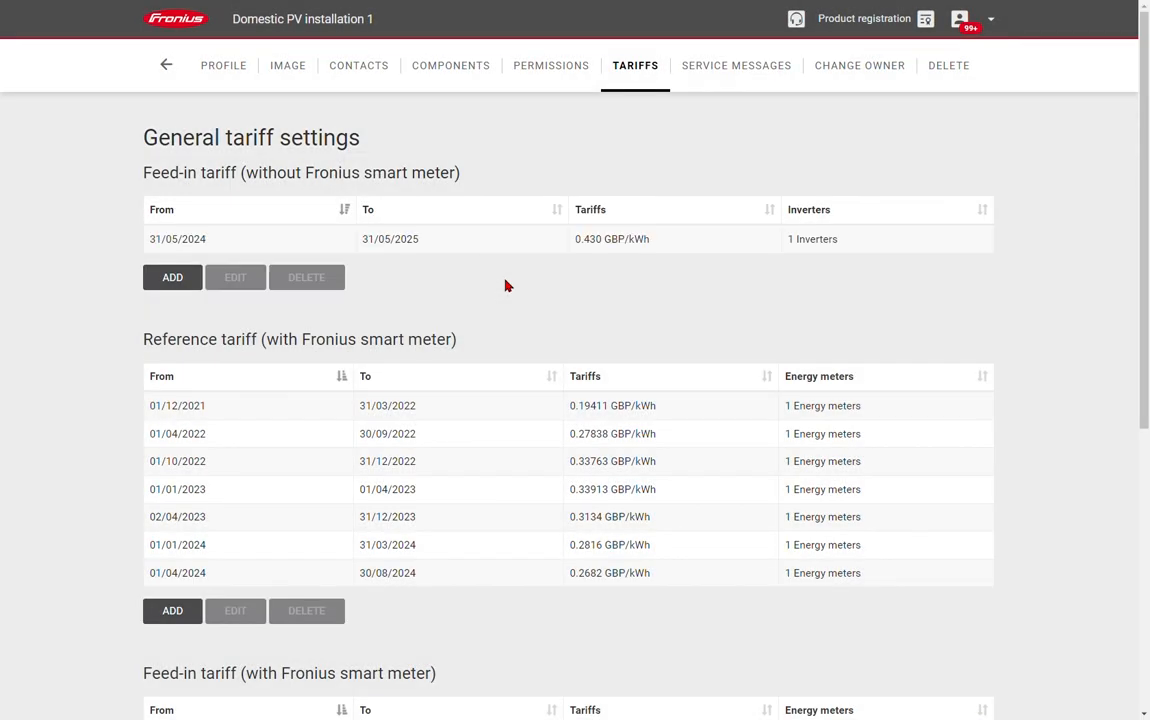
mouse_move(252, 253)
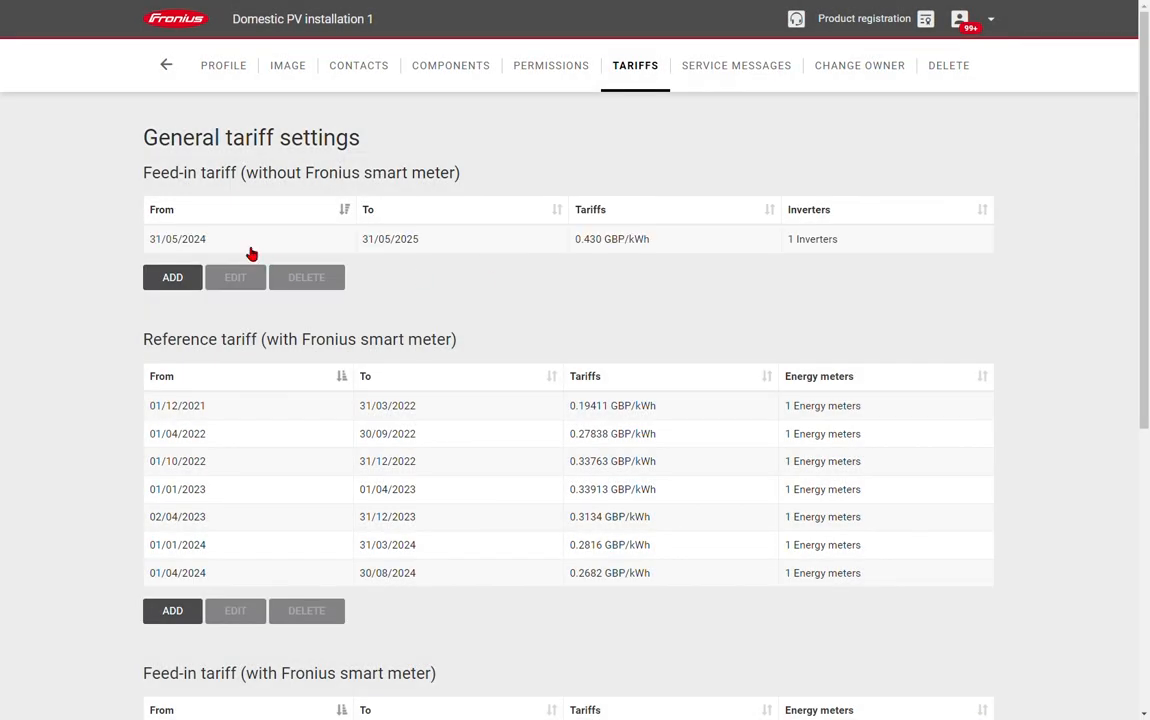
mouse_move(812, 254)
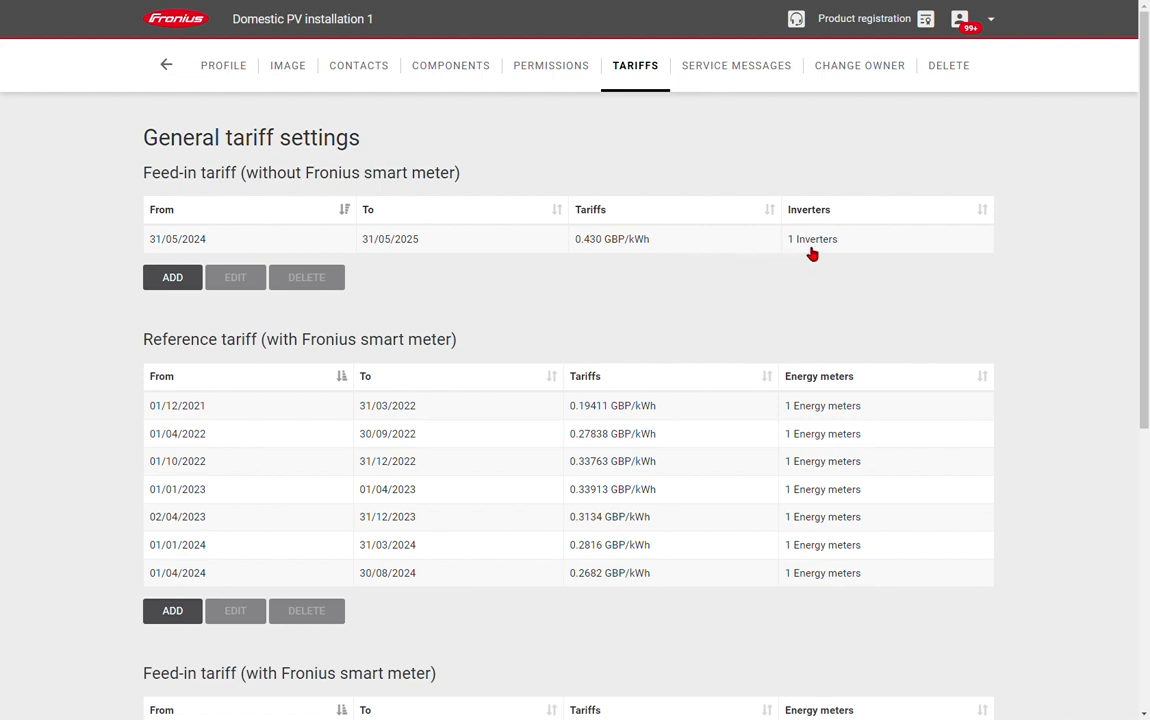
mouse_move(400, 263)
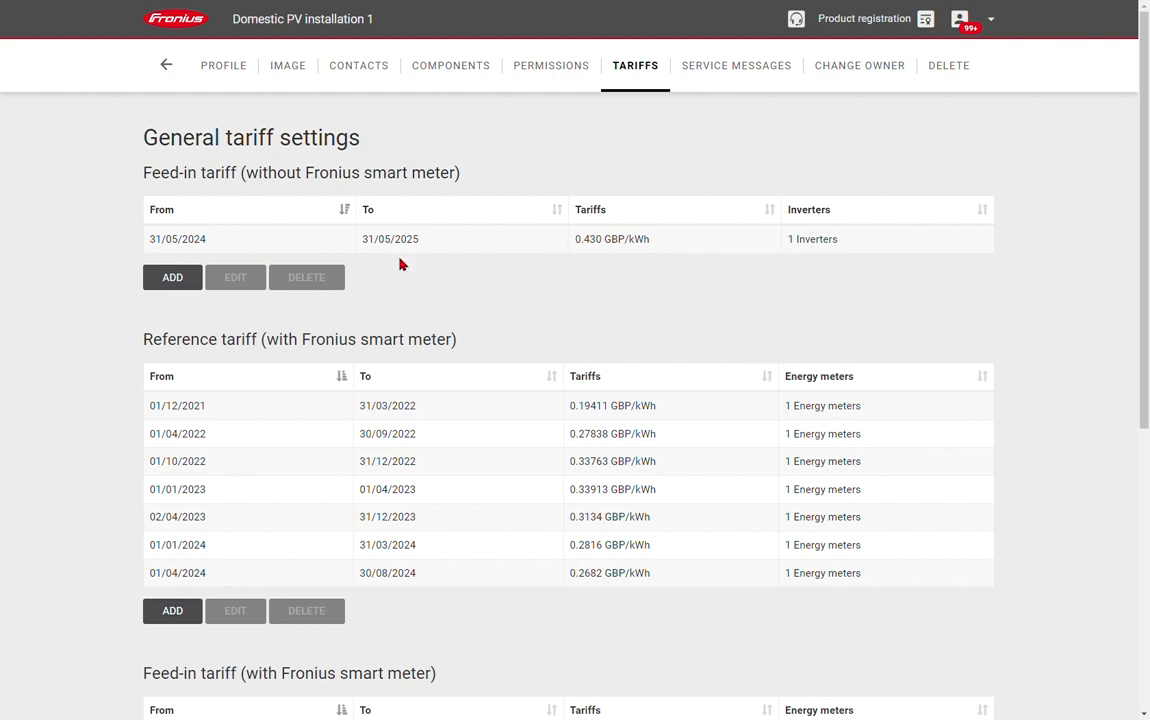
mouse_move(707, 397)
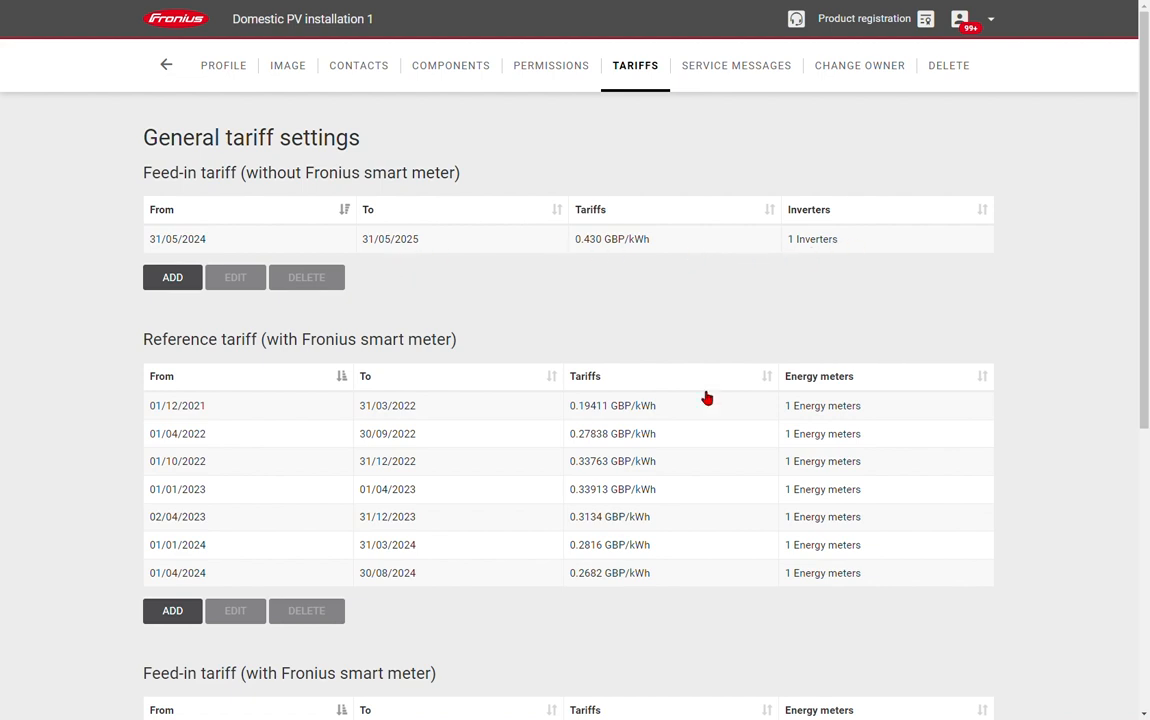
mouse_move(643, 250)
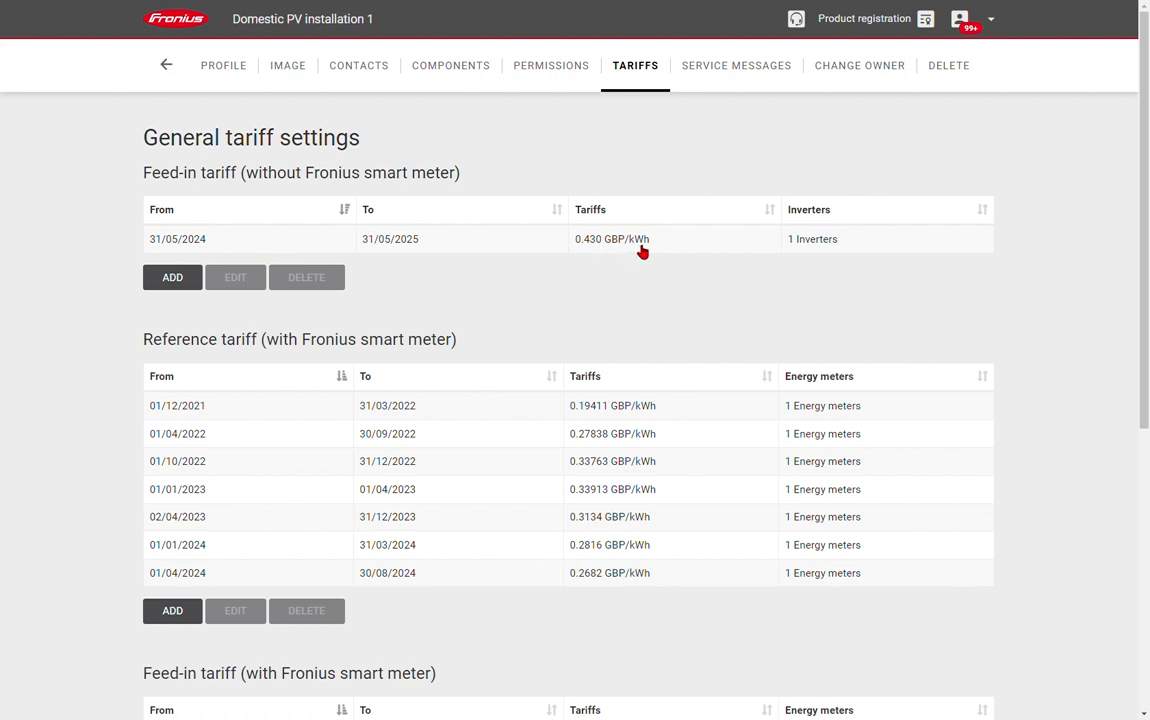
mouse_move(838, 250)
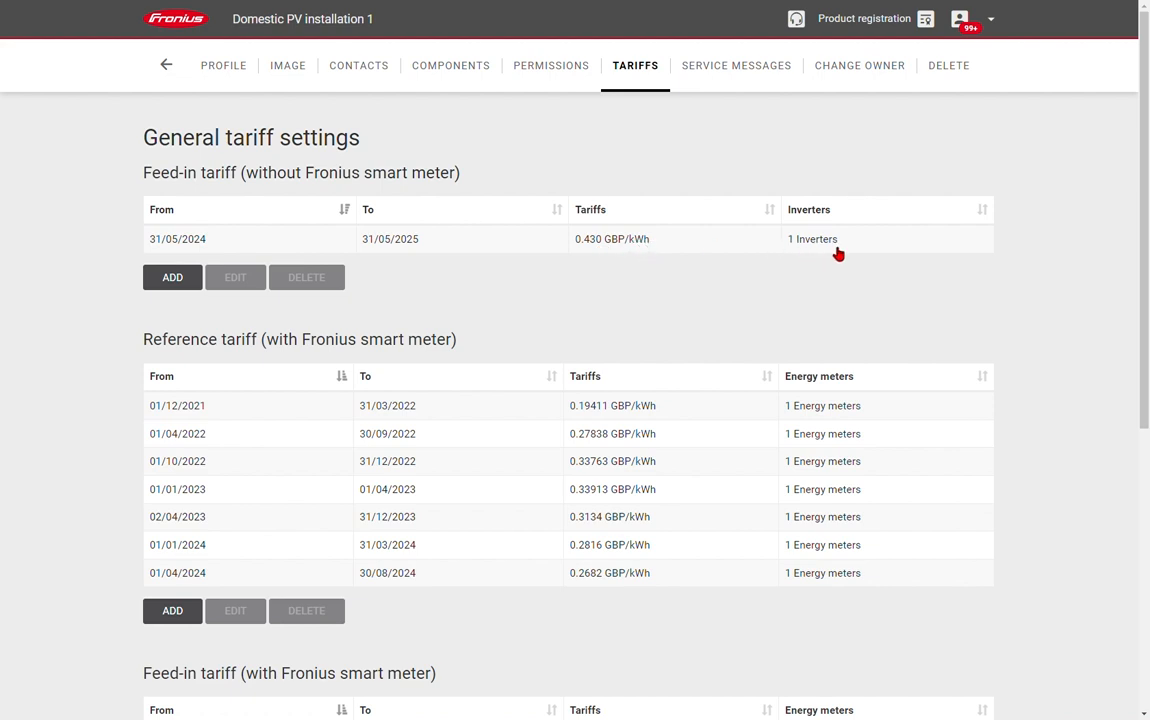
mouse_move(143, 357)
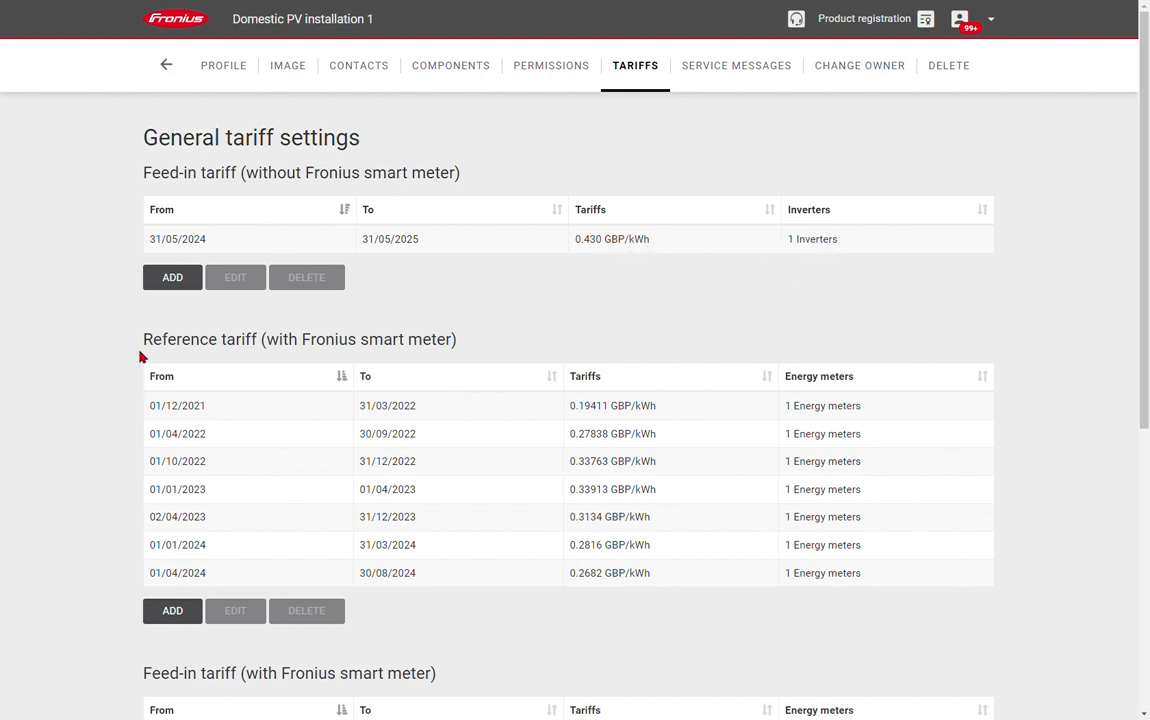
Review the reference and feed-in tariff tables, then return to the overview showing 4.43 GBP earnings
double_click(300, 339)
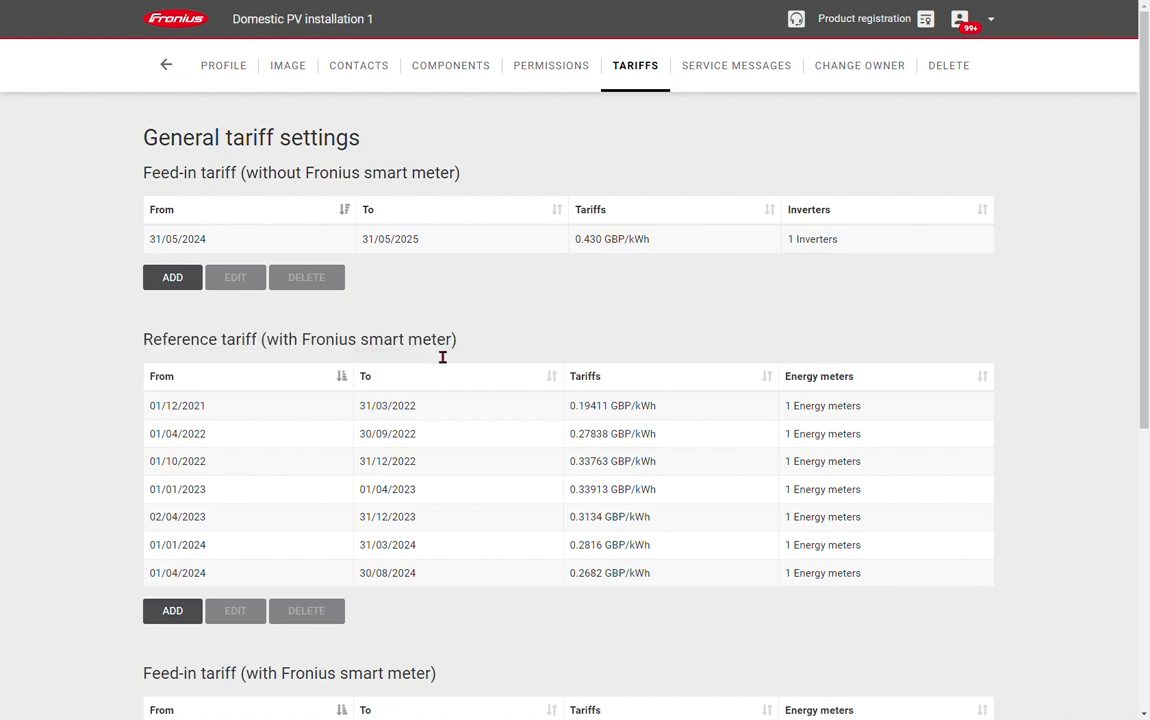
mouse_move(287, 403)
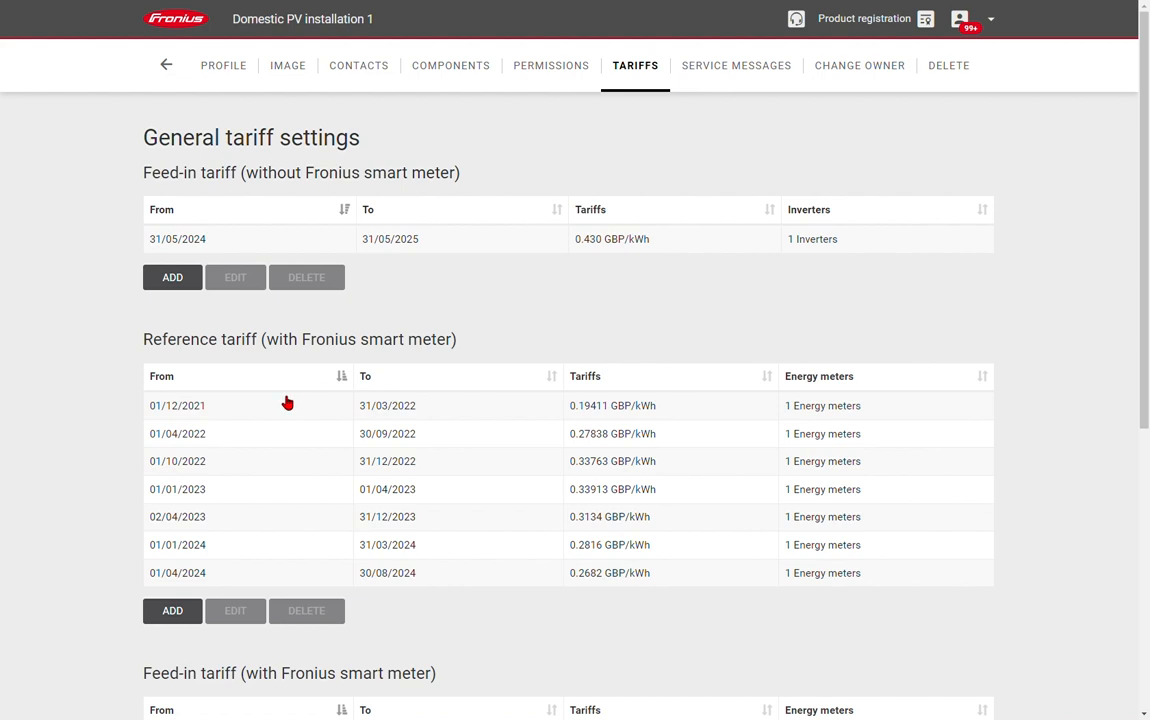
mouse_move(475, 347)
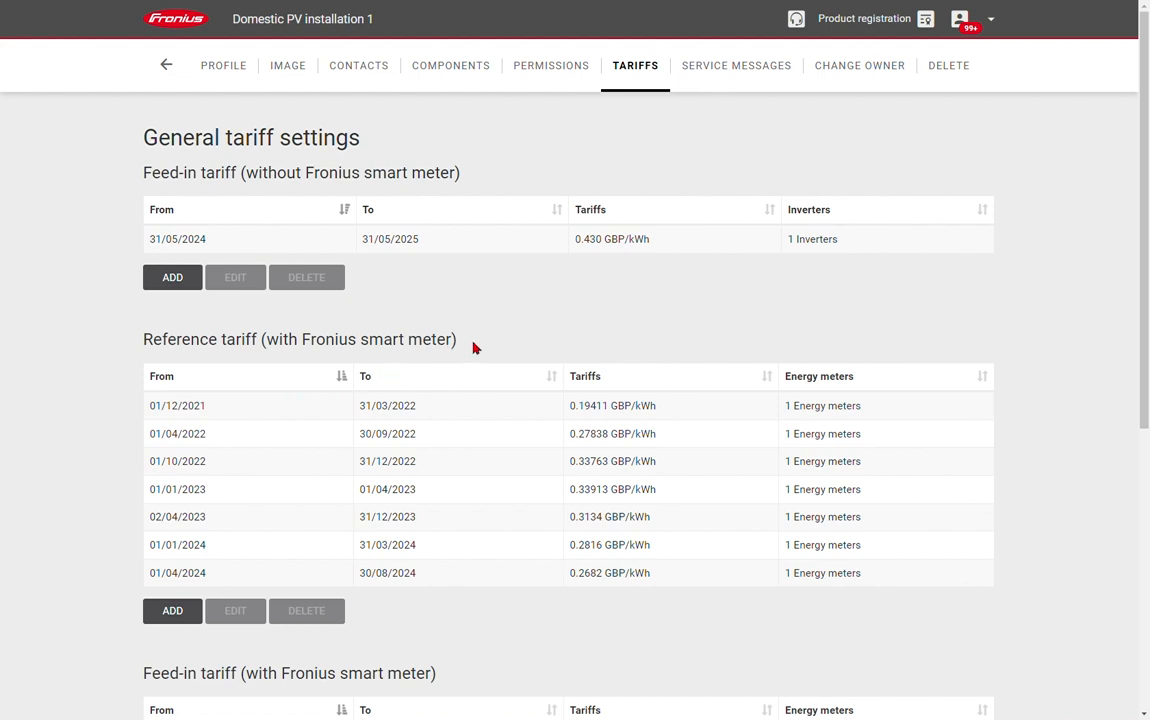
mouse_move(483, 347)
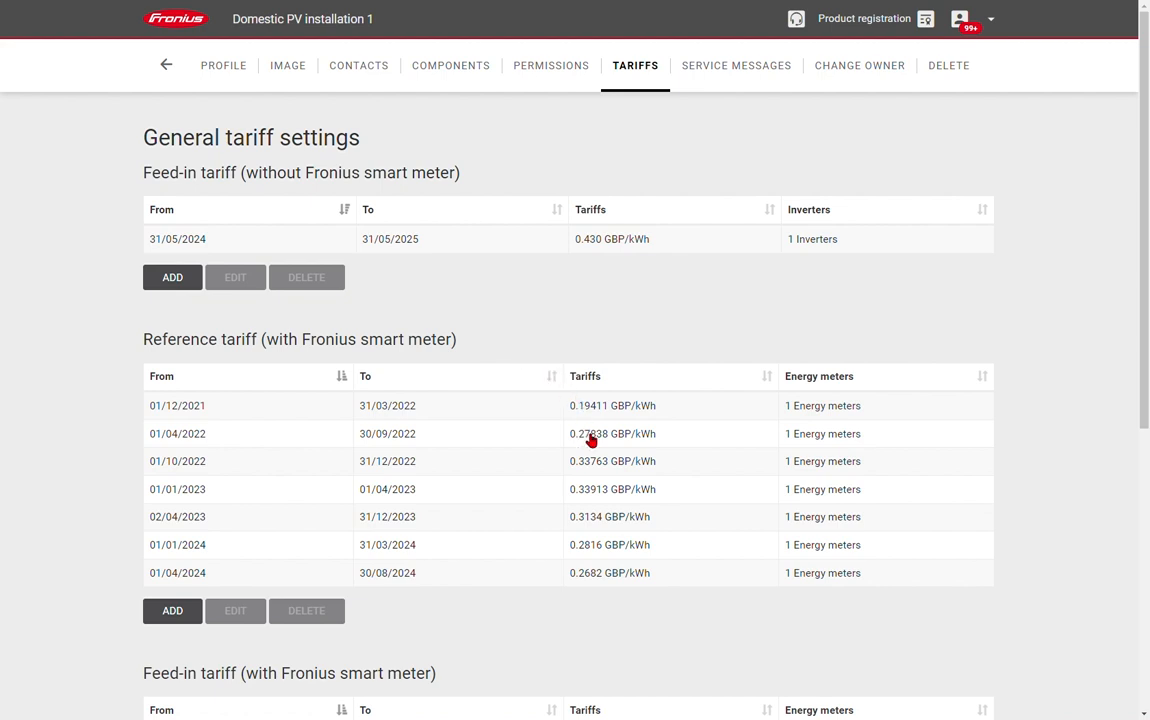
mouse_move(592, 583)
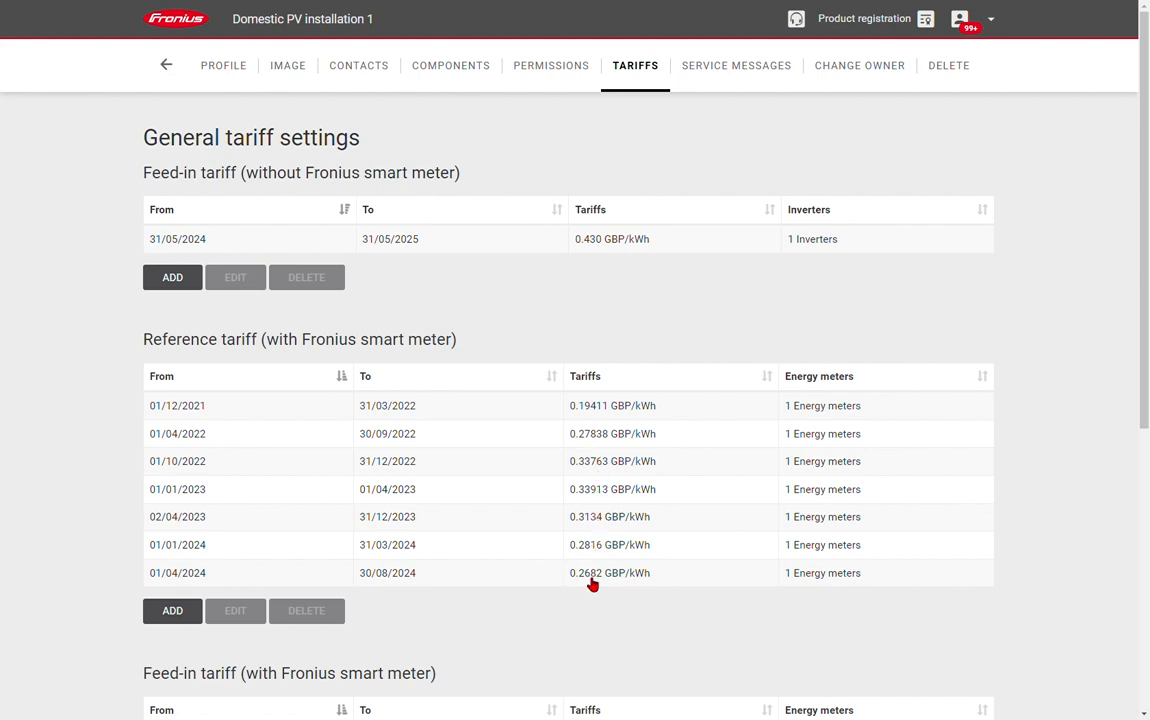
mouse_move(644, 585)
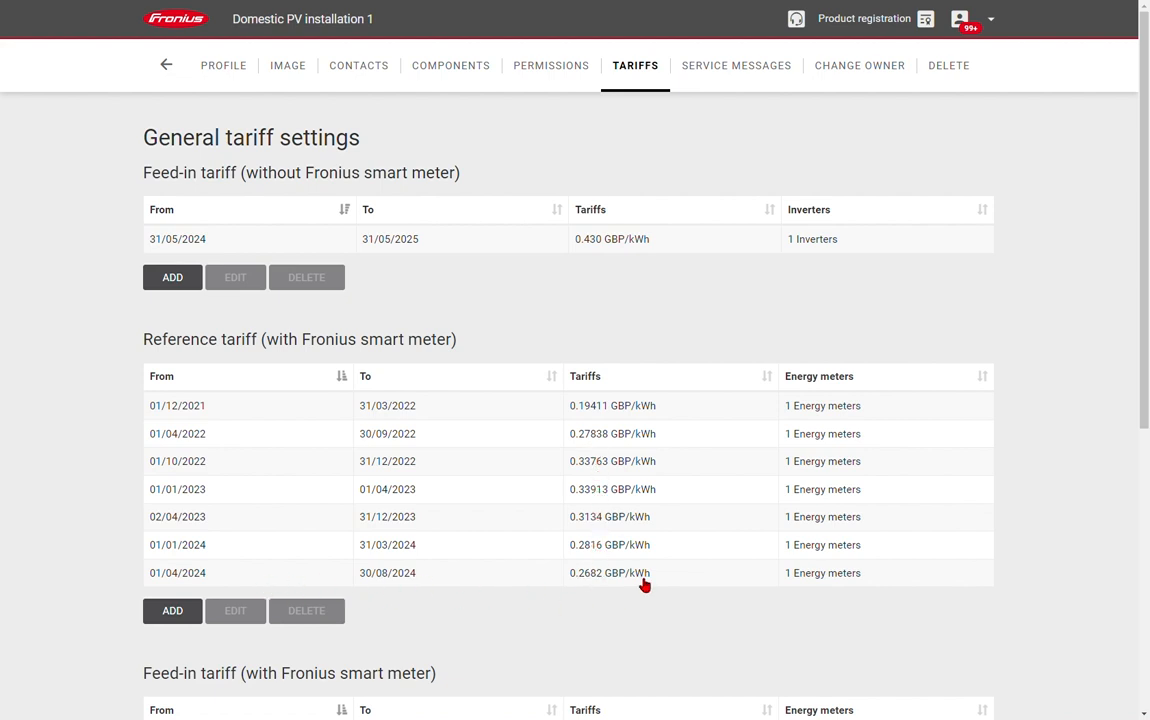
mouse_move(604, 602)
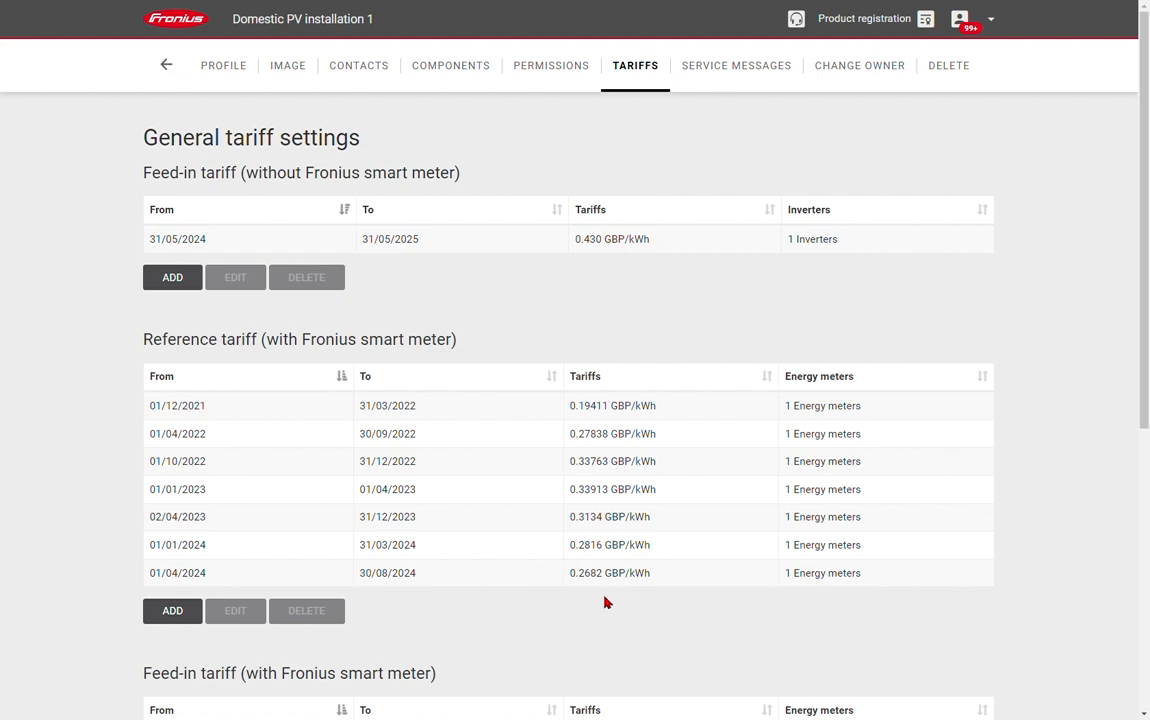
scroll(down, 3)
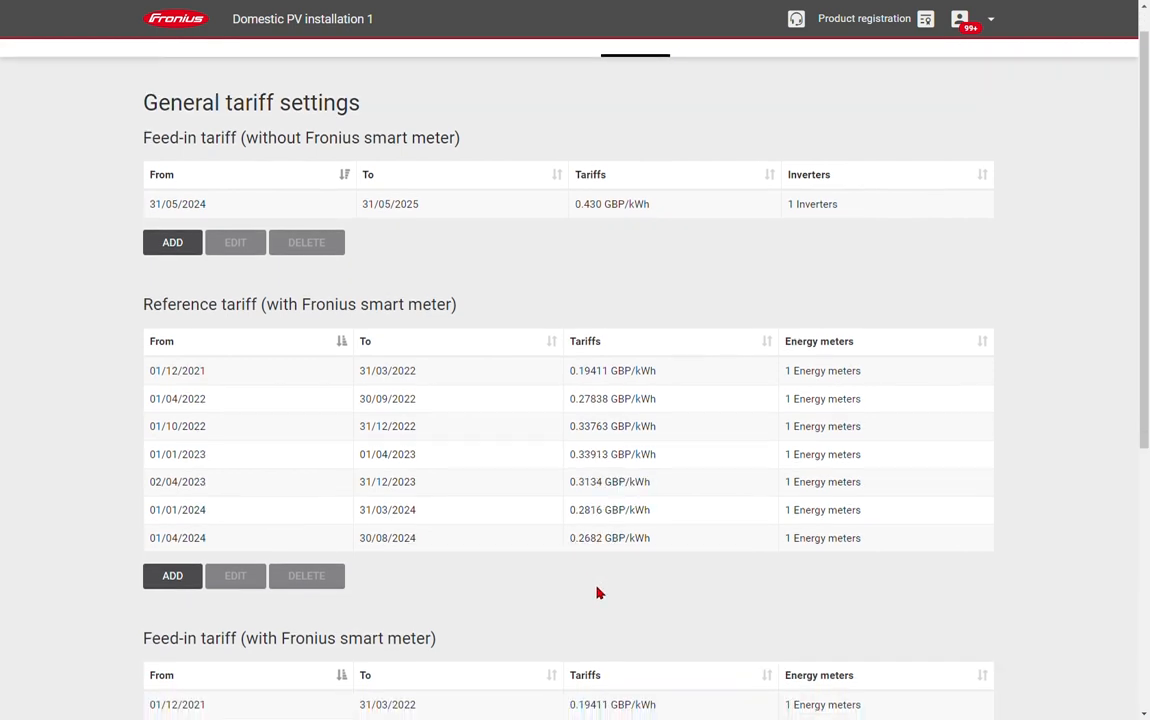
scroll(down, 3)
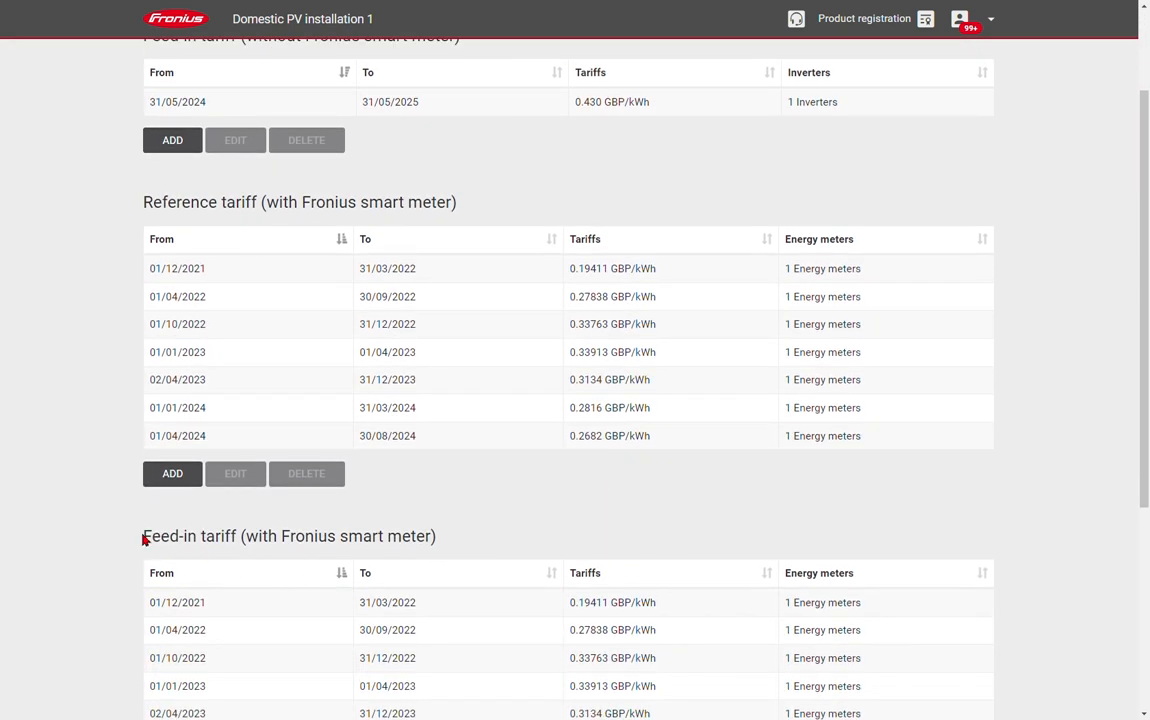
double_click(288, 536)
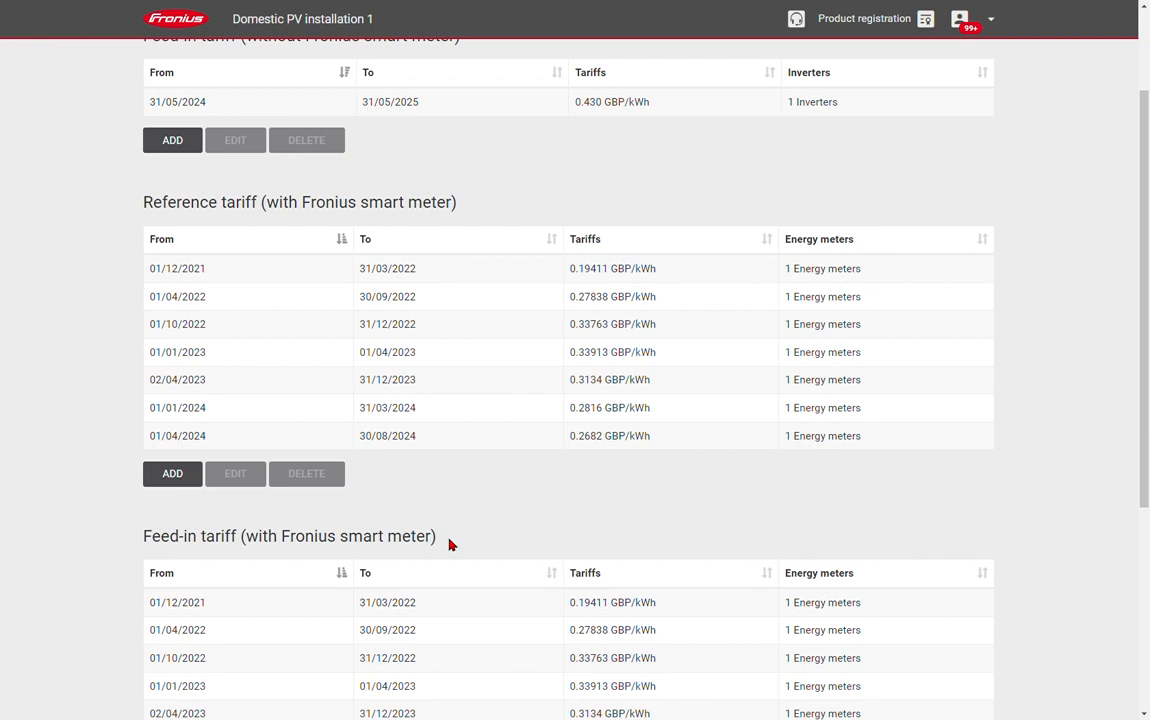
click(166, 65)
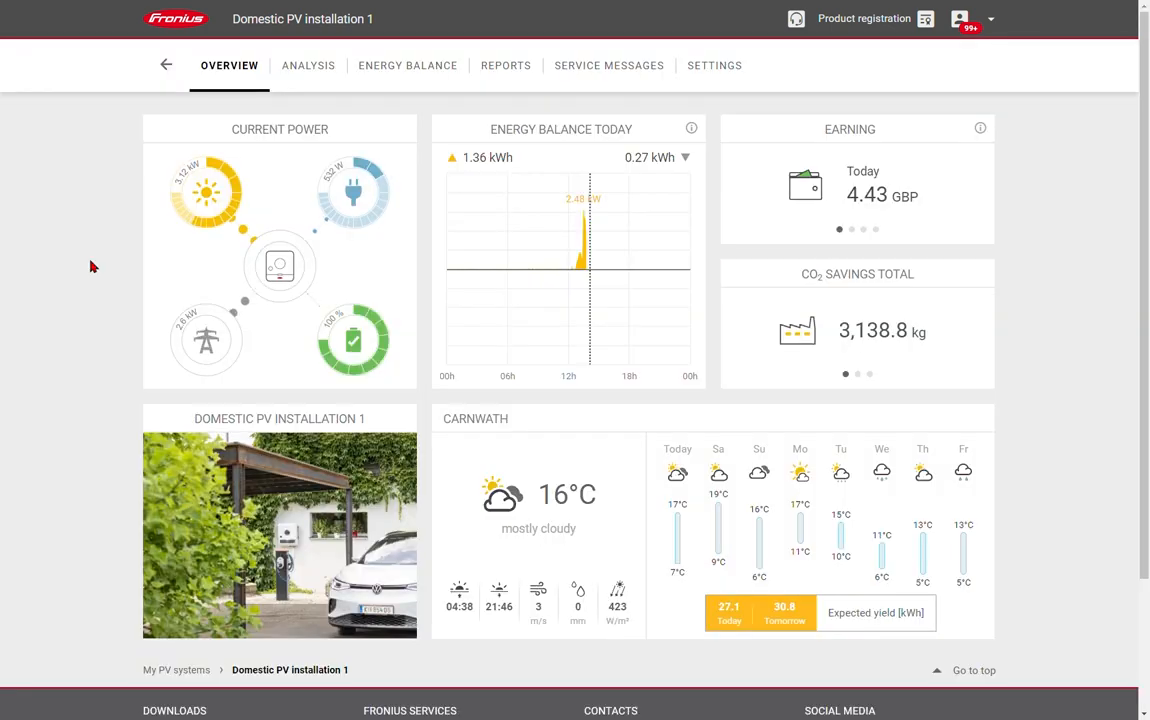